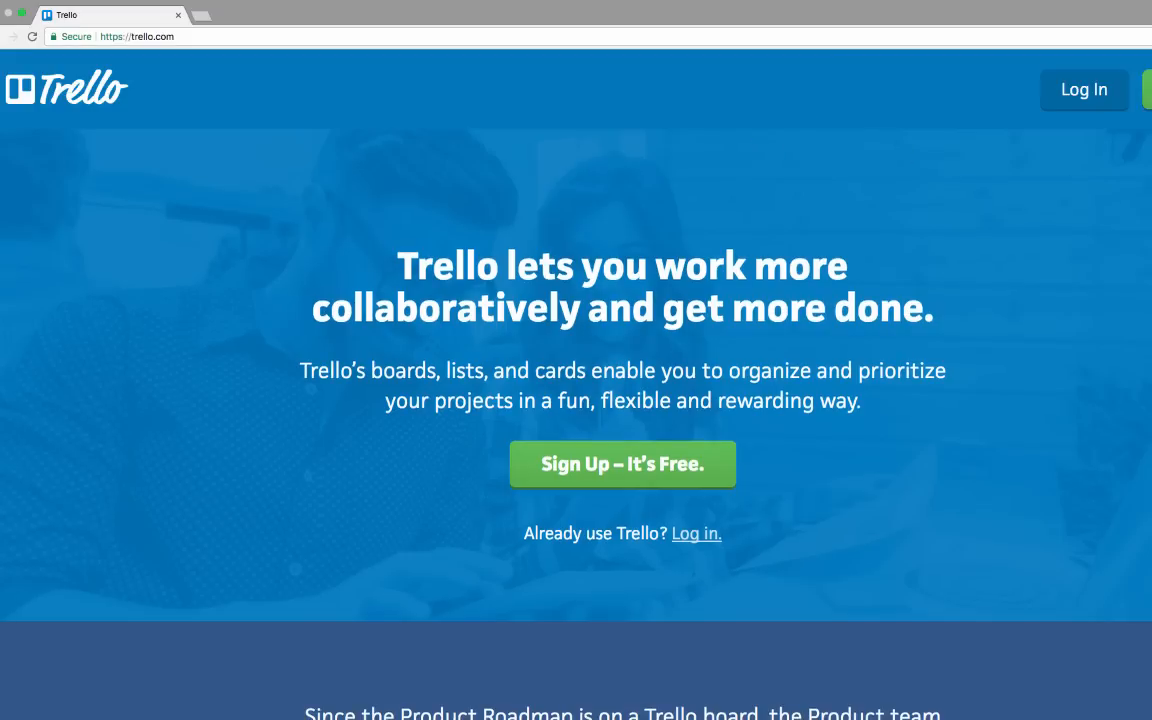
- Scroll through the Boards page and open the Editorial Calendar board with its Researching, Writing and Editing lists
{"action": "scroll", "scroll_direction": "down", "scroll_amount": 3}
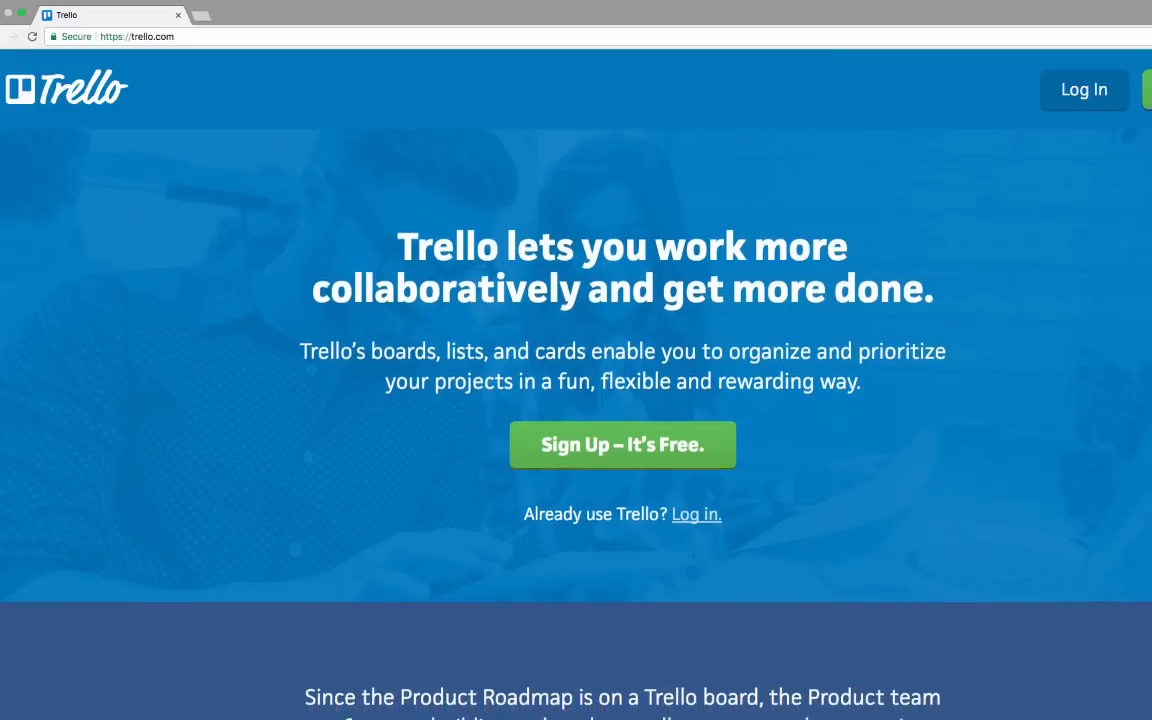
{"action": "scroll", "scroll_direction": "down", "scroll_amount": 3}
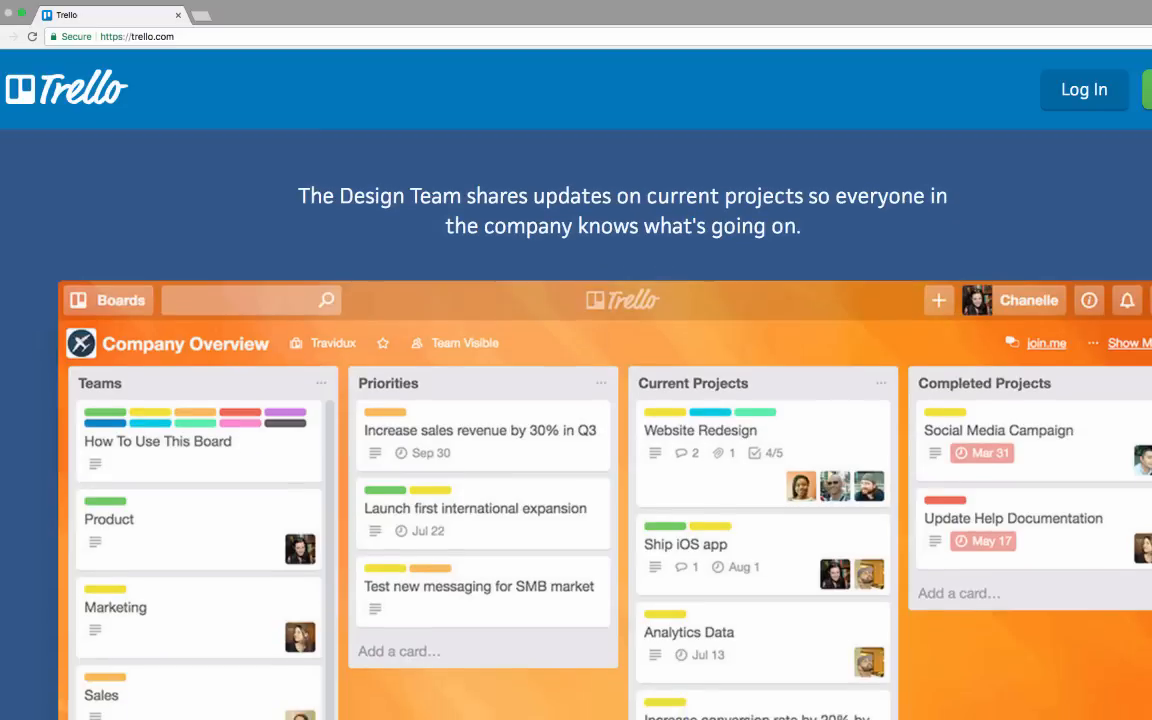
{"action": "scroll", "scroll_direction": "down", "scroll_amount": 3}
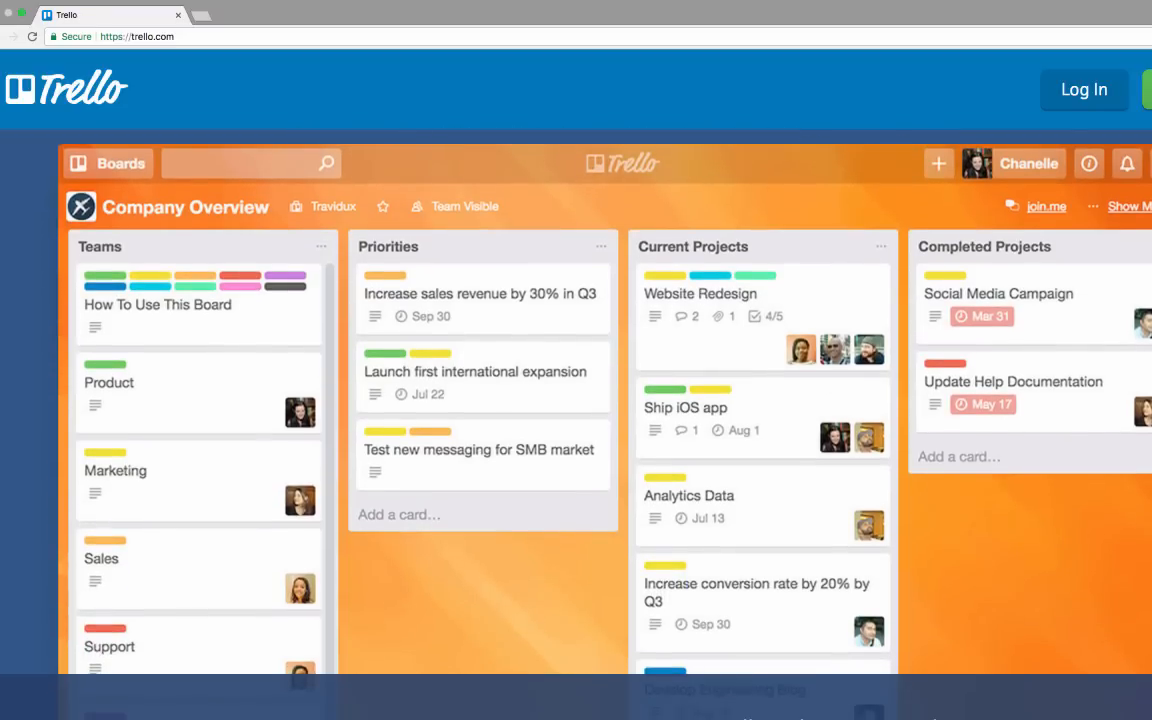
{"action": "scroll", "scroll_direction": "down", "scroll_amount": 3}
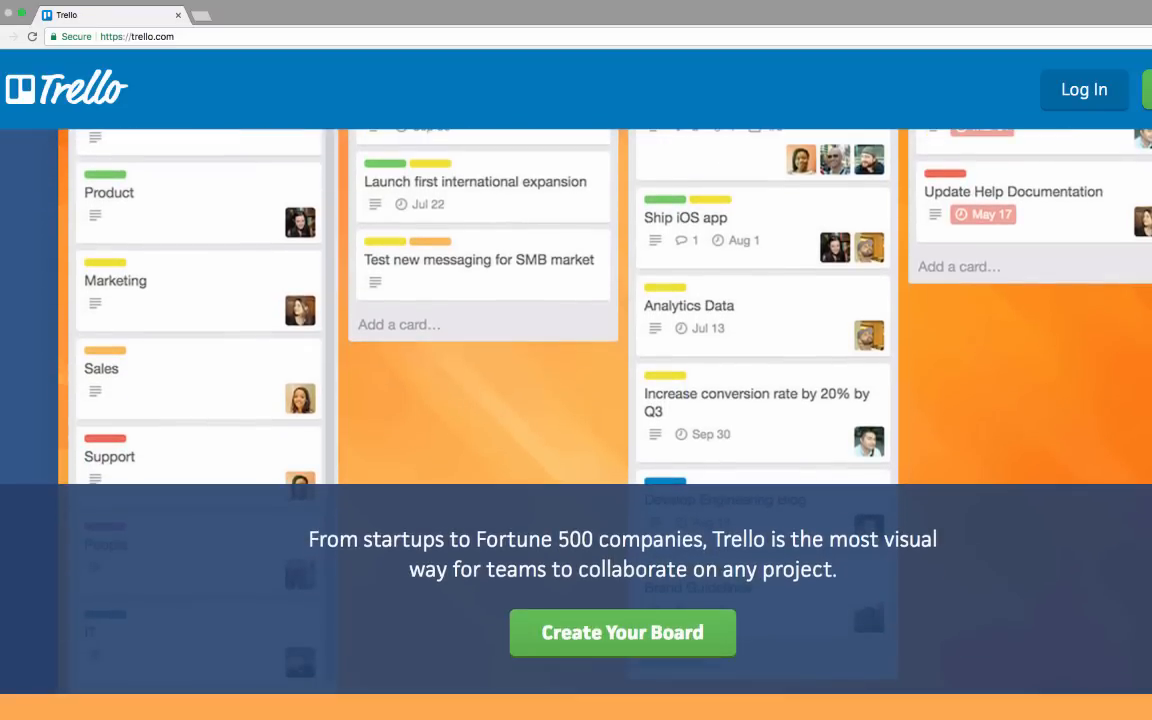
{"action": "scroll", "scroll_direction": "down", "scroll_amount": 3}
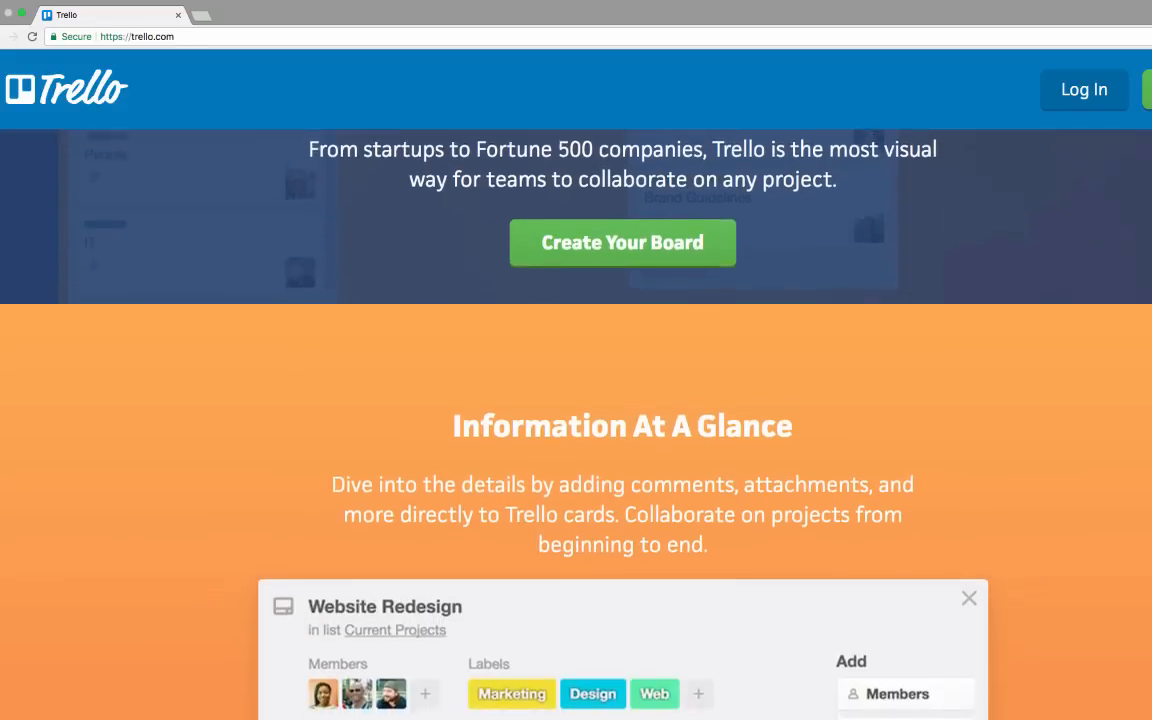
{"action": "scroll", "scroll_direction": "down", "scroll_amount": 3}
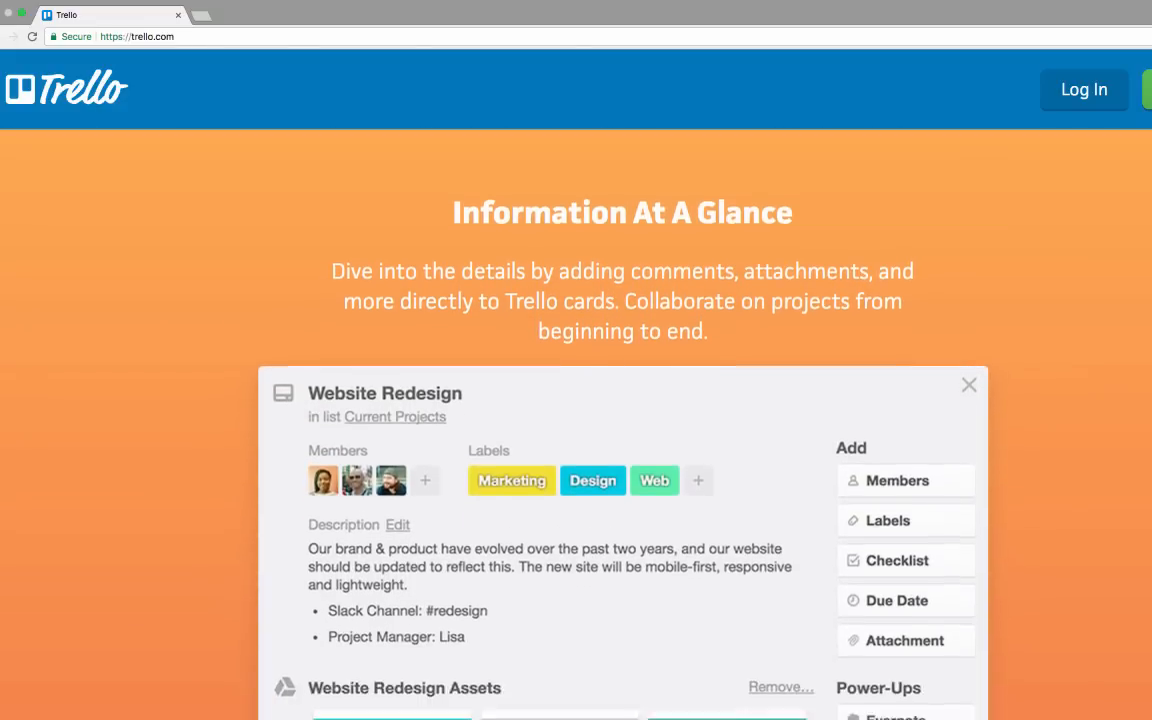
{"action": "scroll", "scroll_direction": "down", "scroll_amount": 3}
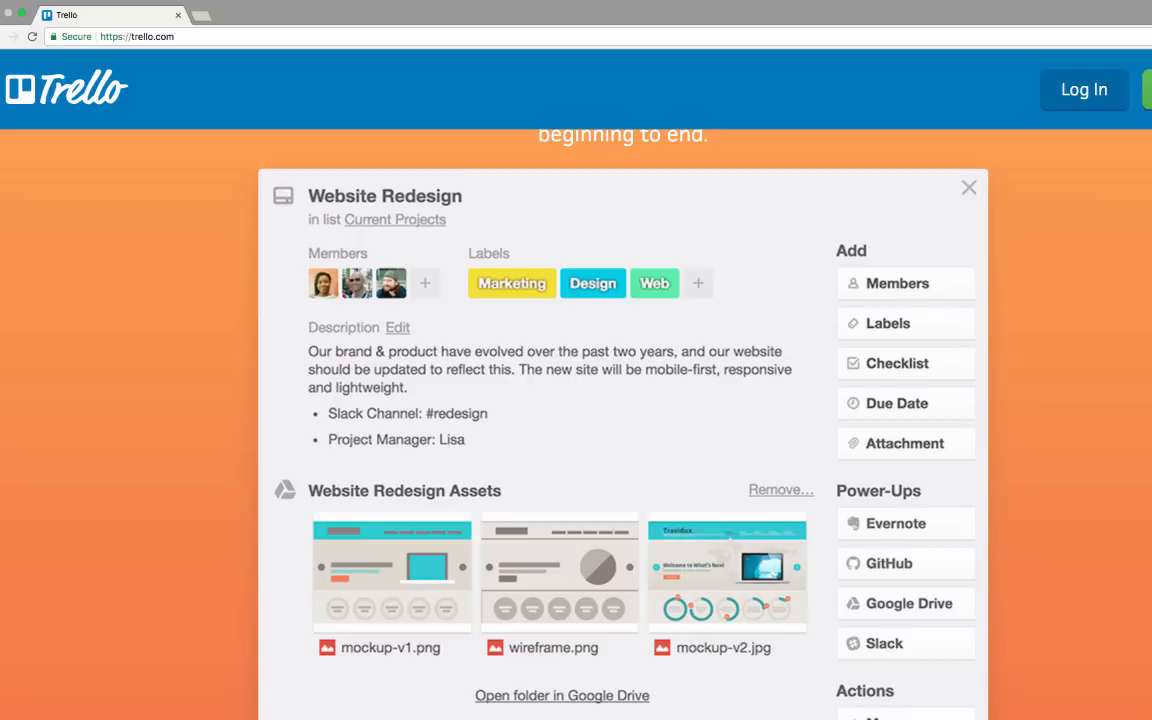
{"action": "scroll", "scroll_direction": "down", "scroll_amount": 3}
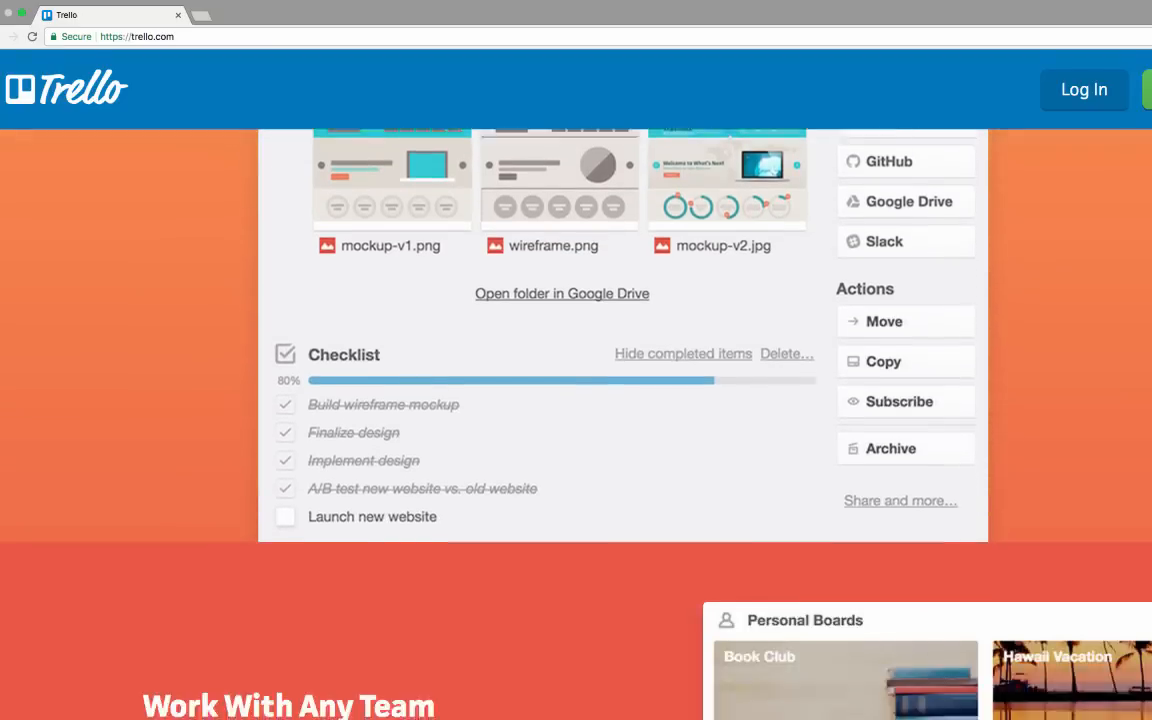
{"action": "scroll", "scroll_direction": "up", "scroll_amount": 3}
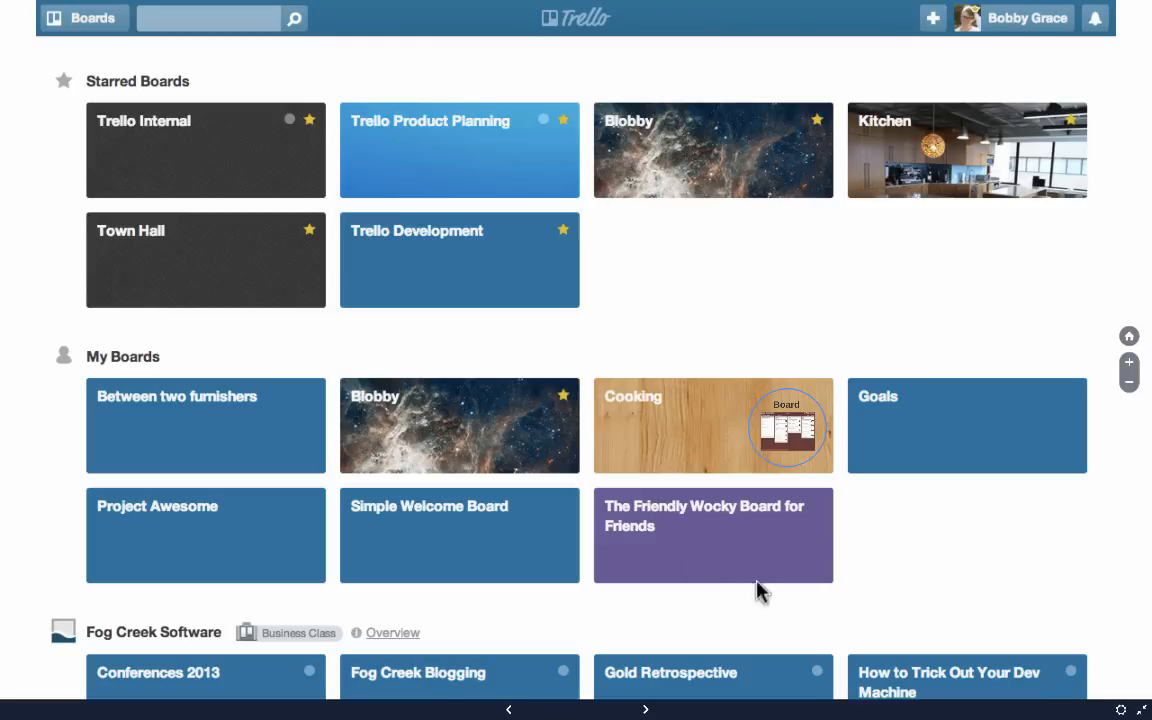
{"action": "mouse_move", "coordinate": [216, 310]}
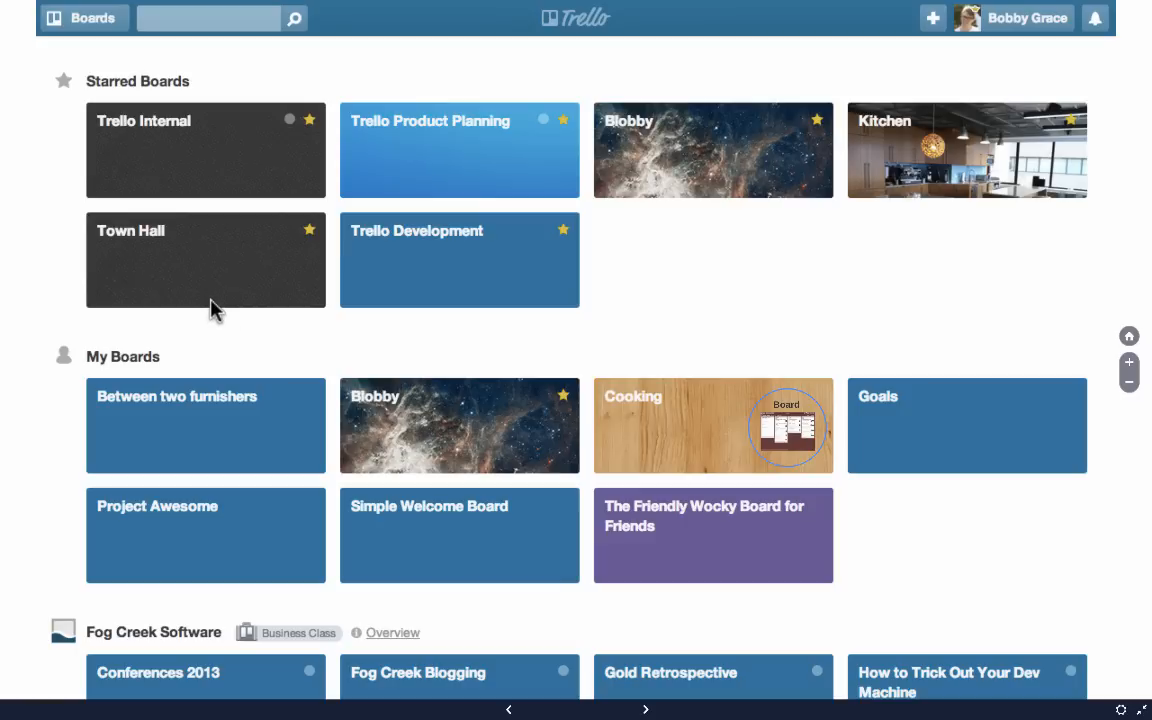
{"action": "mouse_move", "coordinate": [180, 112]}
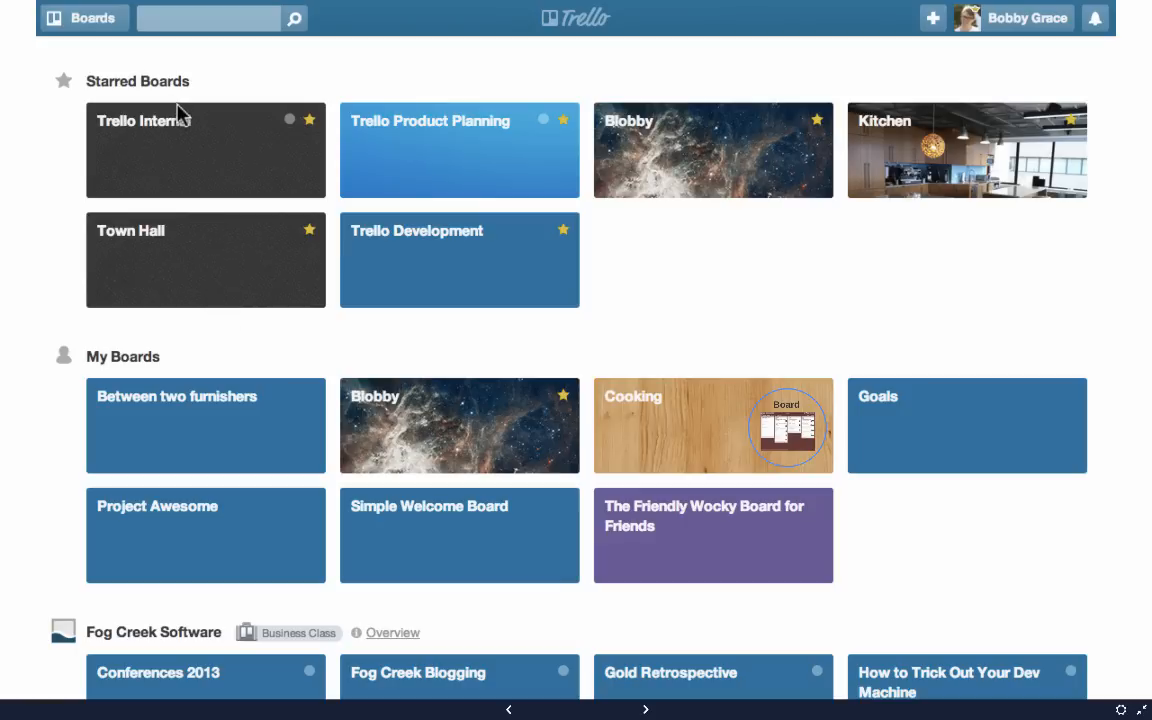
{"action": "mouse_move", "coordinate": [960, 124]}
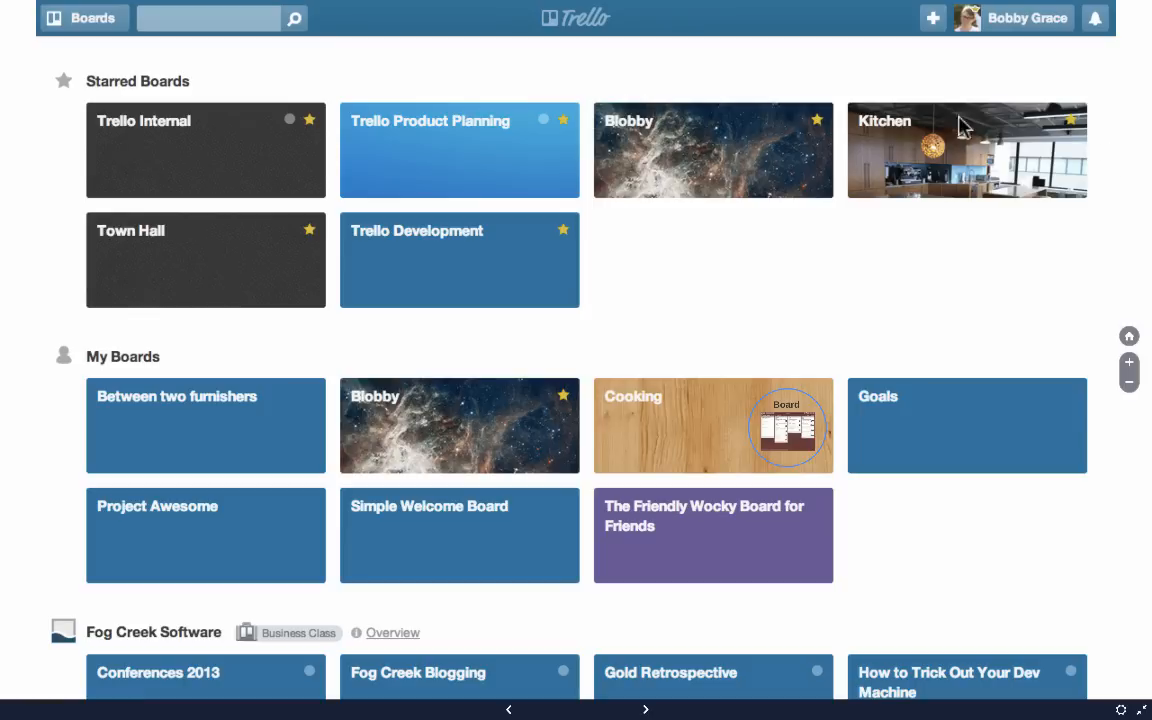
{"action": "mouse_move", "coordinate": [256, 596]}
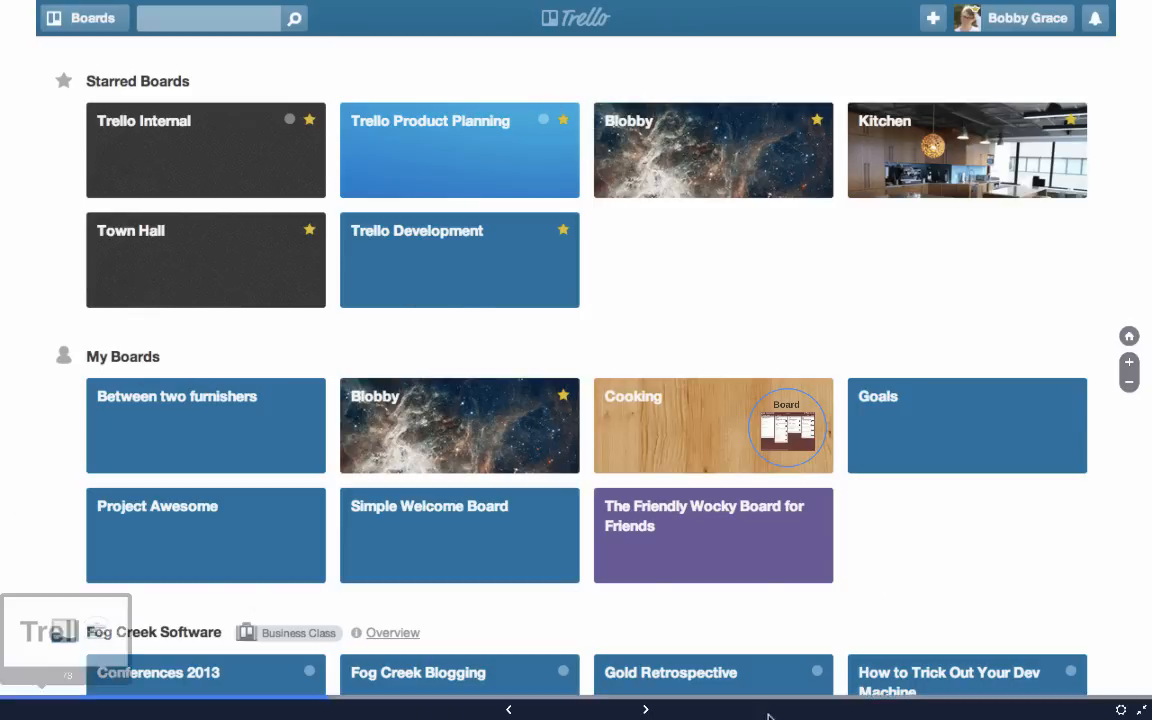
{"action": "mouse_move", "coordinate": [162, 380]}
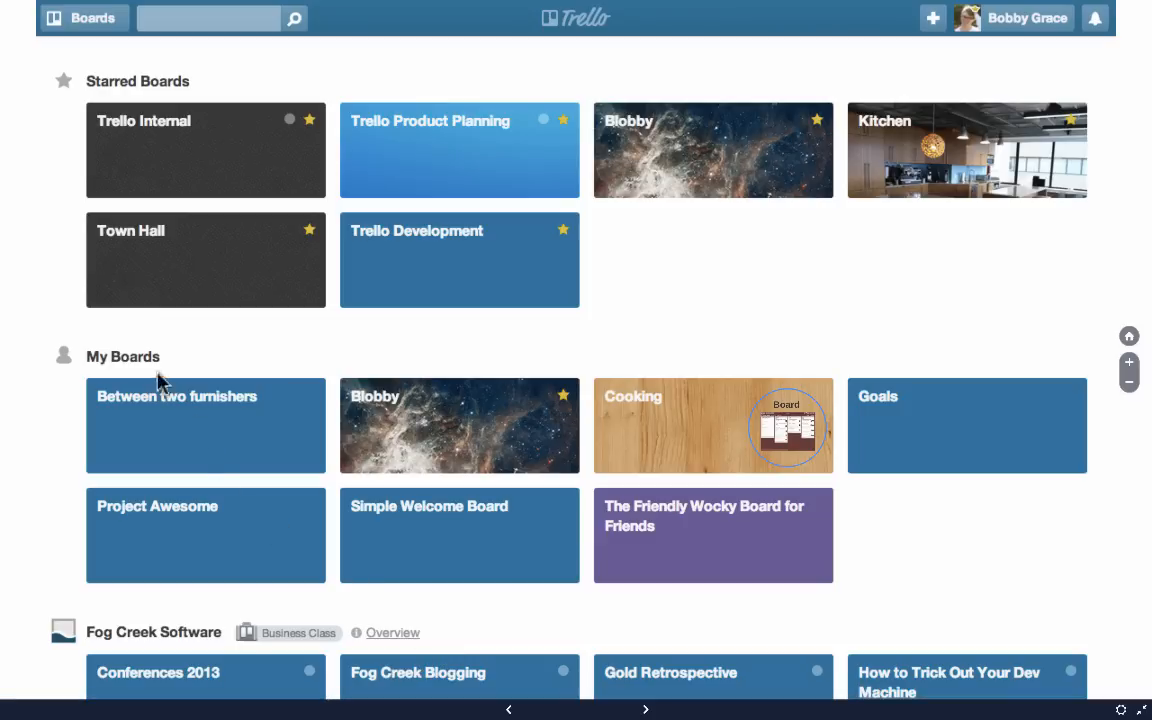
{"action": "mouse_move", "coordinate": [820, 556]}
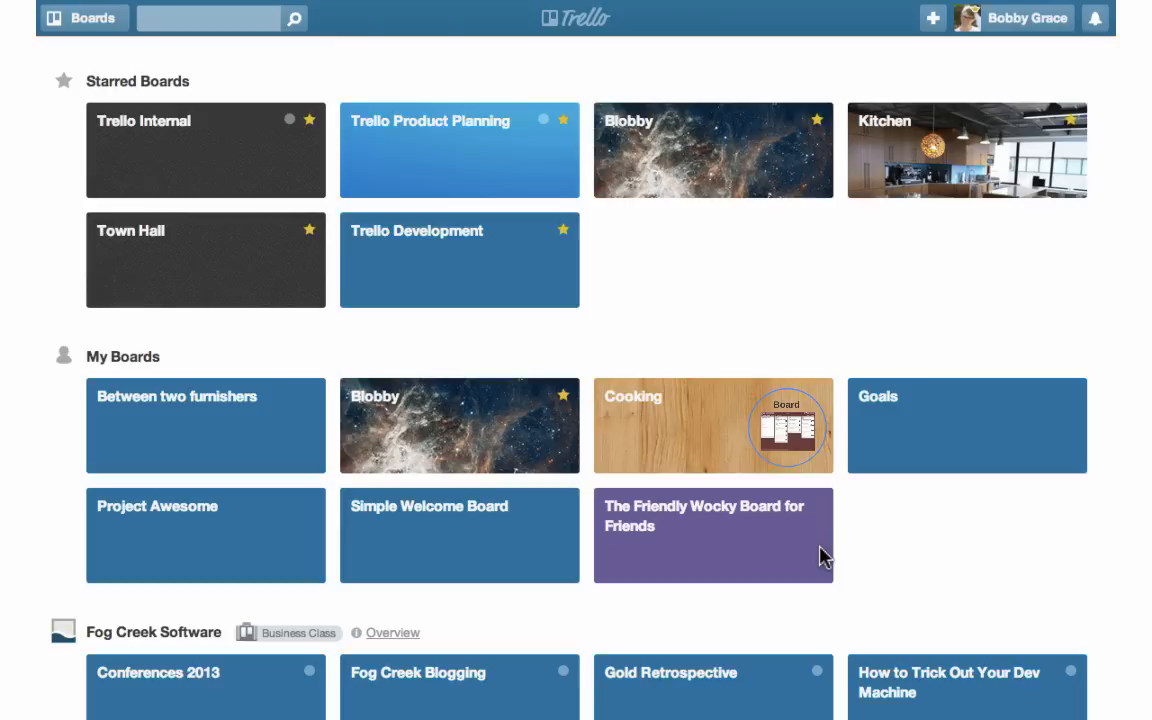
{"action": "scroll", "scroll_direction": "down", "scroll_amount": 3}
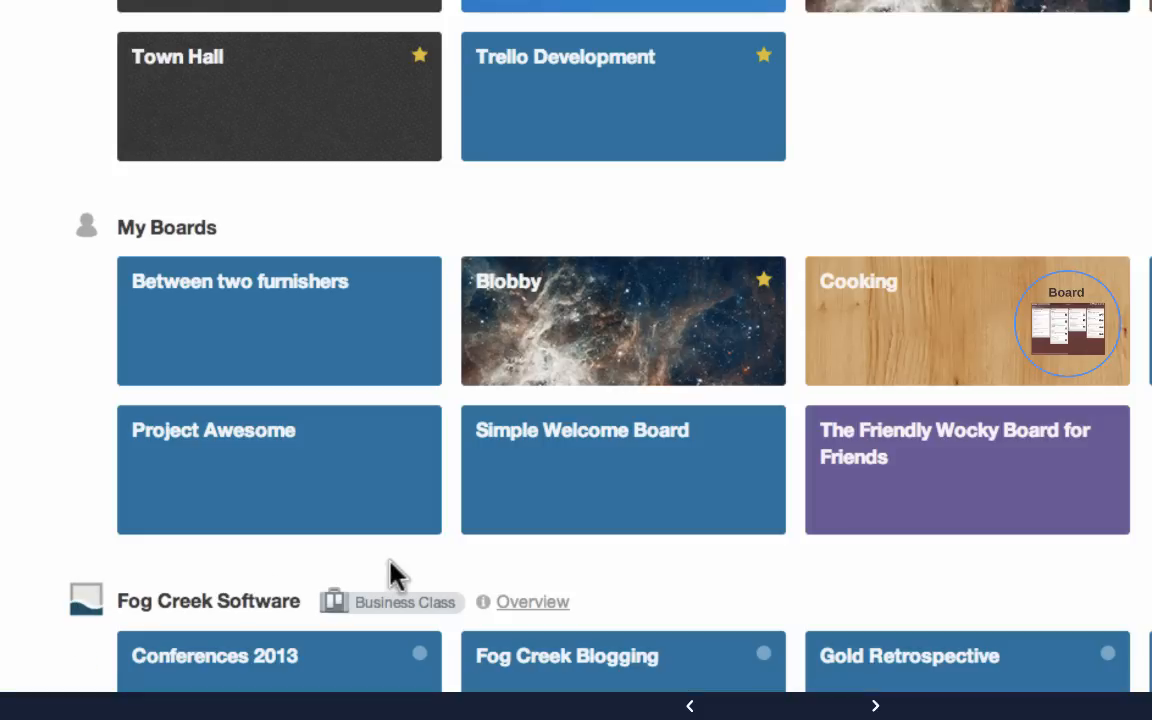
{"action": "mouse_move", "coordinate": [236, 610]}
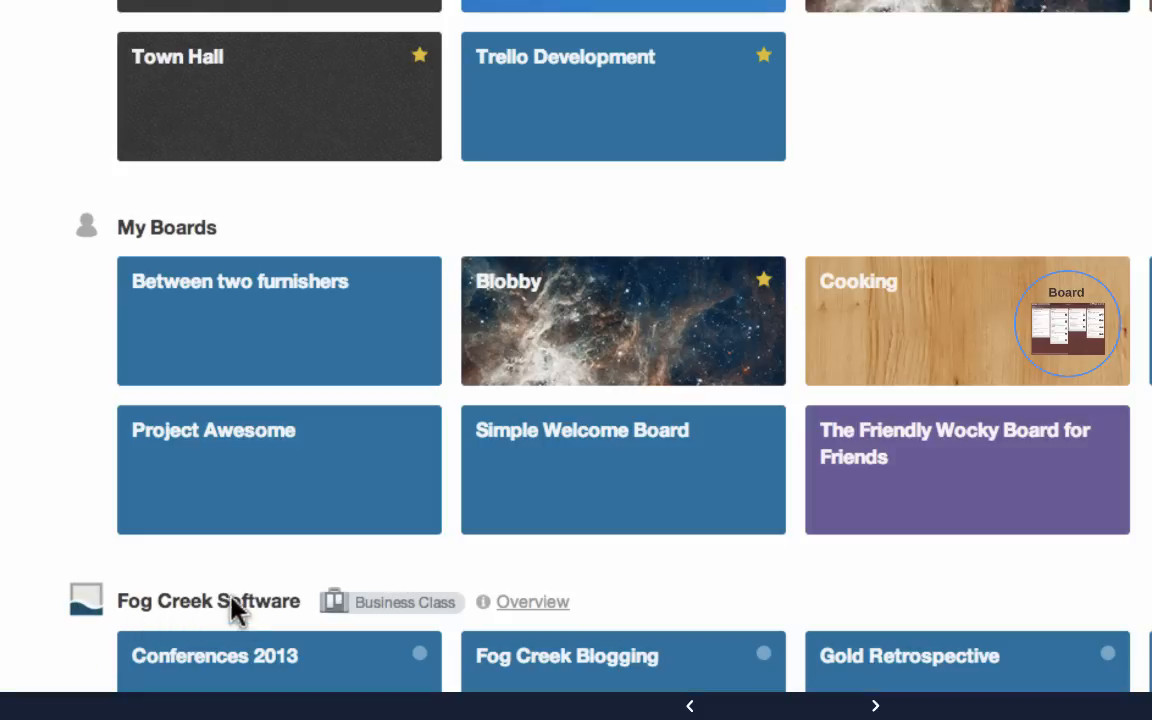
{"action": "mouse_move", "coordinate": [250, 616]}
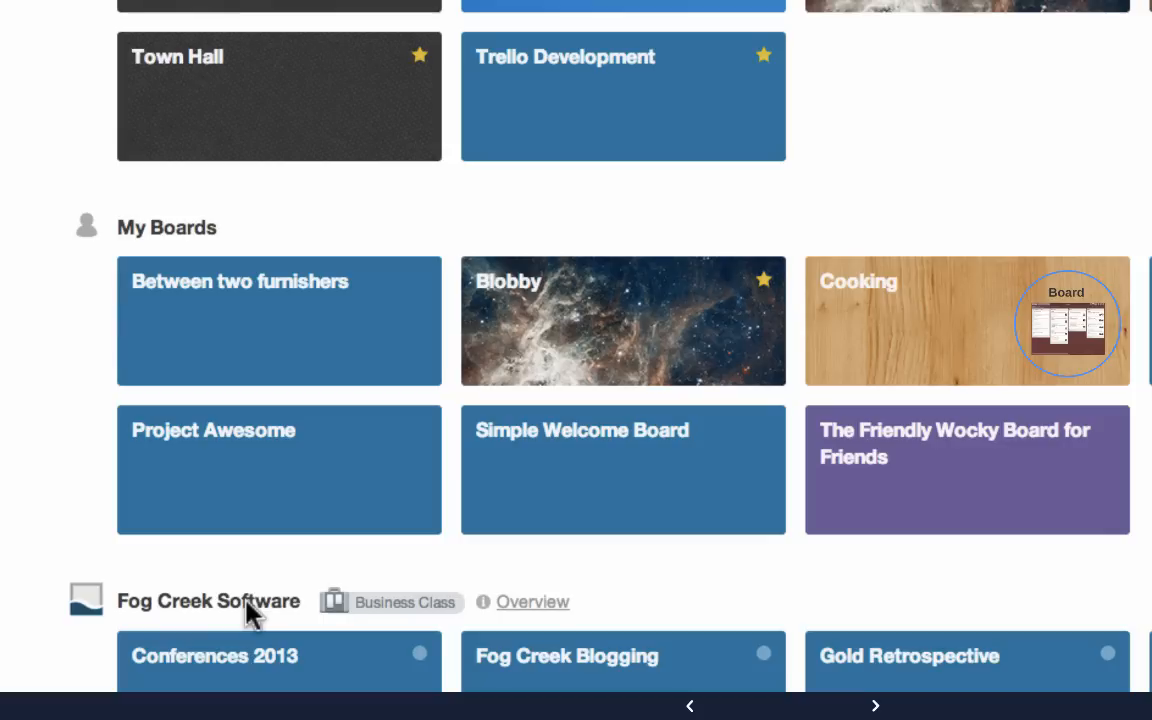
{"action": "mouse_move", "coordinate": [1068, 632]}
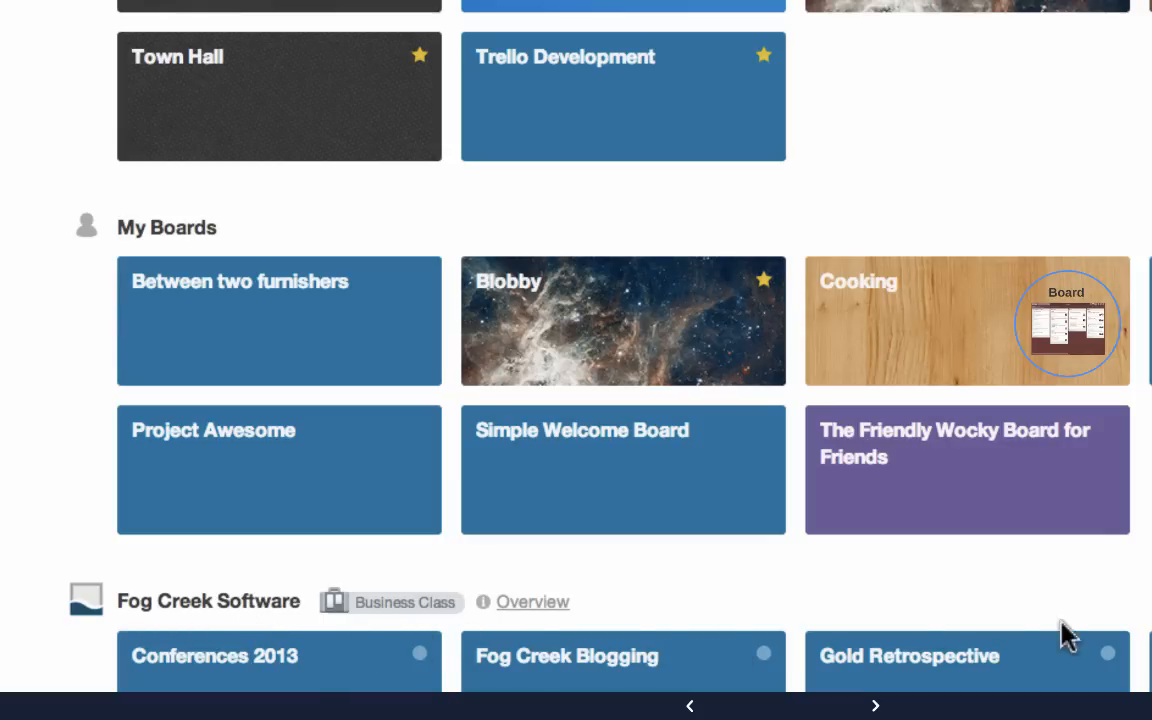
{"action": "mouse_move", "coordinate": [920, 624]}
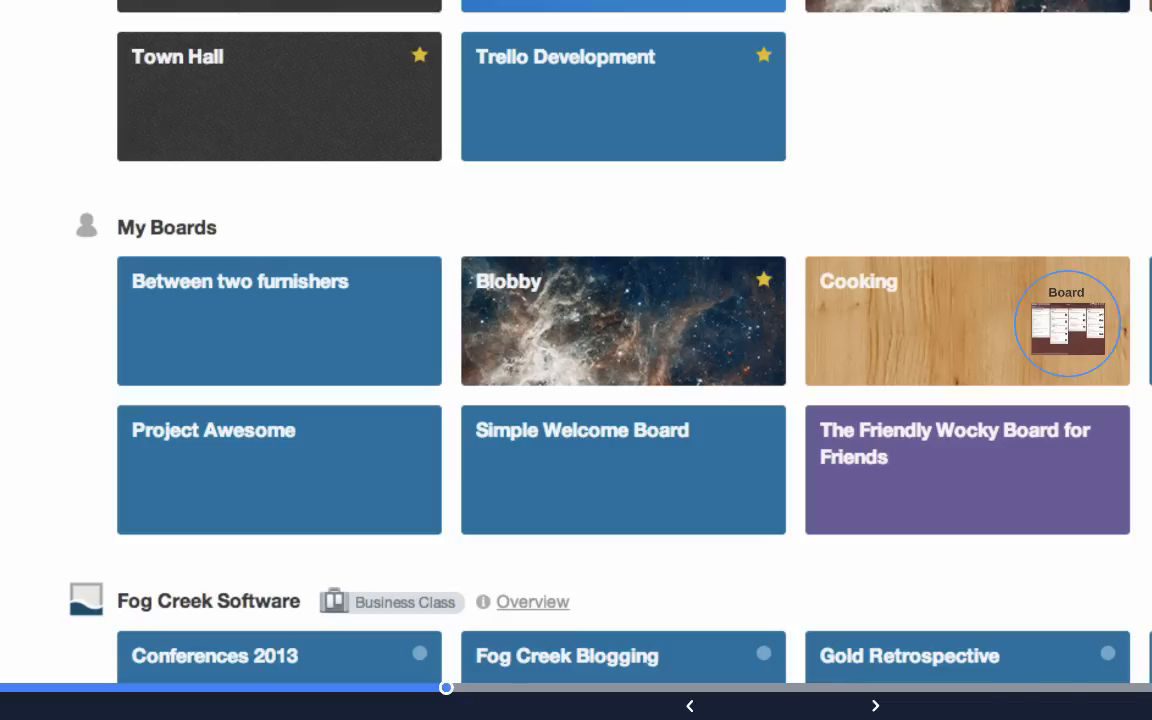
{"action": "mouse_move", "coordinate": [764, 680]}
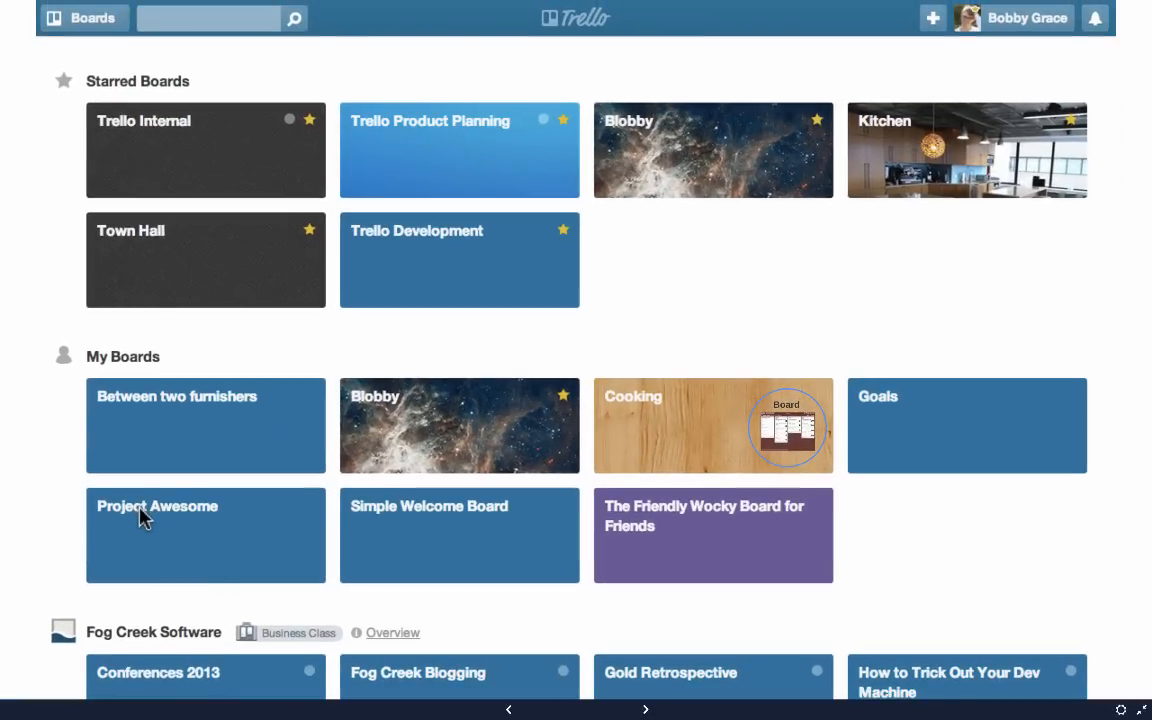
{"action": "mouse_move", "coordinate": [428, 528]}
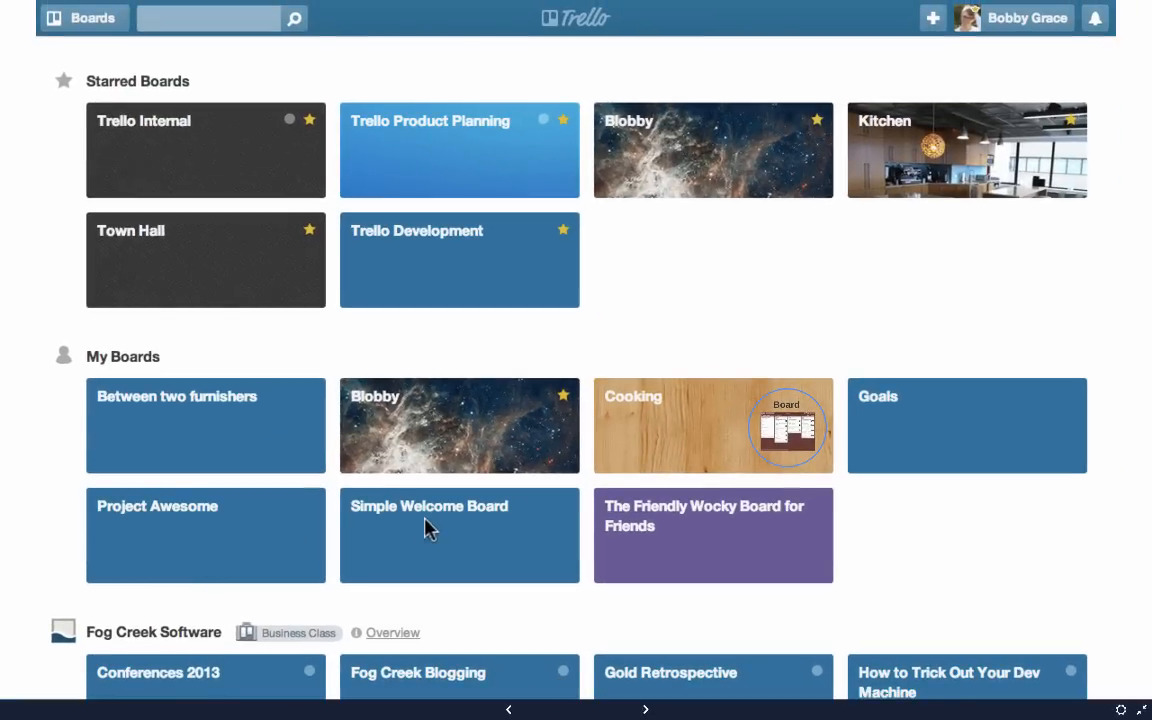
{"action": "mouse_move", "coordinate": [388, 418]}
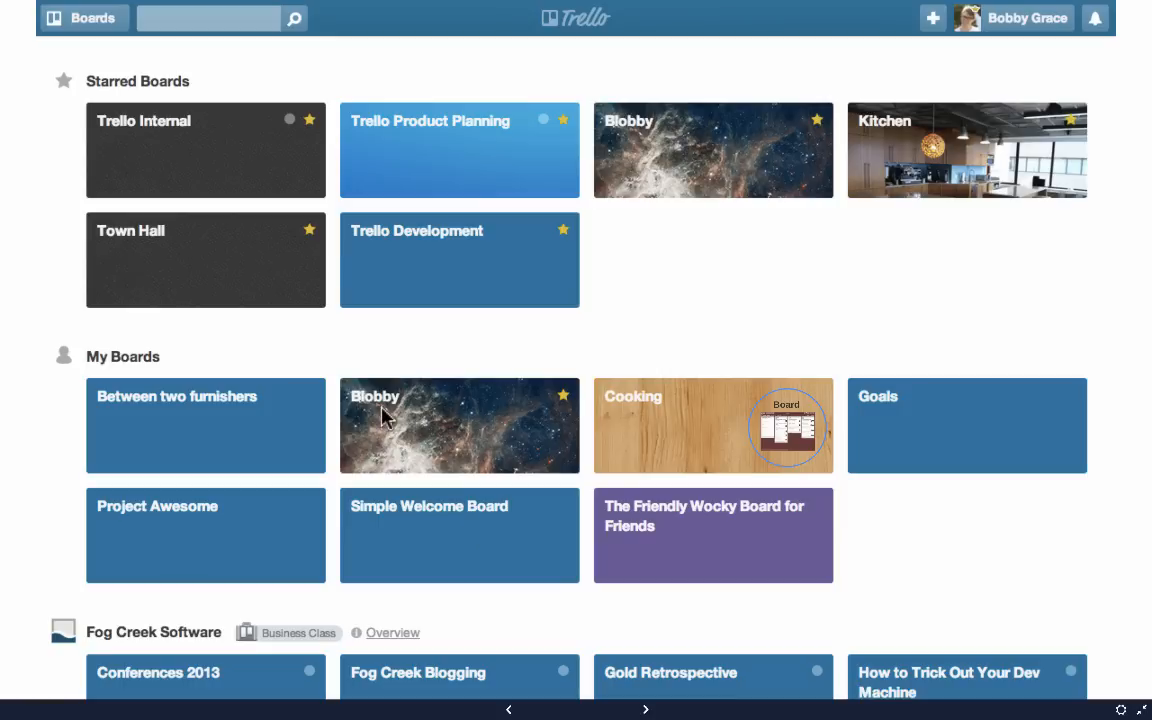
{"action": "mouse_move", "coordinate": [628, 420]}
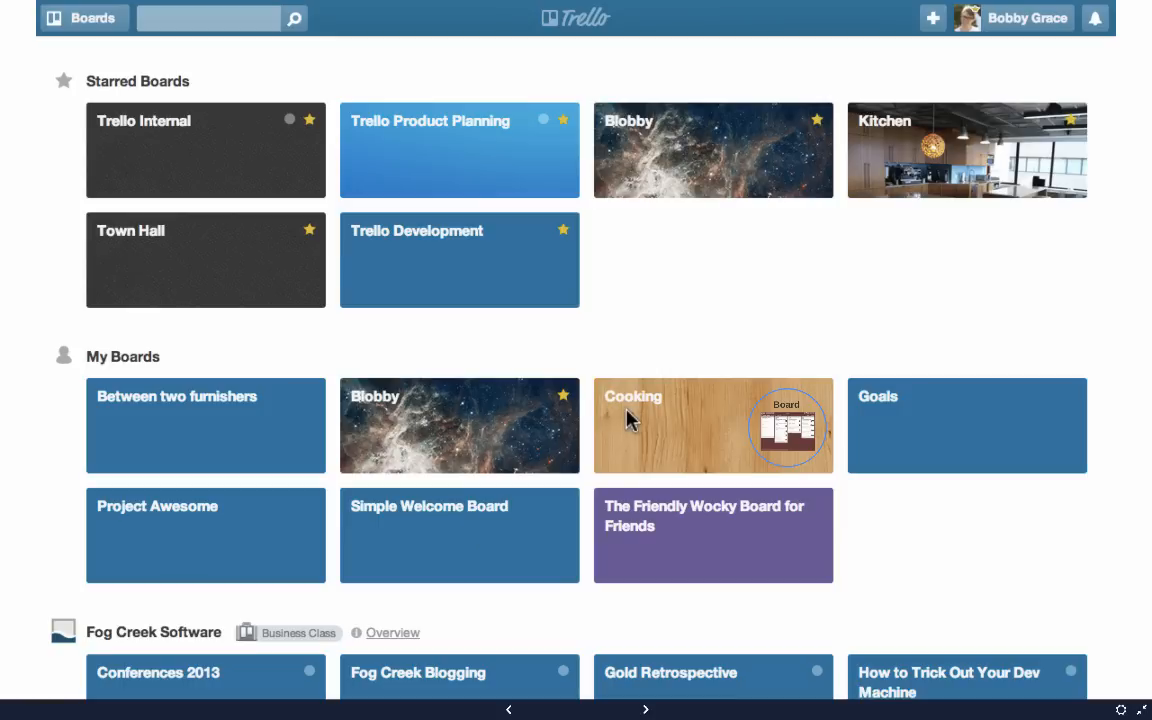
{"action": "mouse_move", "coordinate": [644, 424]}
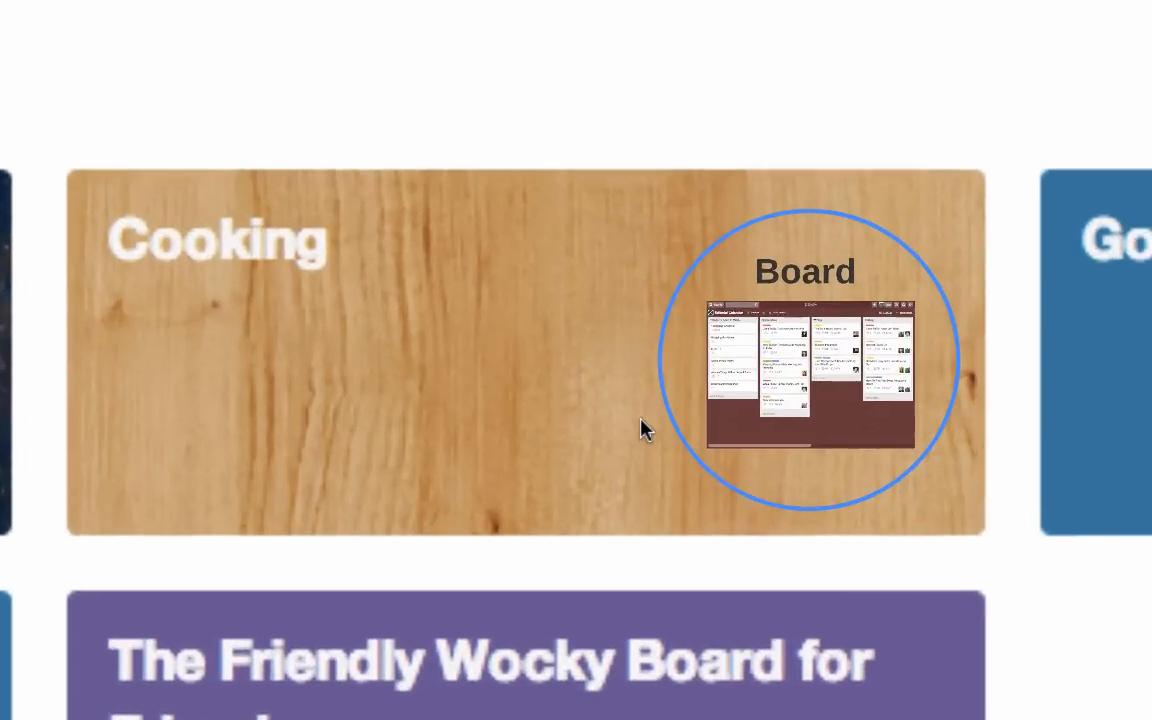
{"action": "left_click", "coordinate": [804, 360]}
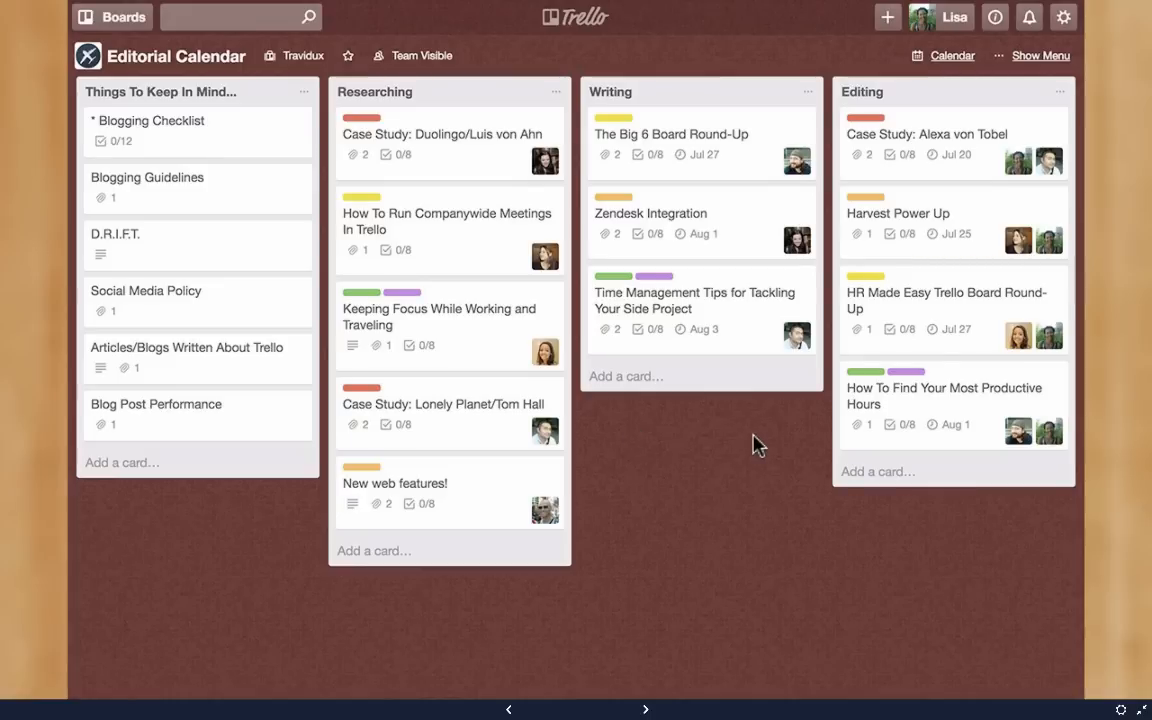
{"action": "mouse_move", "coordinate": [218, 304]}
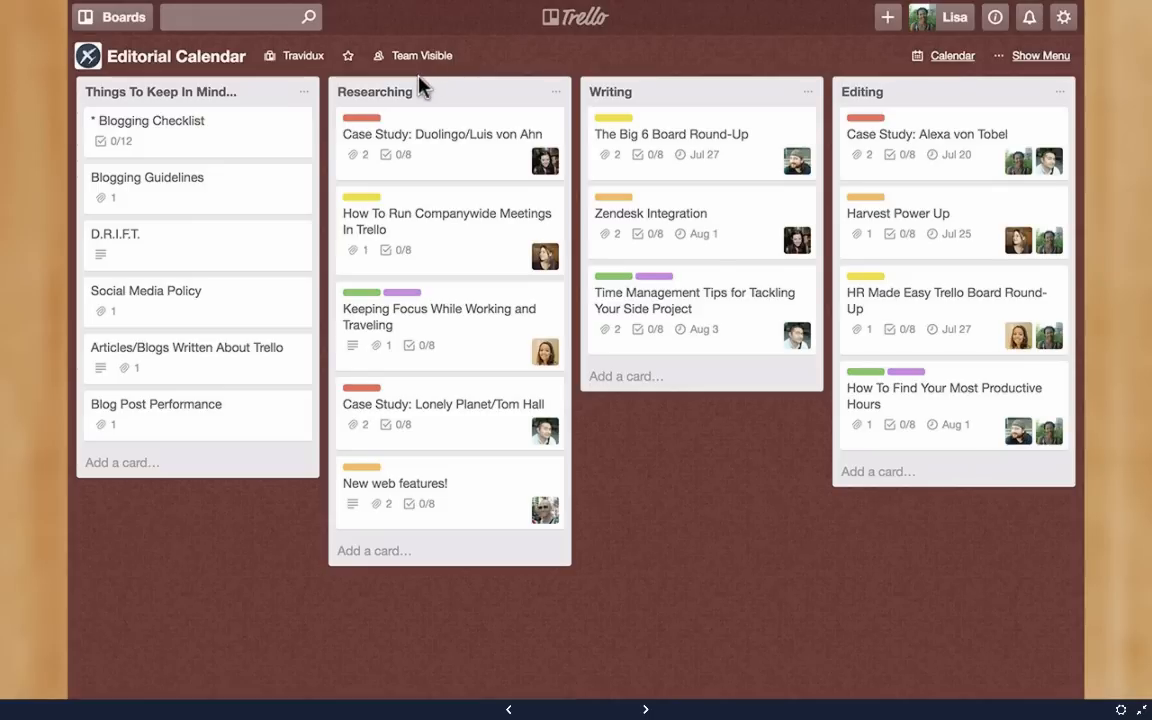
{"action": "mouse_move", "coordinate": [434, 160]}
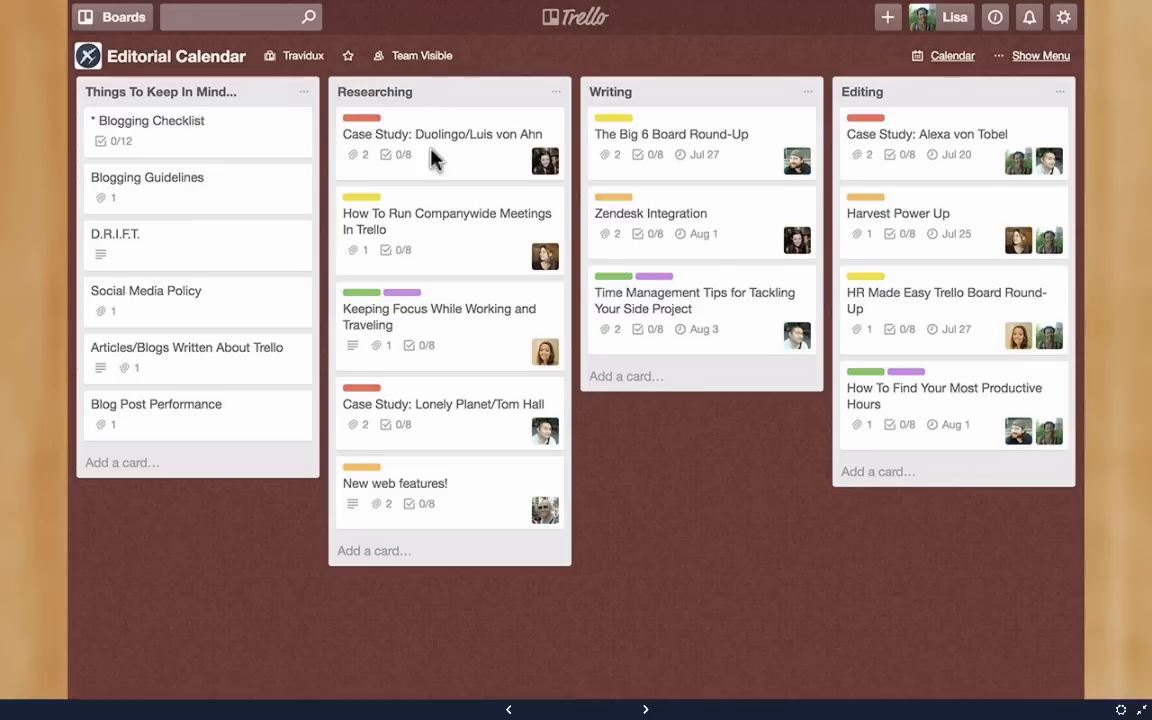
{"action": "mouse_move", "coordinate": [938, 424]}
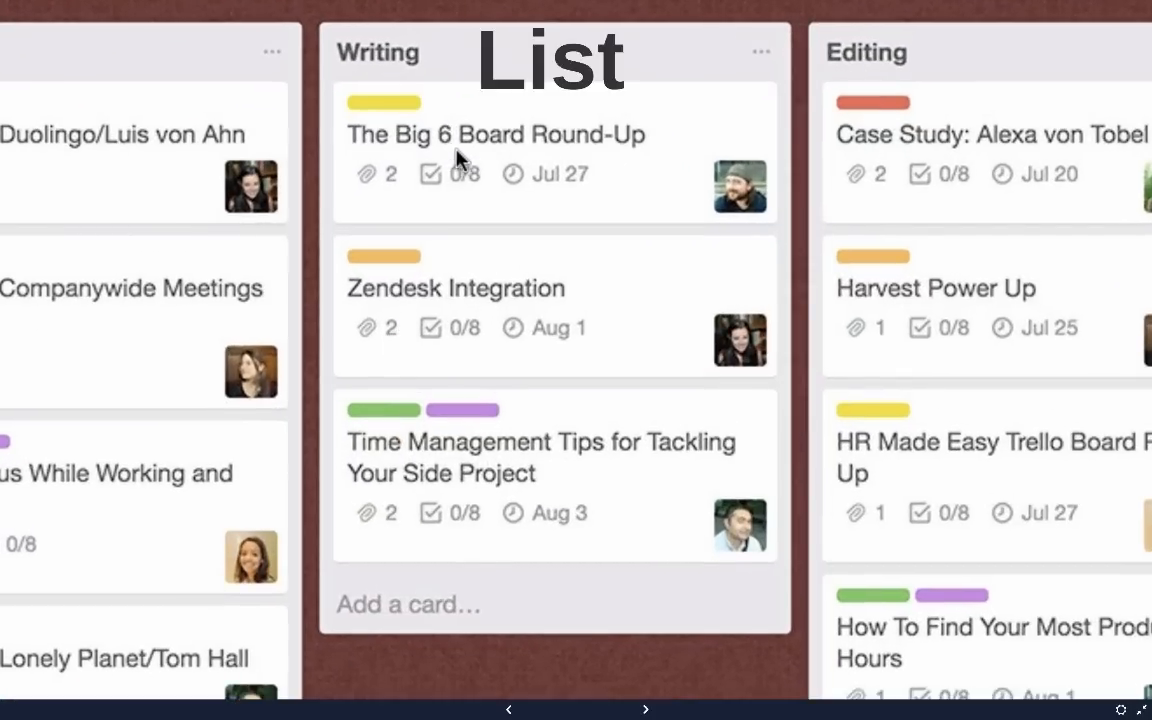
{"action": "mouse_move", "coordinate": [530, 450]}
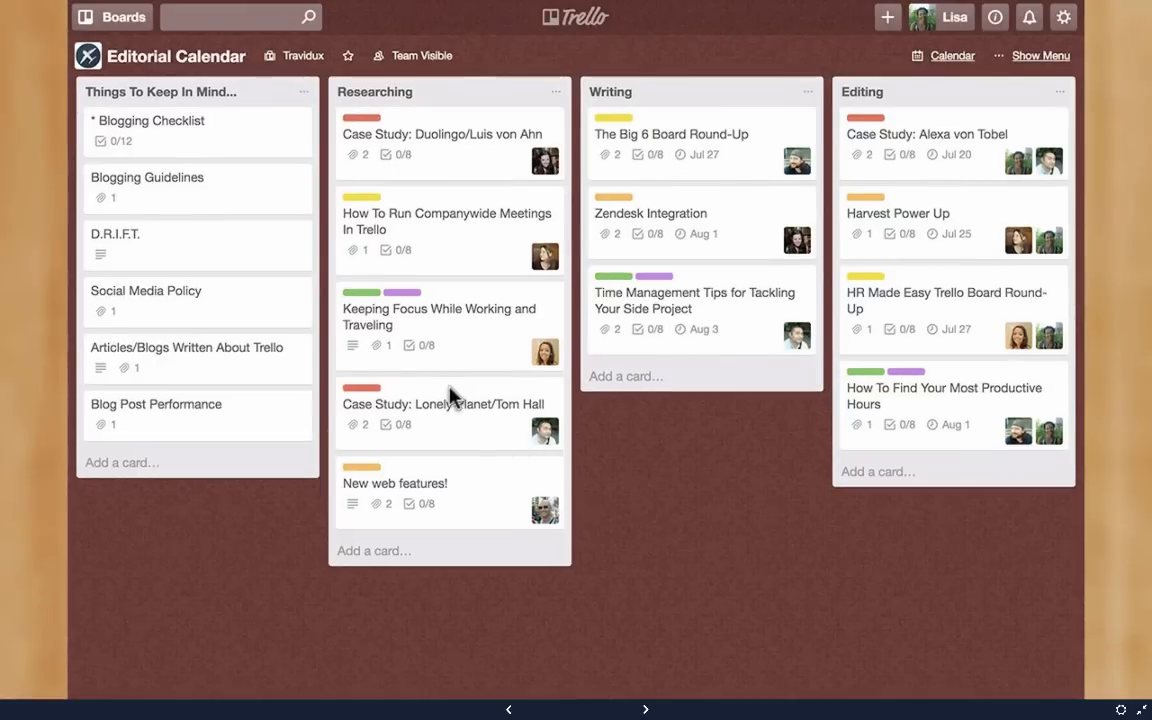
{"action": "mouse_move", "coordinate": [120, 124]}
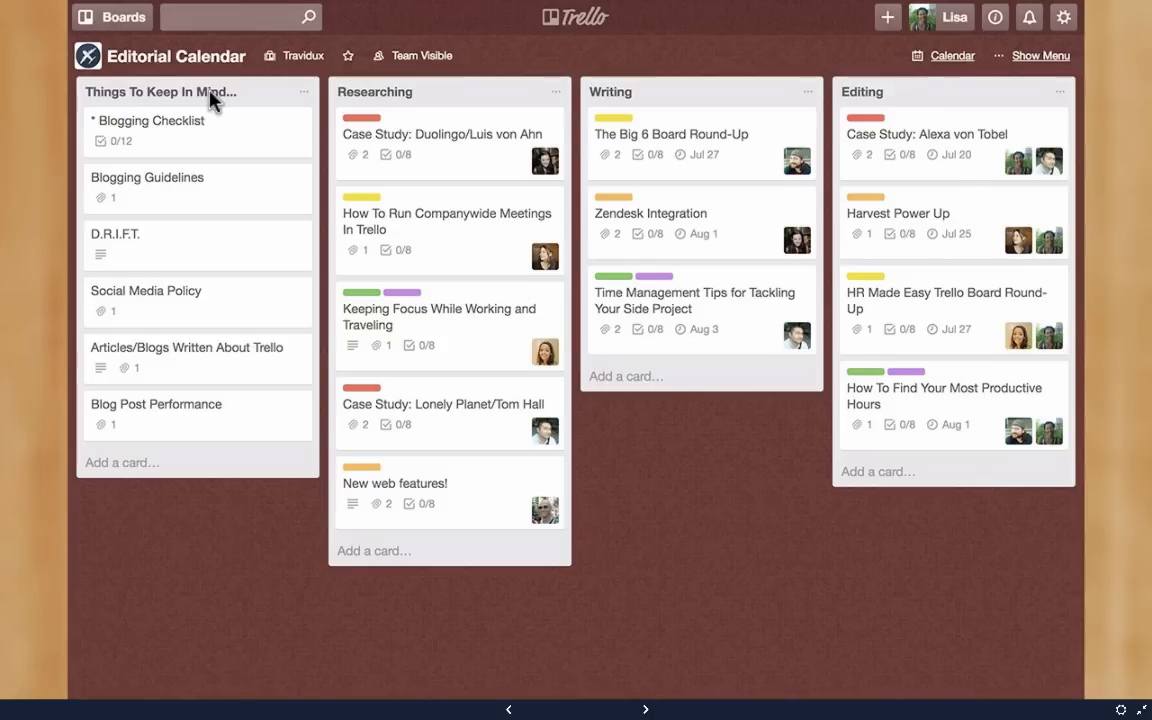
{"action": "mouse_move", "coordinate": [196, 144]}
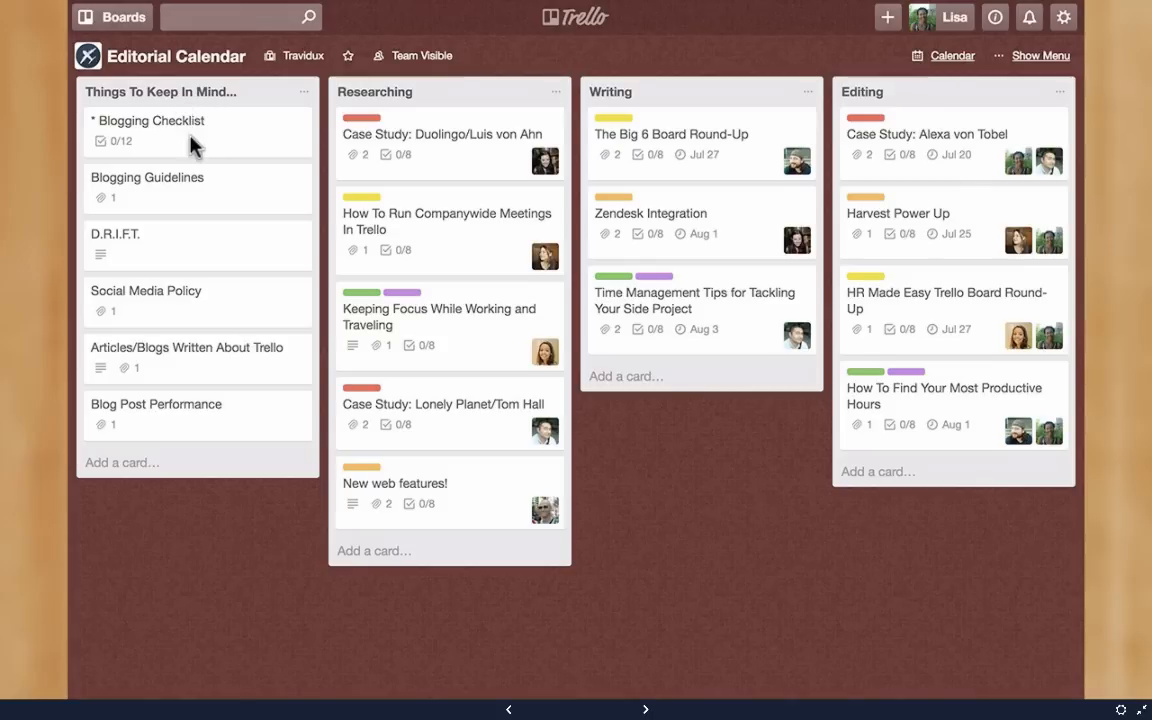
{"action": "mouse_move", "coordinate": [176, 116]}
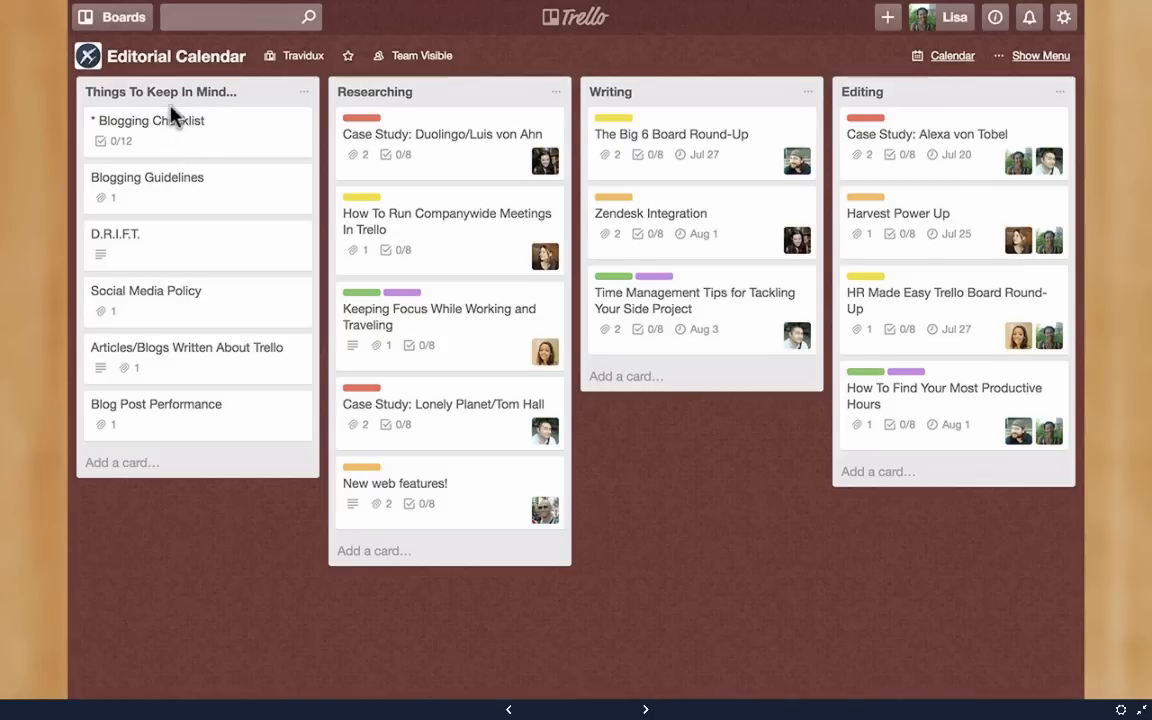
{"action": "mouse_move", "coordinate": [180, 256]}
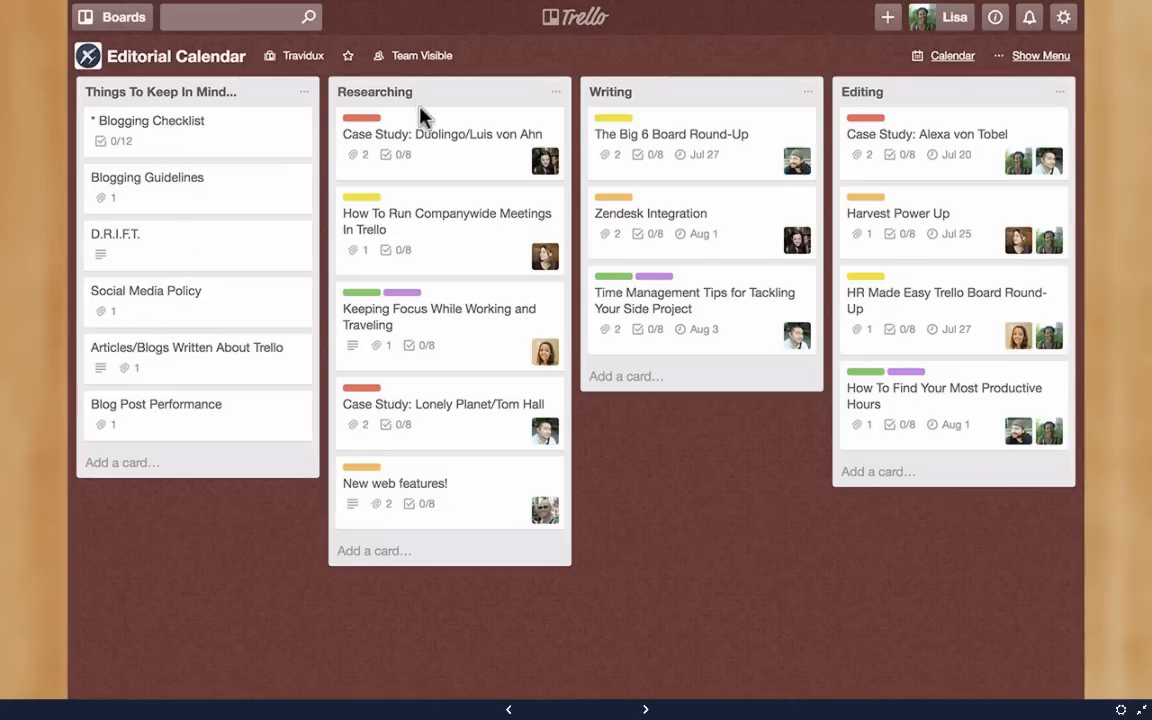
{"action": "mouse_move", "coordinate": [180, 314]}
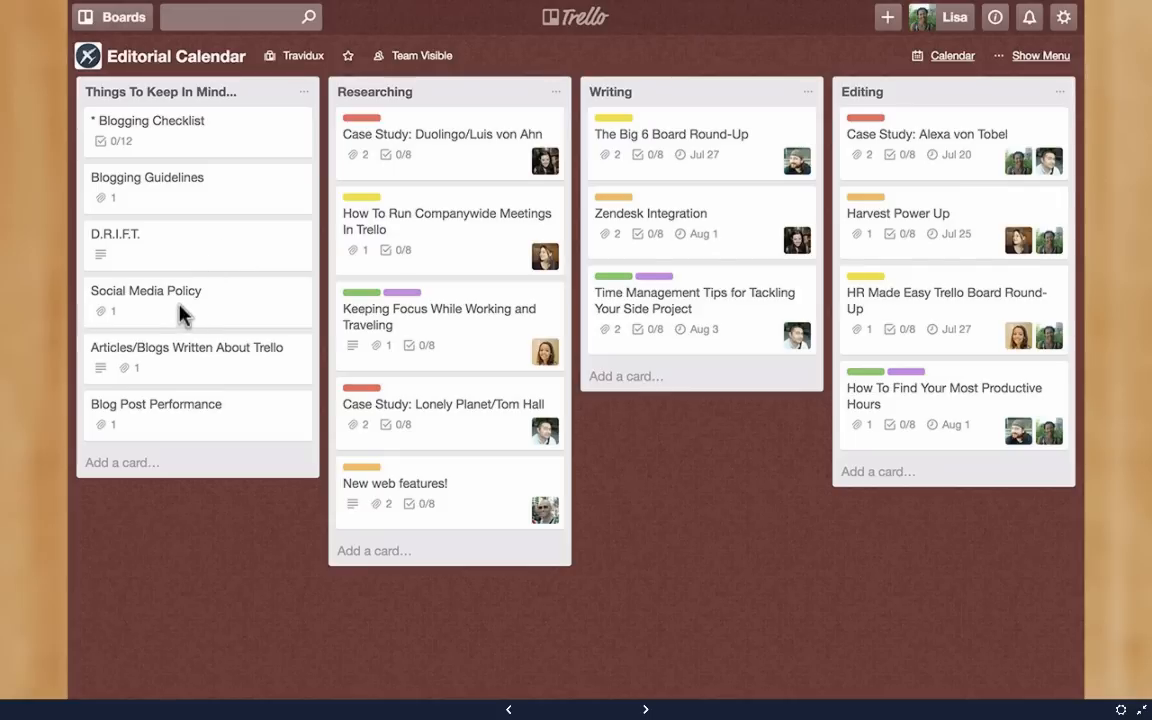
{"action": "mouse_move", "coordinate": [144, 310]}
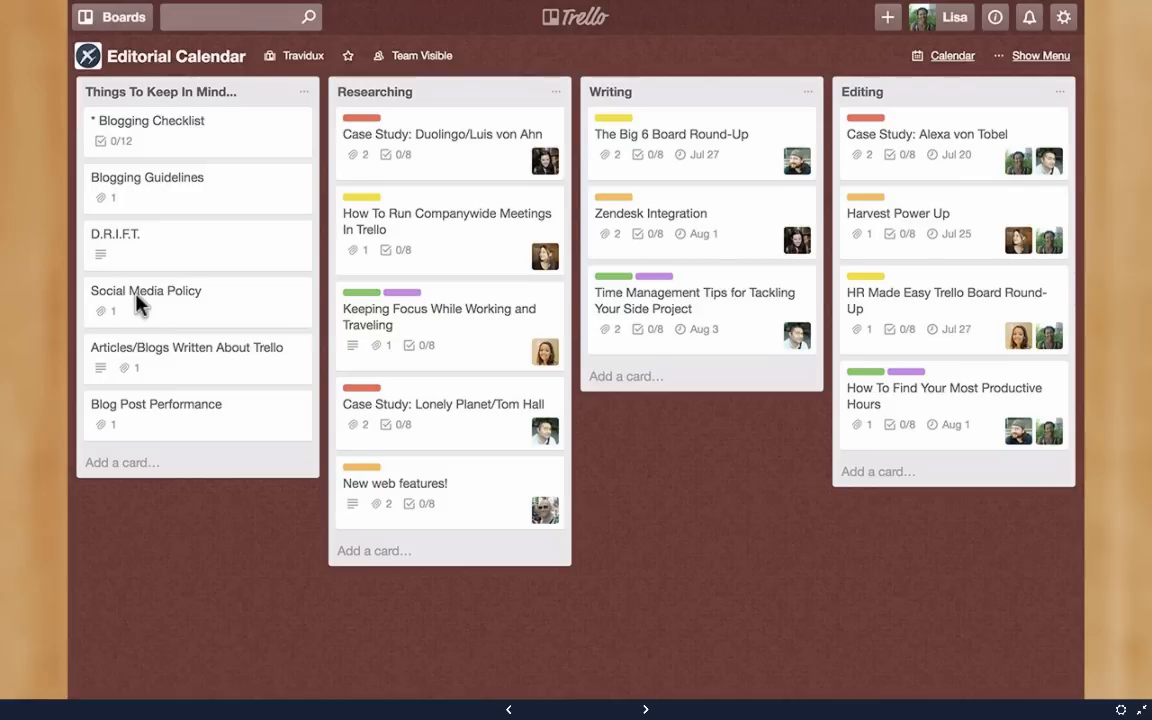
{"action": "mouse_move", "coordinate": [456, 318]}
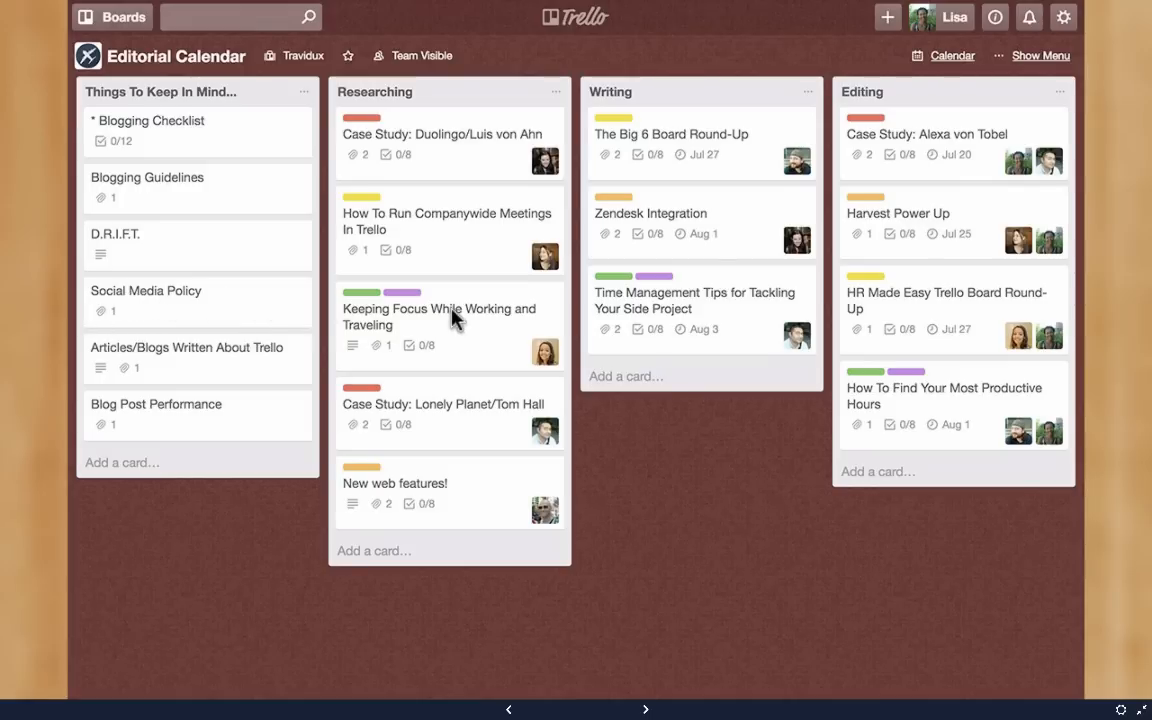
{"action": "mouse_move", "coordinate": [440, 316]}
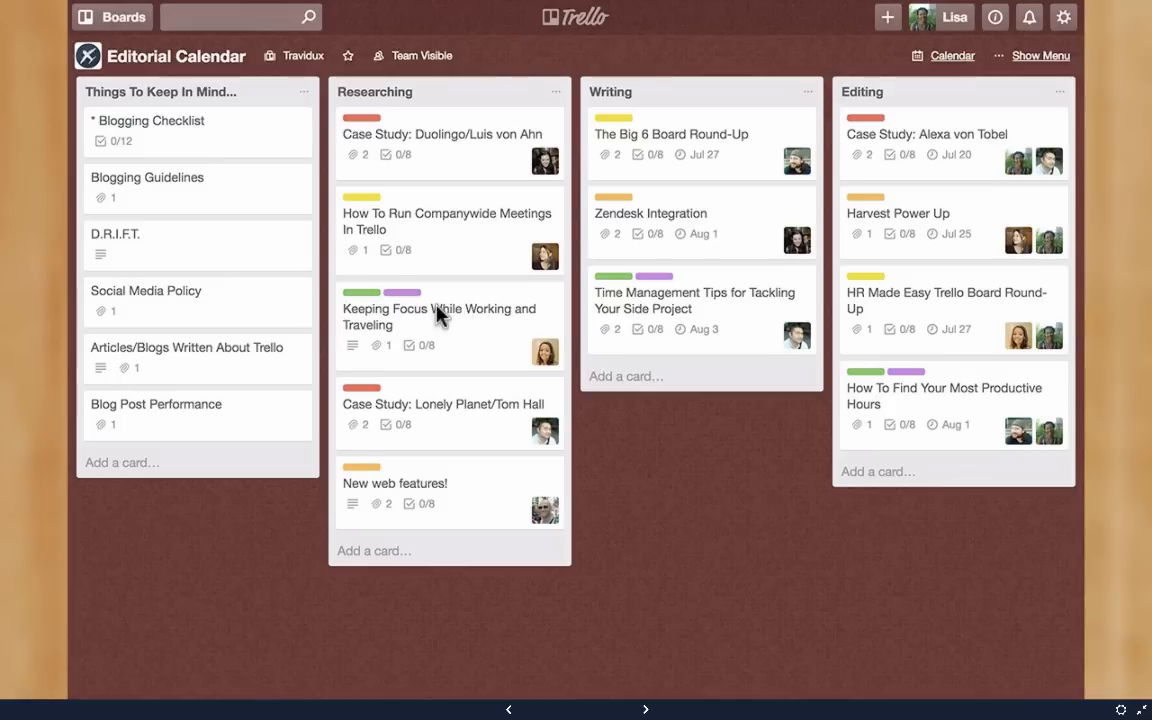
{"action": "mouse_move", "coordinate": [470, 296]}
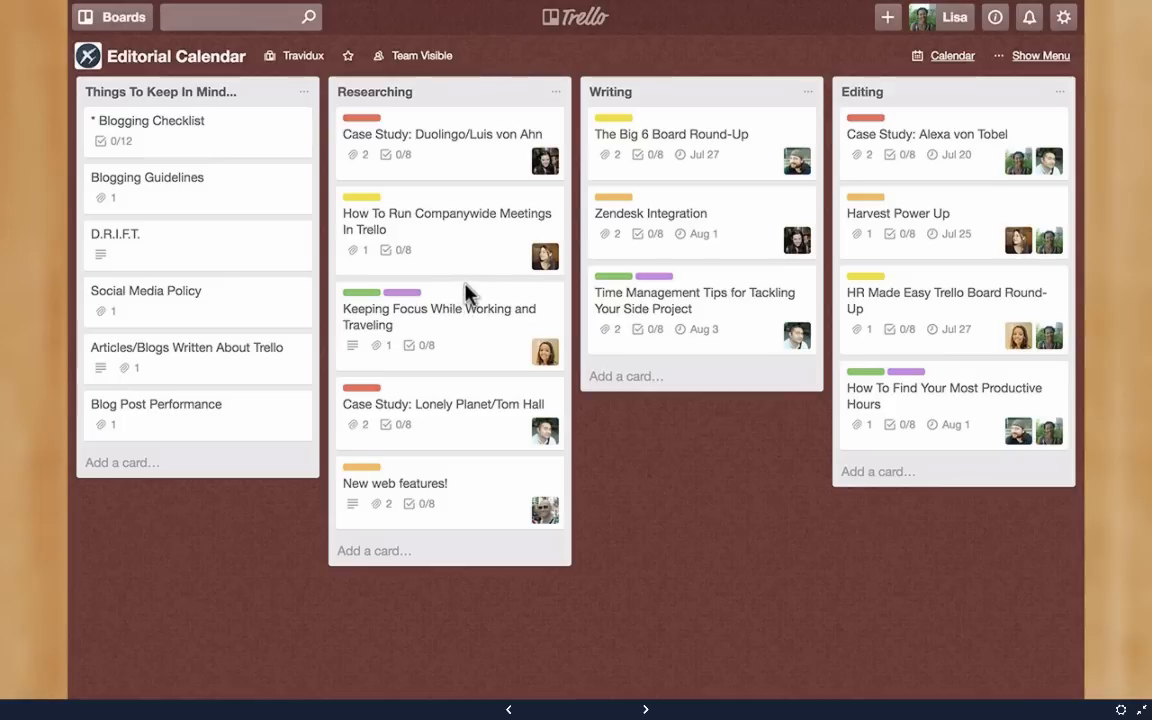
{"action": "mouse_move", "coordinate": [400, 360]}
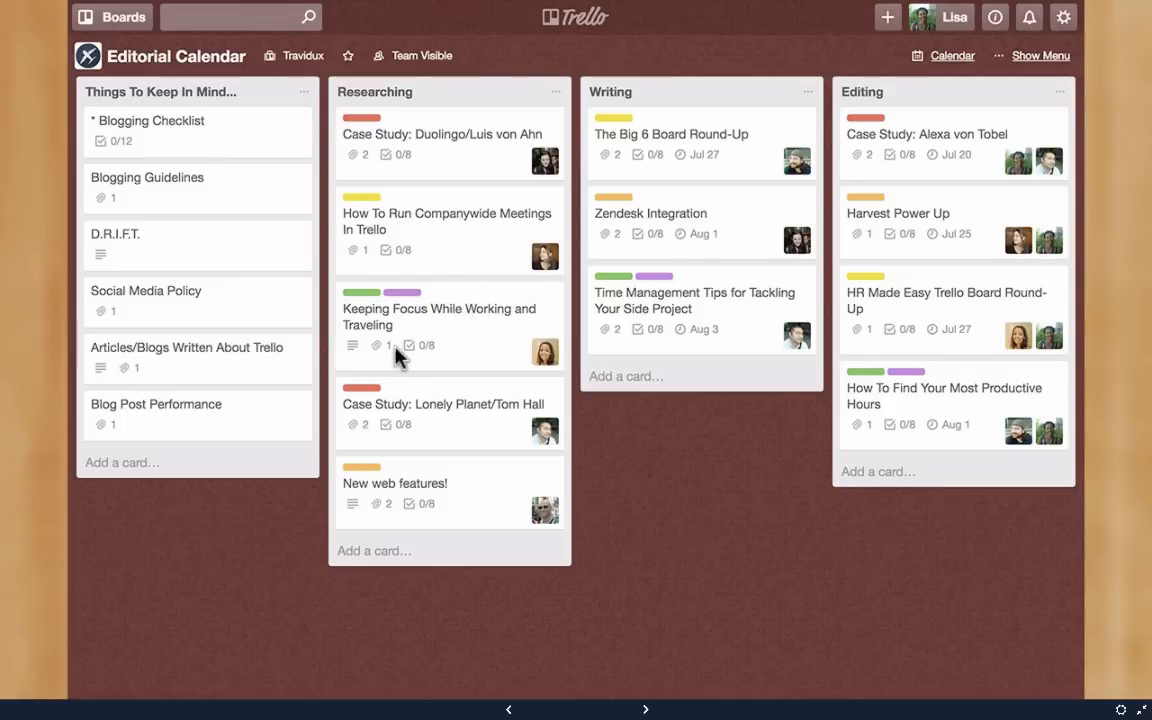
{"action": "mouse_move", "coordinate": [640, 312]}
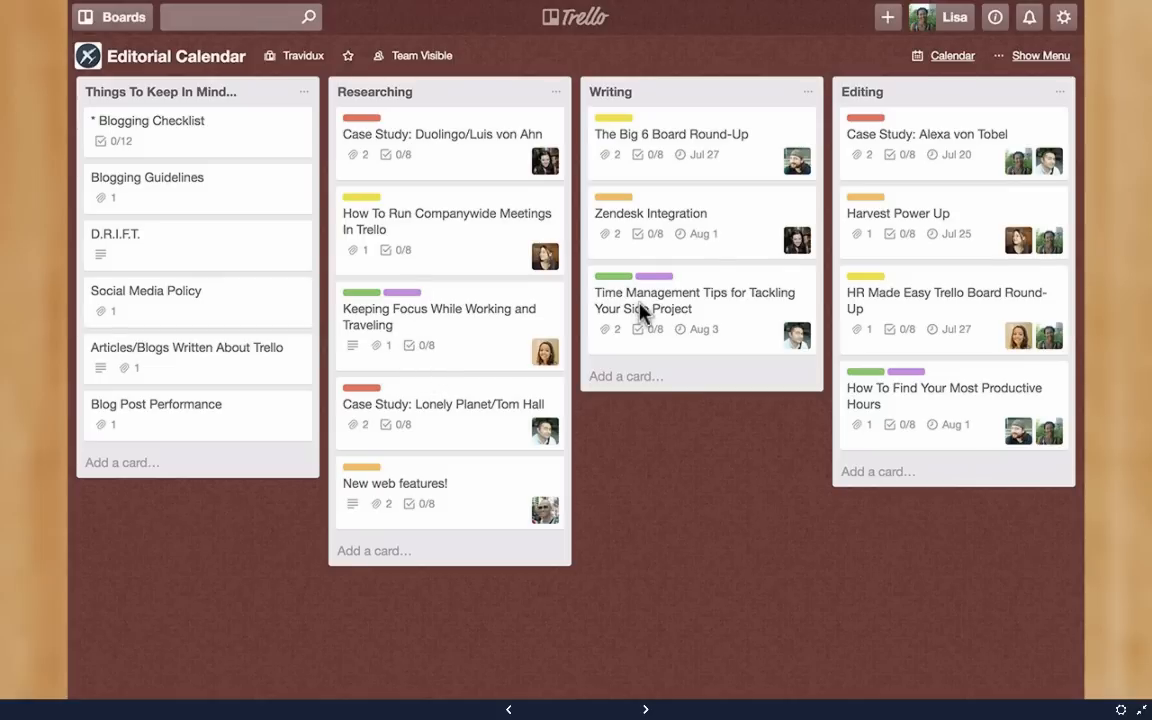
{"action": "mouse_move", "coordinate": [964, 324]}
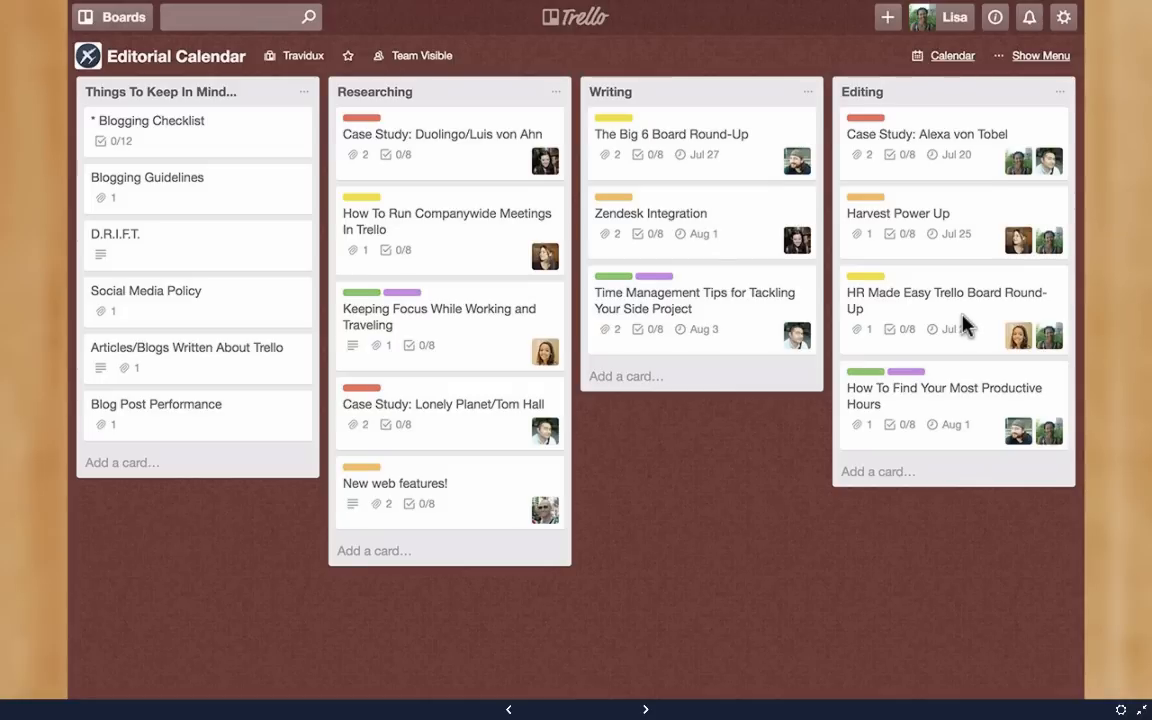
{"action": "mouse_move", "coordinate": [192, 144]}
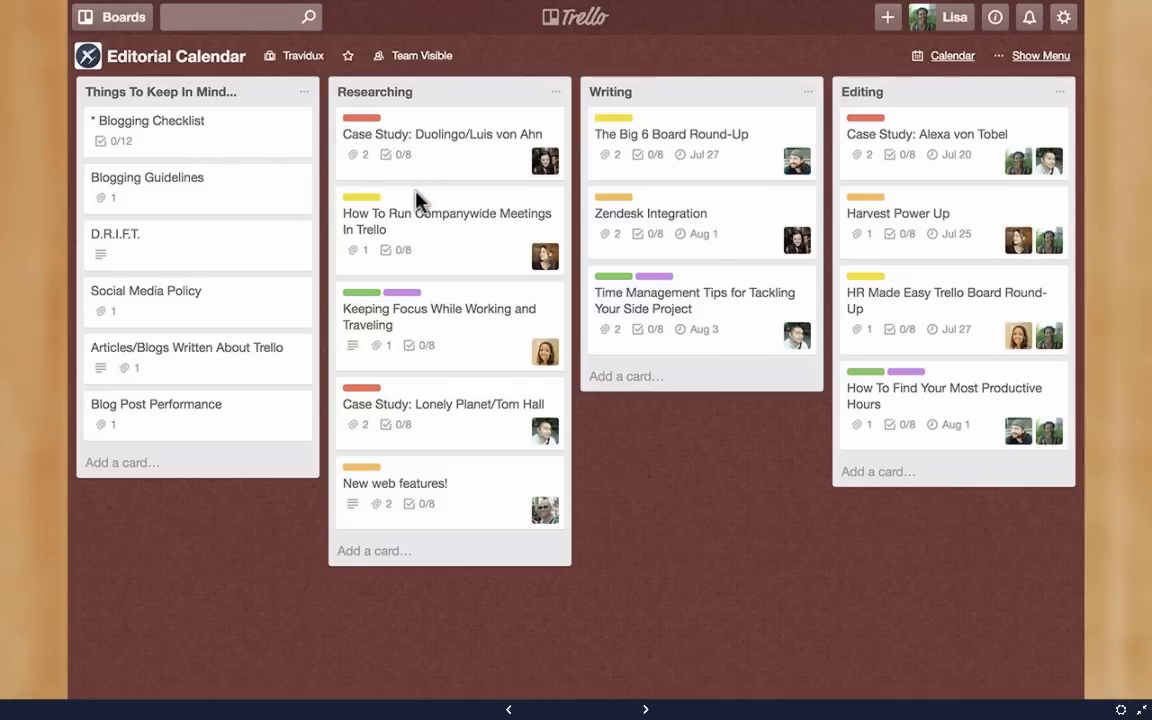
{"action": "mouse_move", "coordinate": [330, 198]}
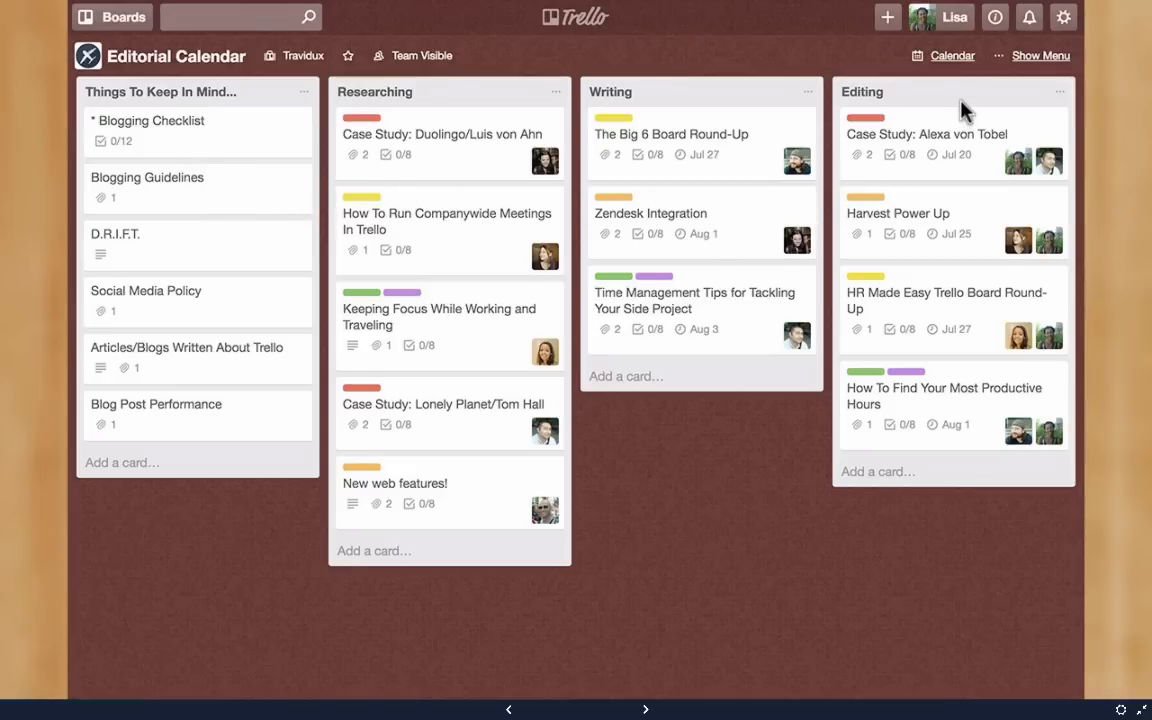
{"action": "mouse_move", "coordinate": [1030, 514]}
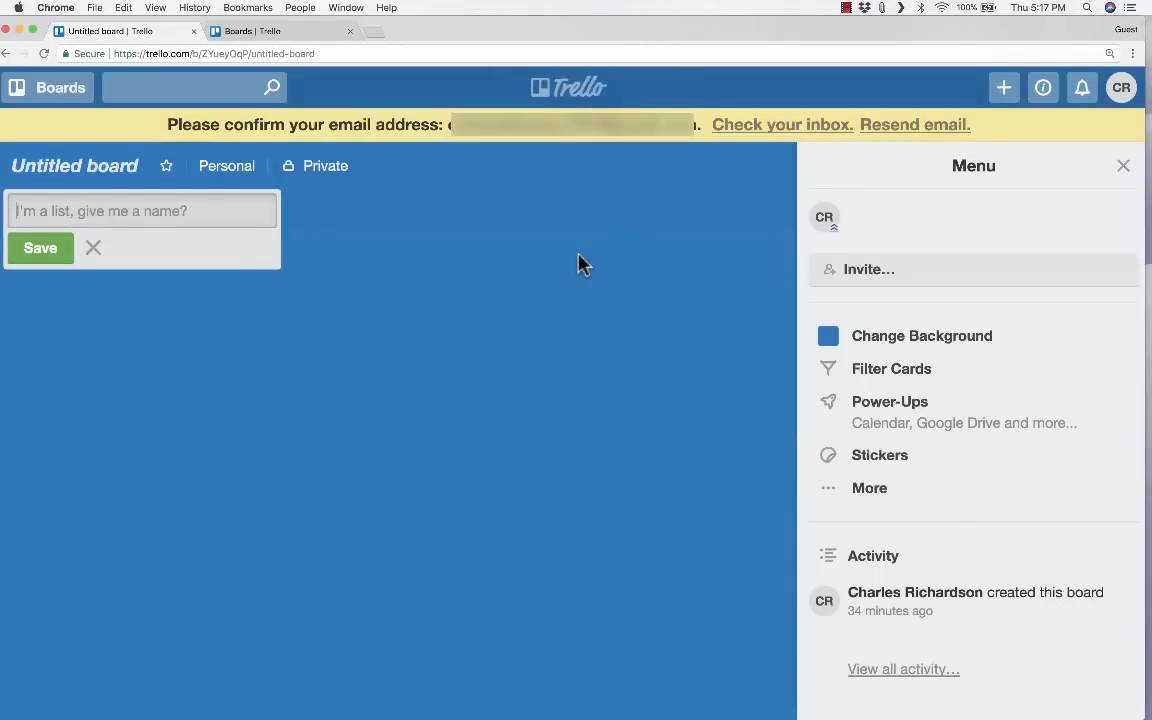
{"action": "mouse_move", "coordinate": [420, 140]}
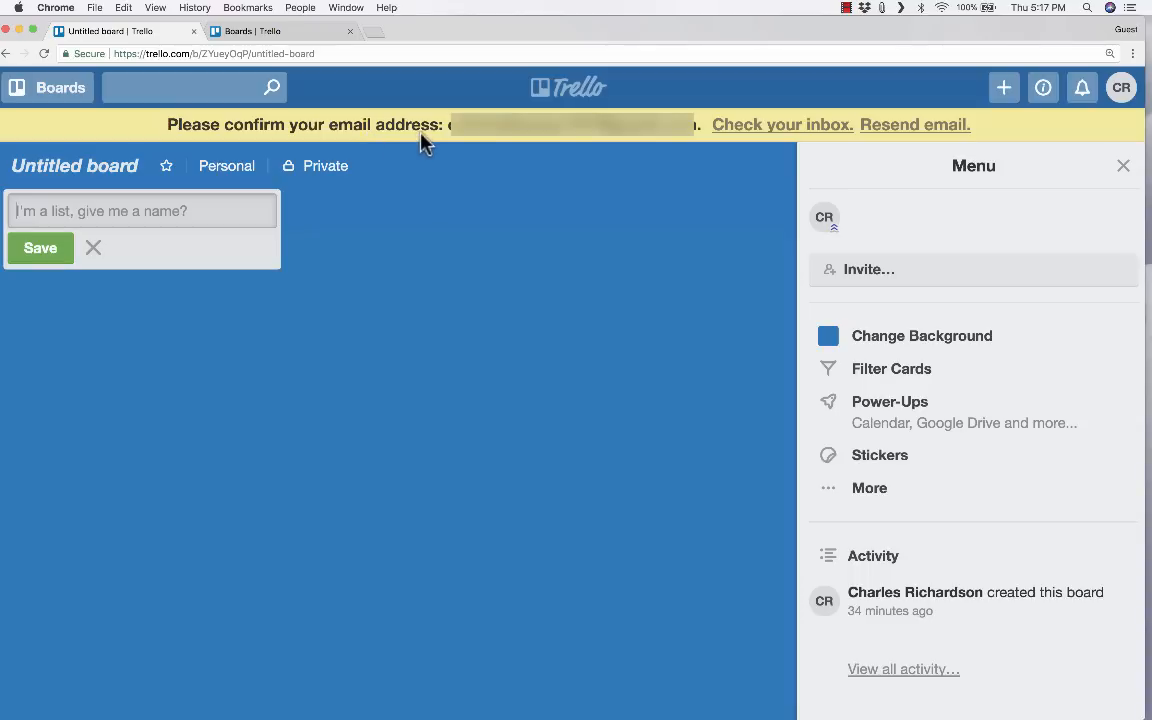
{"action": "mouse_move", "coordinate": [472, 102]}
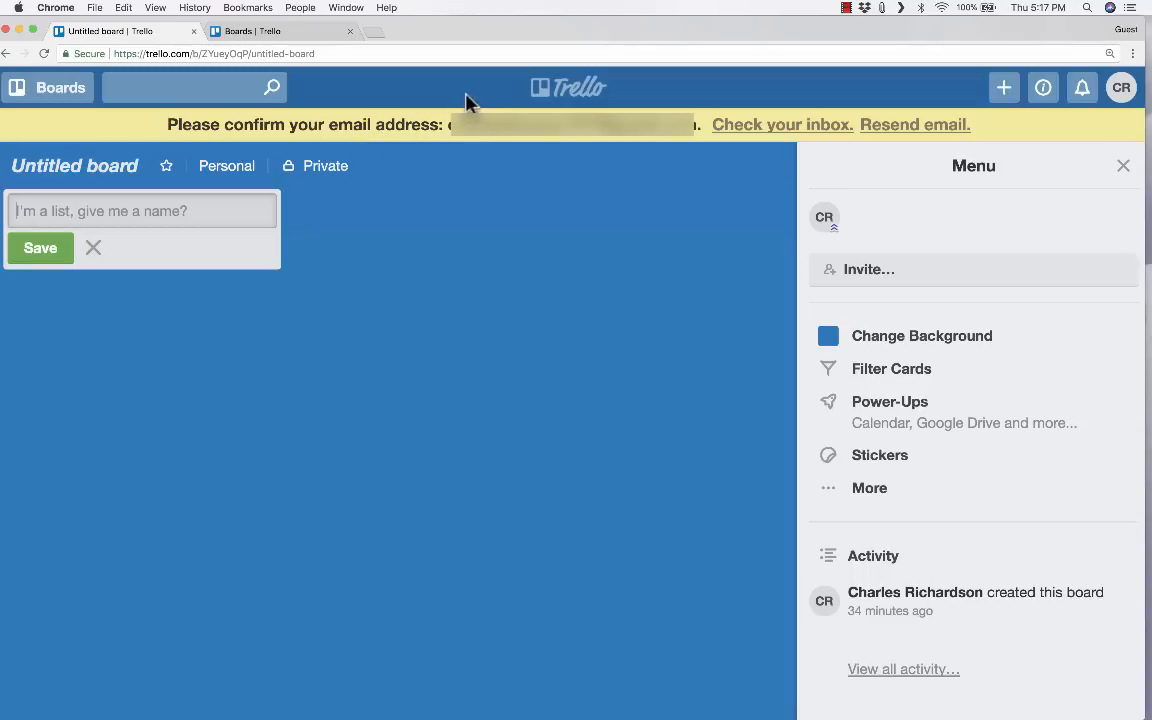
{"action": "mouse_move", "coordinate": [424, 38]}
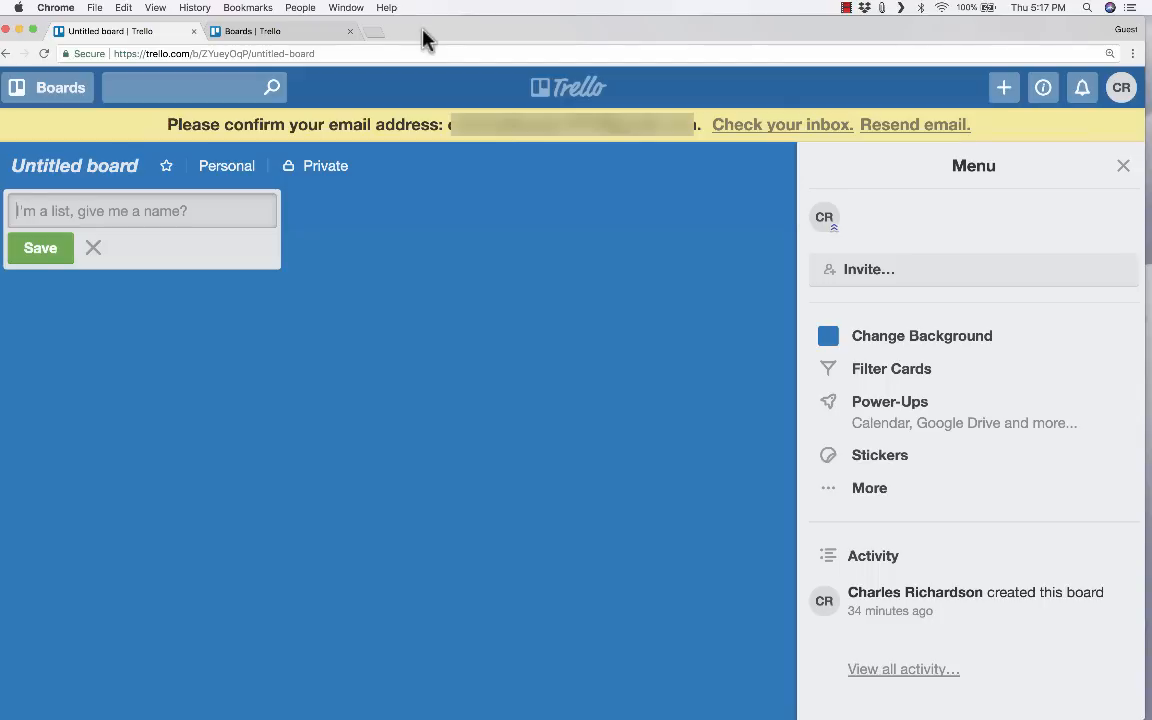
{"action": "mouse_move", "coordinate": [260, 40]}
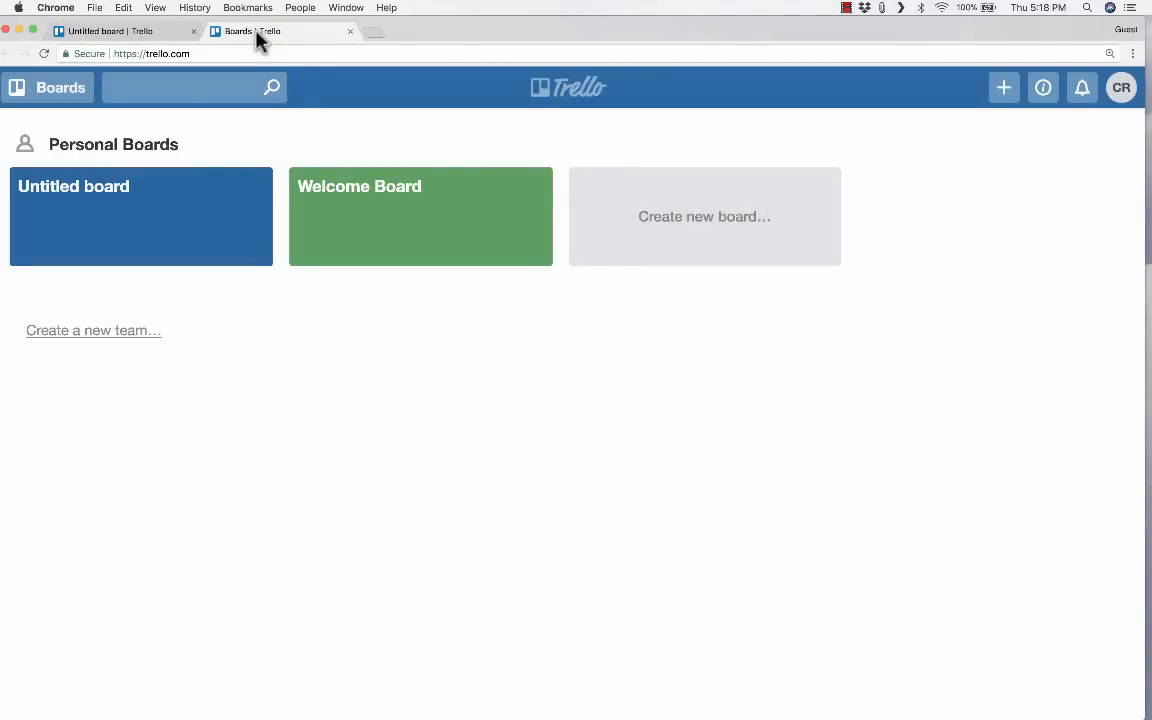
{"action": "mouse_move", "coordinate": [368, 124]}
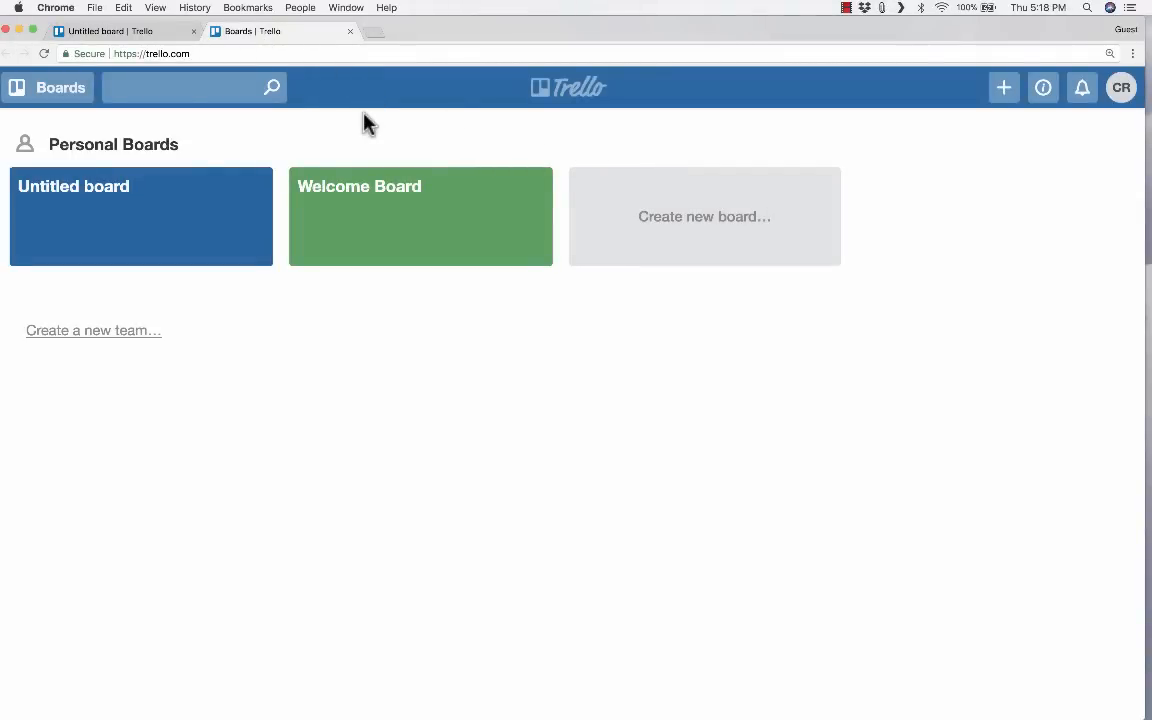
{"action": "mouse_move", "coordinate": [84, 204]}
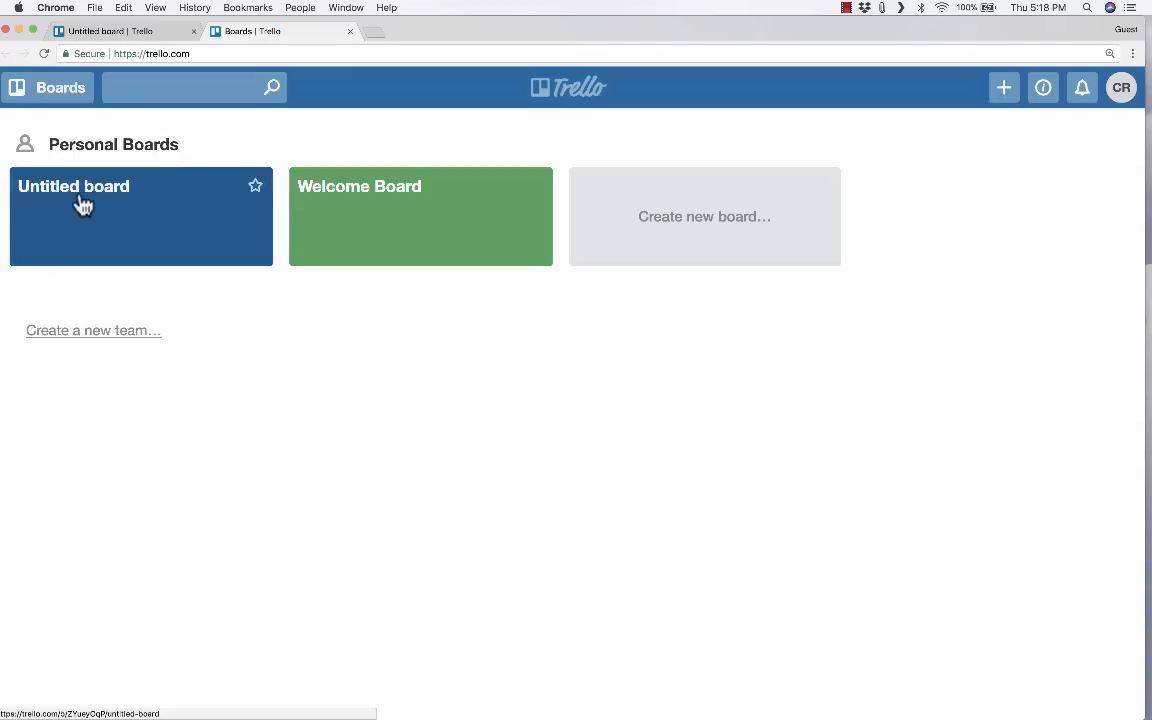
{"action": "mouse_move", "coordinate": [120, 204]}
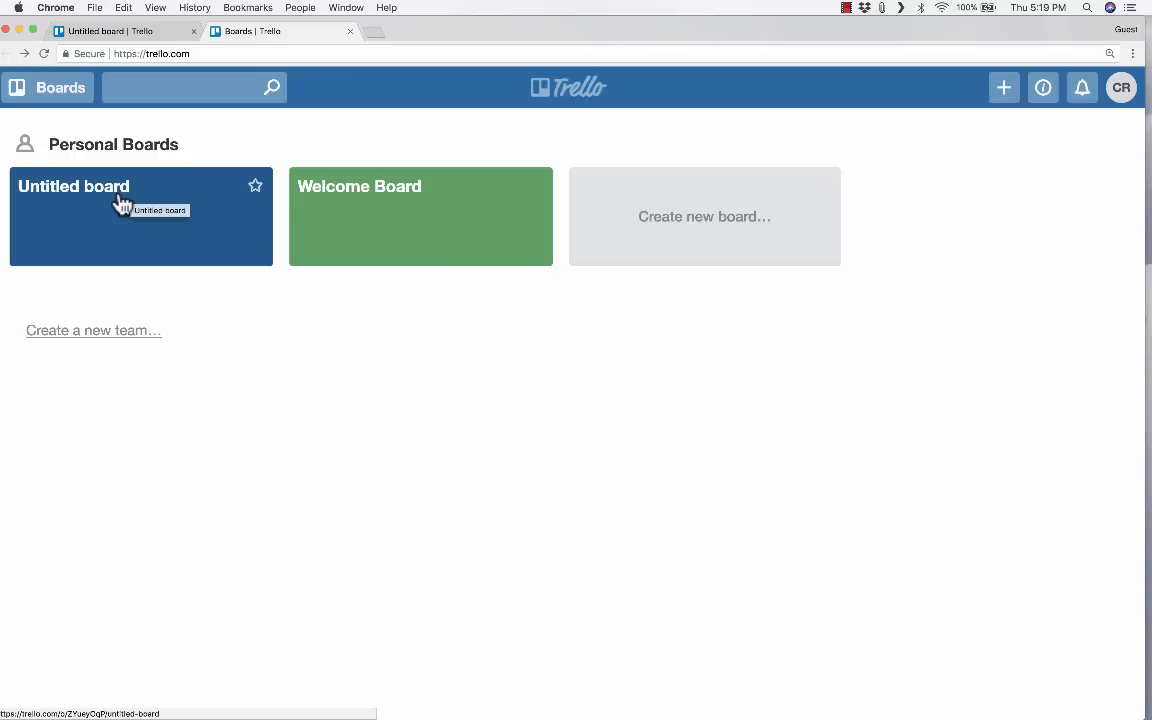
{"action": "mouse_move", "coordinate": [146, 204]}
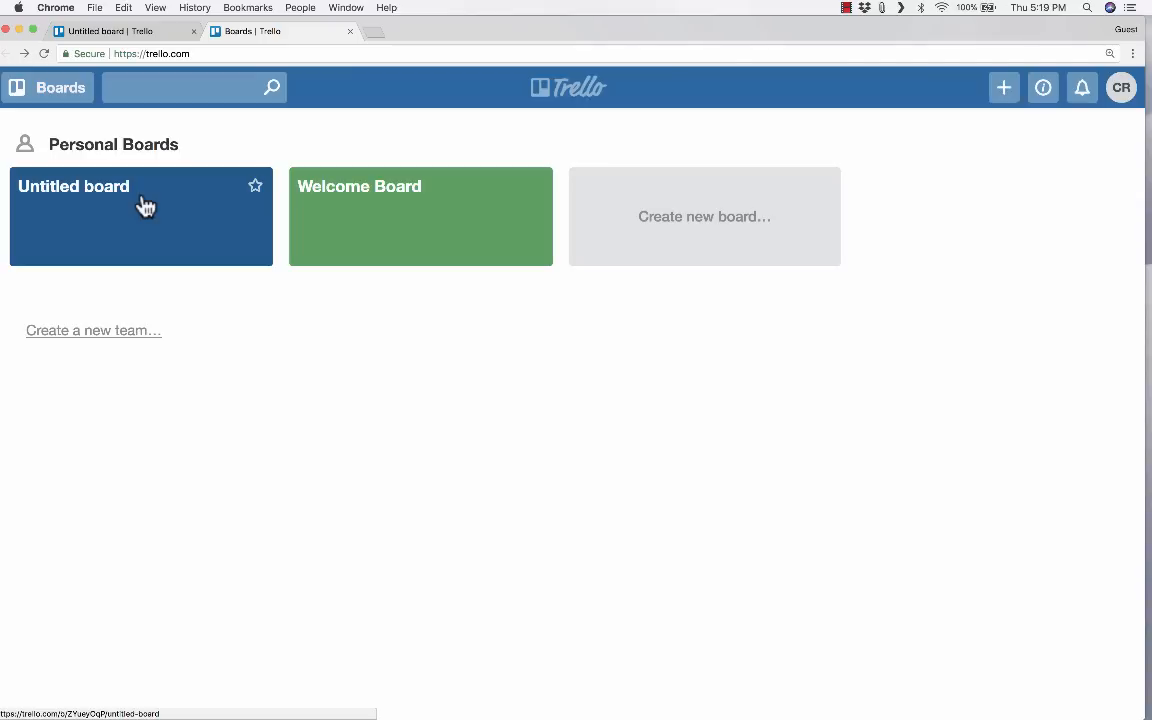
{"action": "mouse_move", "coordinate": [492, 216]}
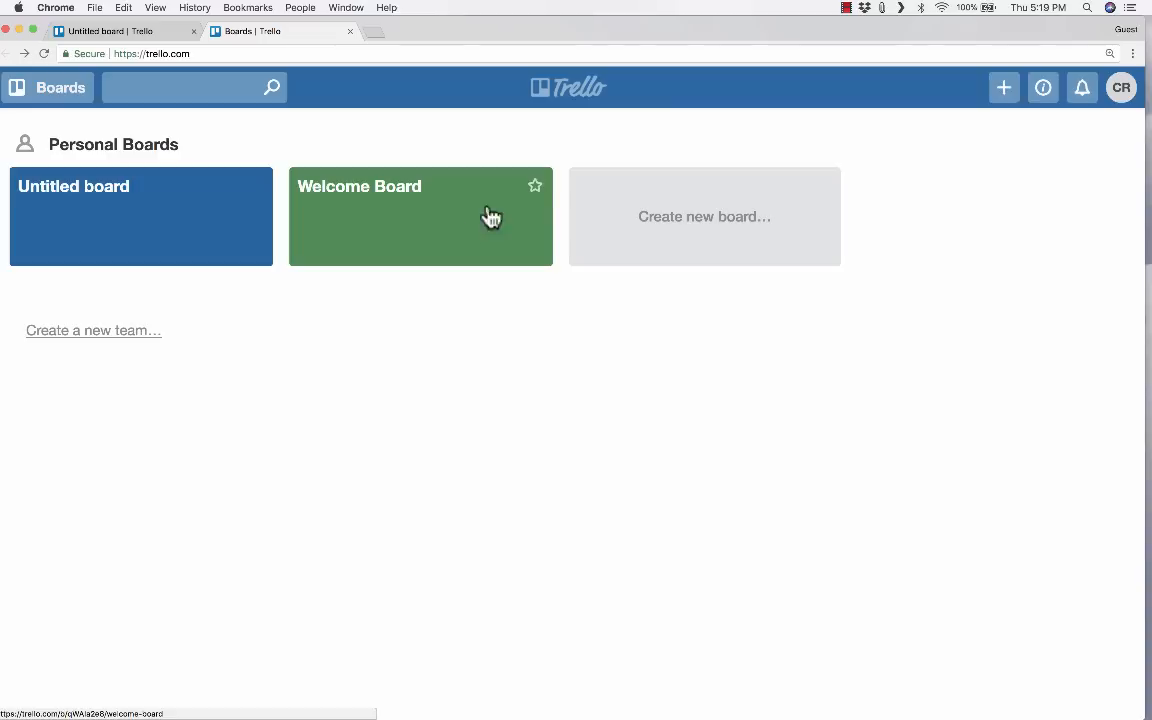
{"action": "mouse_move", "coordinate": [984, 104]}
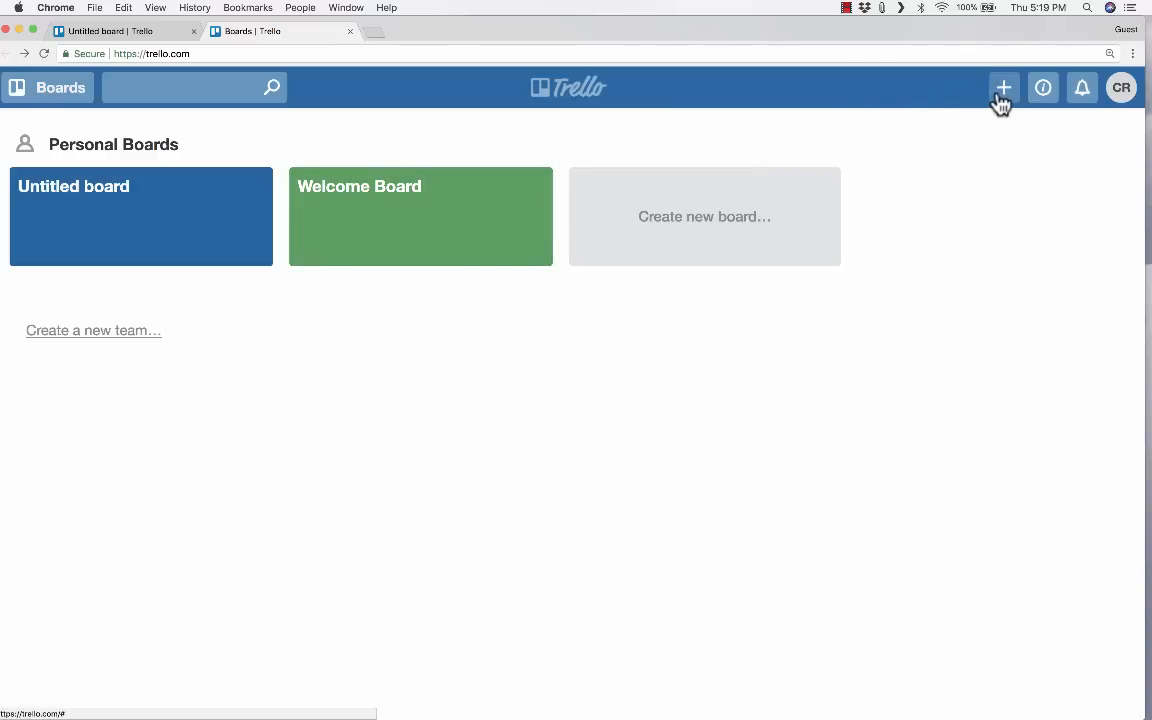
- Create a team named Family Team with a placeholder description from the Create menu
{"action": "left_click", "coordinate": [1004, 88]}
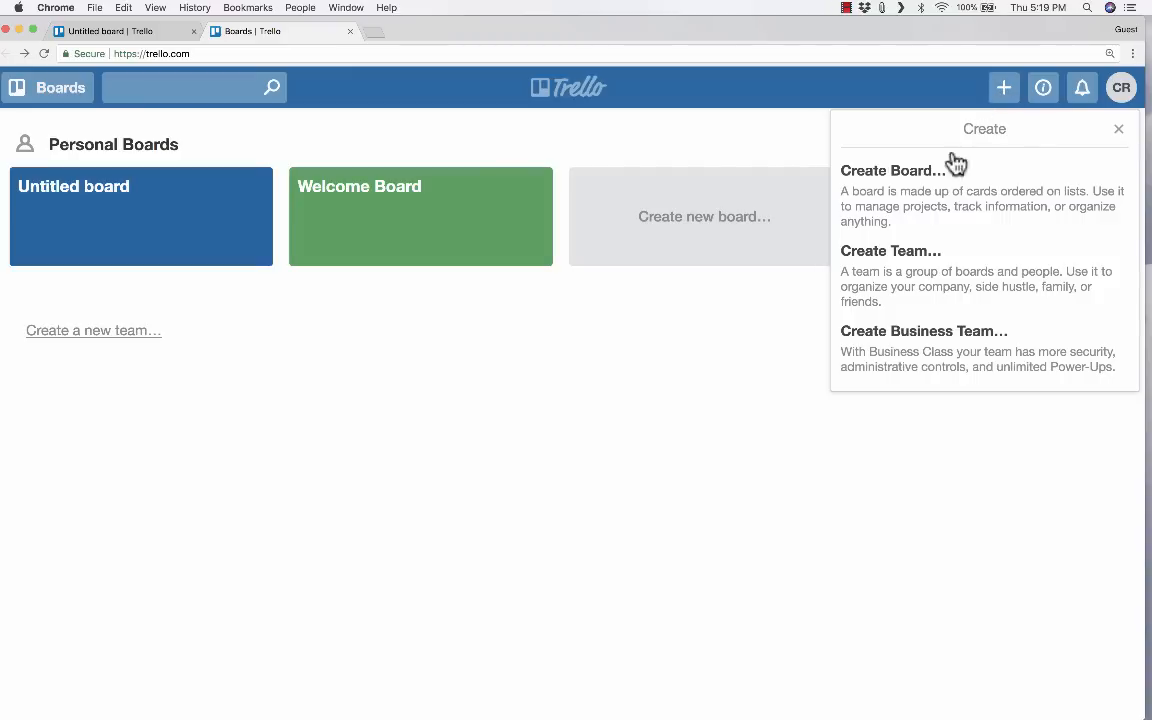
{"action": "mouse_move", "coordinate": [904, 252]}
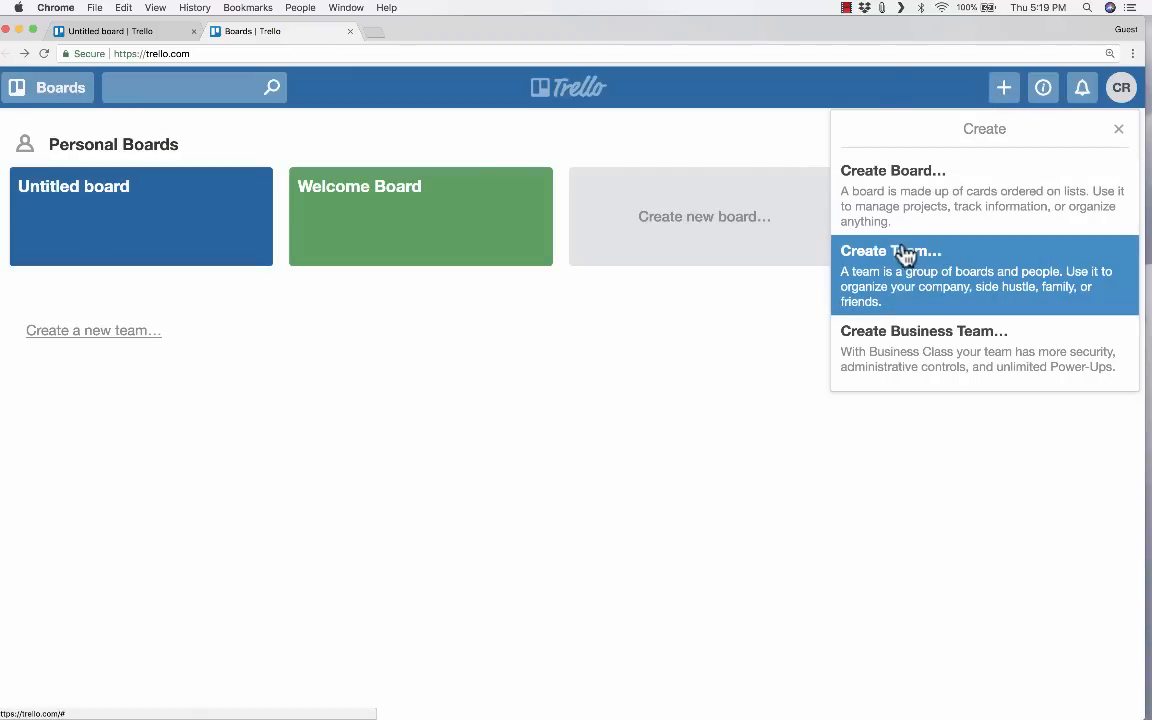
{"action": "mouse_move", "coordinate": [900, 268]}
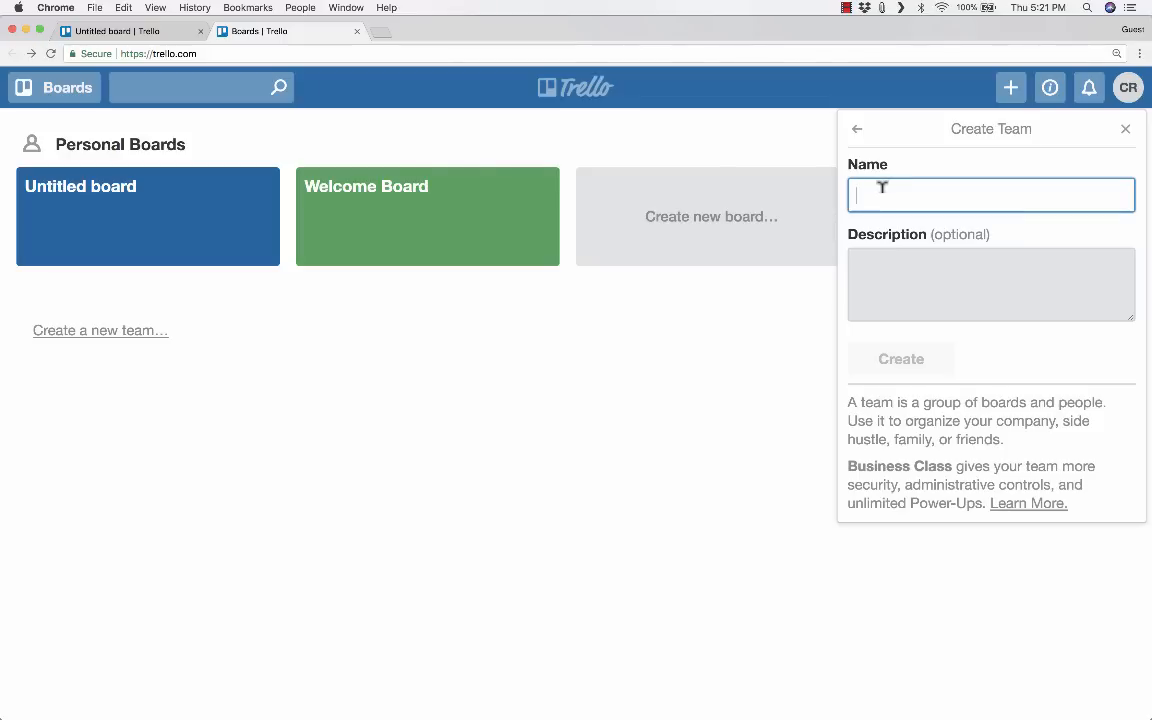
{"action": "type", "text": "F"}
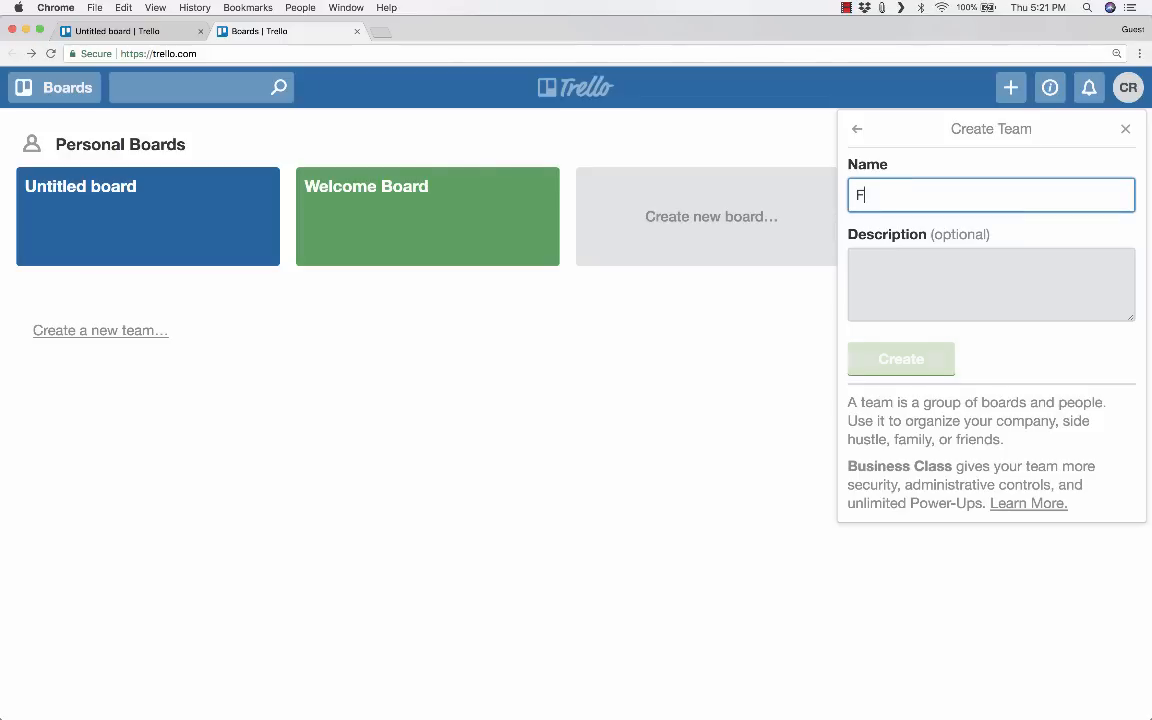
{"action": "type", "text": "amily Tea"}
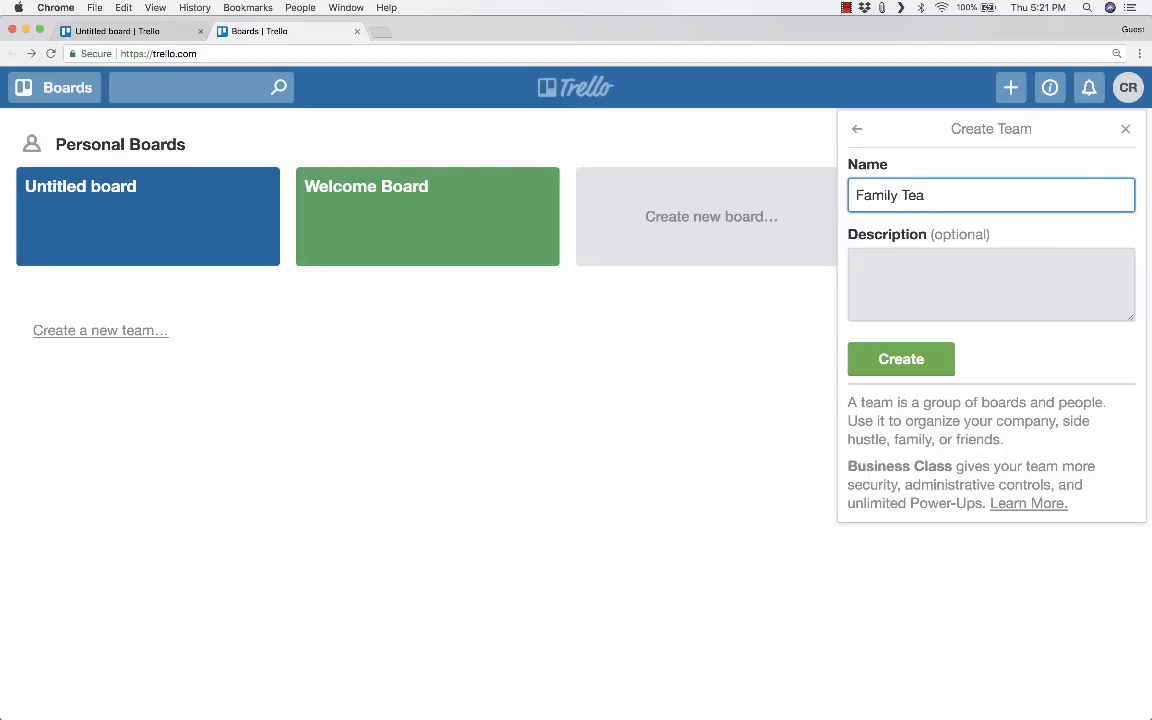
{"action": "left_click", "coordinate": [990, 284]}
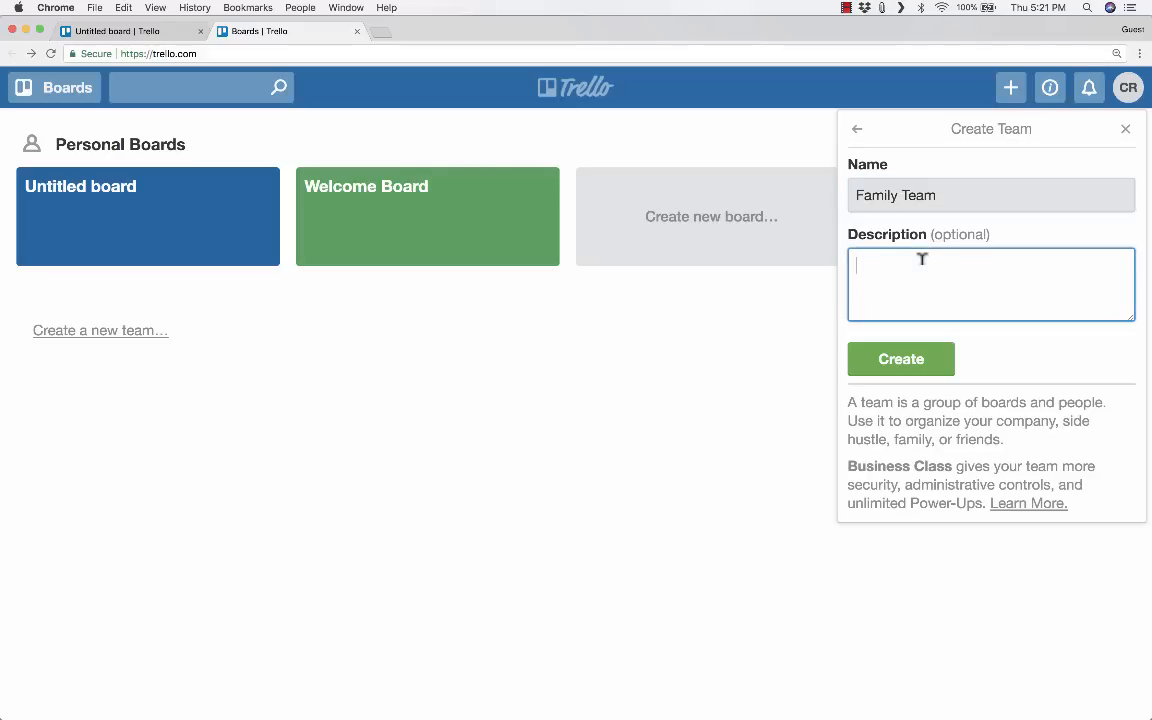
{"action": "type", "text": "jfajspfoijwifj isjadfp"}
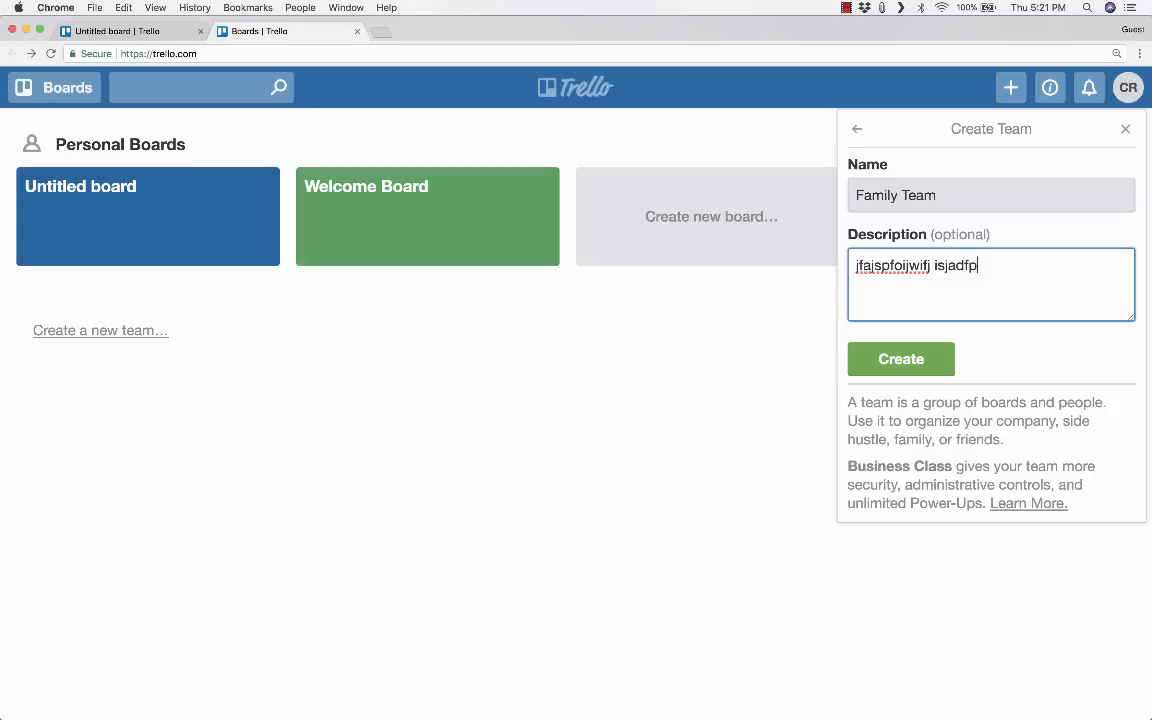
{"action": "type", "text": "kaskd fjkplasjd lkfj alksdjf klas dfsdf"}
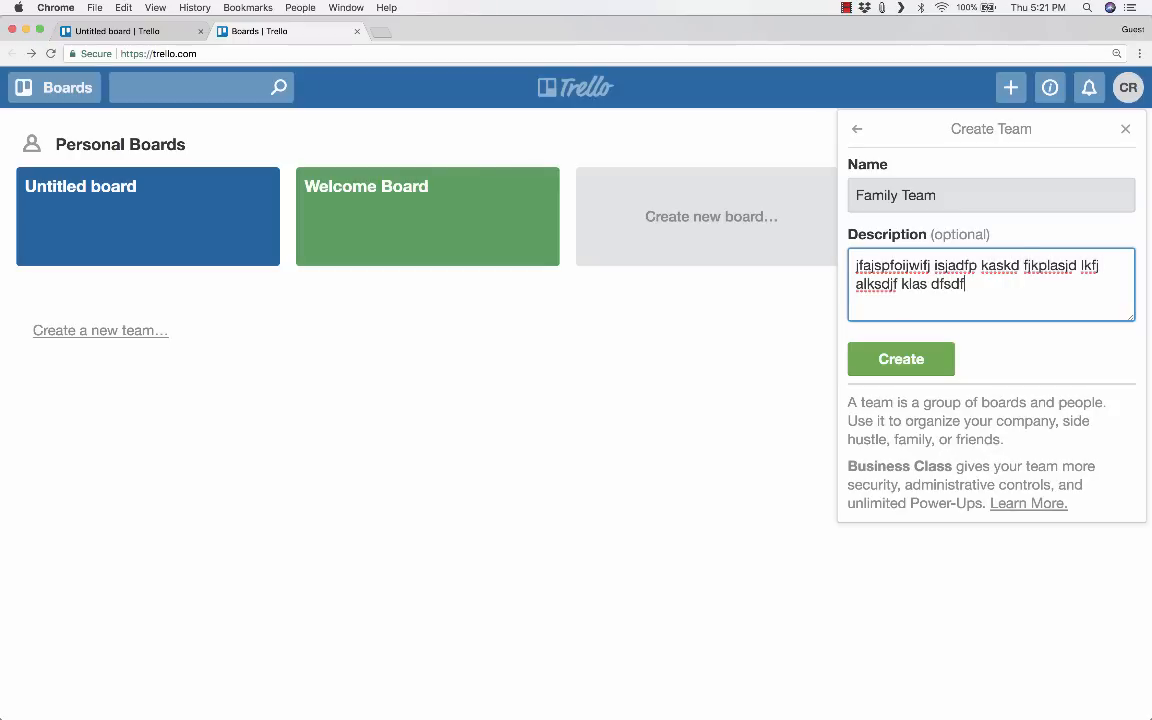
{"action": "type", "text": "asdf"}
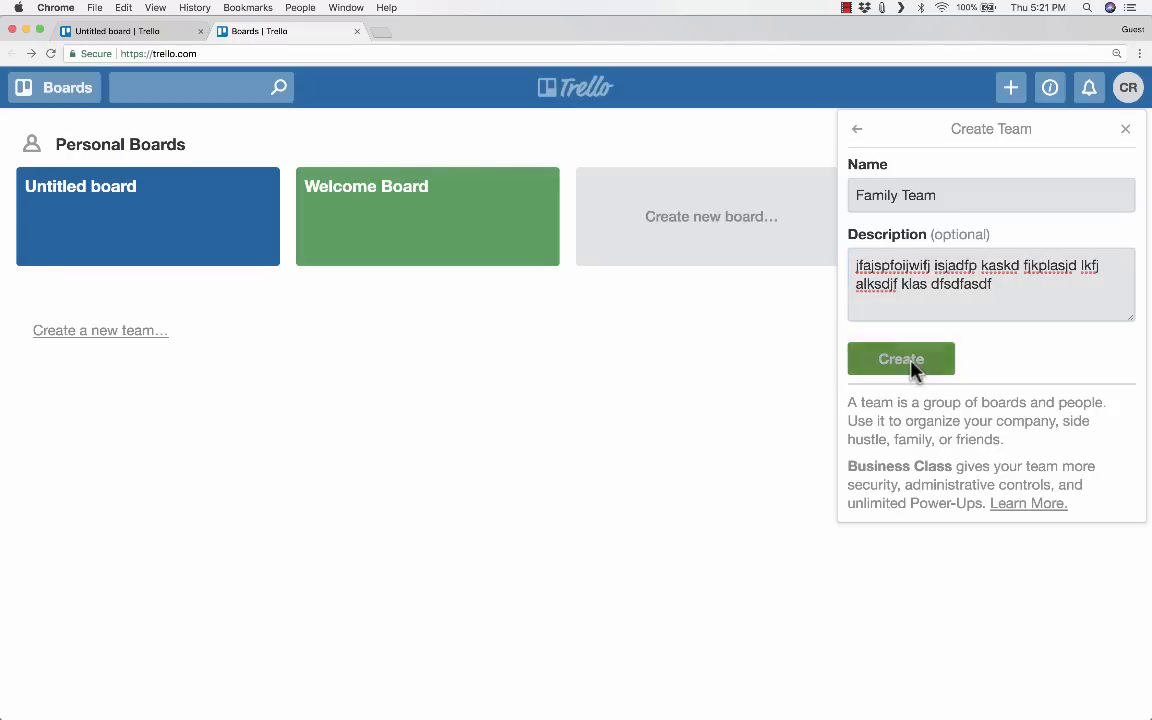
{"action": "left_click", "coordinate": [900, 360]}
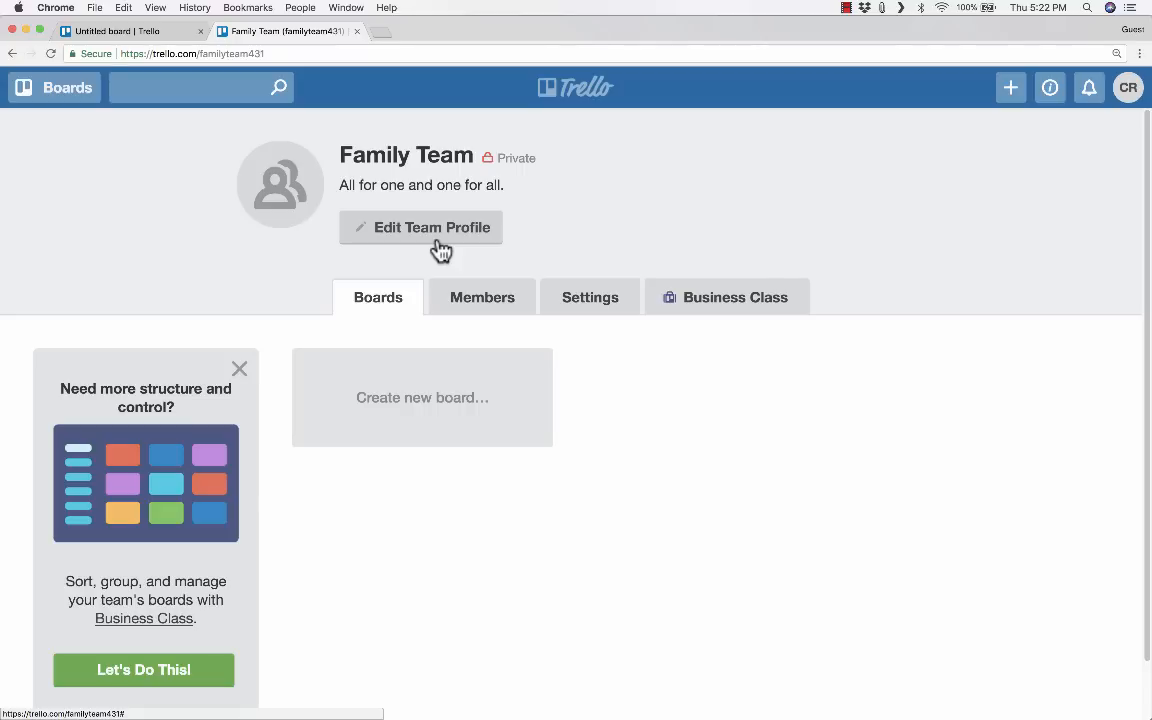
{"action": "mouse_move", "coordinate": [544, 530]}
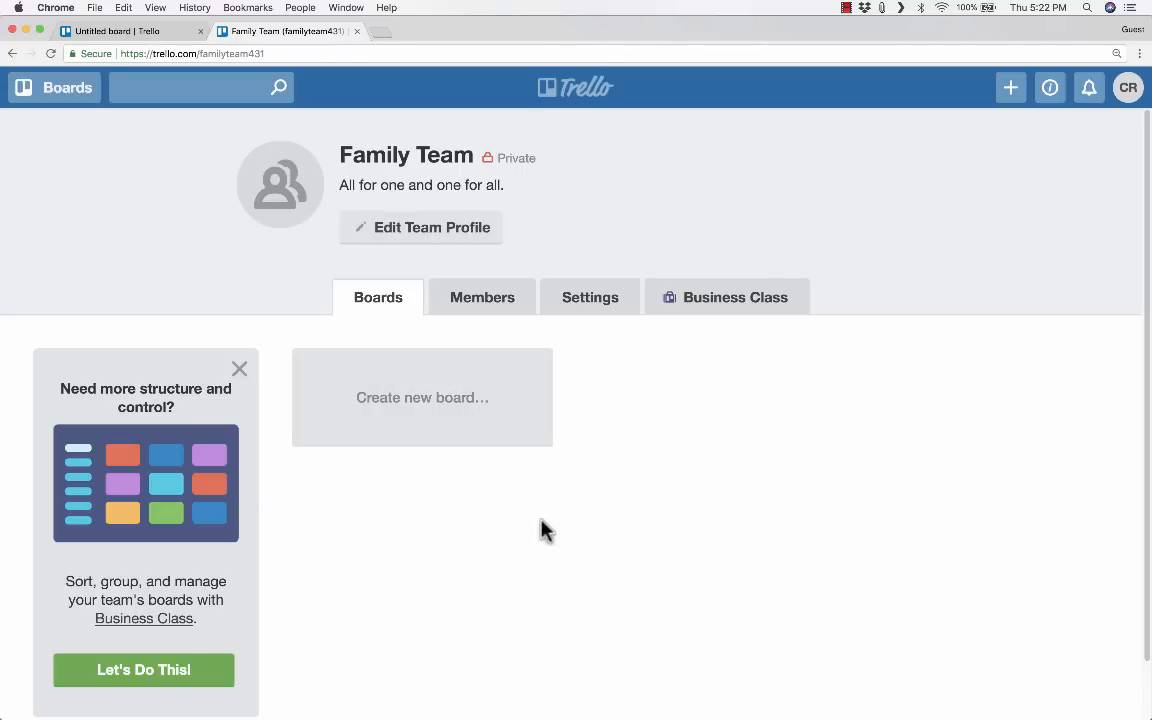
- Start a new board titled Basement Remodel assigned to Family Team
{"action": "left_click", "coordinate": [420, 396]}
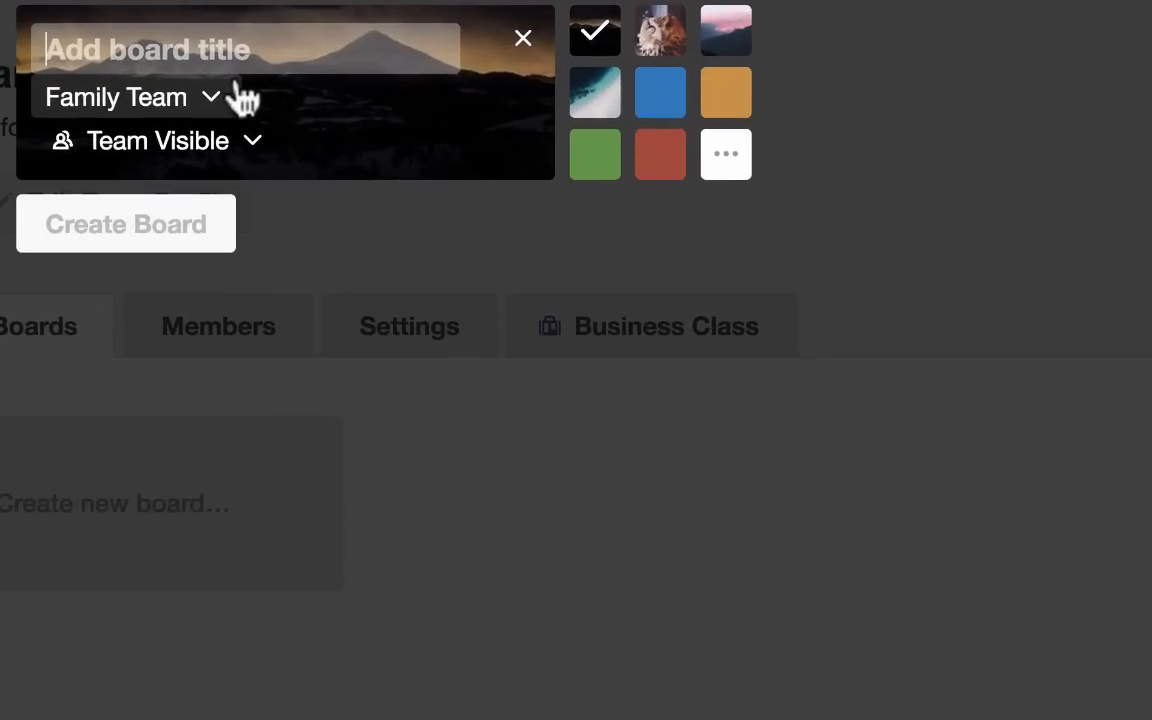
{"action": "type", "text": "Basement Remo"}
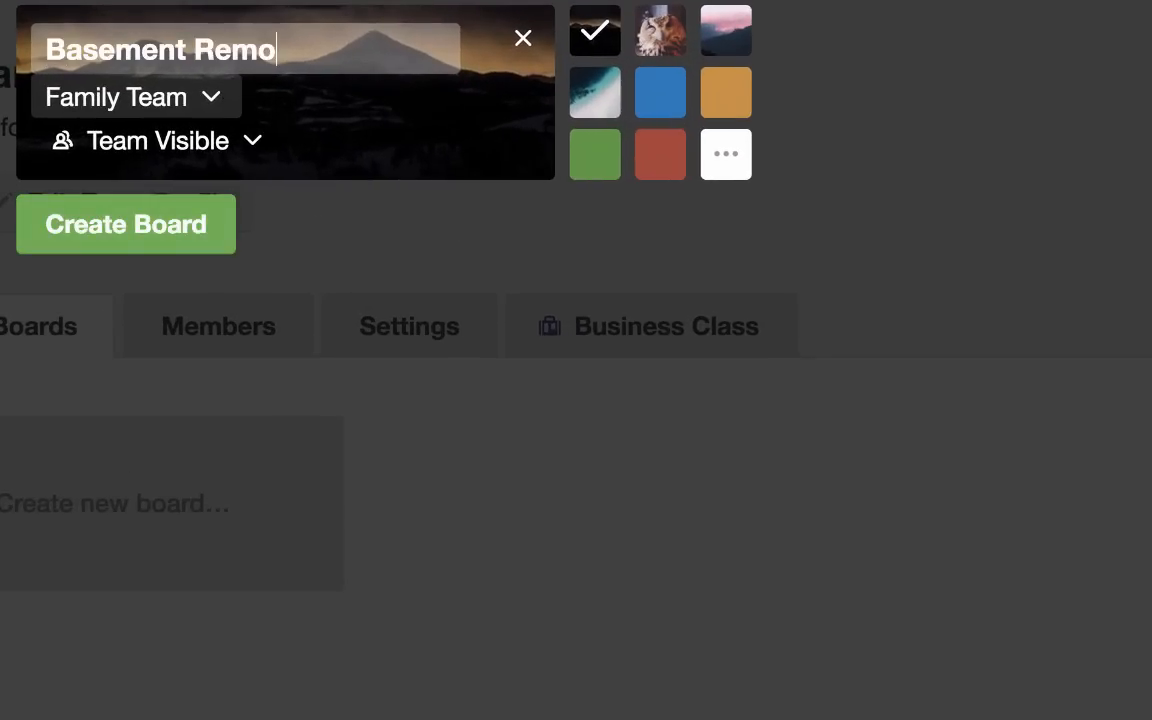
{"action": "left_click", "coordinate": [134, 96]}
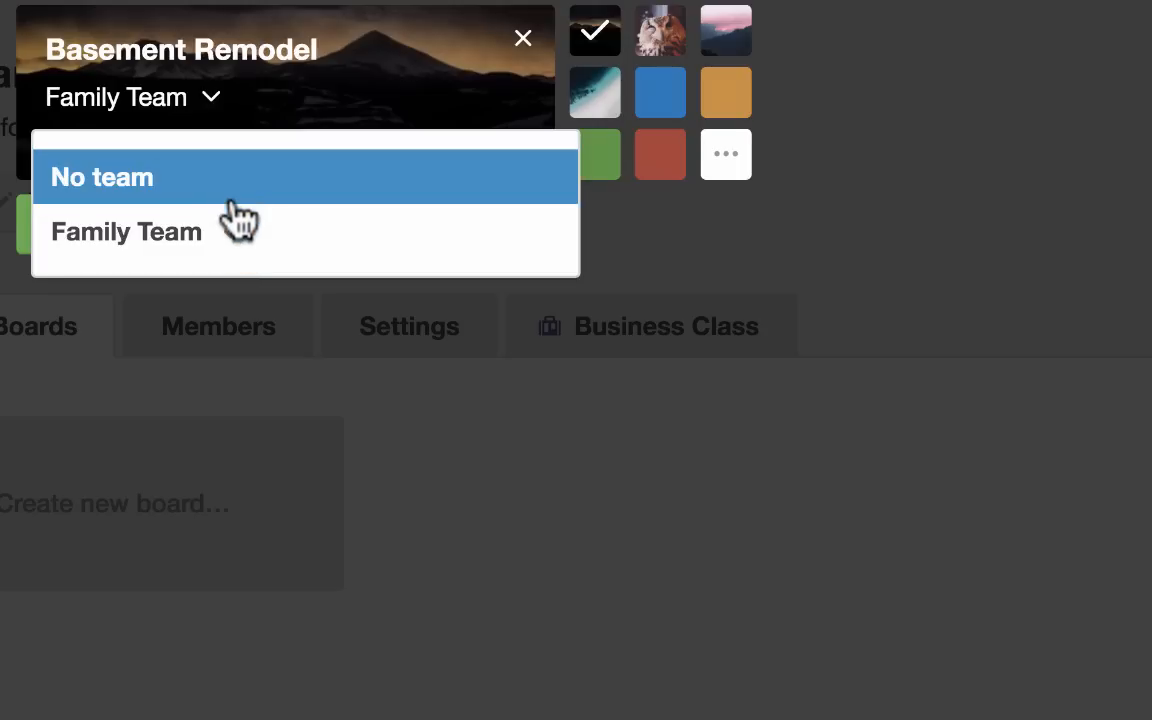
{"action": "mouse_move", "coordinate": [240, 240]}
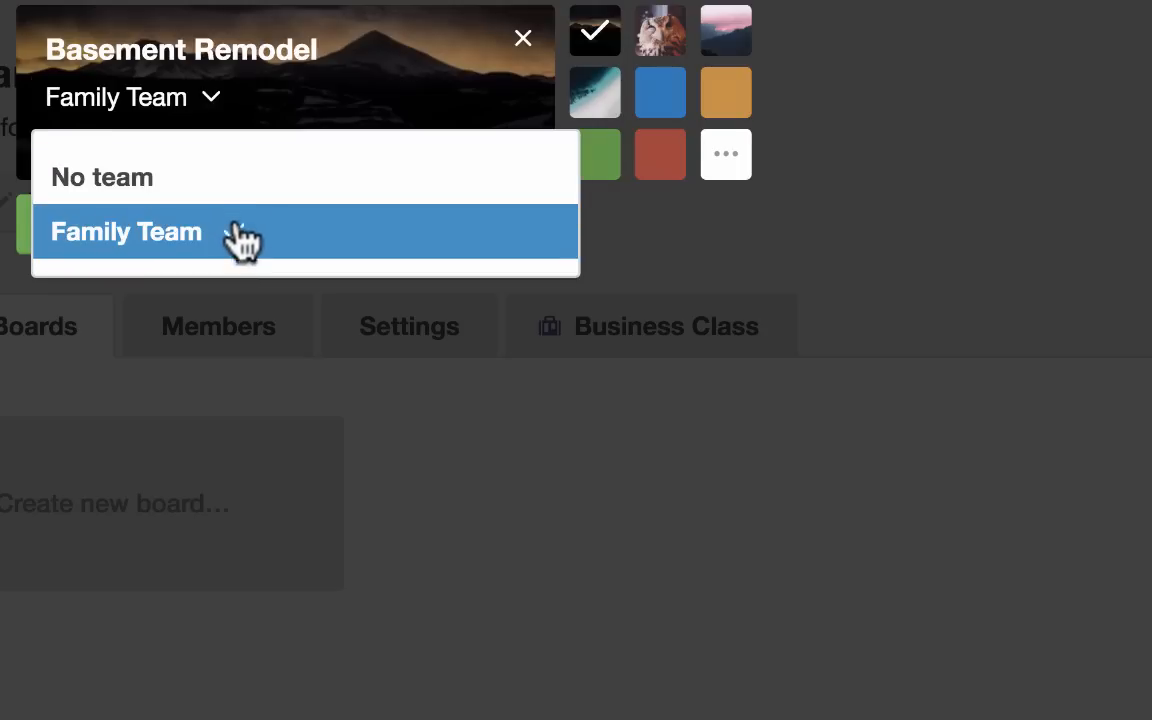
{"action": "left_click", "coordinate": [126, 232]}
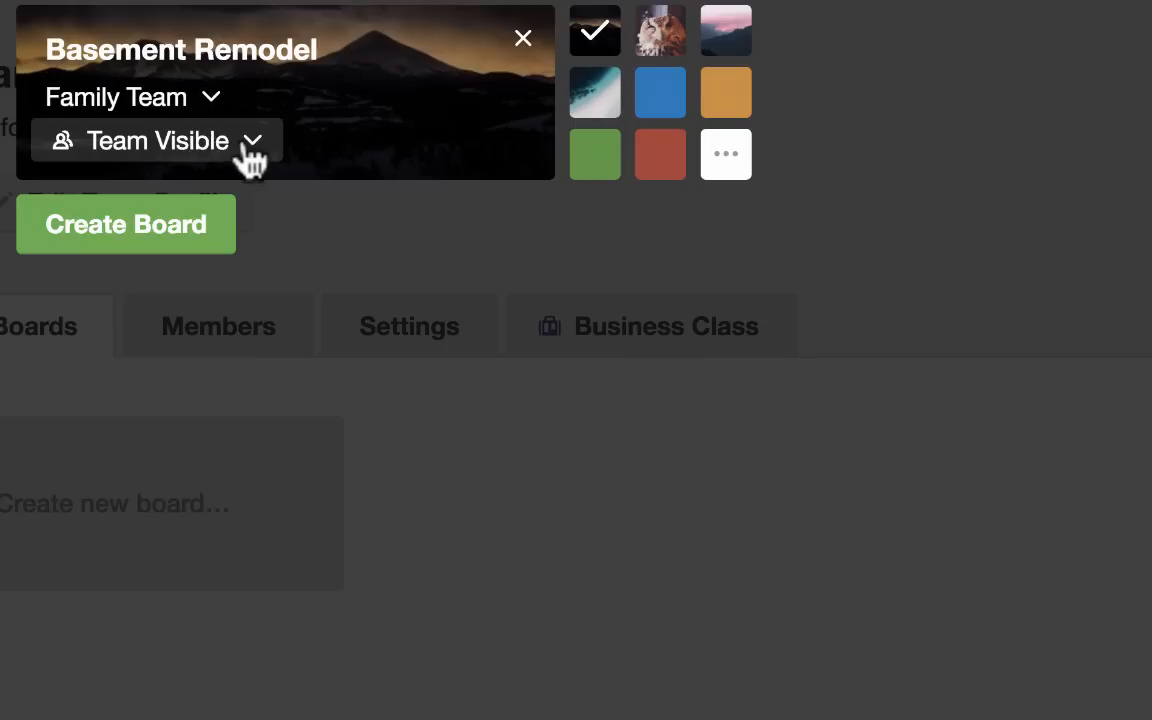
- Set the Basement Remodel board's visibility to Team Visible
{"action": "left_click", "coordinate": [156, 140]}
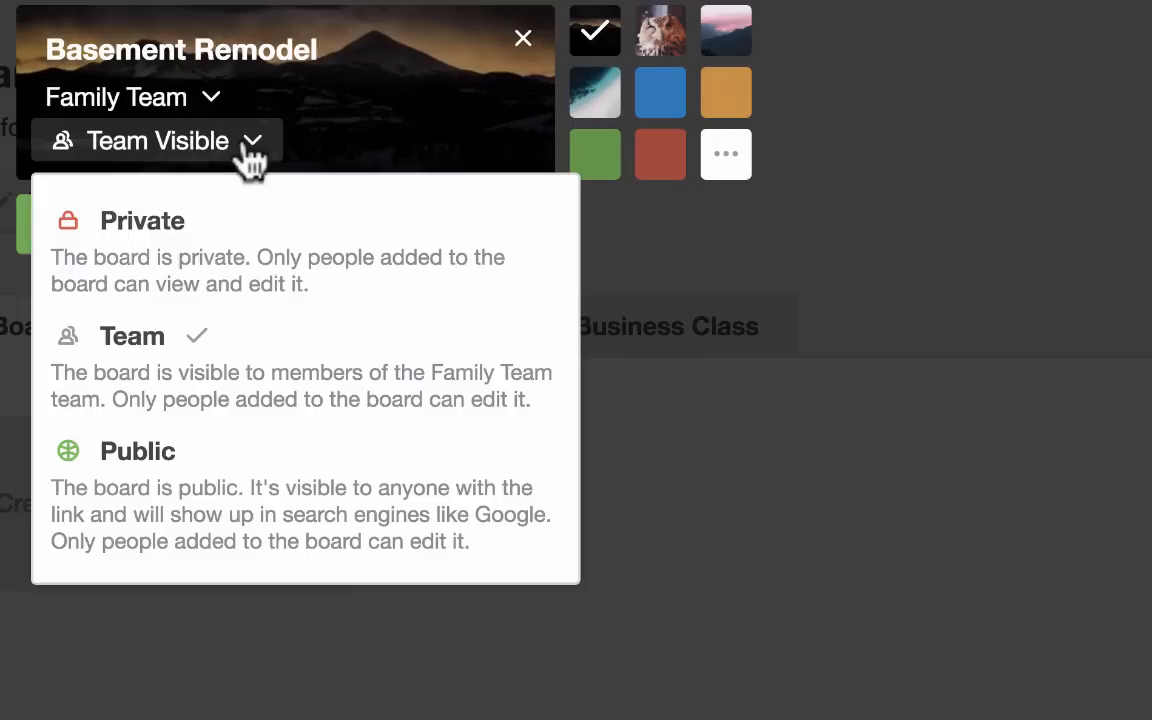
{"action": "mouse_move", "coordinate": [280, 364]}
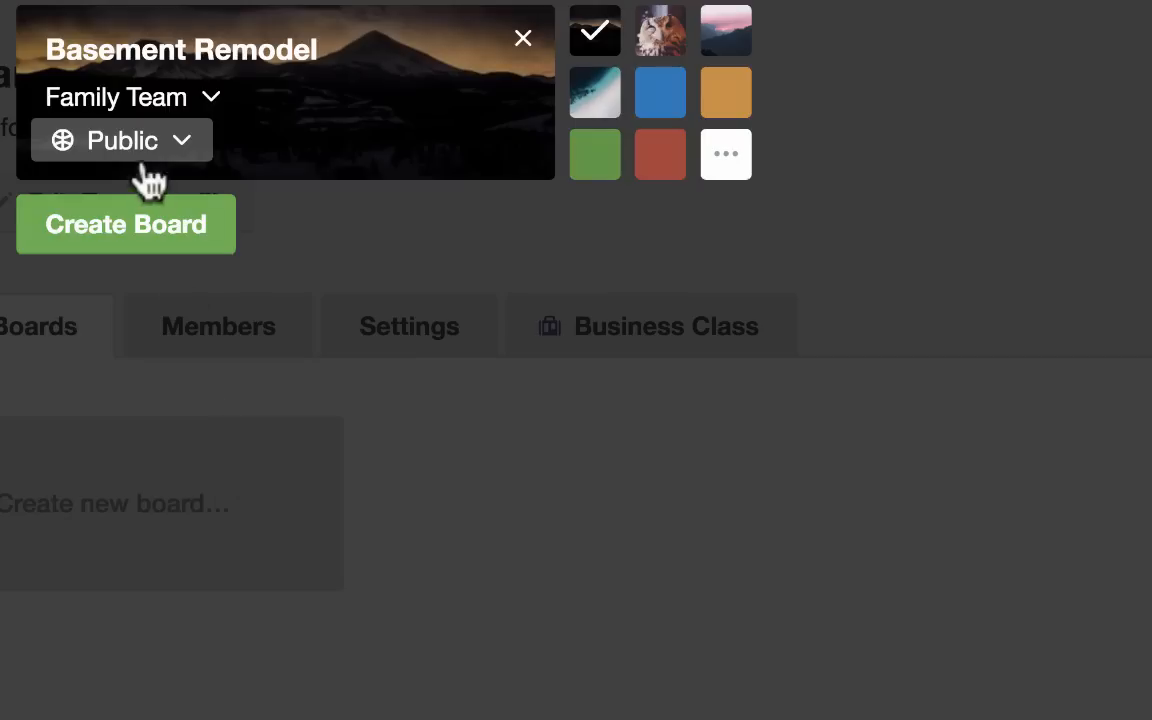
{"action": "left_click", "coordinate": [120, 140]}
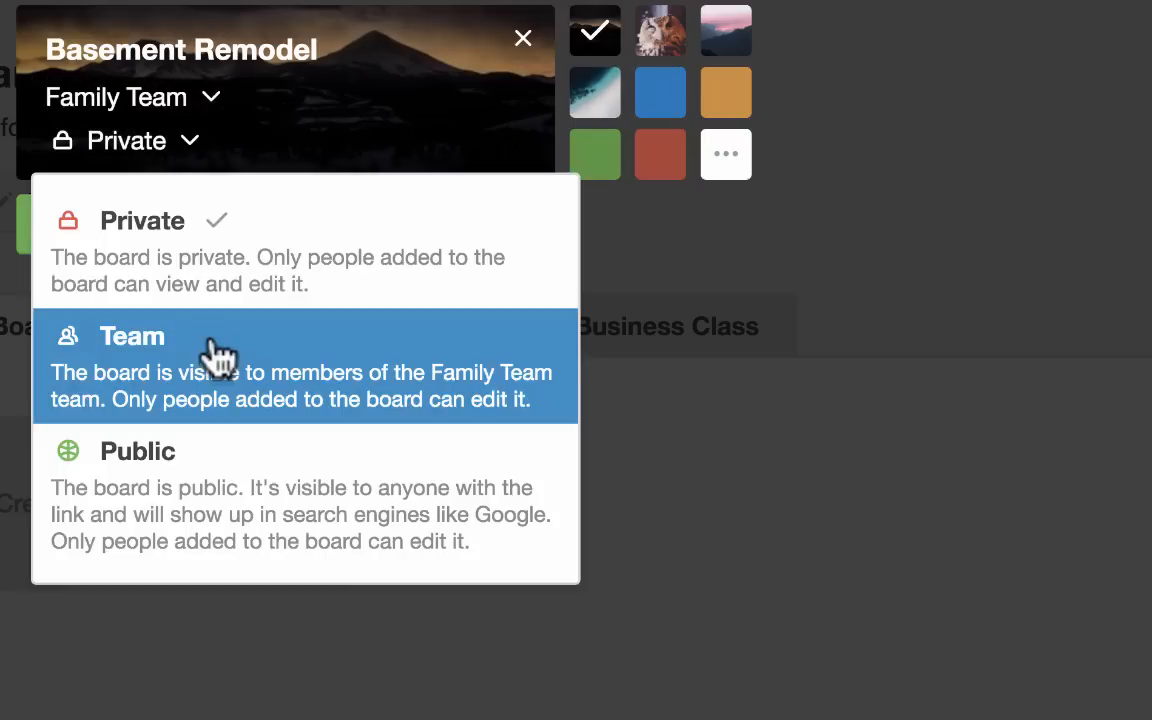
{"action": "left_click", "coordinate": [132, 336]}
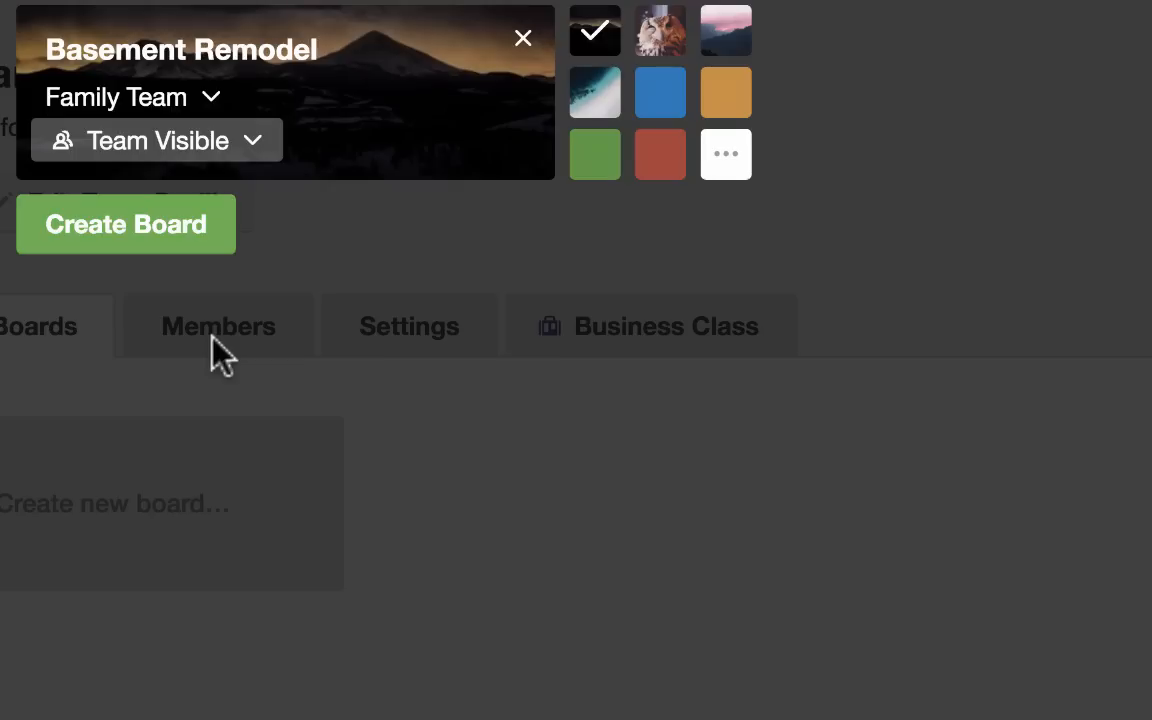
{"action": "mouse_move", "coordinate": [640, 136]}
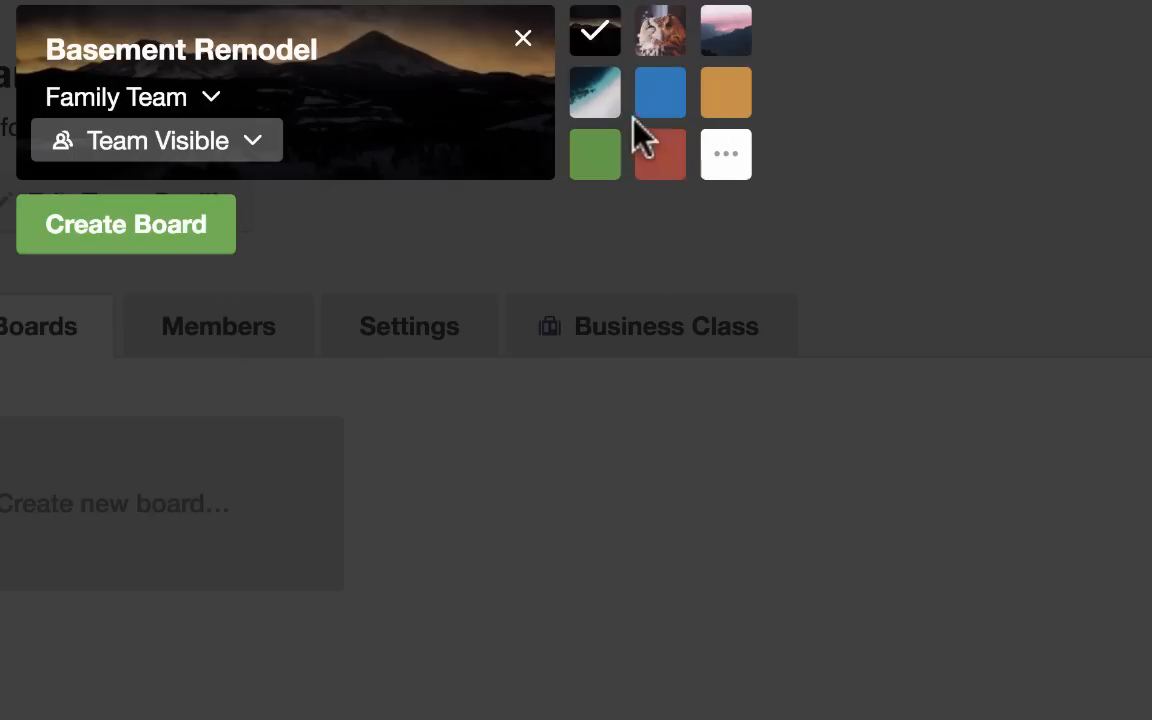
- Try several board backgrounds: owl, misty water, blue, green and mountain photos
{"action": "left_click", "coordinate": [660, 30]}
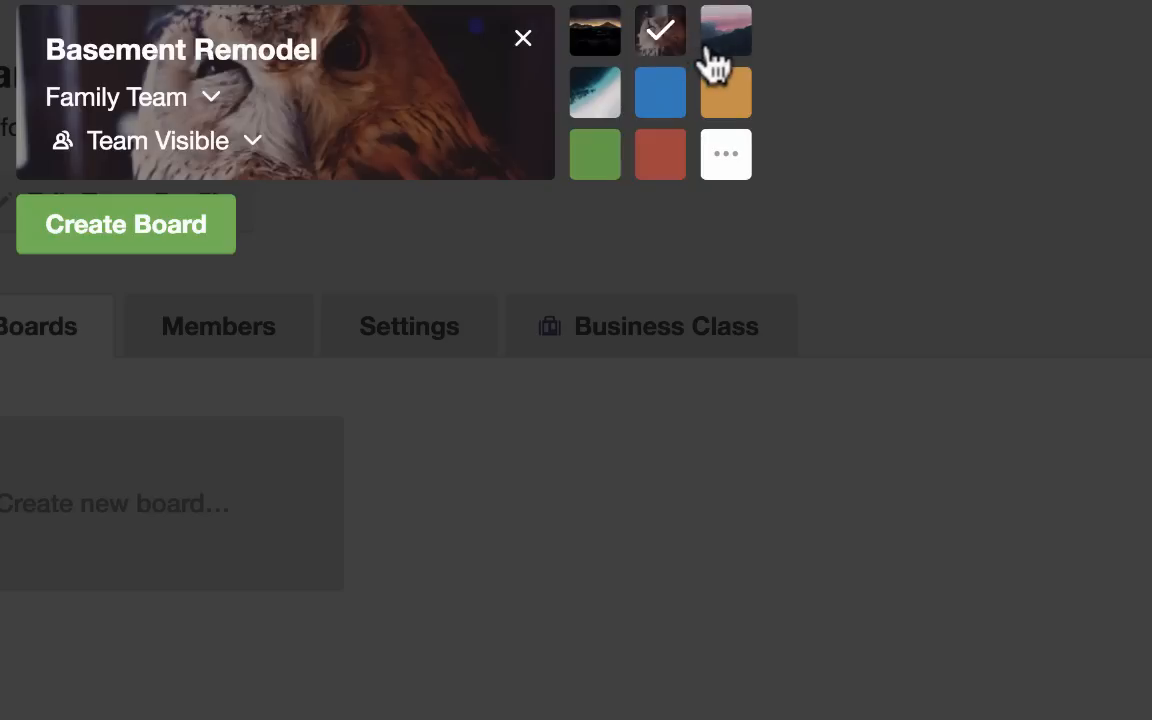
{"action": "left_click", "coordinate": [596, 92]}
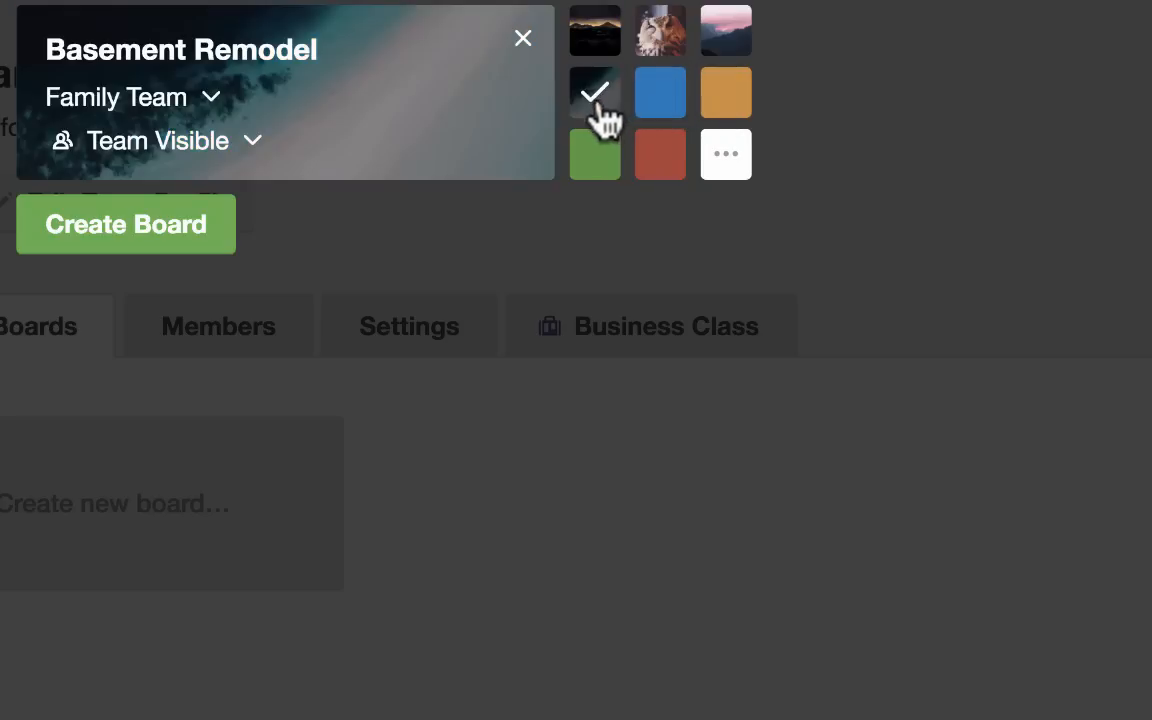
{"action": "mouse_move", "coordinate": [600, 110]}
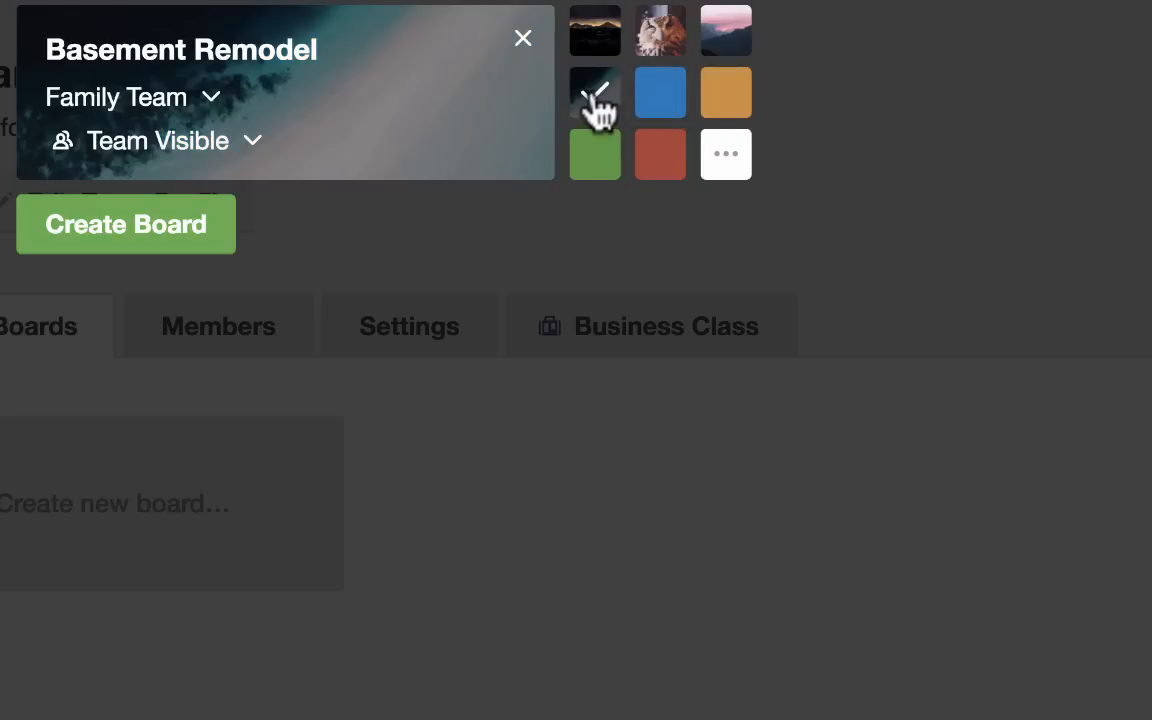
{"action": "left_click", "coordinate": [660, 92]}
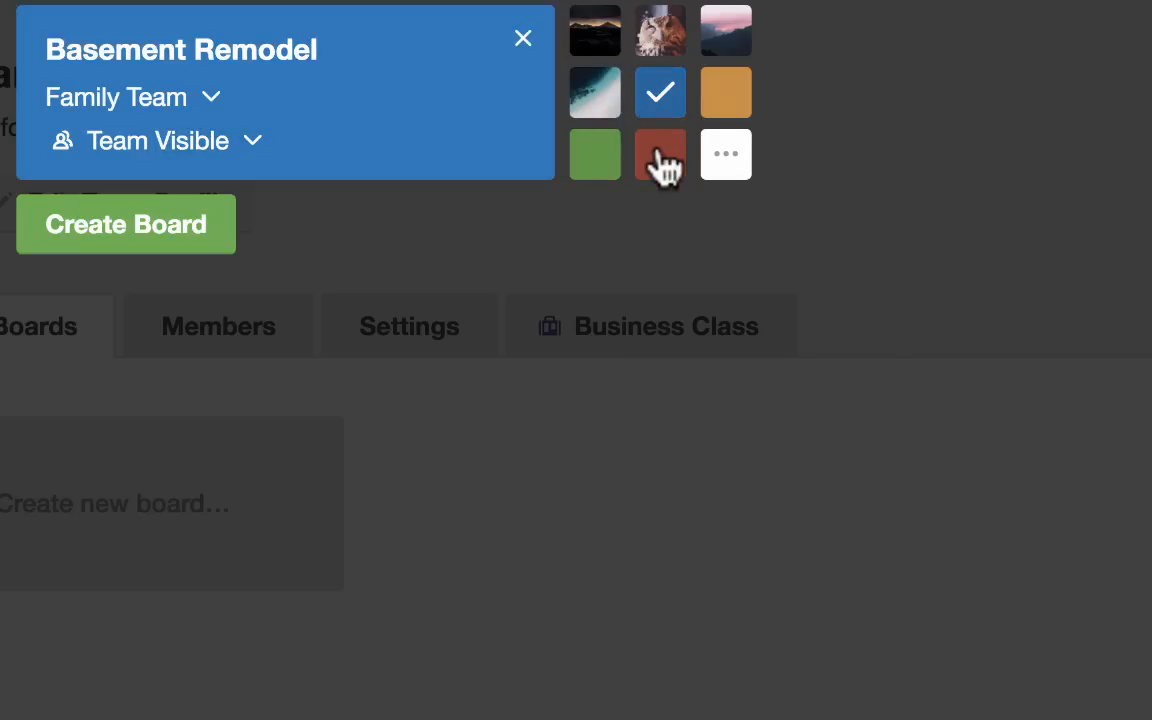
{"action": "left_click", "coordinate": [594, 154]}
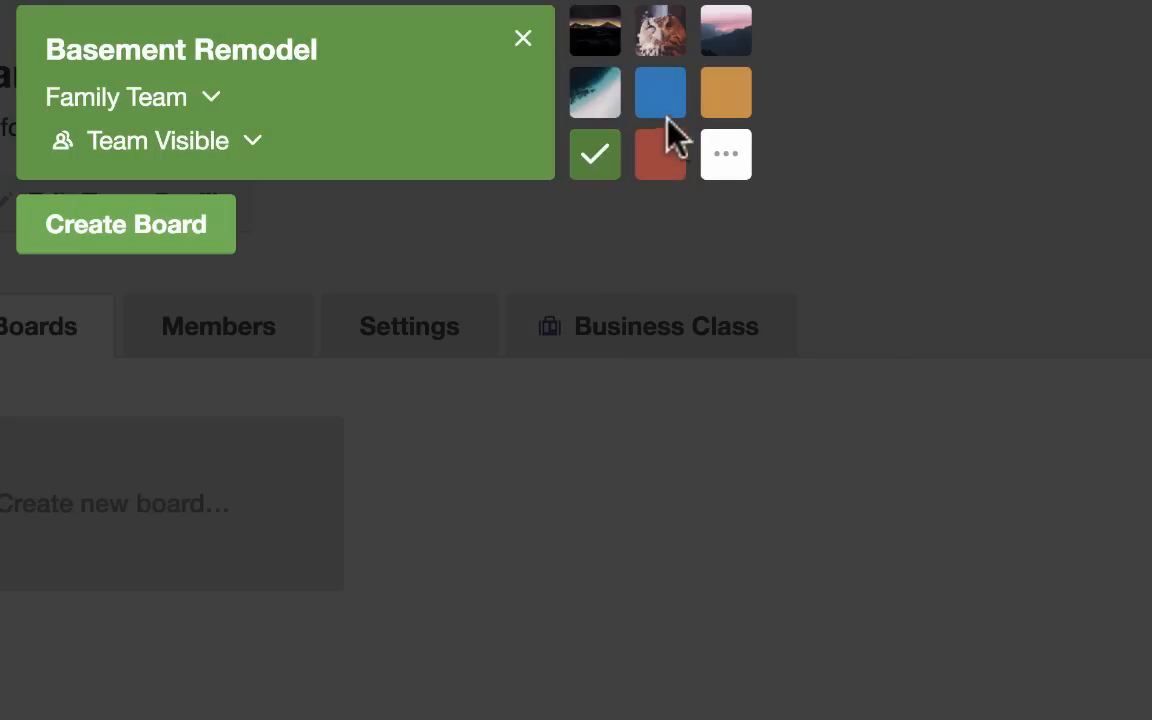
{"action": "left_click", "coordinate": [594, 30]}
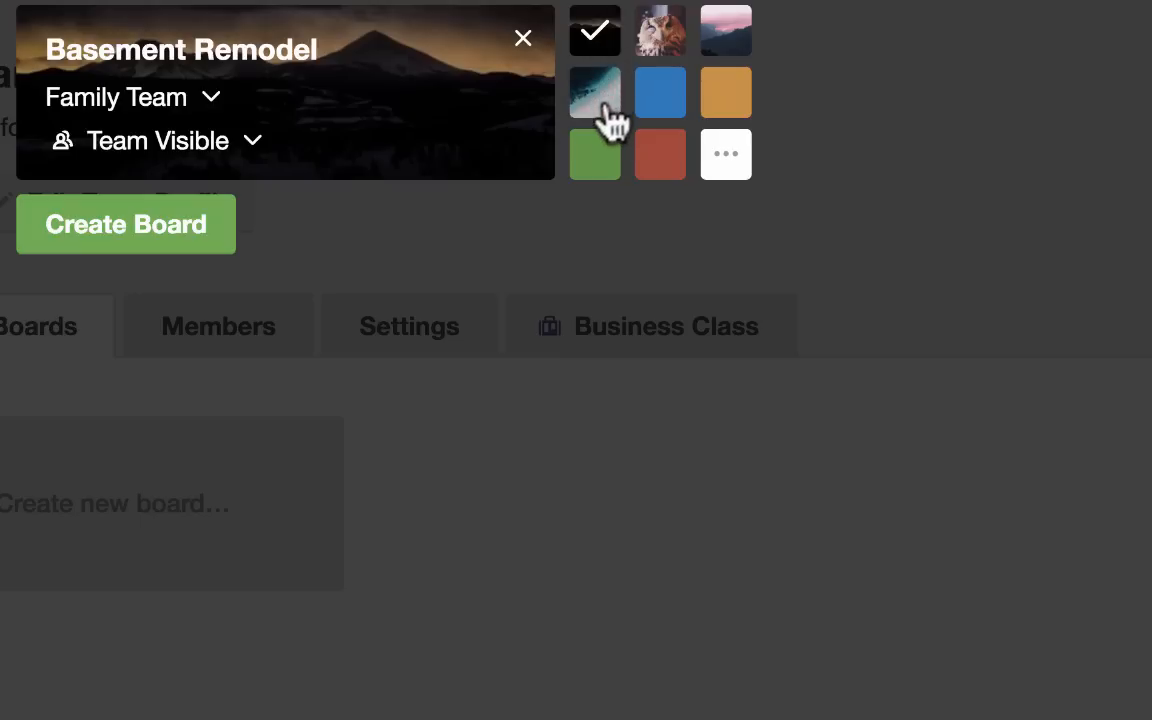
{"action": "left_click", "coordinate": [596, 92]}
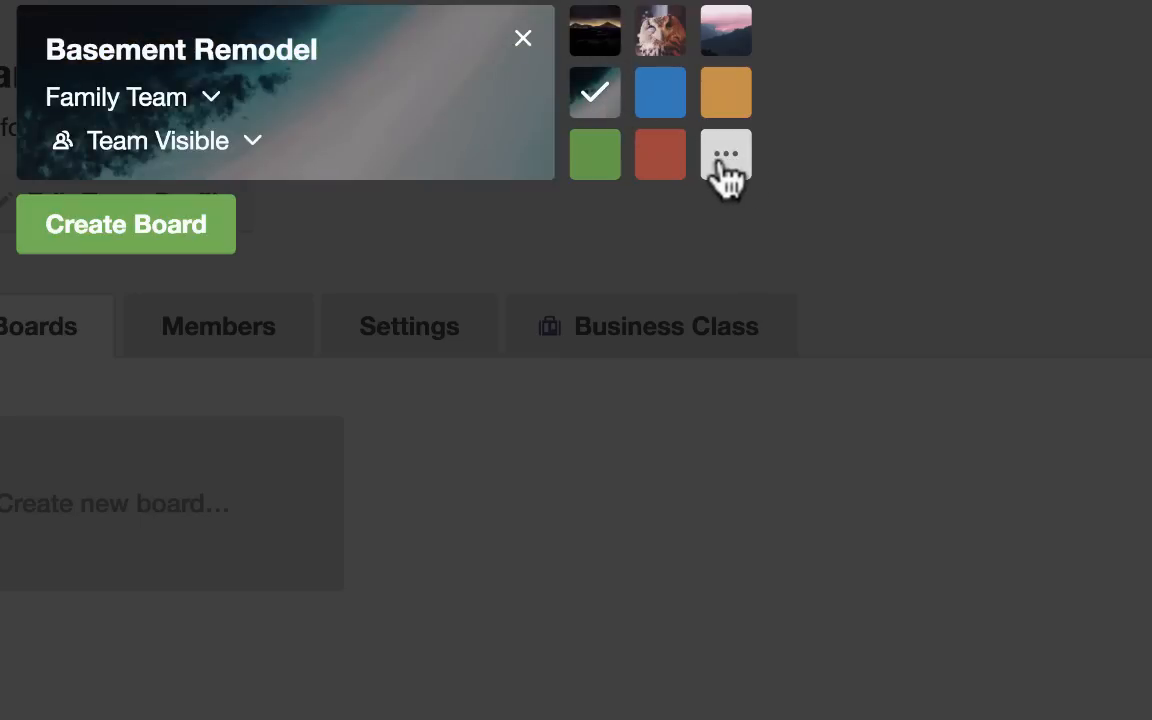
- Browse all backgrounds, choose the owl photo and create the Basement Remodel board
{"action": "left_click", "coordinate": [726, 156]}
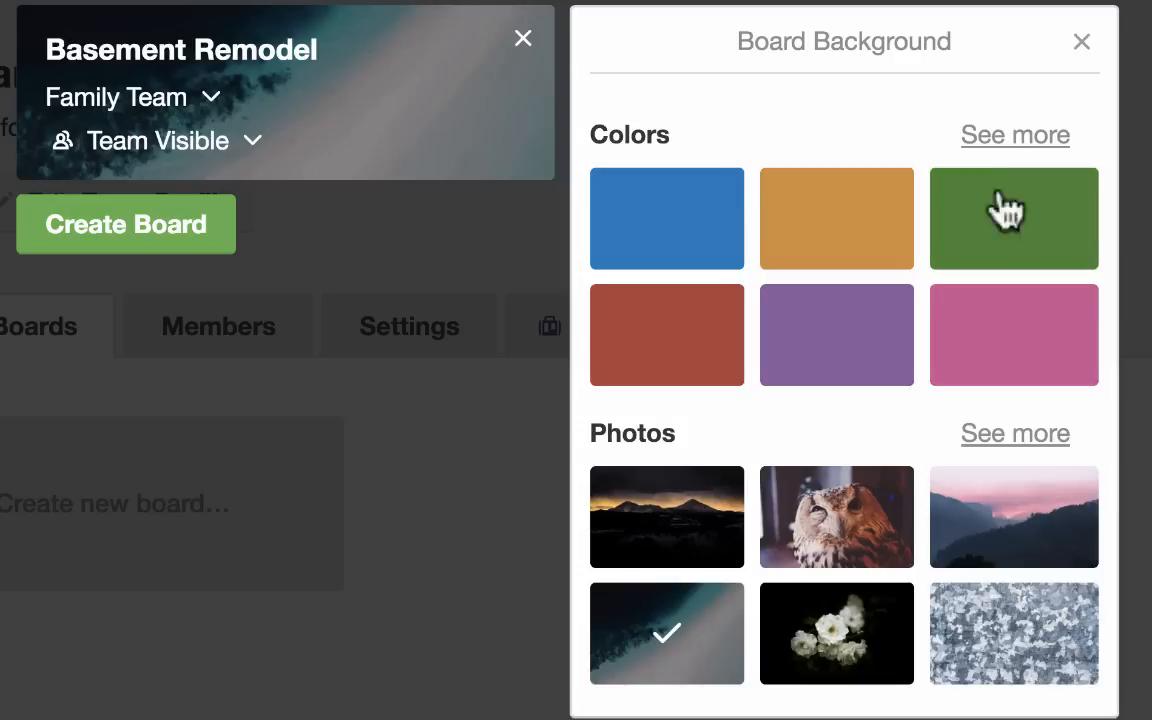
{"action": "left_click", "coordinate": [1014, 136]}
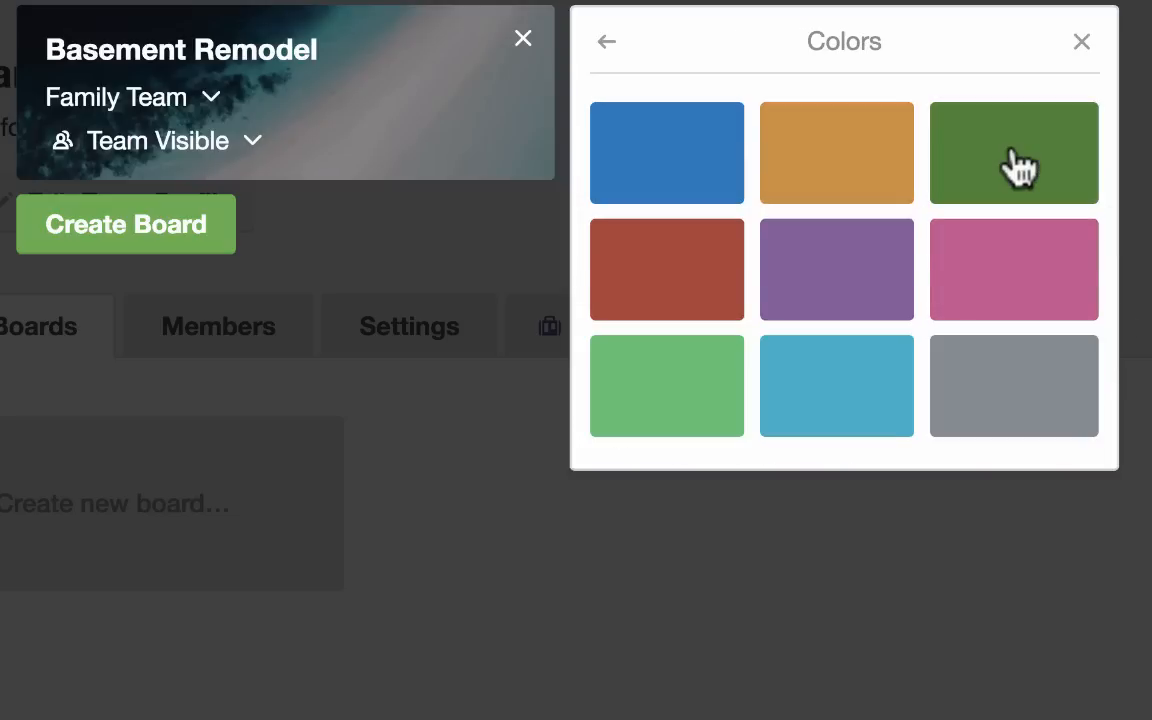
{"action": "left_click", "coordinate": [606, 40]}
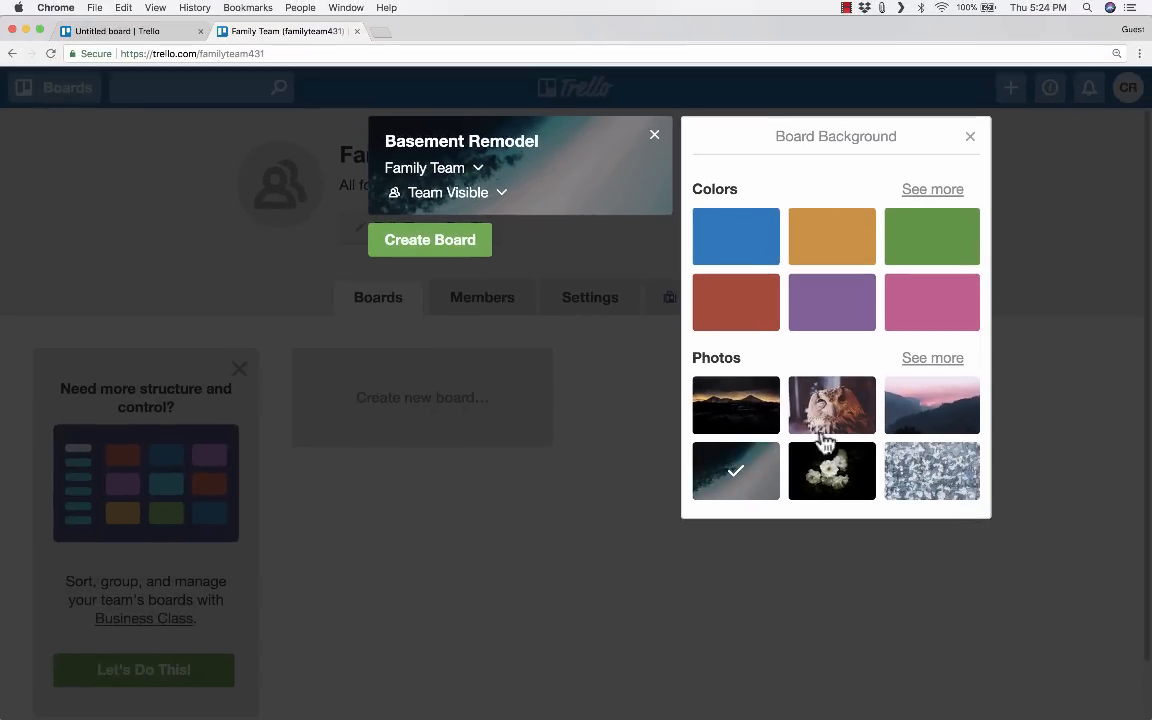
{"action": "left_click", "coordinate": [832, 404]}
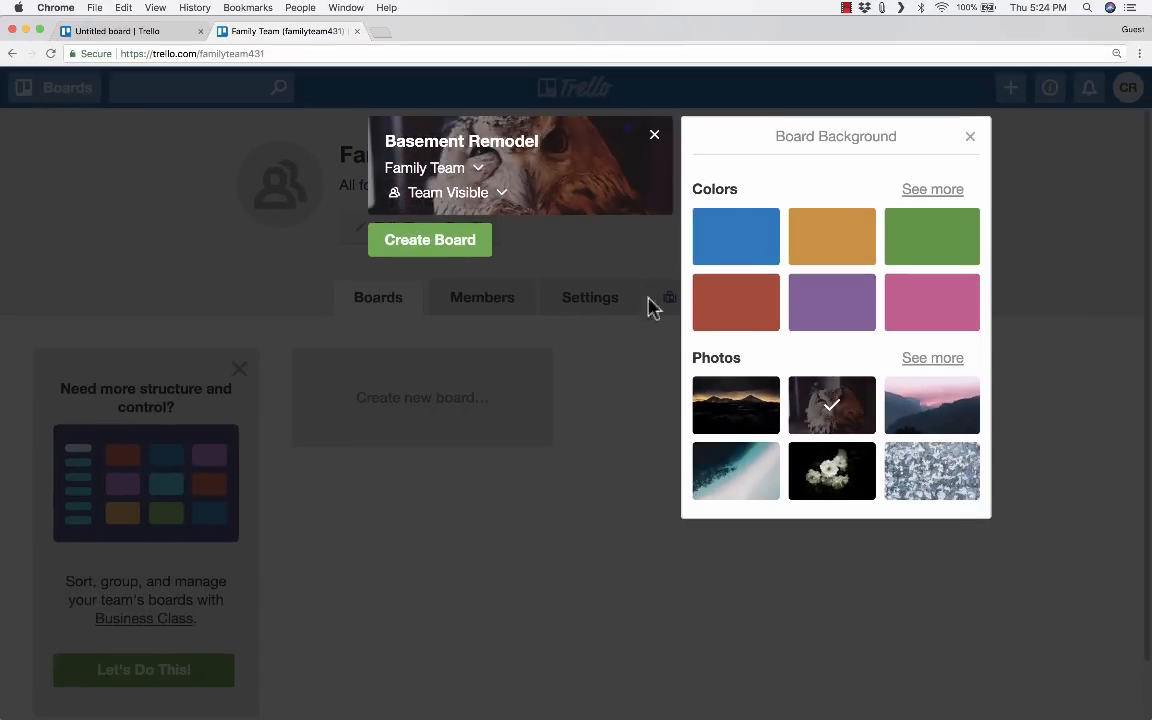
{"action": "left_click", "coordinate": [968, 136]}
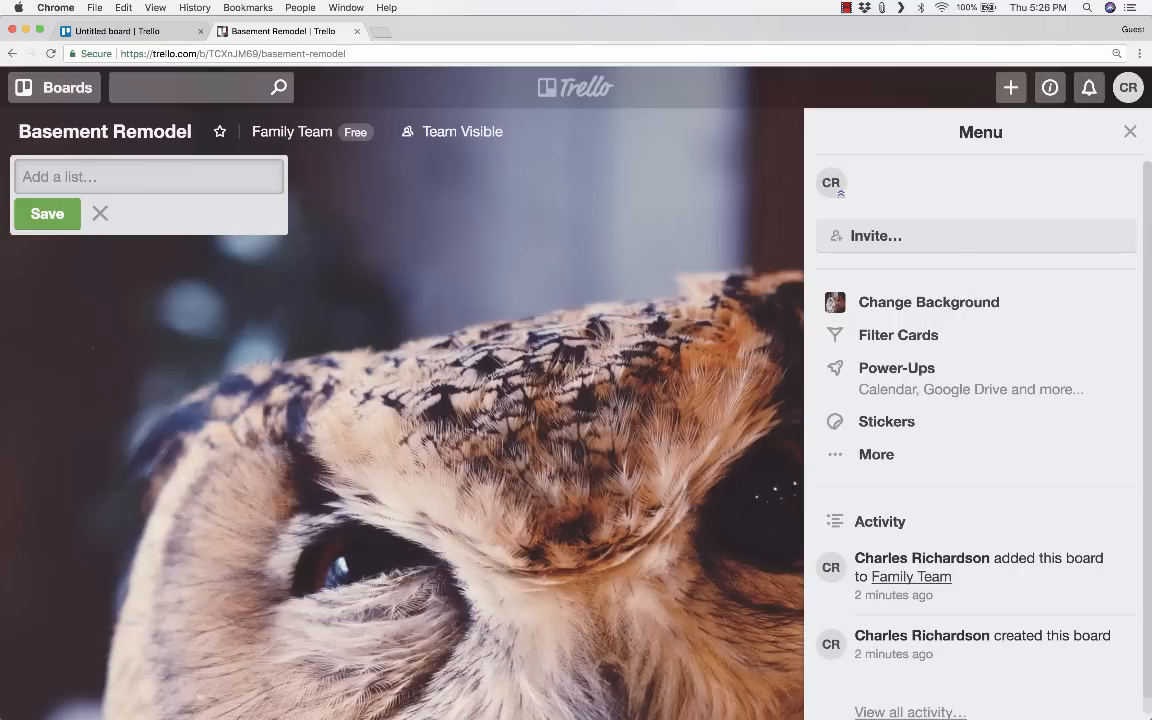
- Add a Plans list to the board and rename it to Planning
{"action": "type", "text": "Plans"}
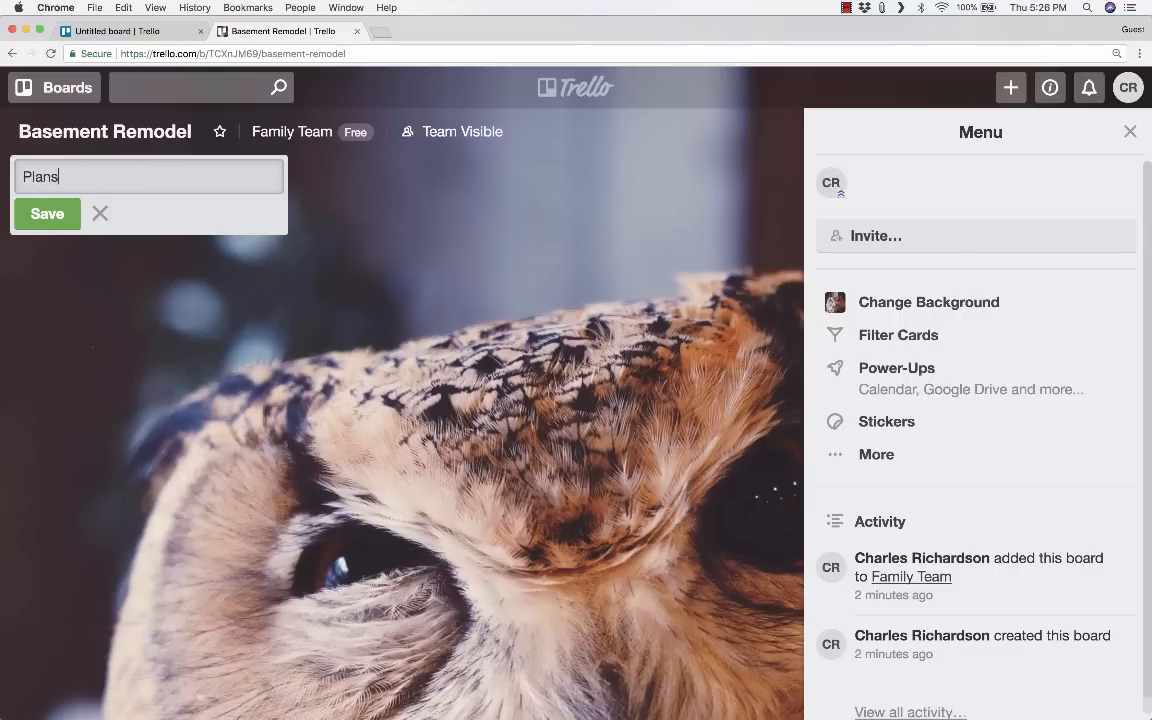
{"action": "mouse_move", "coordinate": [144, 182]}
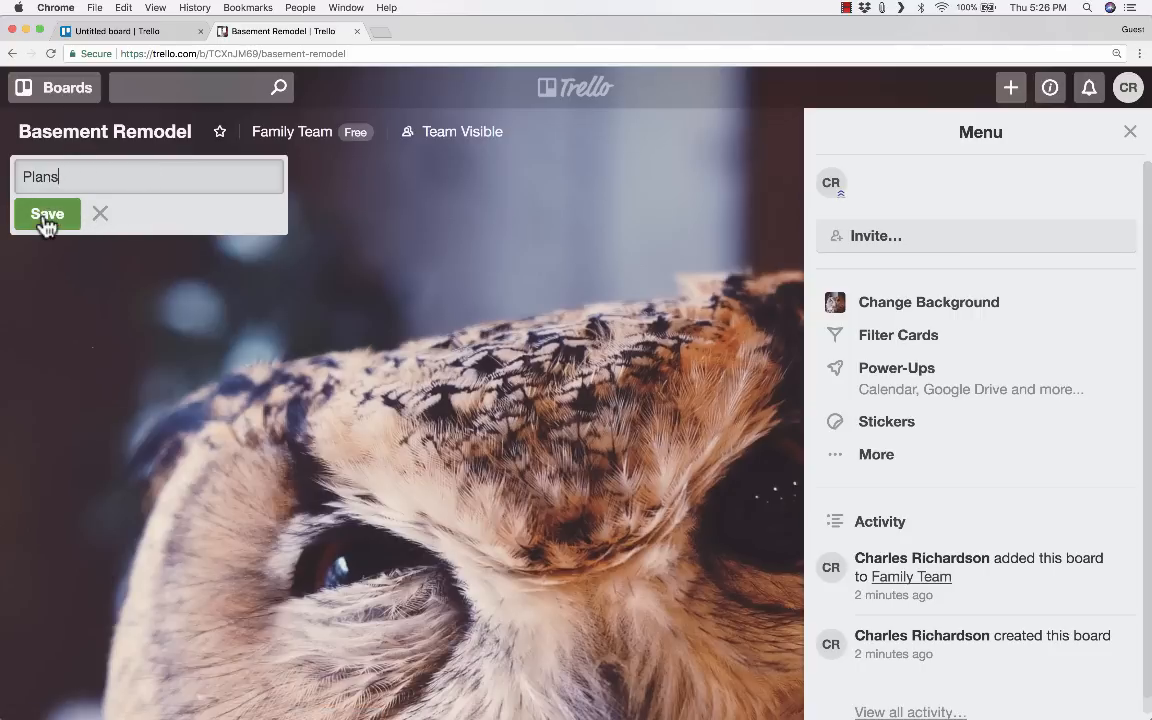
{"action": "left_click", "coordinate": [46, 214]}
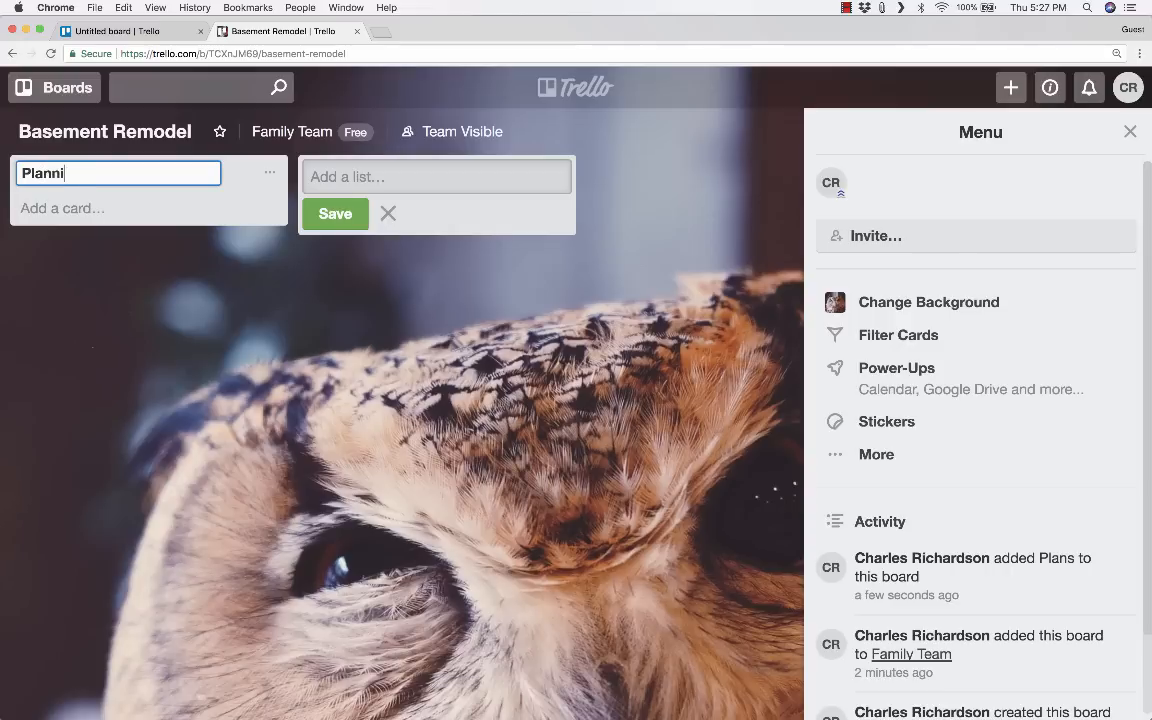
{"action": "type", "text": "ng"}
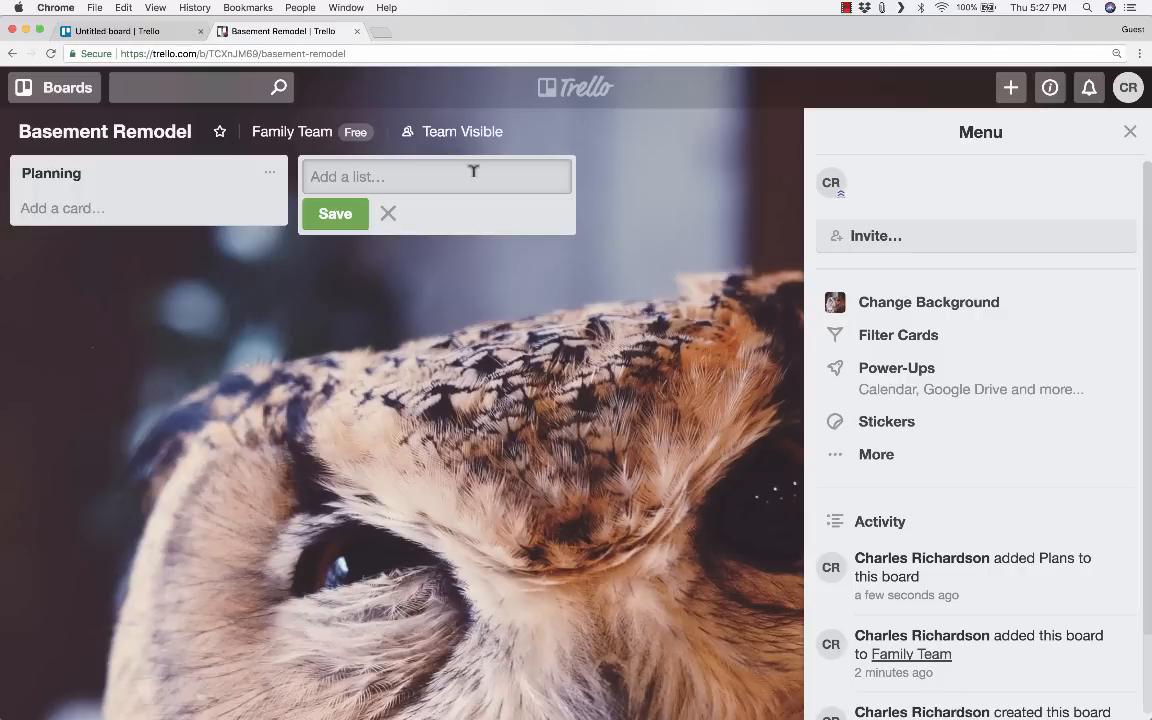
- Add Researching, Gathering Supplies and Work in Progress lists
{"action": "type", "text": "Rese"}
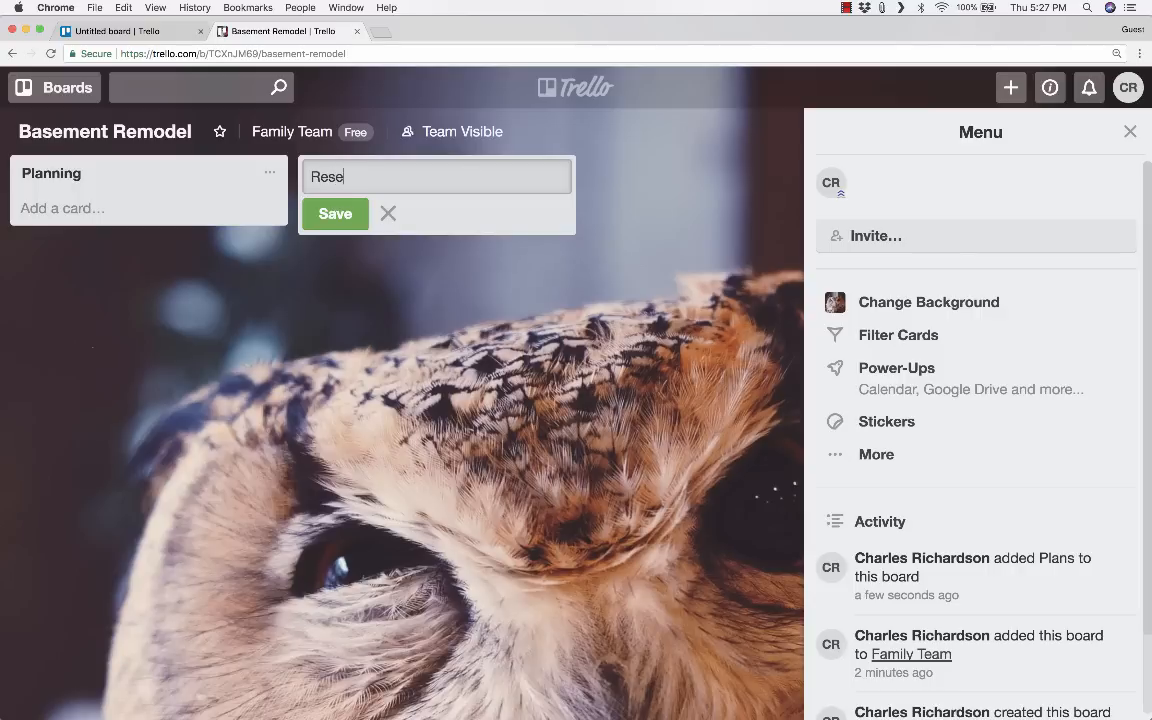
{"action": "left_click", "coordinate": [336, 212]}
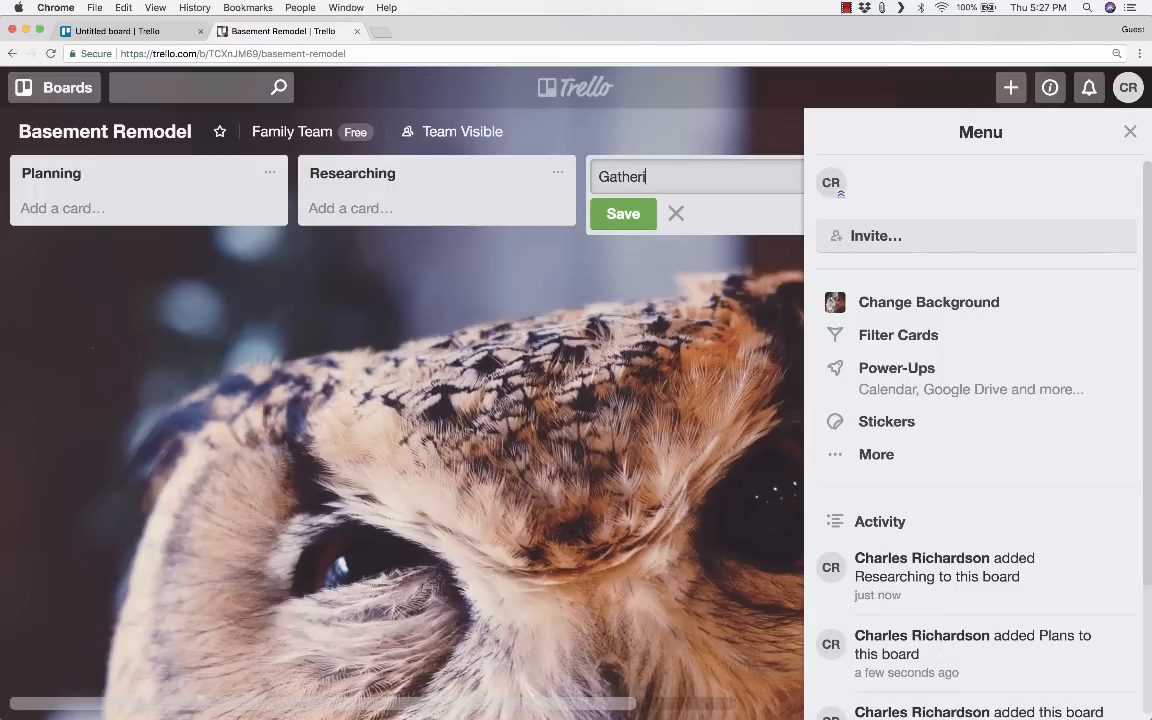
{"action": "left_click", "coordinate": [624, 212]}
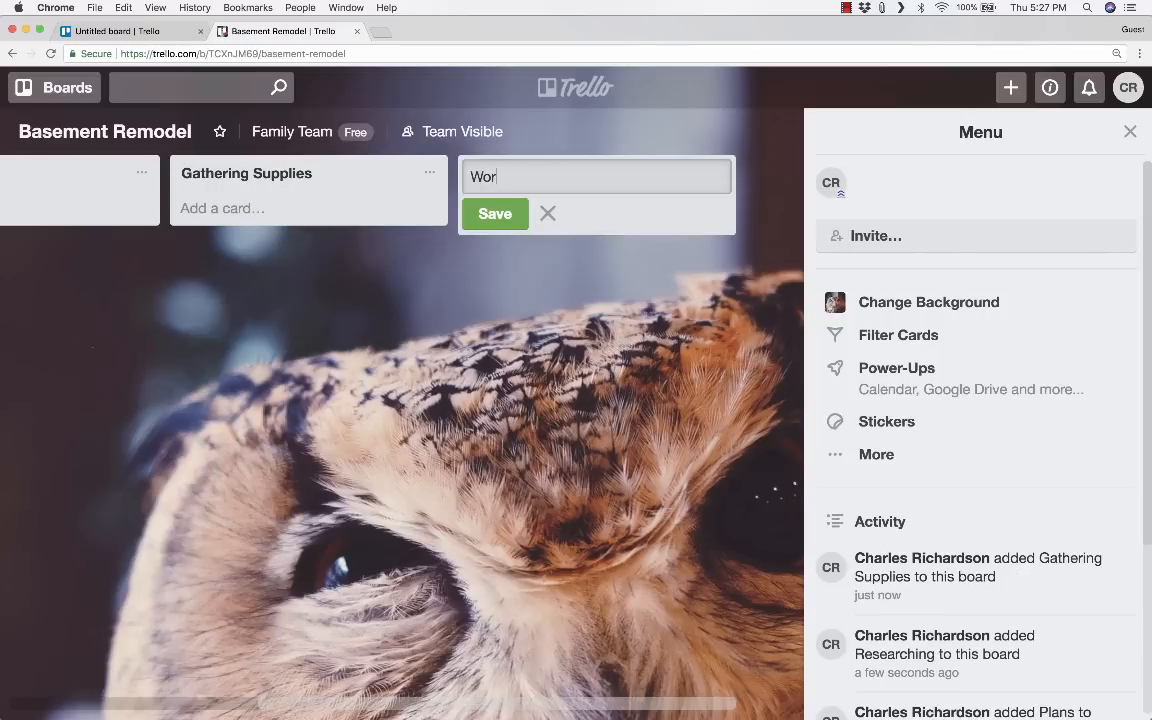
{"action": "type", "text": "k in Progress"}
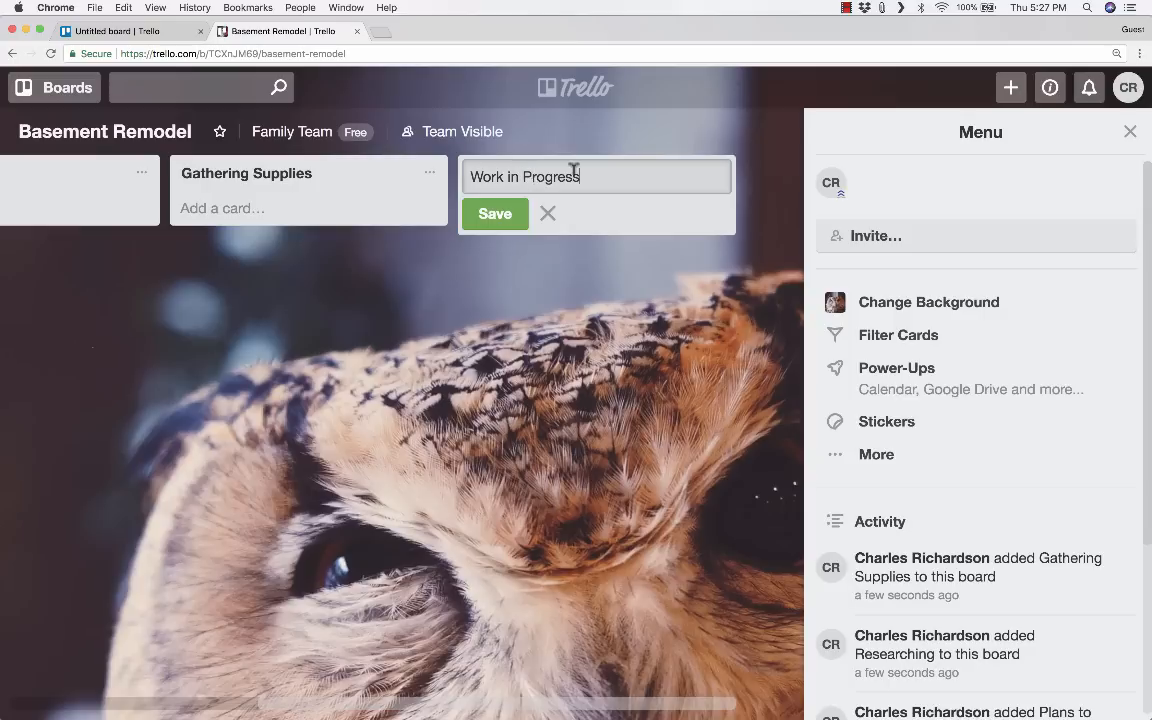
{"action": "mouse_move", "coordinate": [832, 182]}
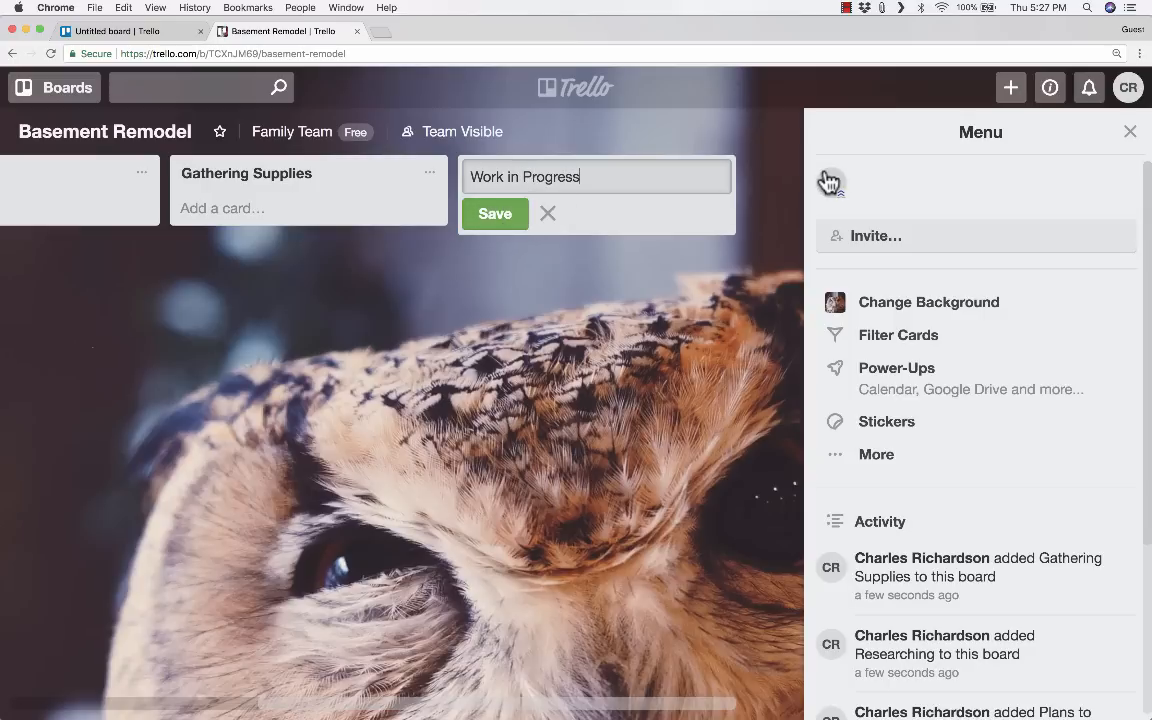
{"action": "left_click", "coordinate": [496, 212]}
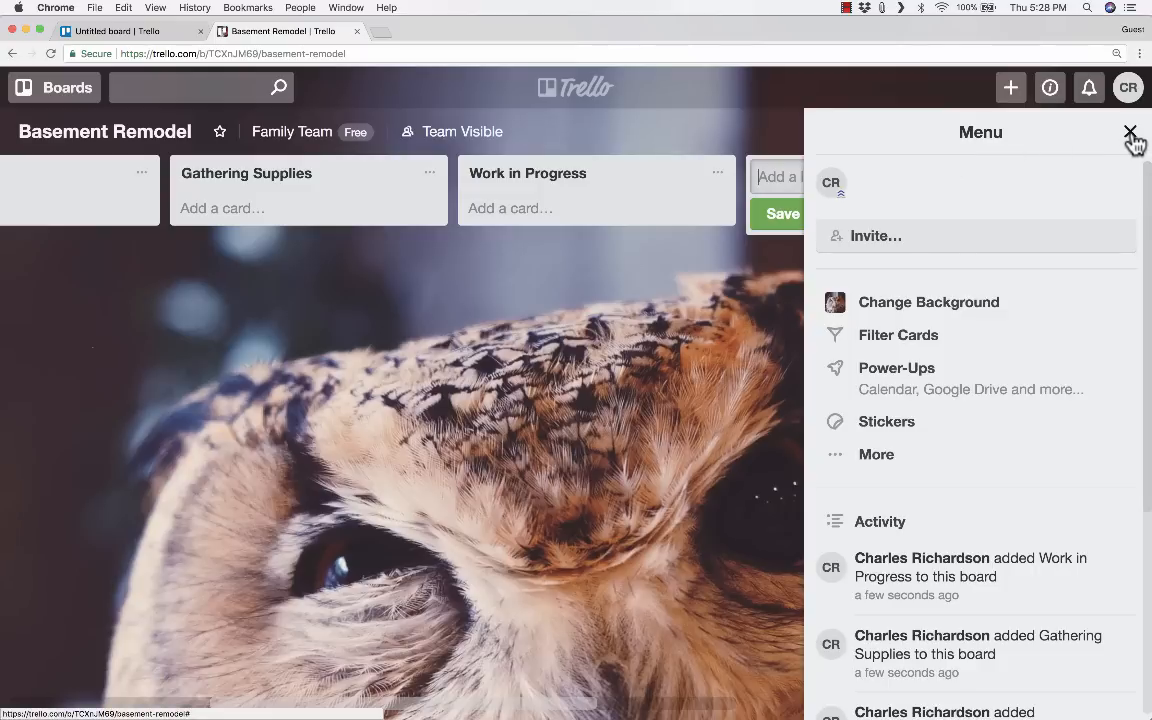
- Close the board menu and add a Completed list after Work in Progress
{"action": "left_click", "coordinate": [1130, 132]}
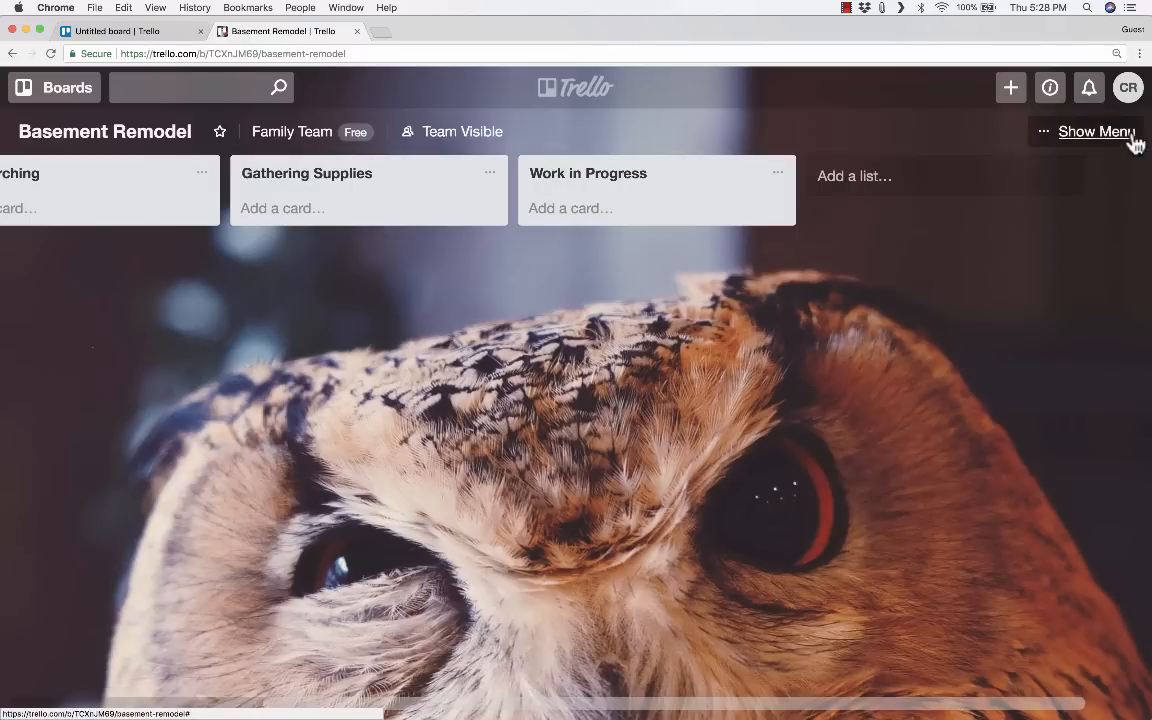
{"action": "left_click", "coordinate": [854, 176]}
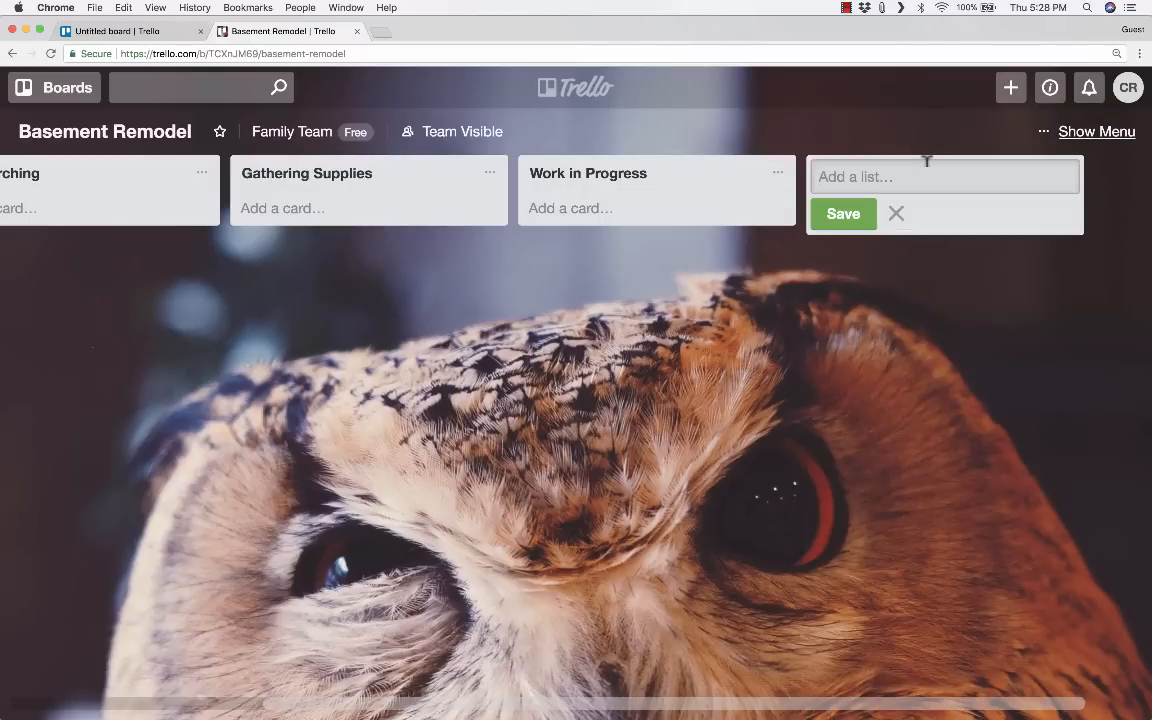
{"action": "type", "text": "Complete"}
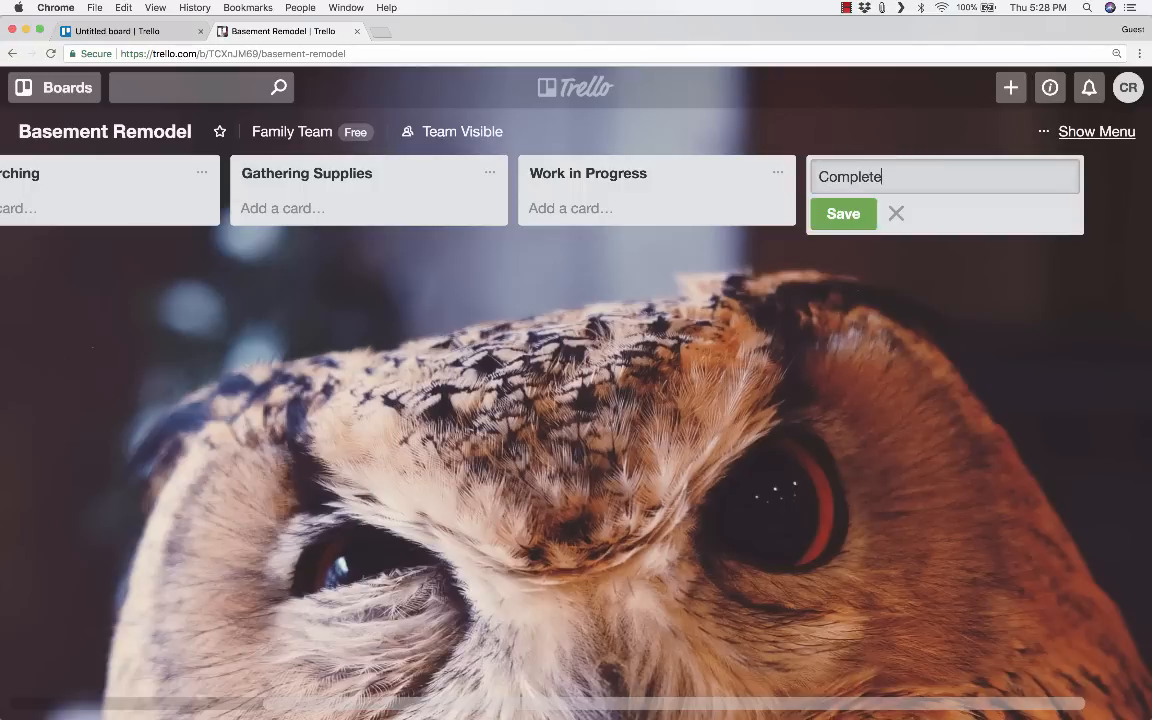
{"action": "type", "text": "d"}
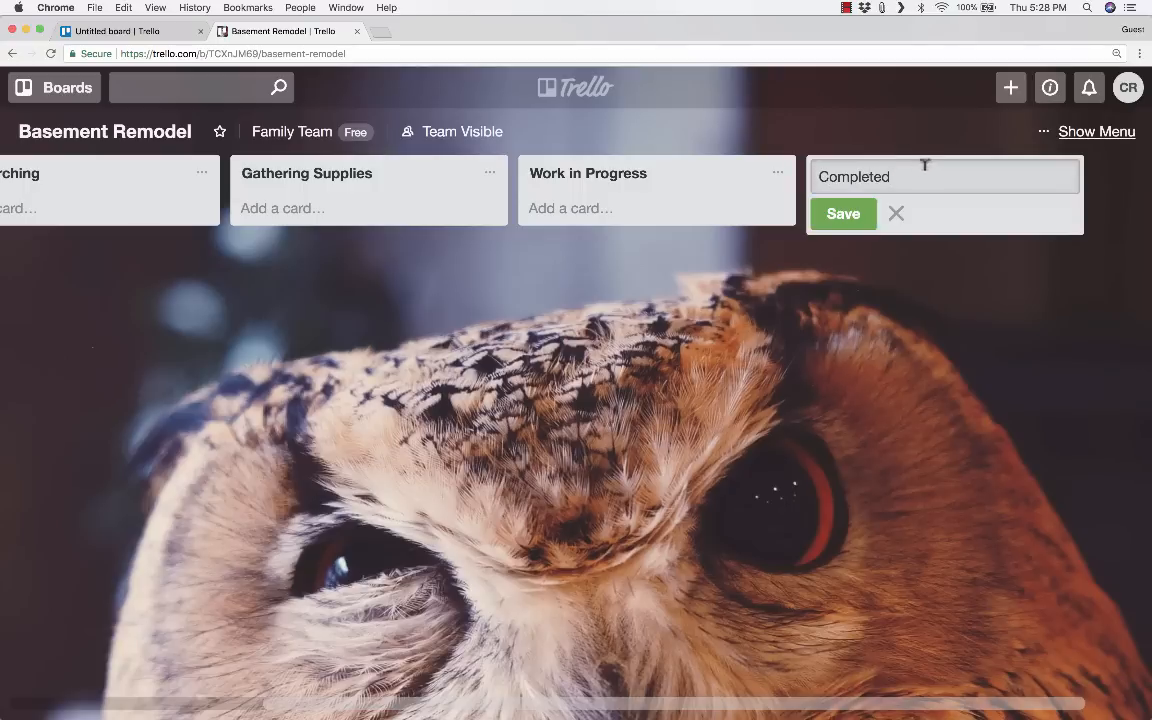
{"action": "left_click", "coordinate": [844, 212]}
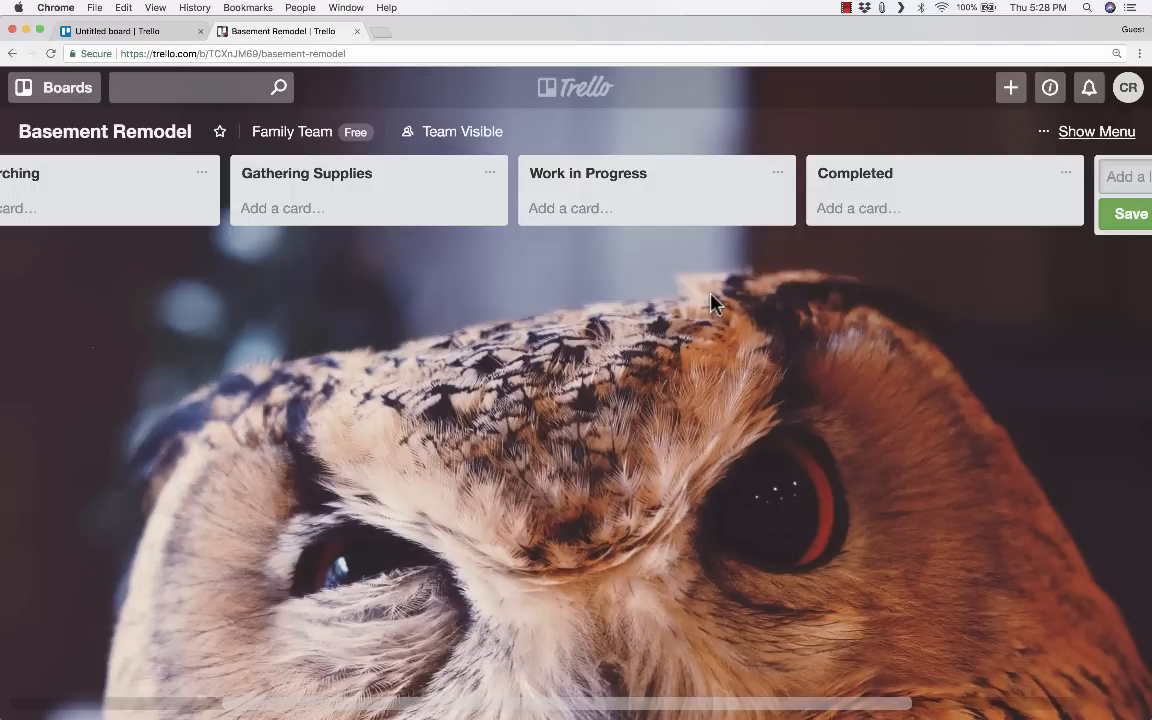
{"action": "scroll", "scroll_direction": "left", "scroll_amount": 3}
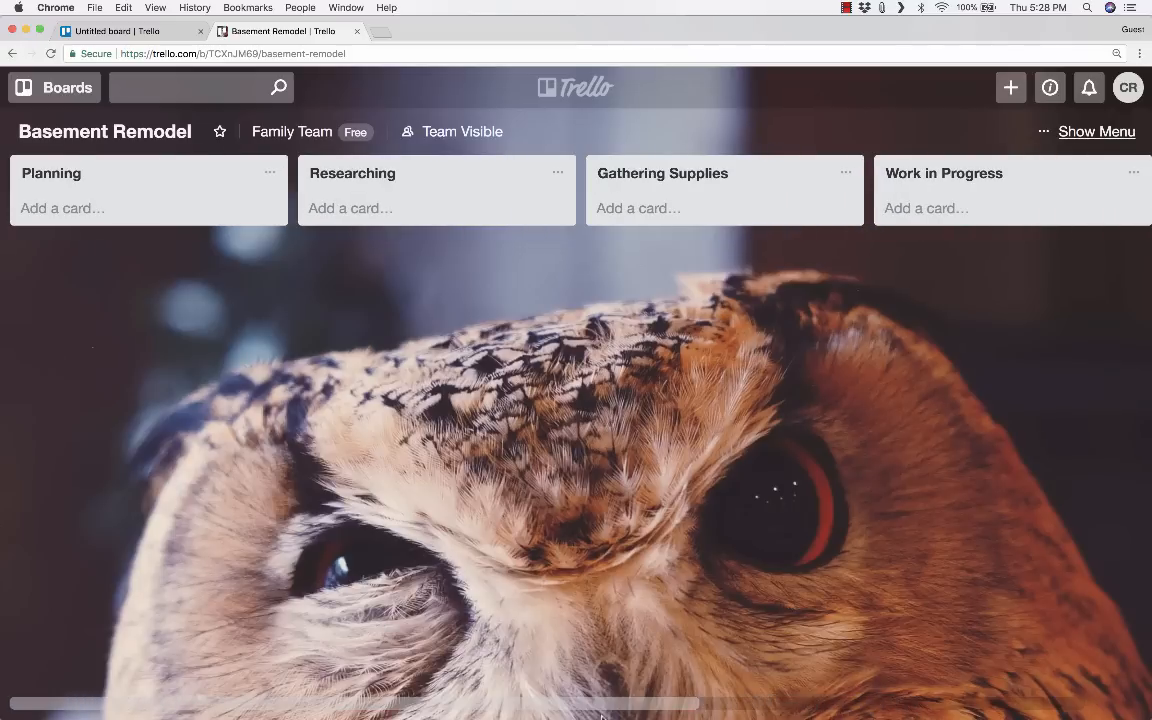
{"action": "mouse_move", "coordinate": [518, 344]}
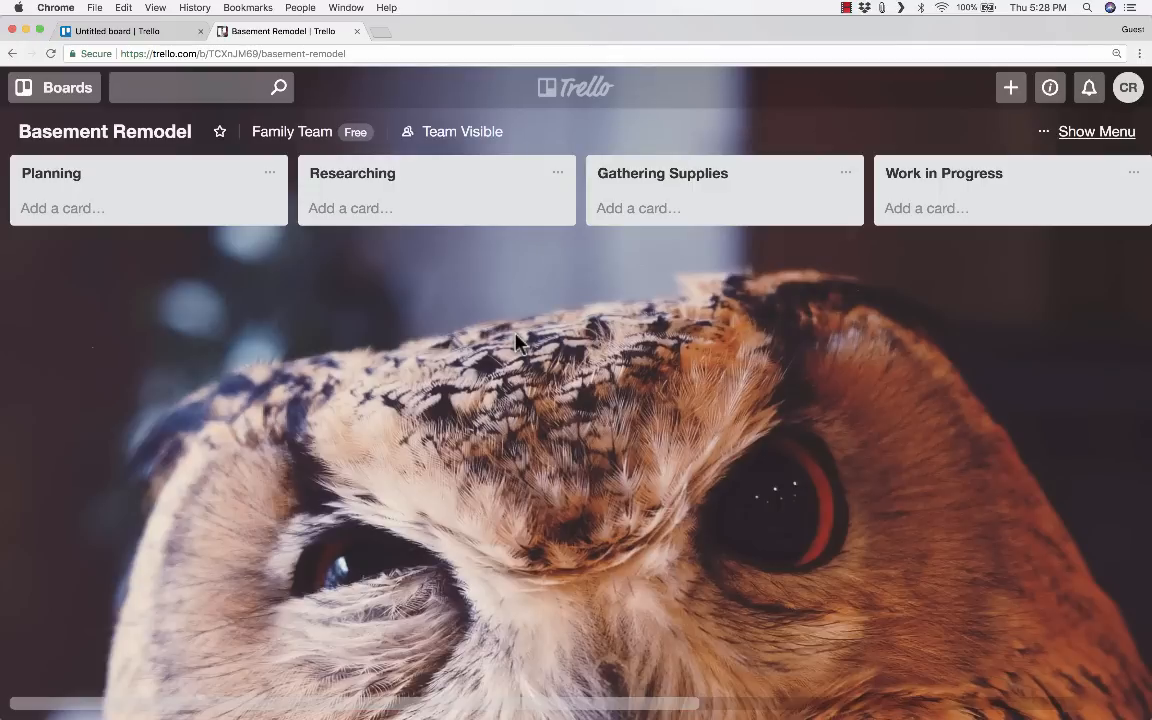
{"action": "mouse_move", "coordinate": [64, 208]}
{"action": "type", "text": "A"}
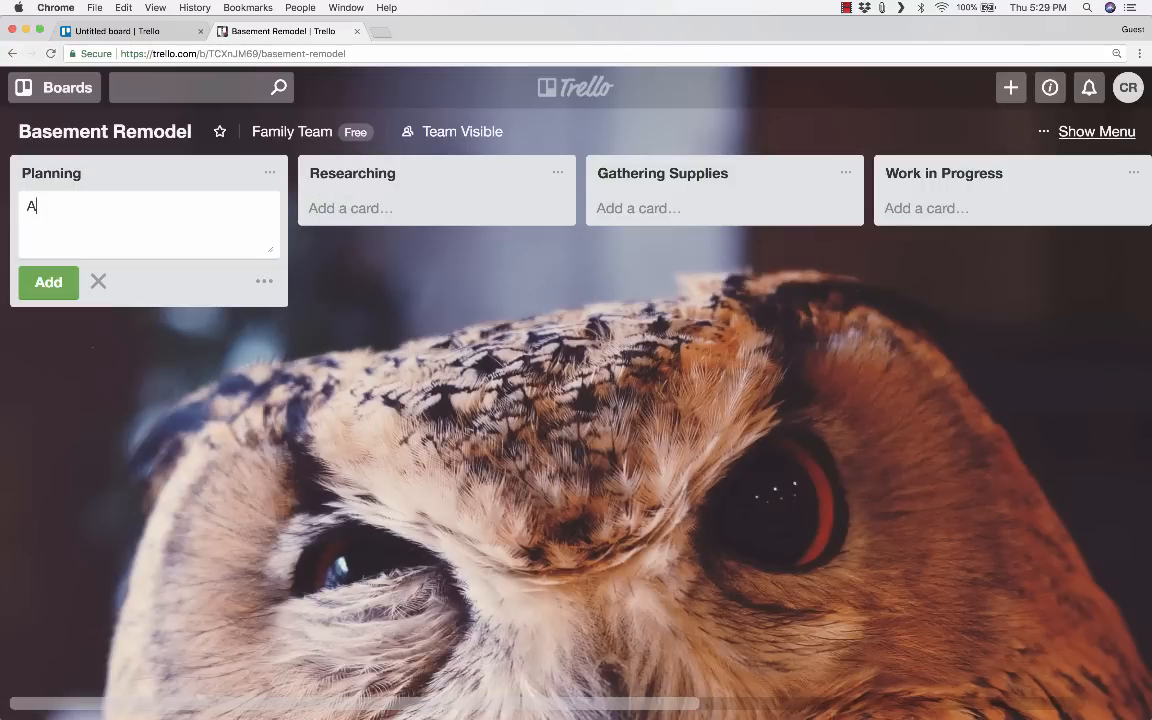
- Add Additional bathroom, New carpet and Theater room cards to the Planning list
{"action": "type", "text": "dditional b"}
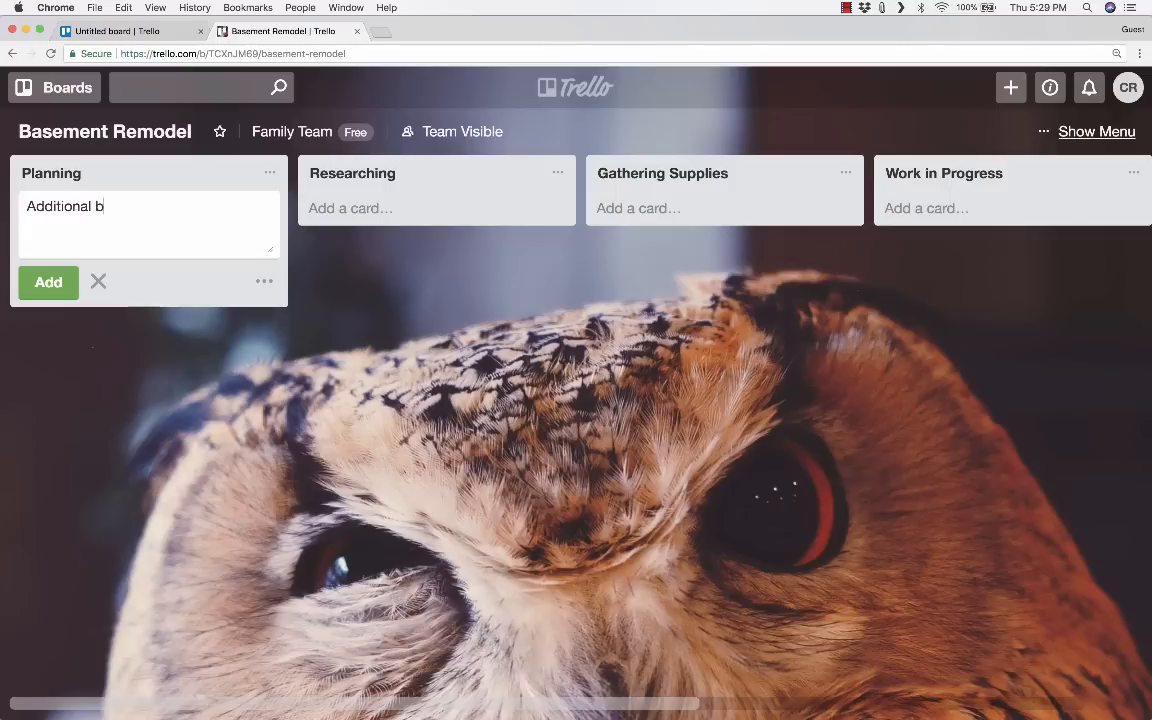
{"action": "type", "text": "athroom"}
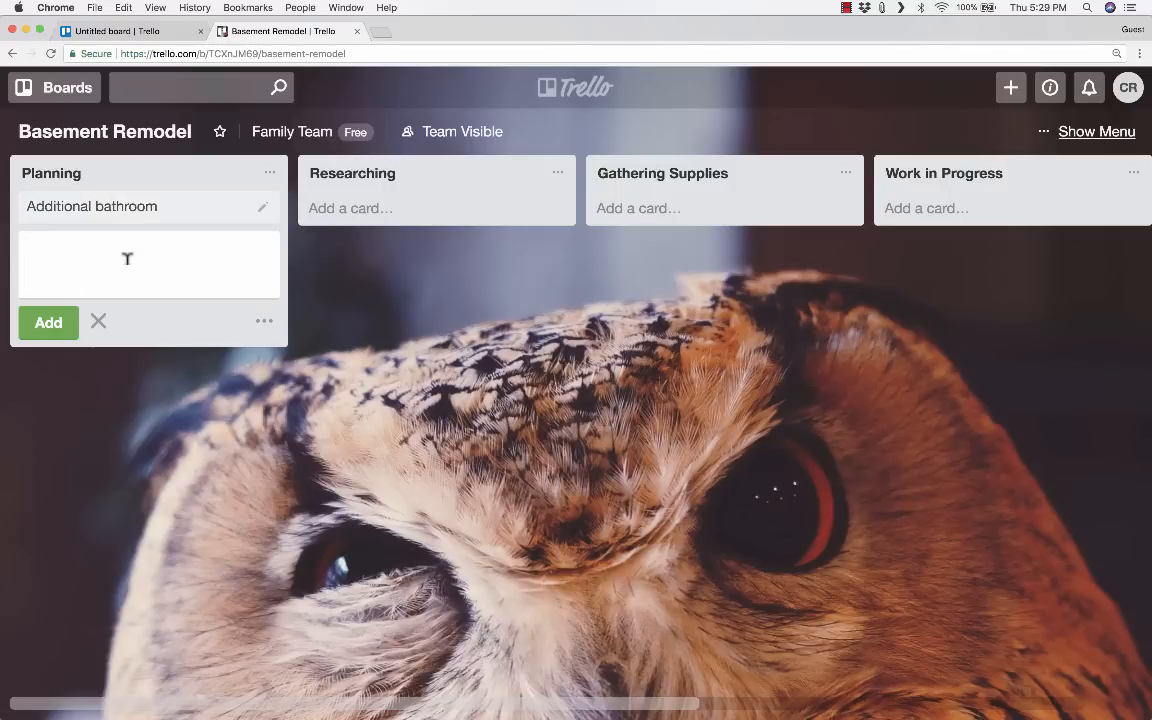
{"action": "type", "text": "New ca"}
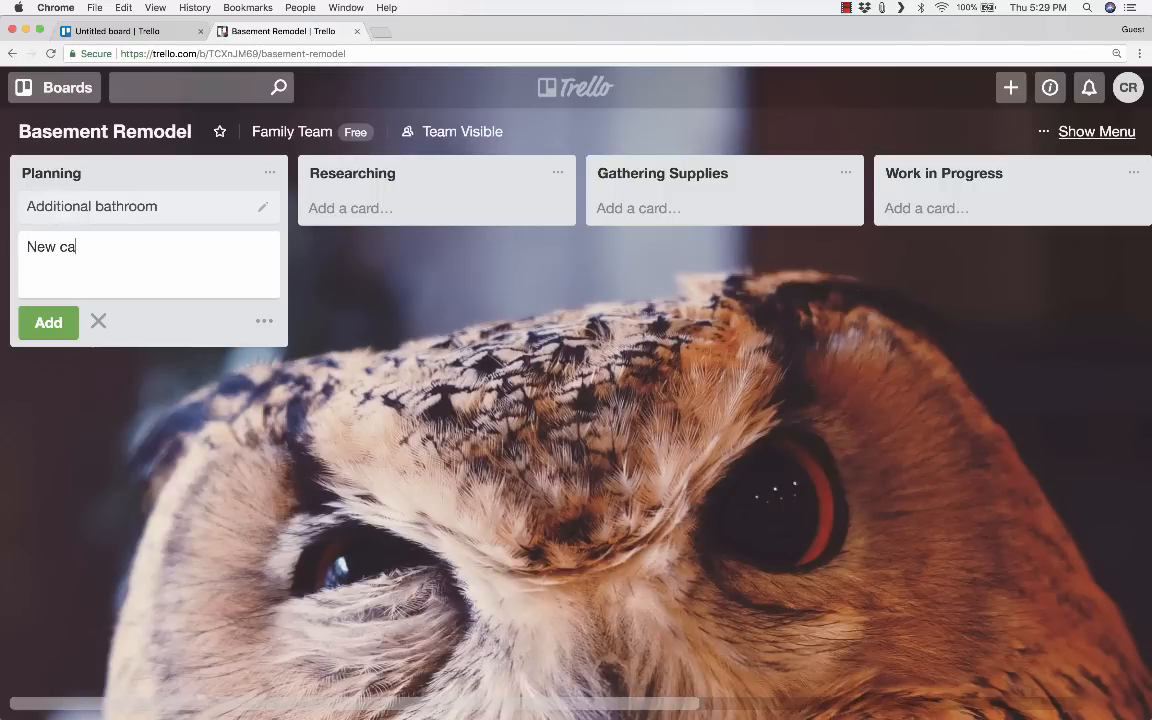
{"action": "left_click", "coordinate": [48, 322]}
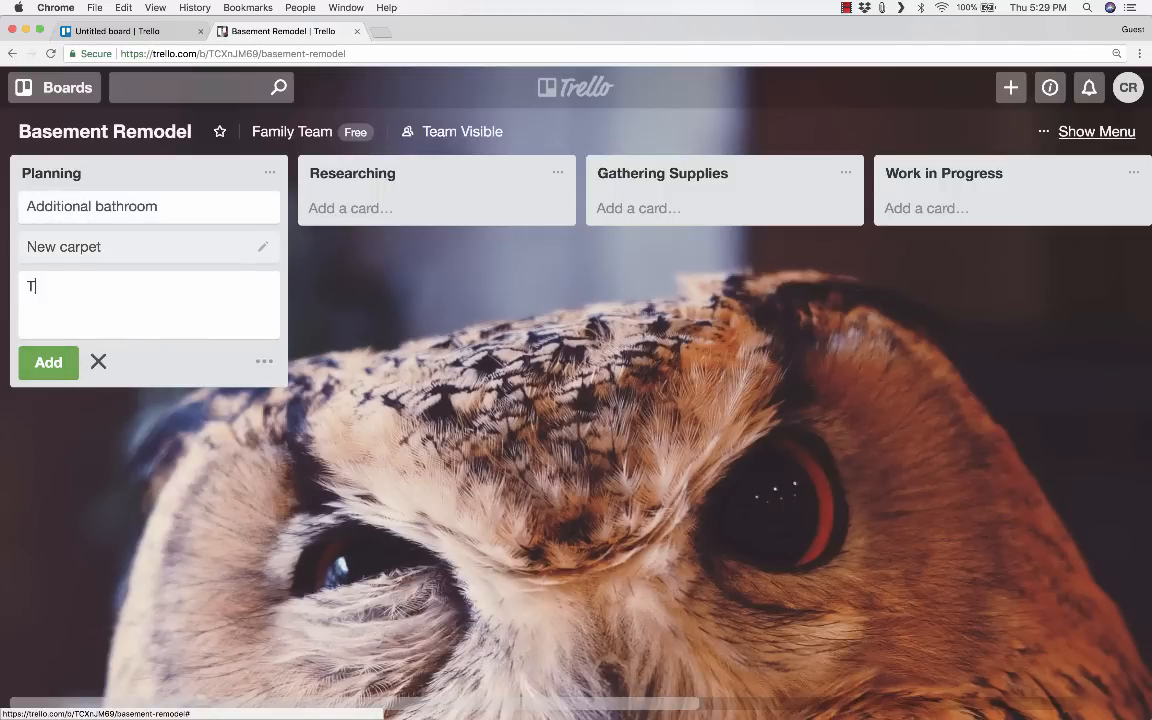
{"action": "left_click", "coordinate": [48, 362]}
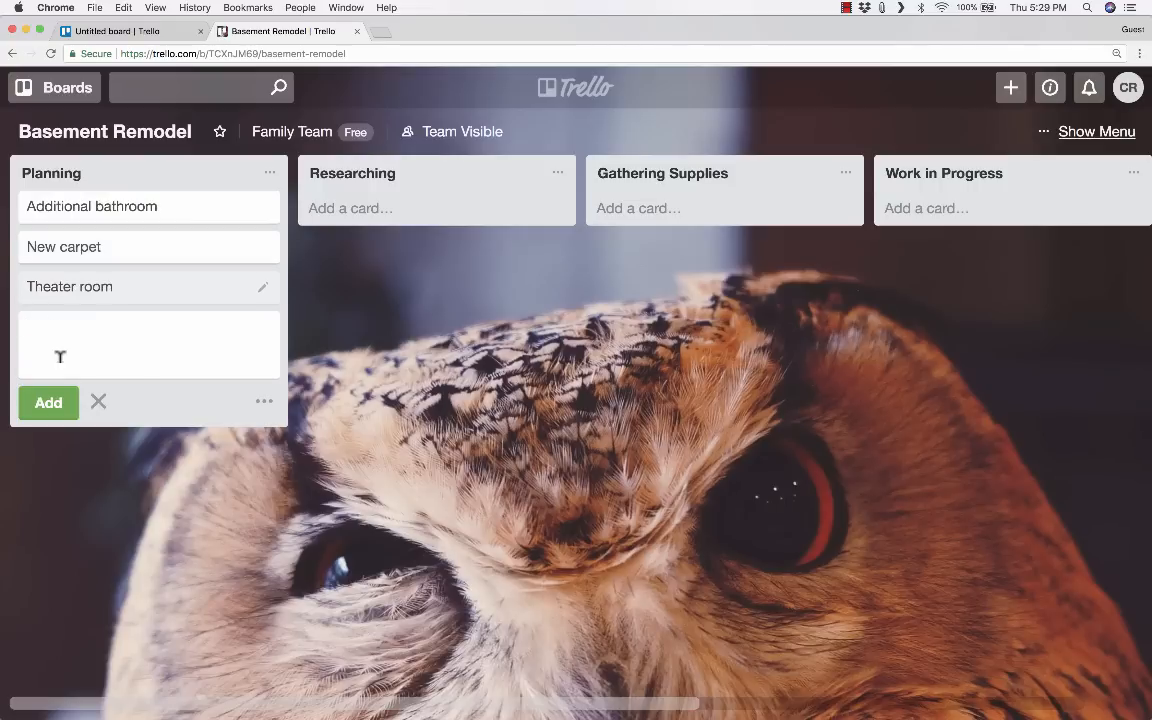
- Add a Painting card to Planning and close the card composer
{"action": "type", "text": "Pa"}
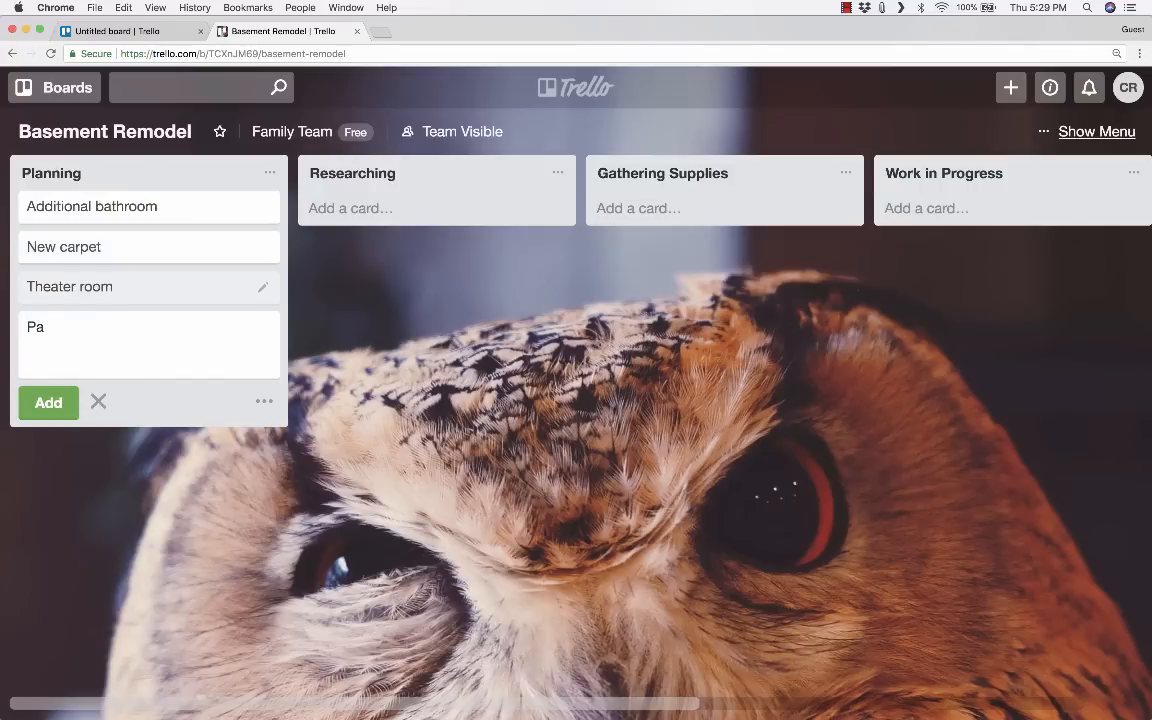
{"action": "type", "text": "inting"}
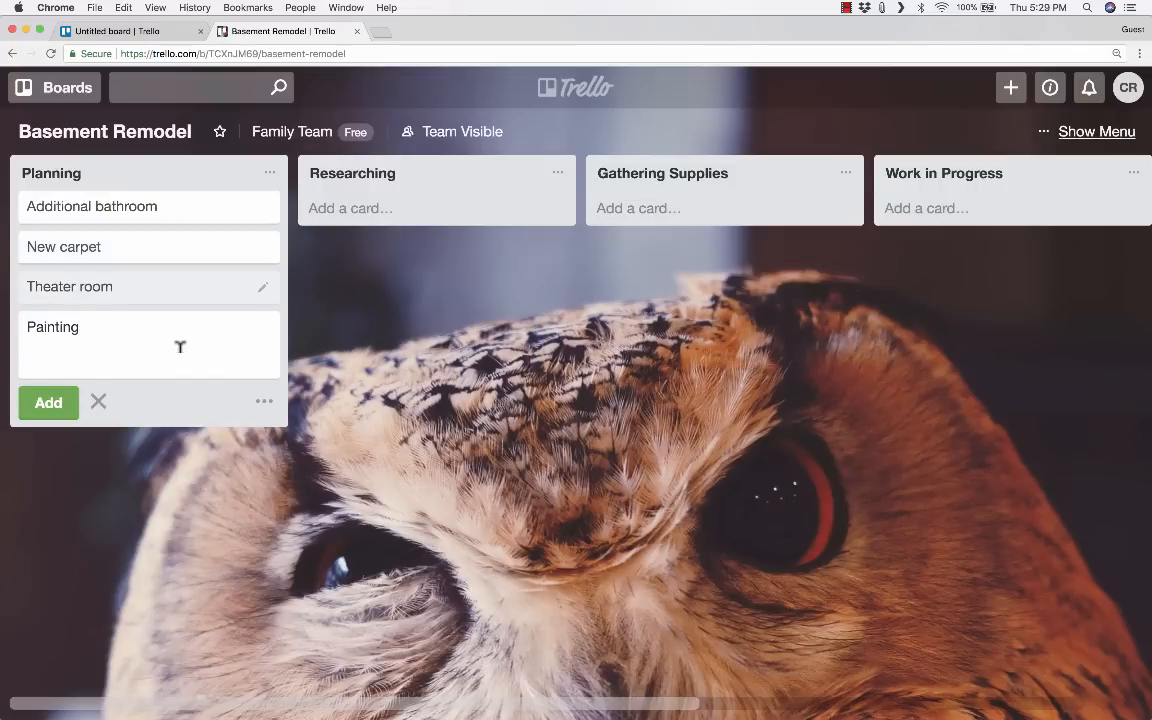
{"action": "mouse_move", "coordinate": [236, 462]}
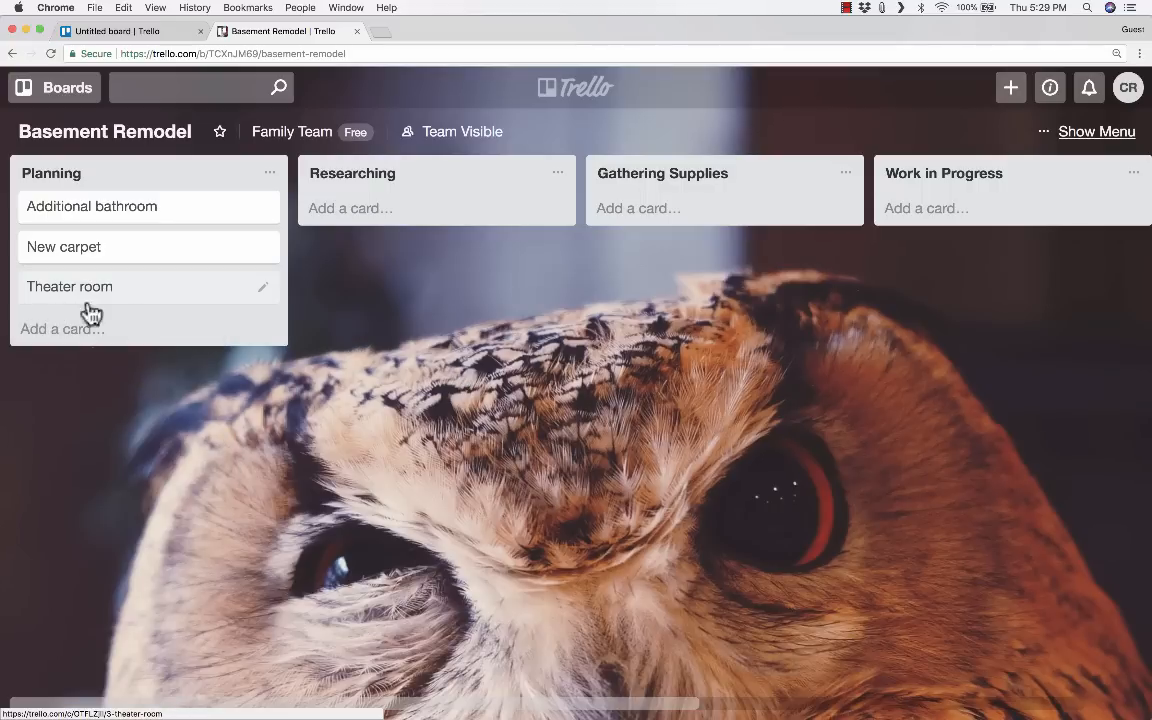
{"action": "mouse_move", "coordinate": [184, 364]}
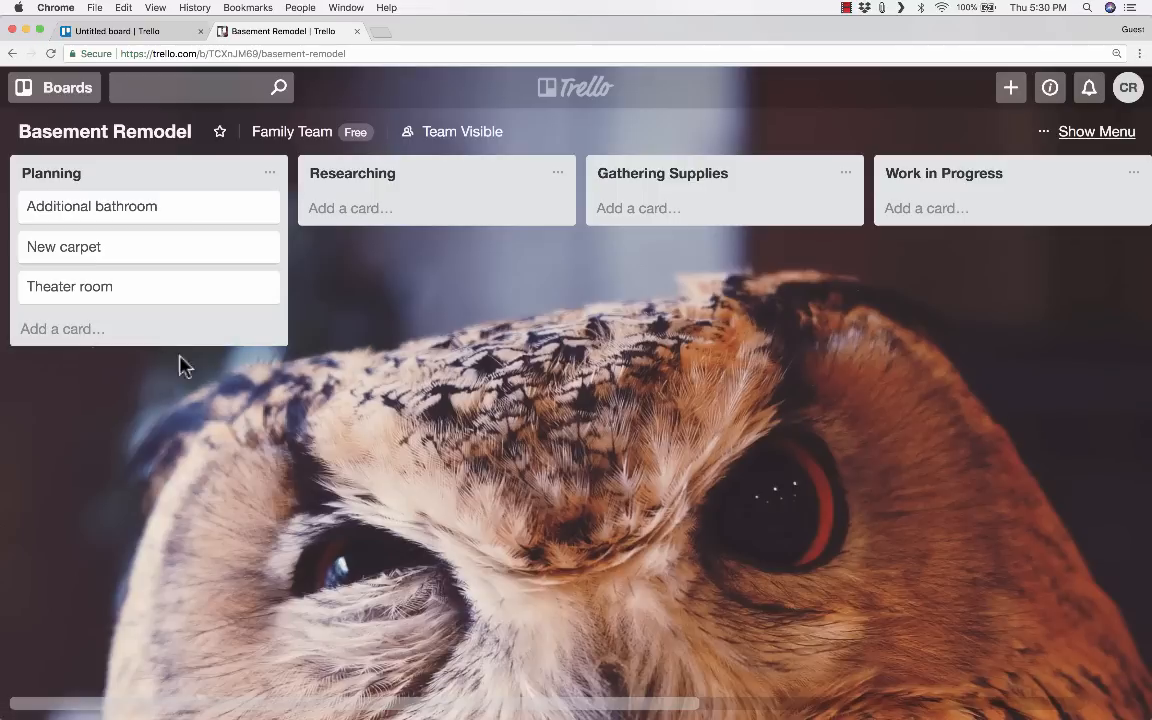
{"action": "type", "text": "Painting"}
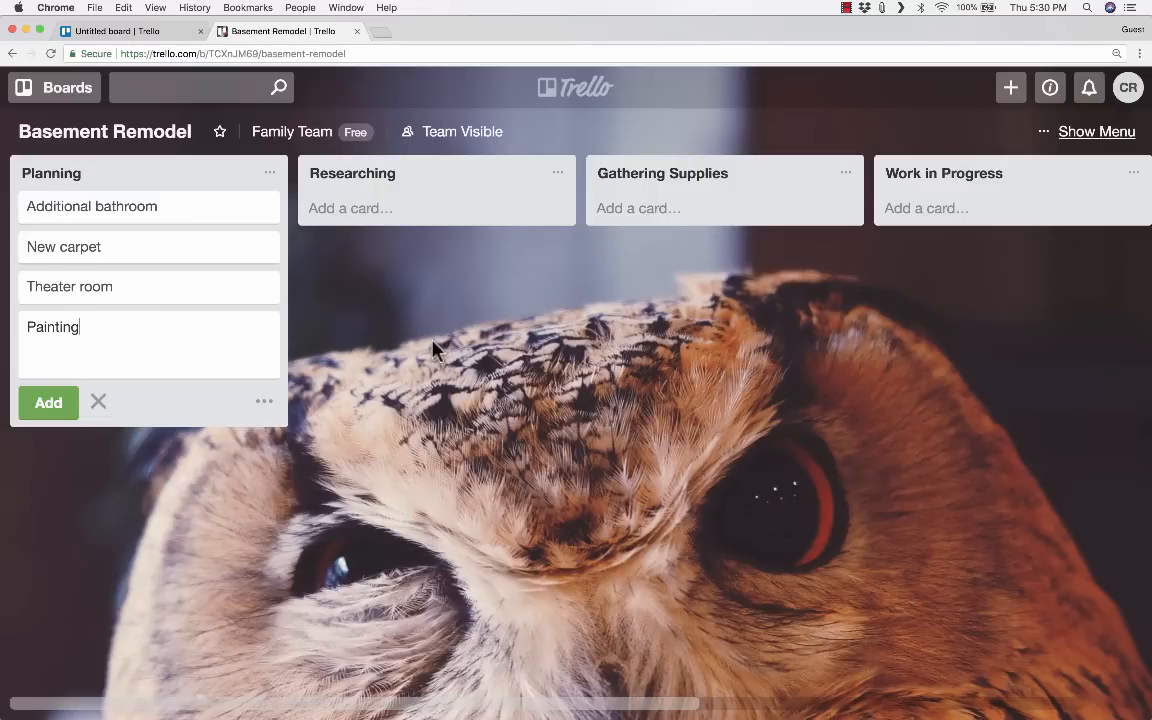
{"action": "mouse_move", "coordinate": [130, 318]}
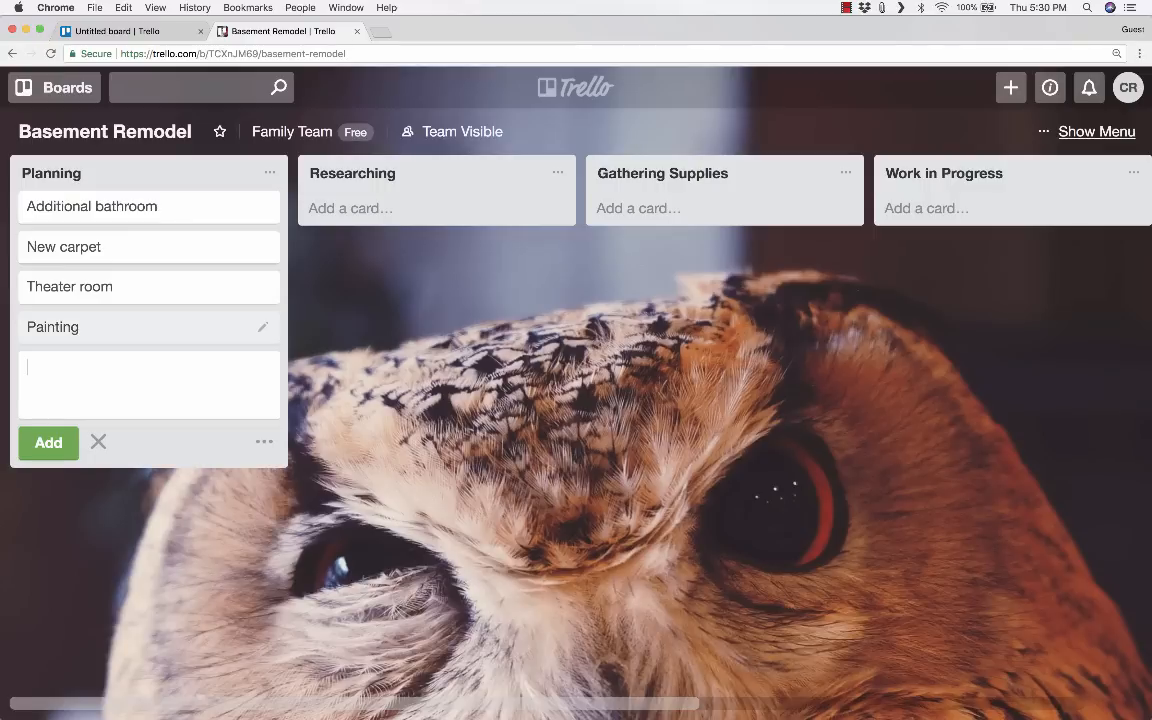
{"action": "mouse_move", "coordinate": [358, 332]}
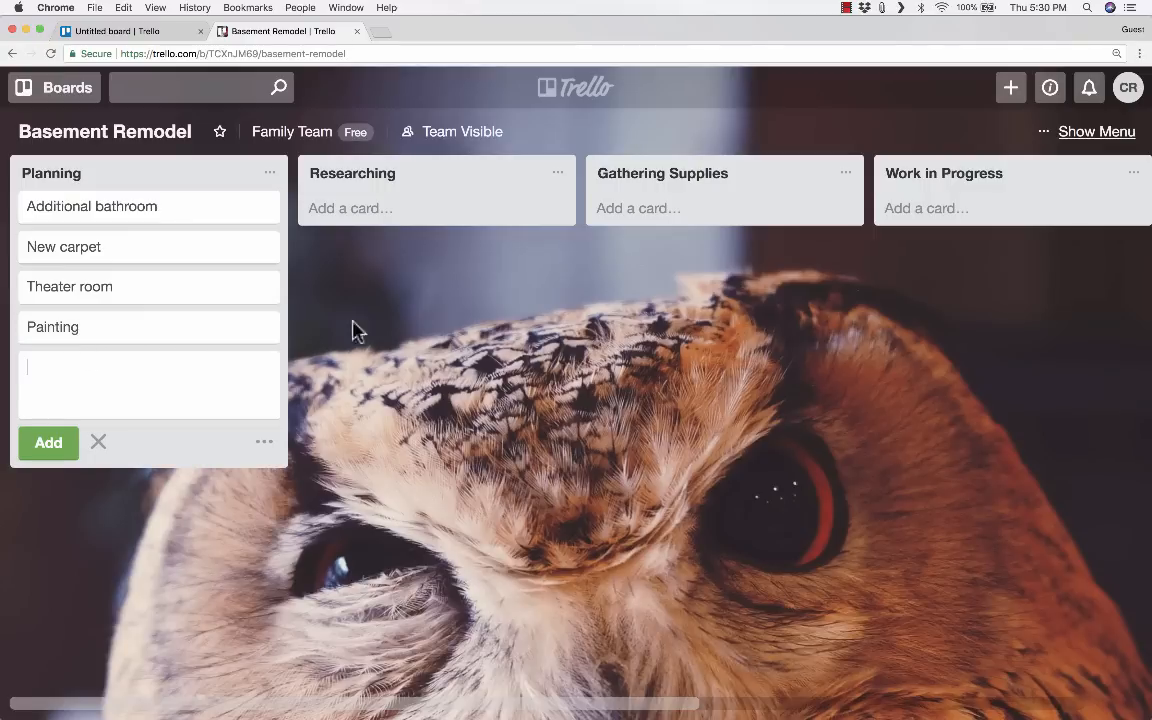
{"action": "left_click", "coordinate": [98, 442]}
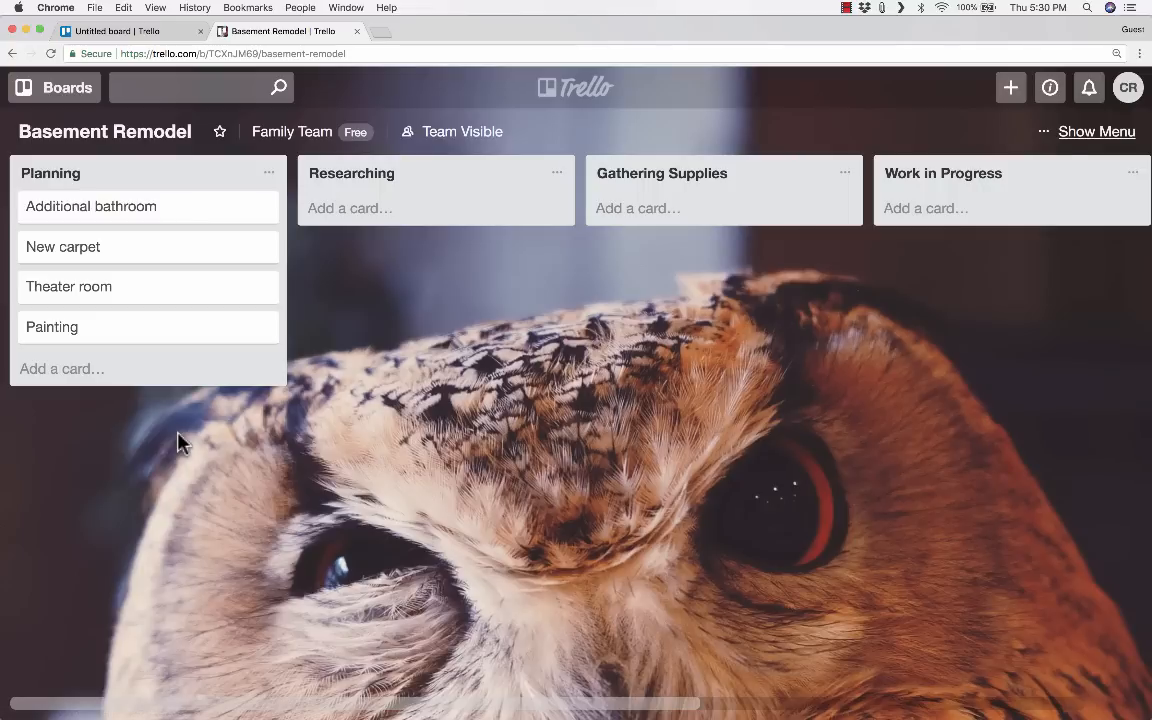
{"action": "mouse_move", "coordinate": [172, 412]}
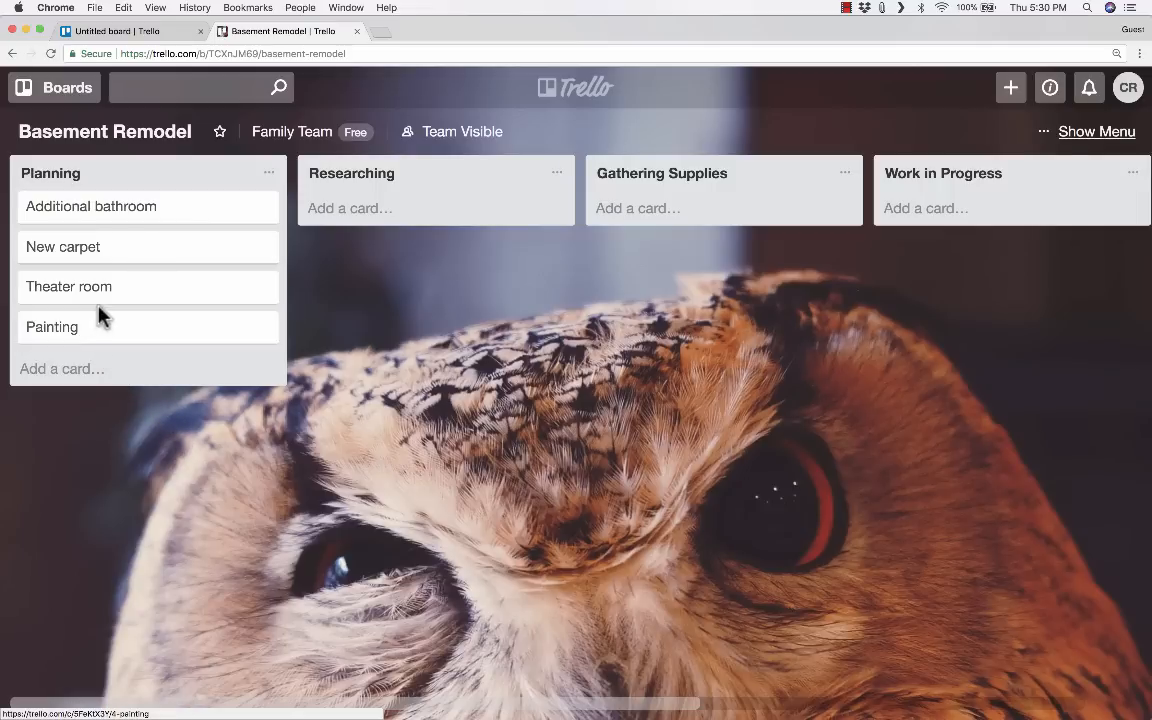
{"action": "mouse_move", "coordinate": [76, 248]}
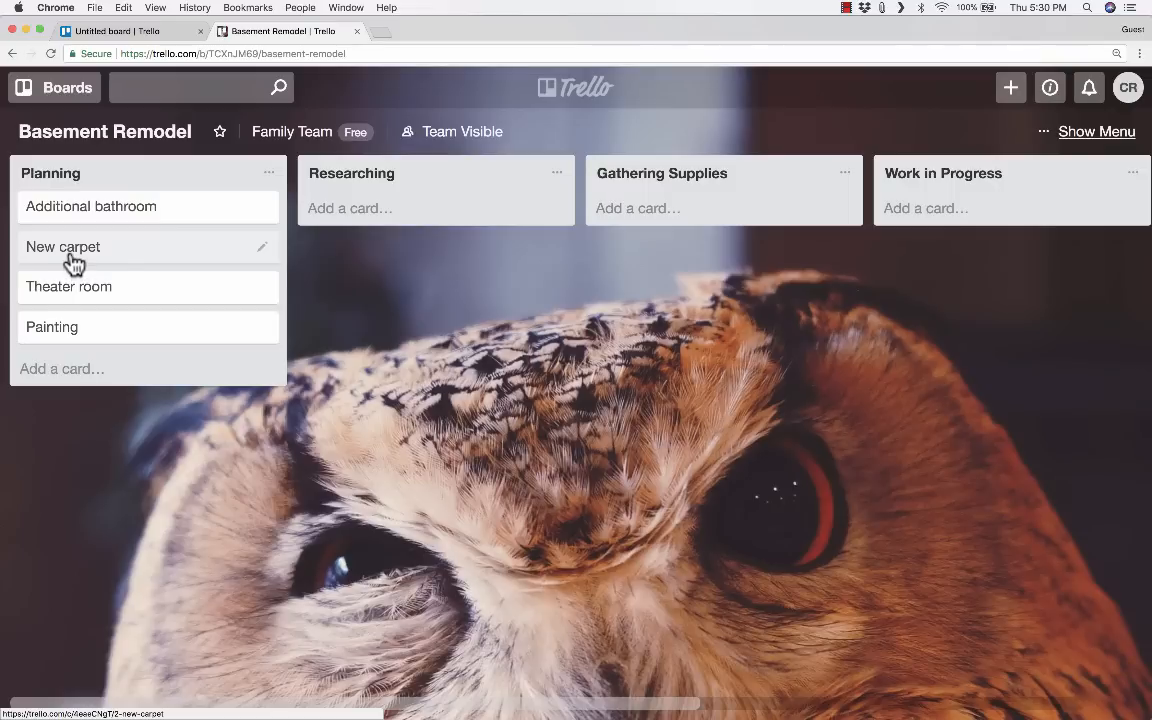
- Drag New carpet through Researching and Gathering Supplies, then drop it below Theater room in Planning
{"action": "left_click_drag", "start_coordinate": [64, 248], "coordinate": [352, 206]}
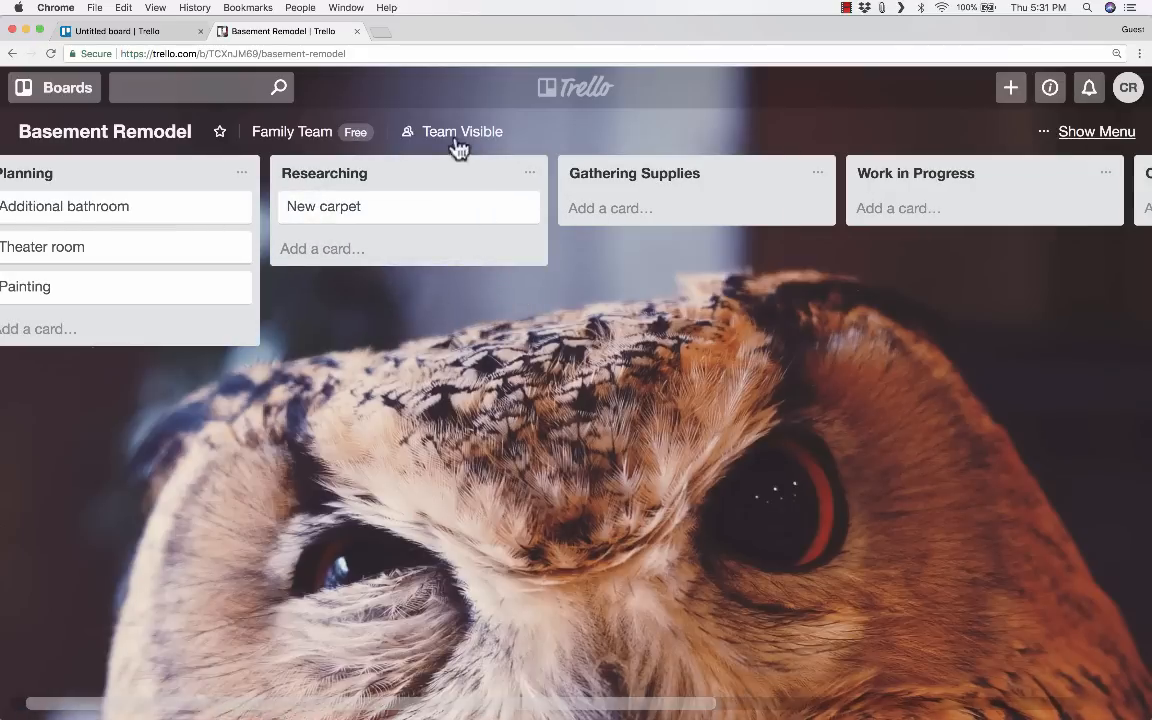
{"action": "left_click_drag", "start_coordinate": [324, 206], "coordinate": [570, 238]}
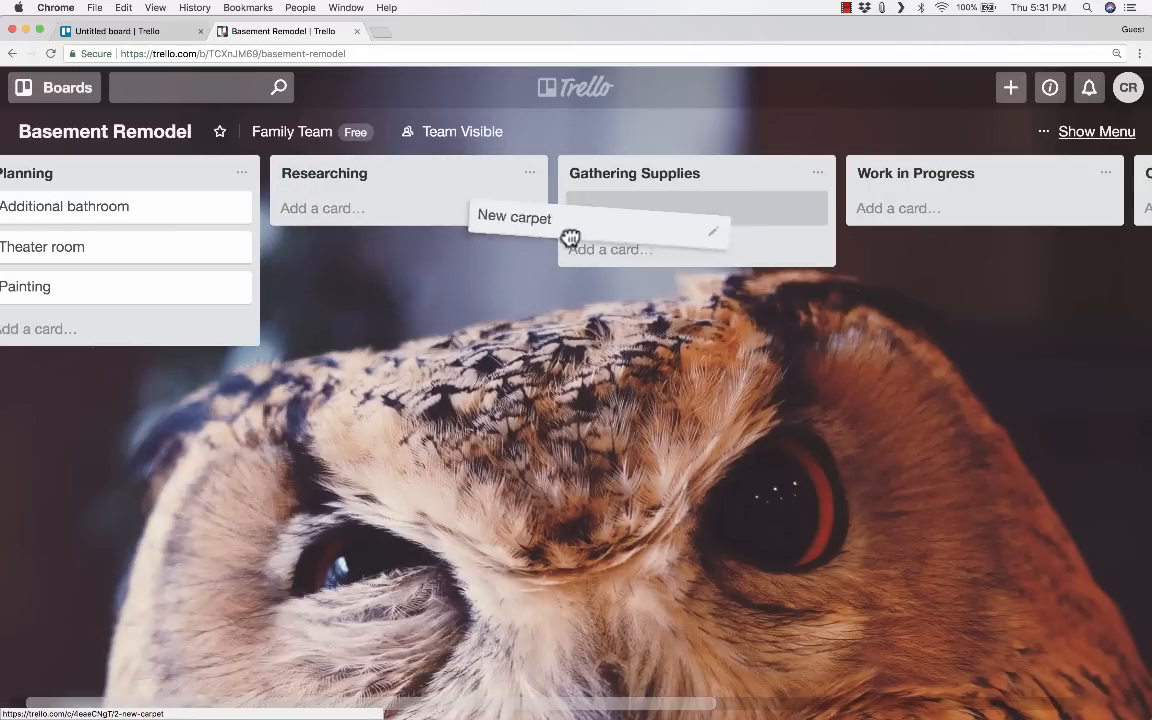
{"action": "left_click_drag", "start_coordinate": [512, 216], "coordinate": [612, 206]}
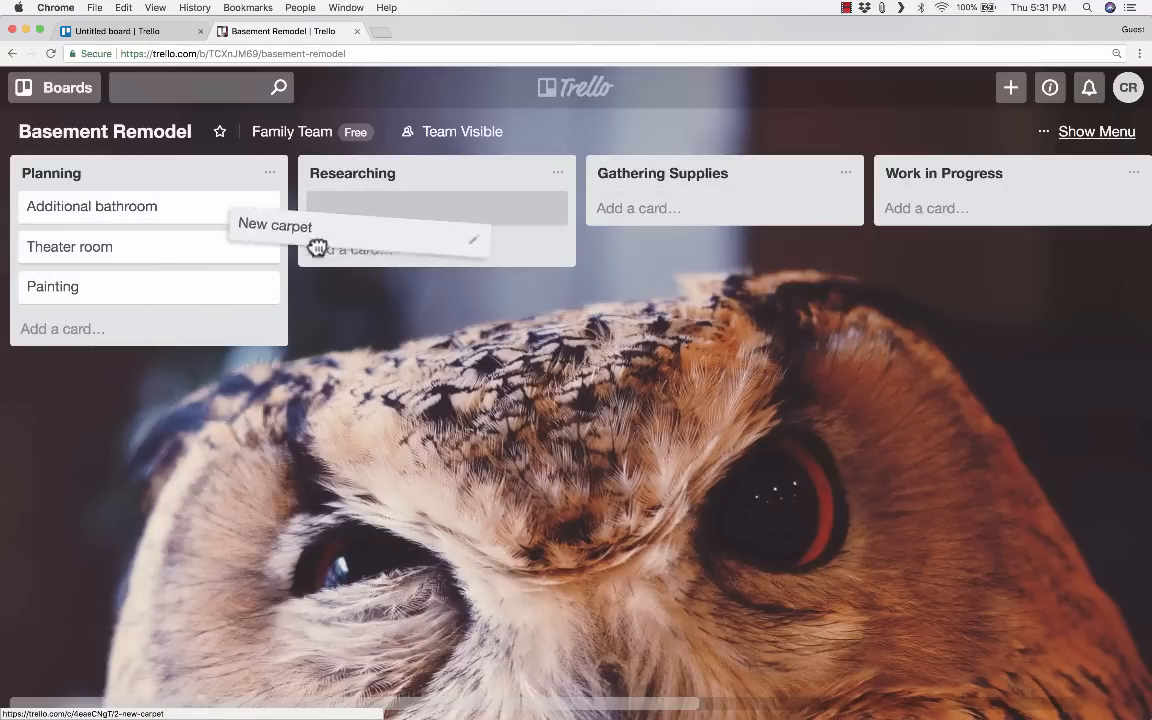
{"action": "left_click_drag", "start_coordinate": [392, 238], "coordinate": [148, 288]}
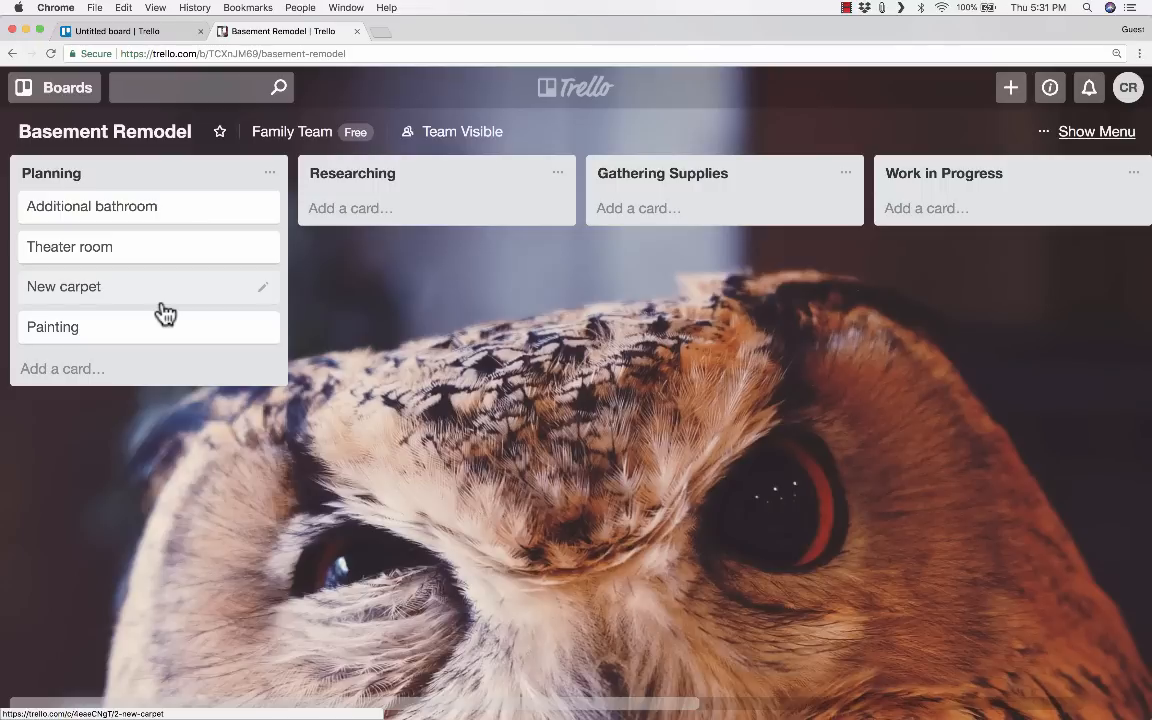
{"action": "mouse_move", "coordinate": [808, 270]}
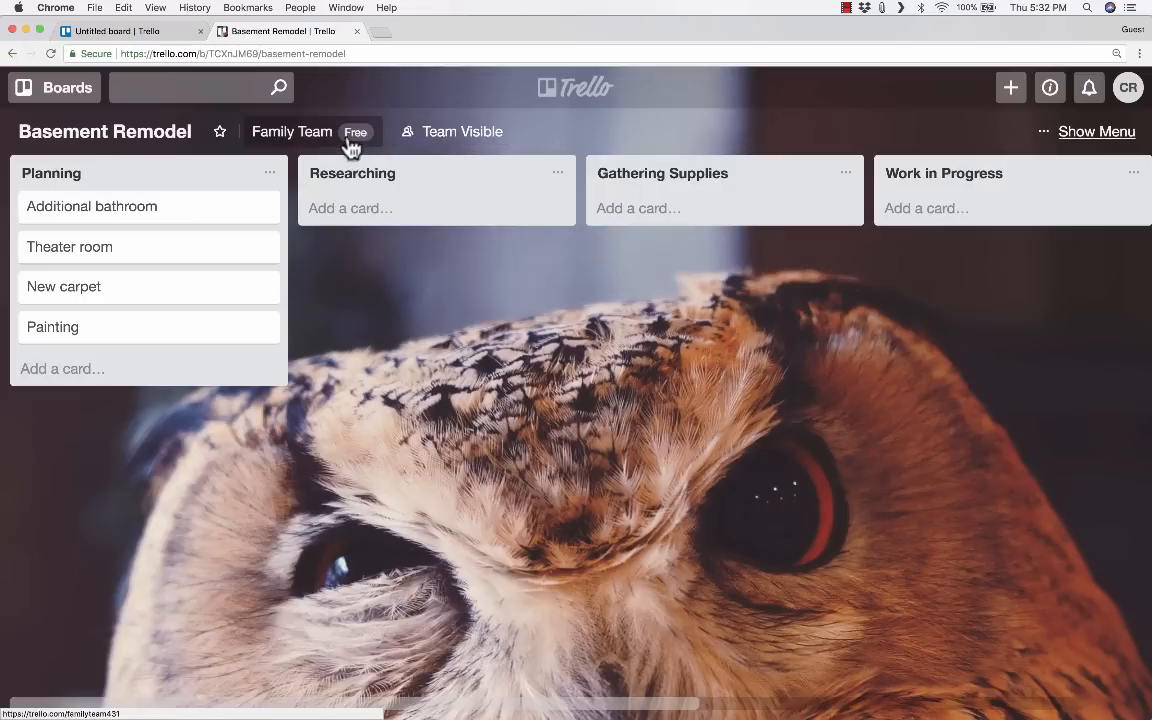
- Go to the Family Team page via View Team Page from the board's team menu
{"action": "left_click", "coordinate": [292, 132]}
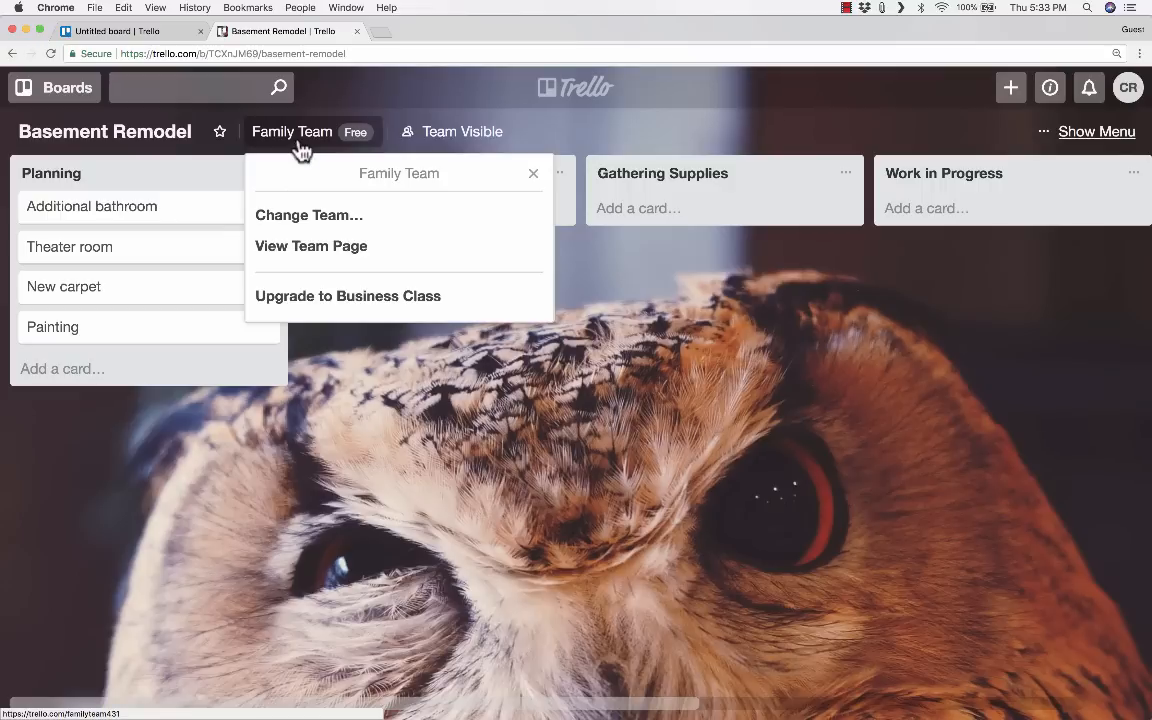
{"action": "mouse_move", "coordinate": [296, 224]}
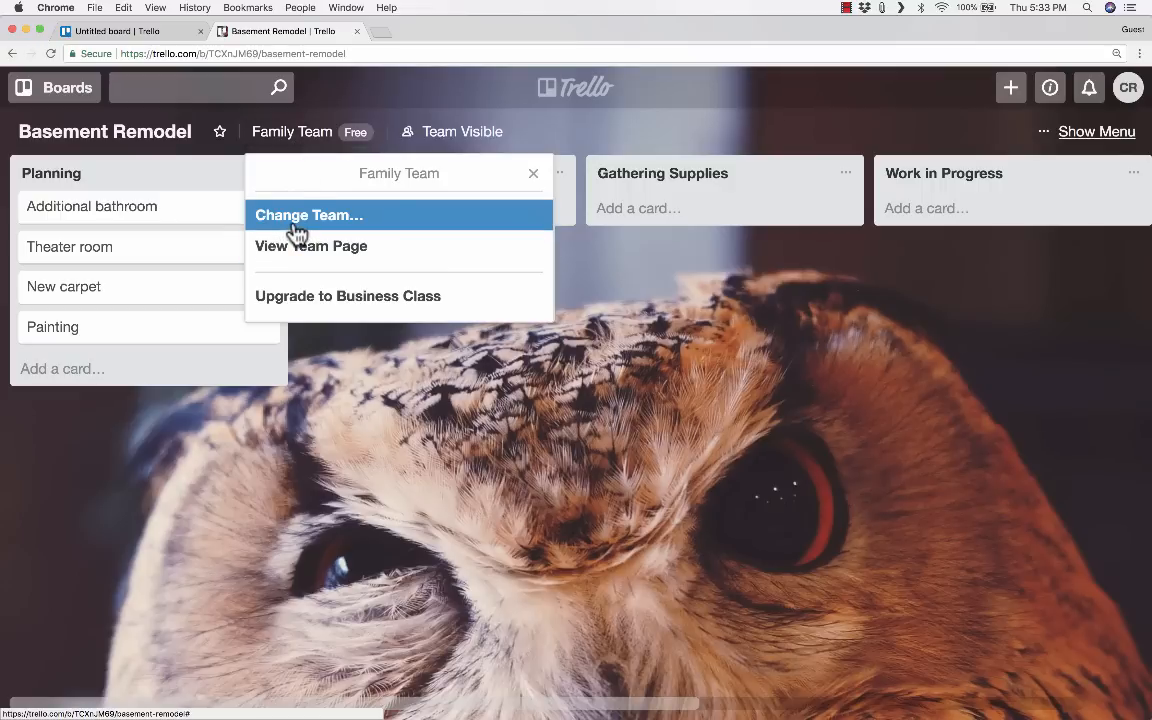
{"action": "left_click", "coordinate": [312, 246]}
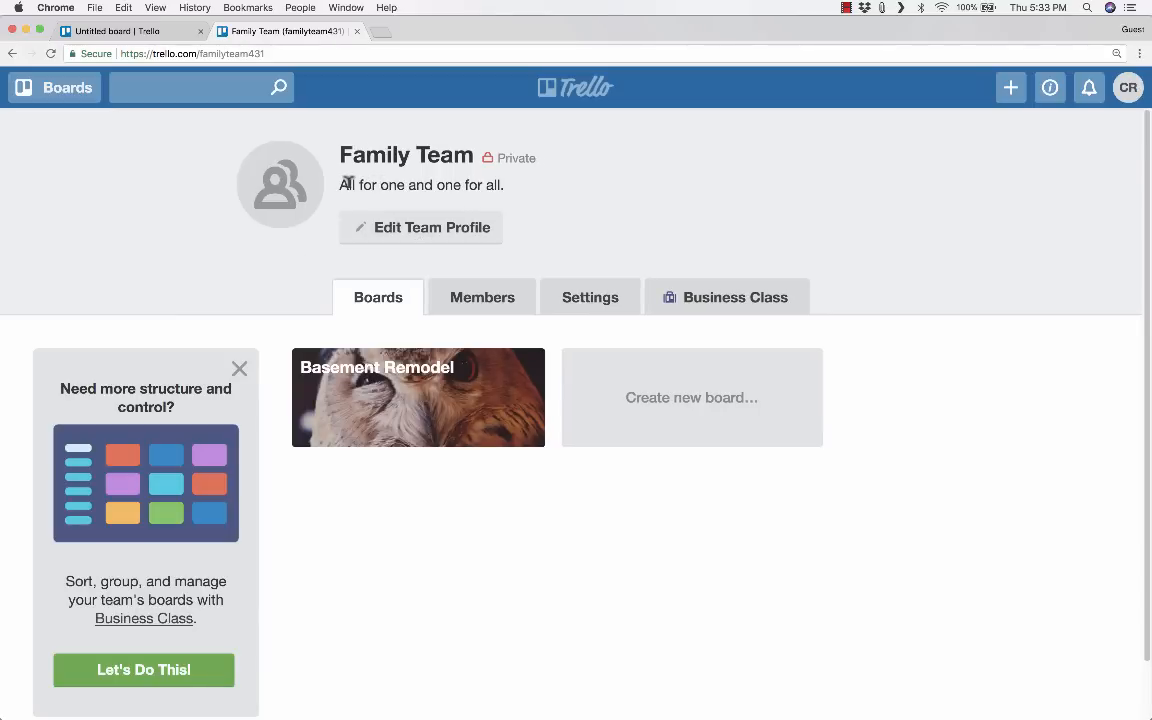
{"action": "mouse_move", "coordinate": [540, 556]}
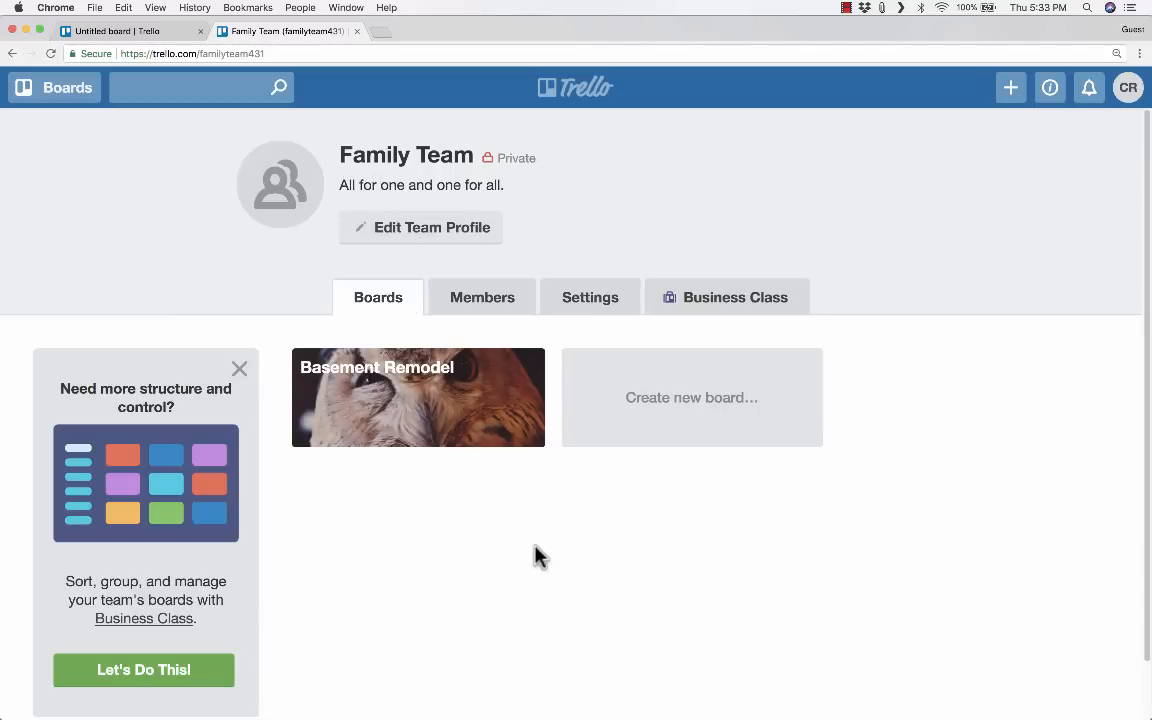
{"action": "mouse_move", "coordinate": [480, 324]}
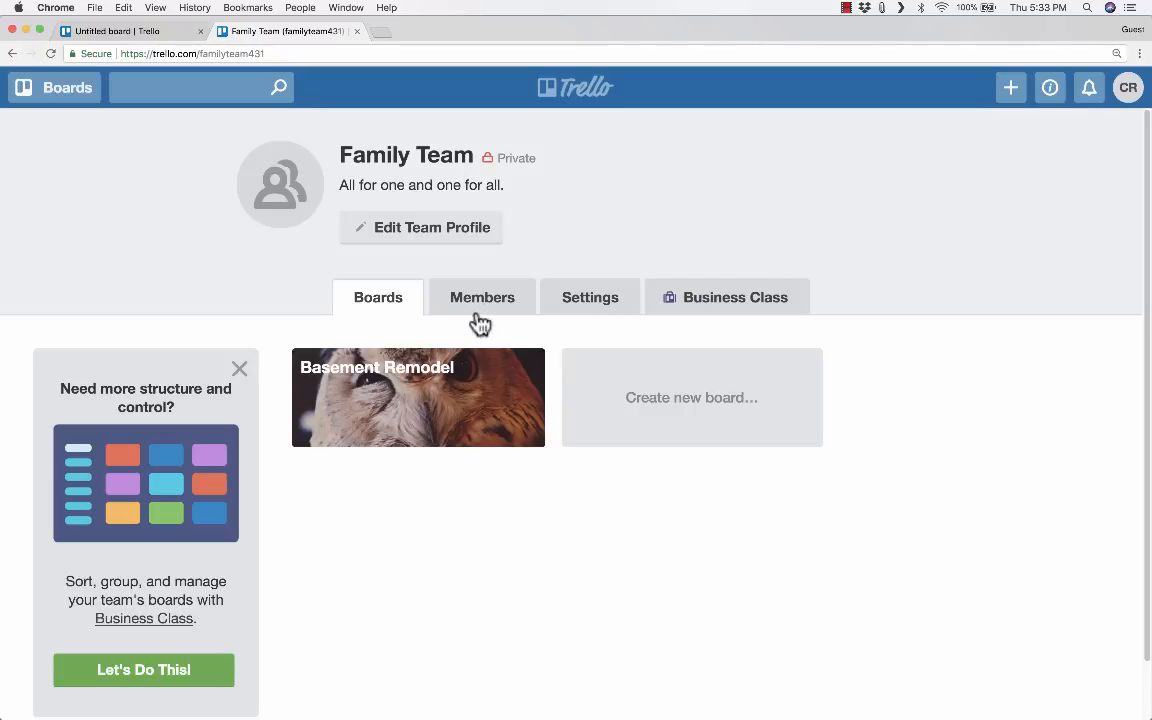
- From the Members tab, search 'Ju', select the matching person and add them to Family Team
{"action": "left_click", "coordinate": [482, 296]}
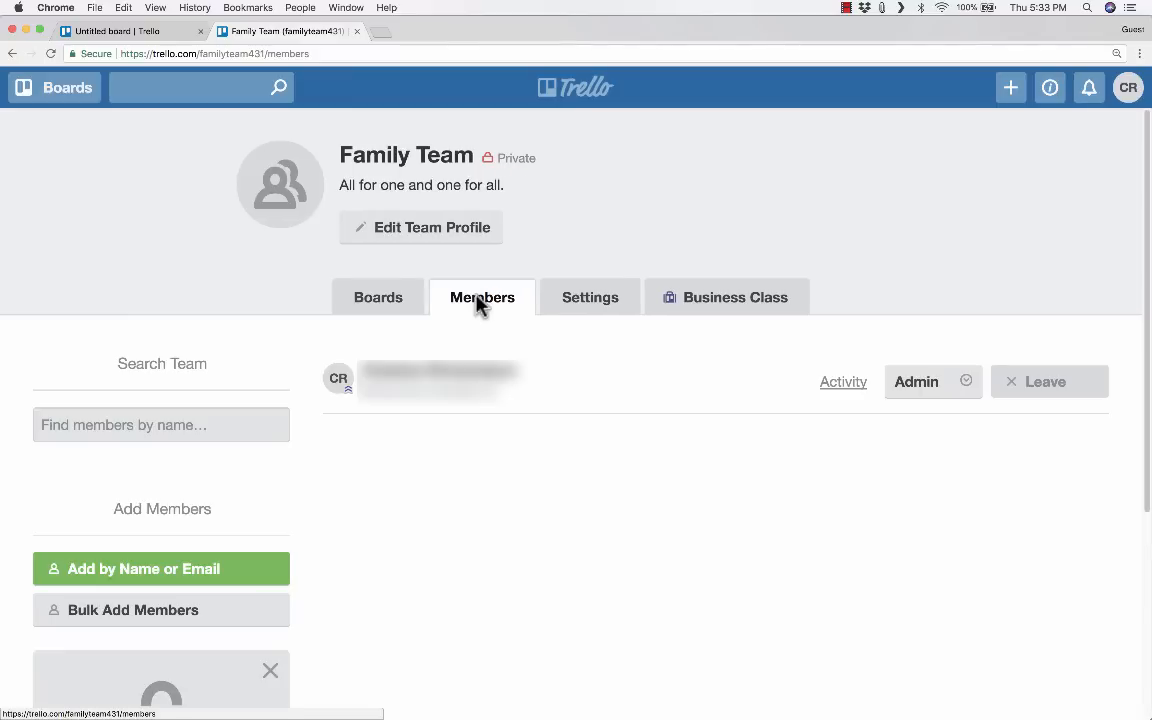
{"action": "mouse_move", "coordinate": [708, 424]}
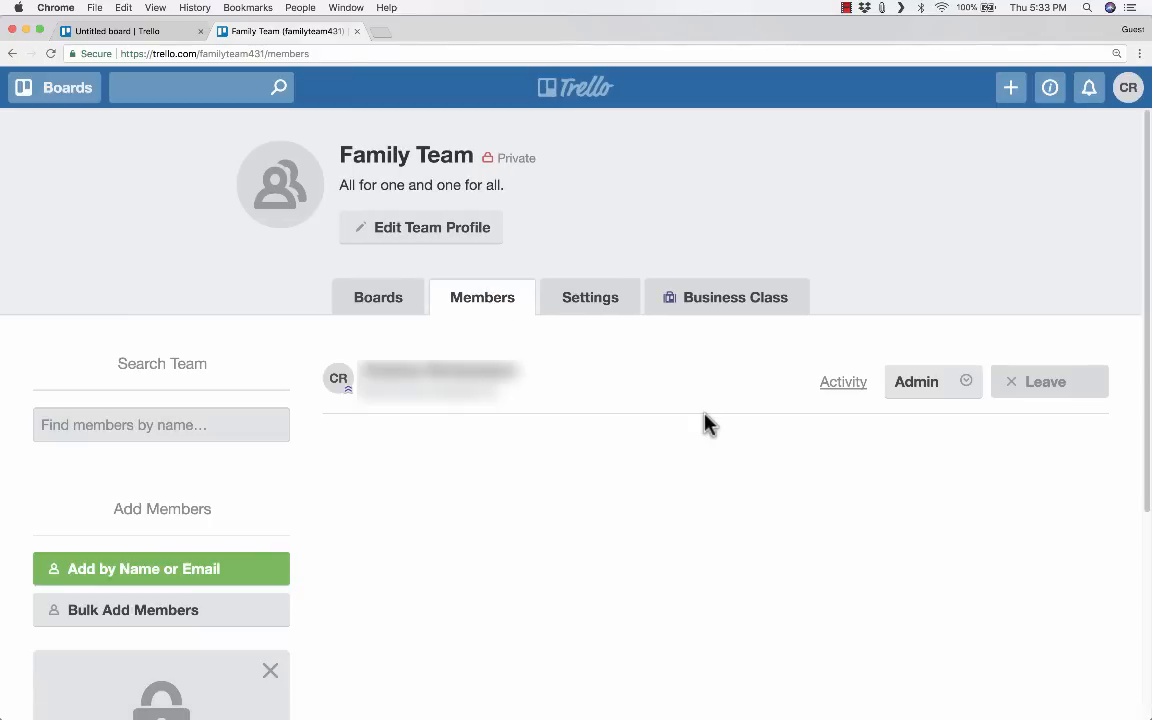
{"action": "mouse_move", "coordinate": [356, 440]}
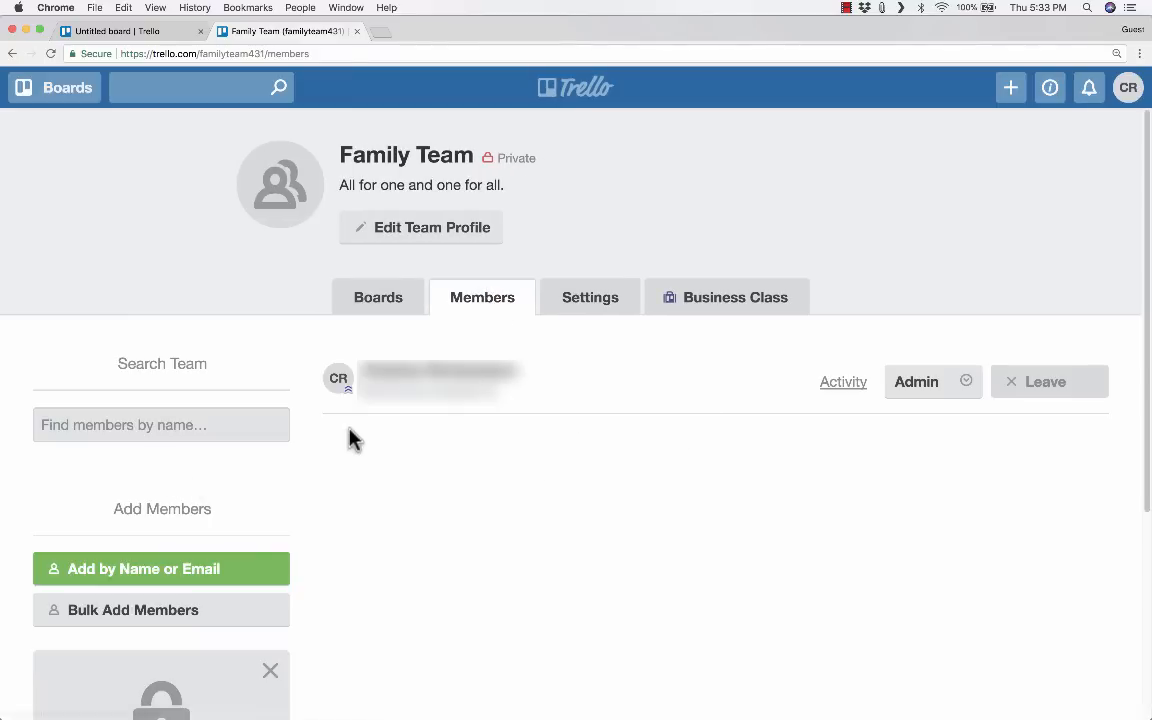
{"action": "left_click", "coordinate": [144, 568]}
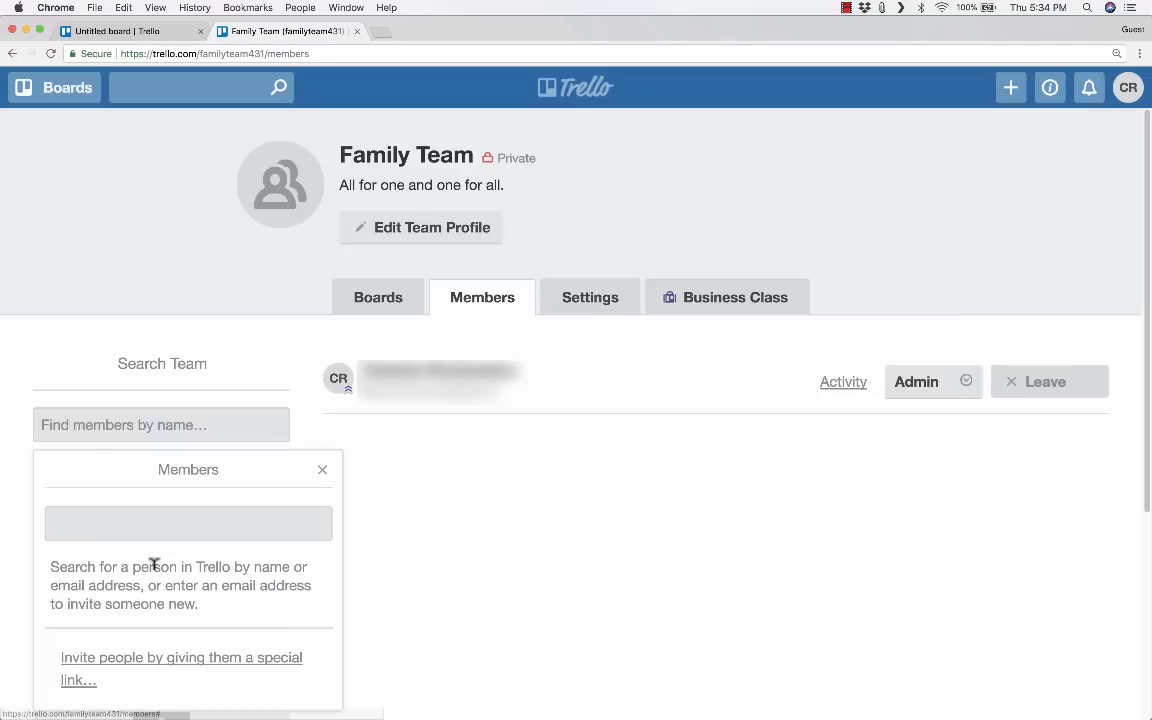
{"action": "mouse_move", "coordinate": [322, 470]}
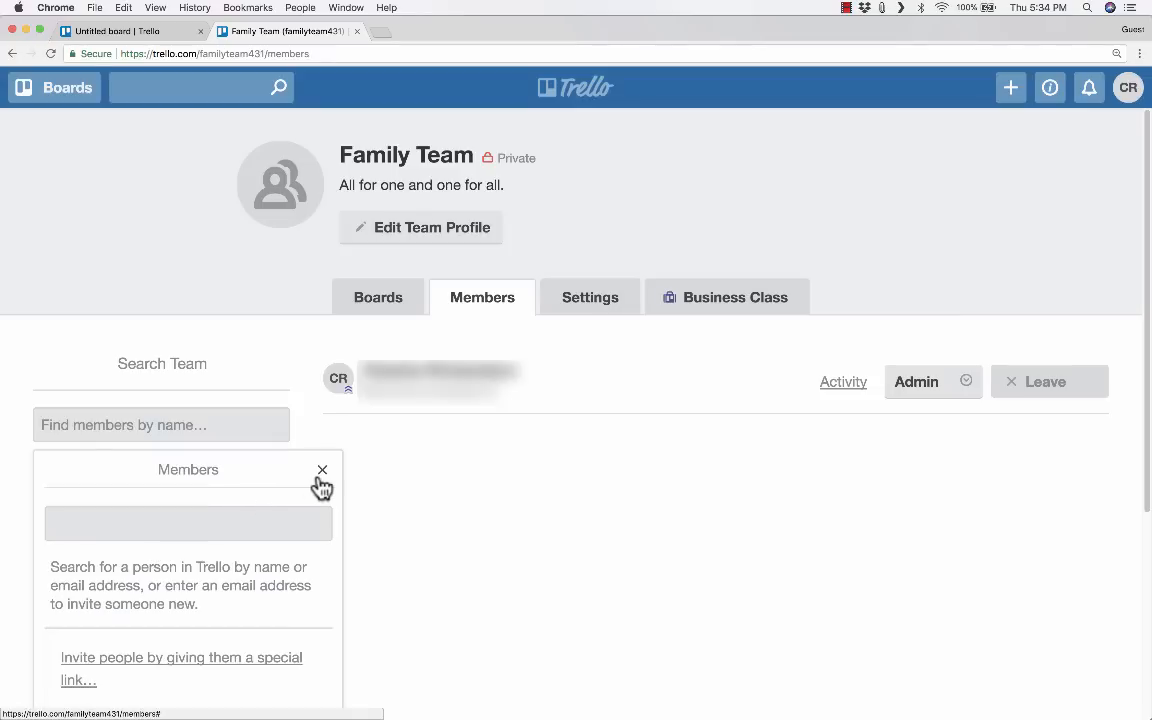
{"action": "left_click", "coordinate": [188, 524]}
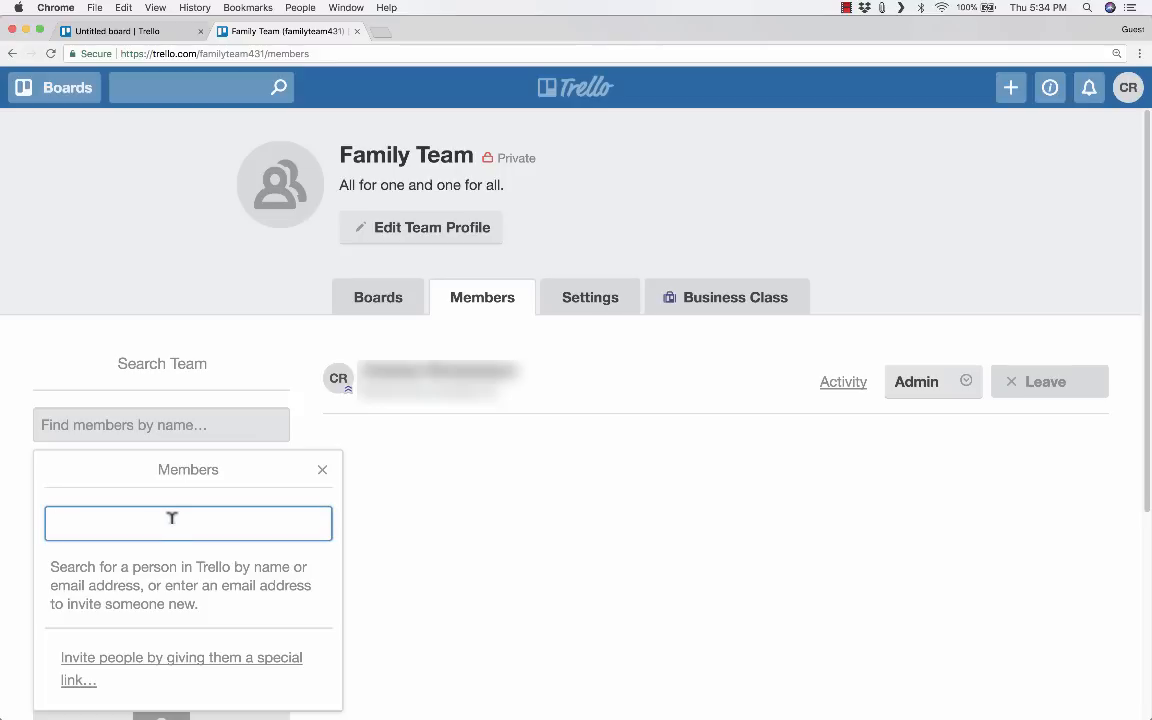
{"action": "type", "text": "Julia Hill"}
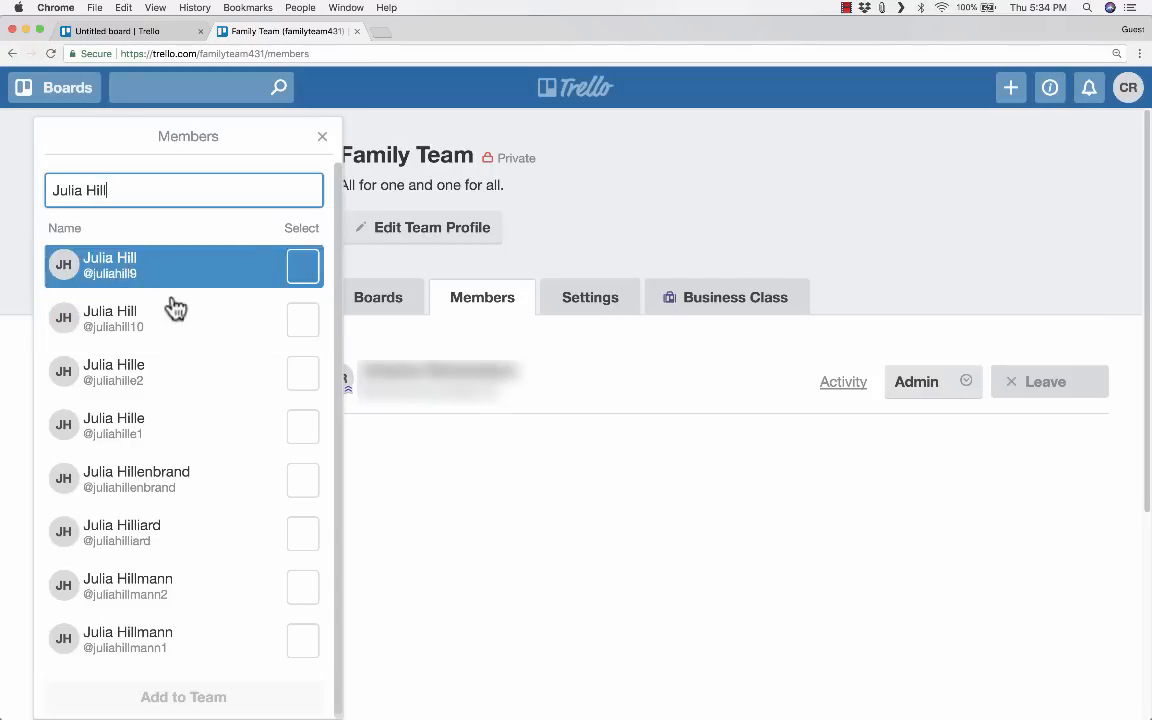
{"action": "left_click", "coordinate": [322, 136]}
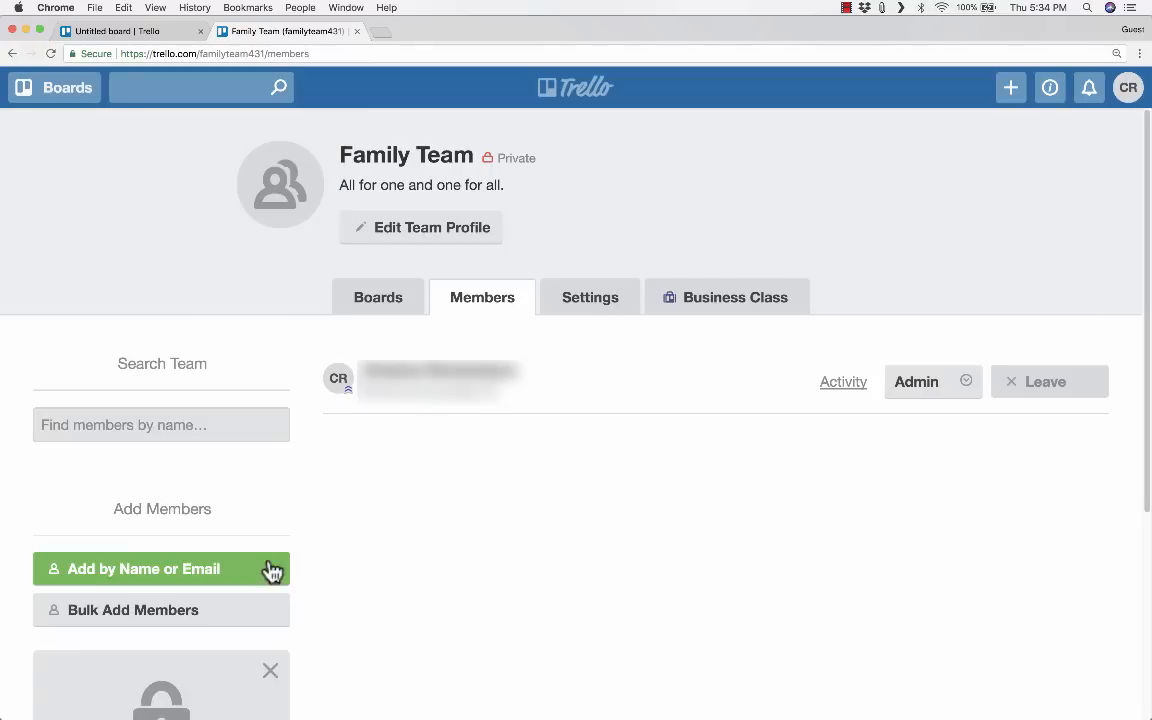
{"action": "left_click", "coordinate": [160, 568]}
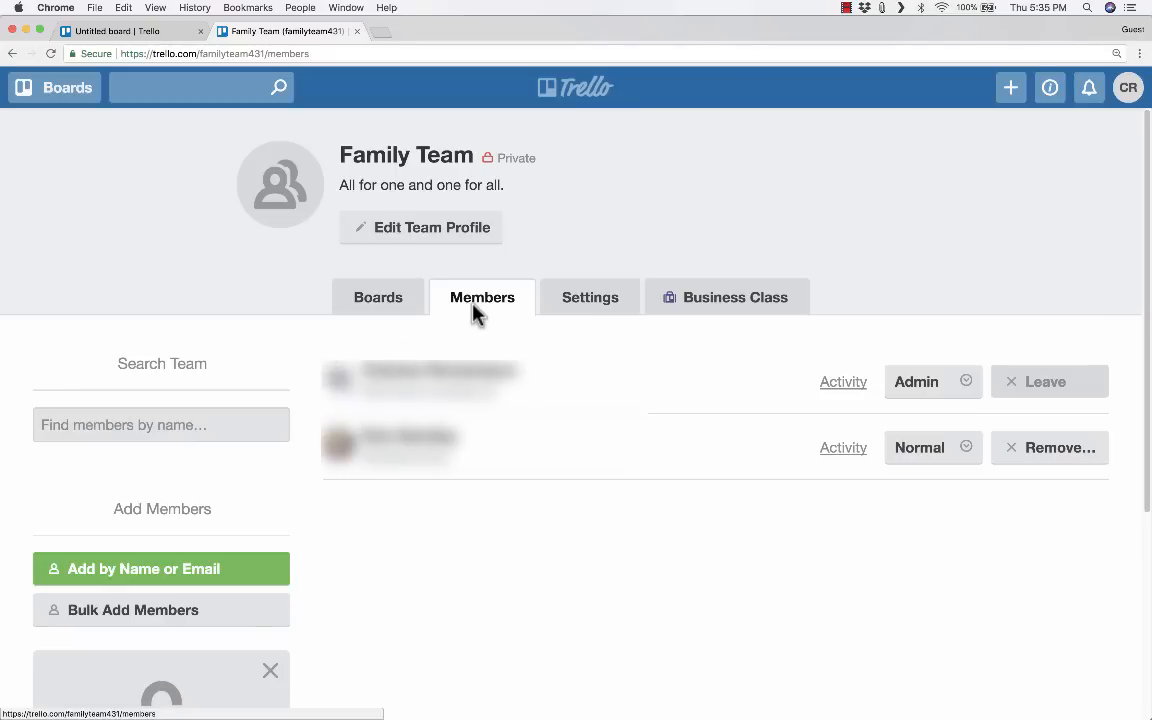
{"action": "mouse_move", "coordinate": [378, 296]}
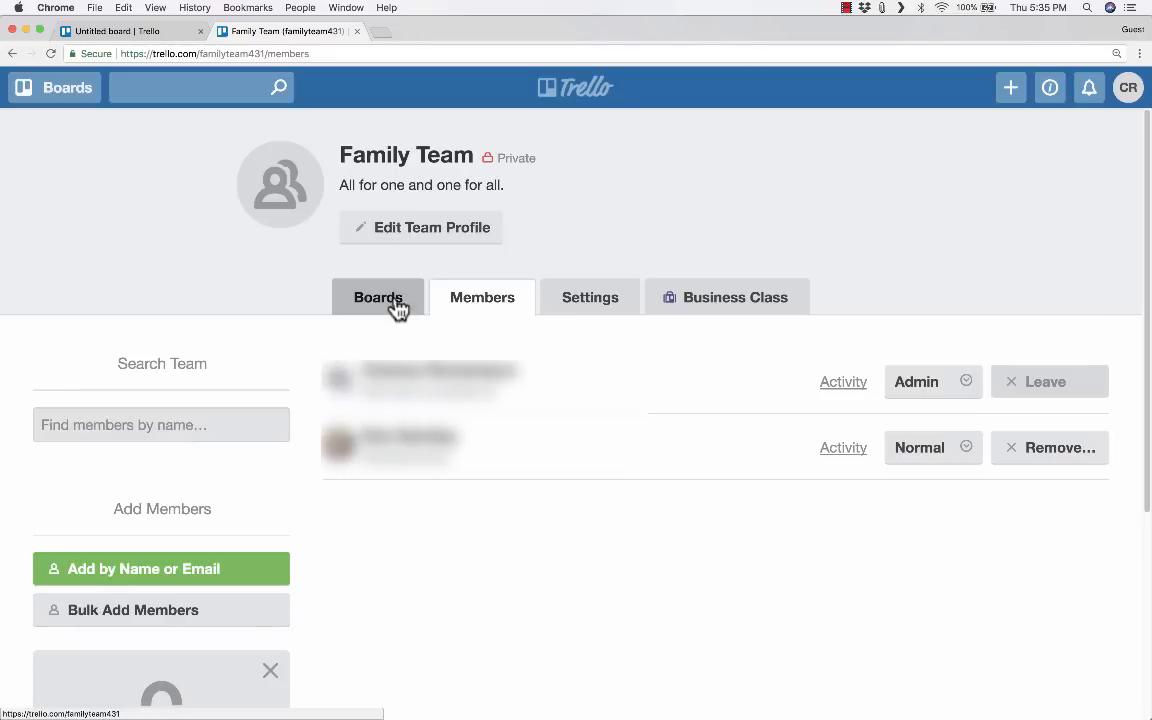
- Navigate to the Basement Remodel board and bring up the Painting card's details
{"action": "left_click", "coordinate": [378, 296]}
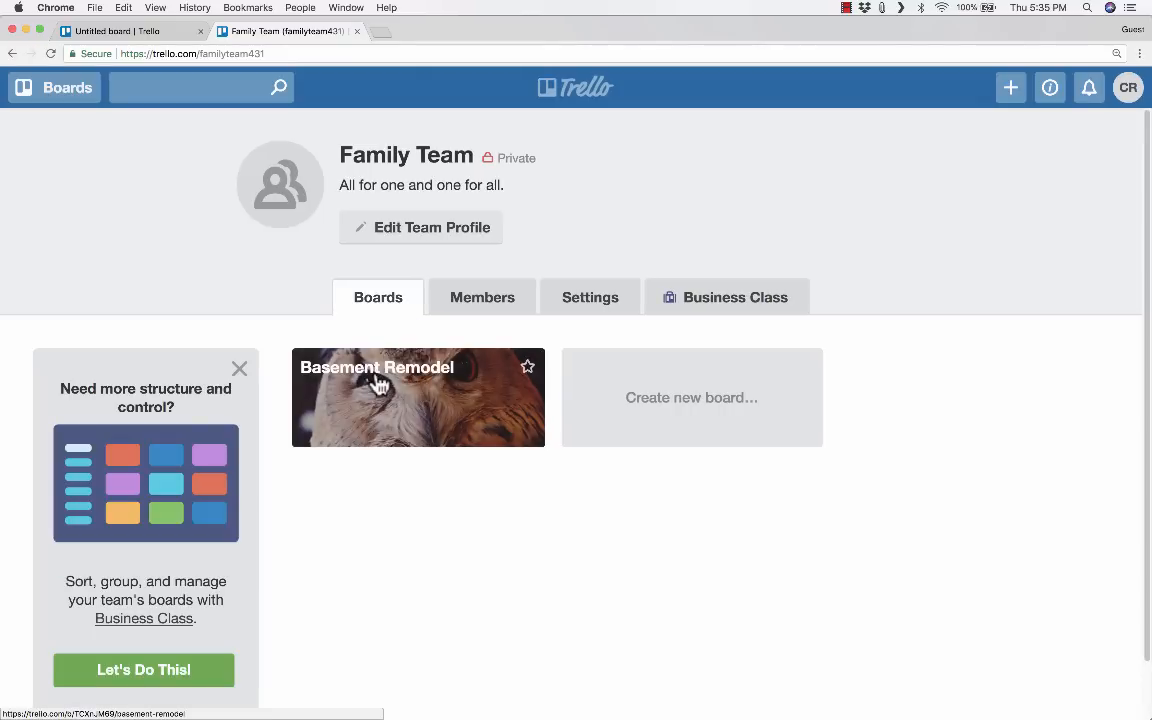
{"action": "left_click", "coordinate": [416, 396]}
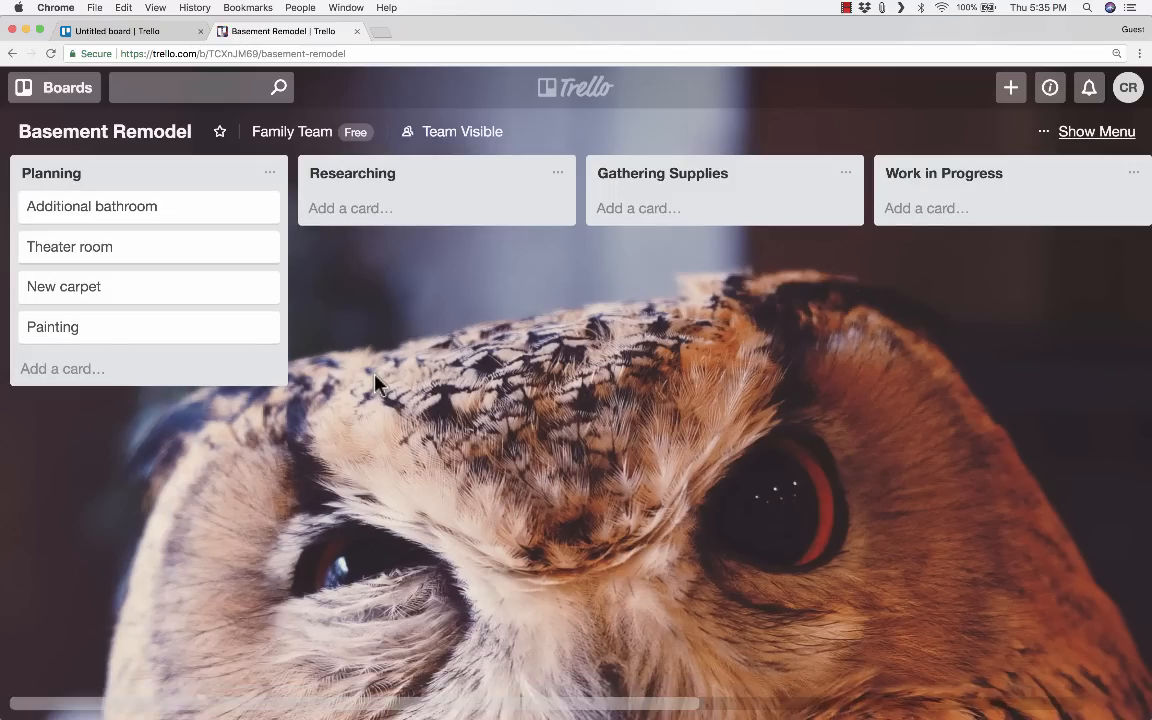
{"action": "mouse_move", "coordinate": [156, 304]}
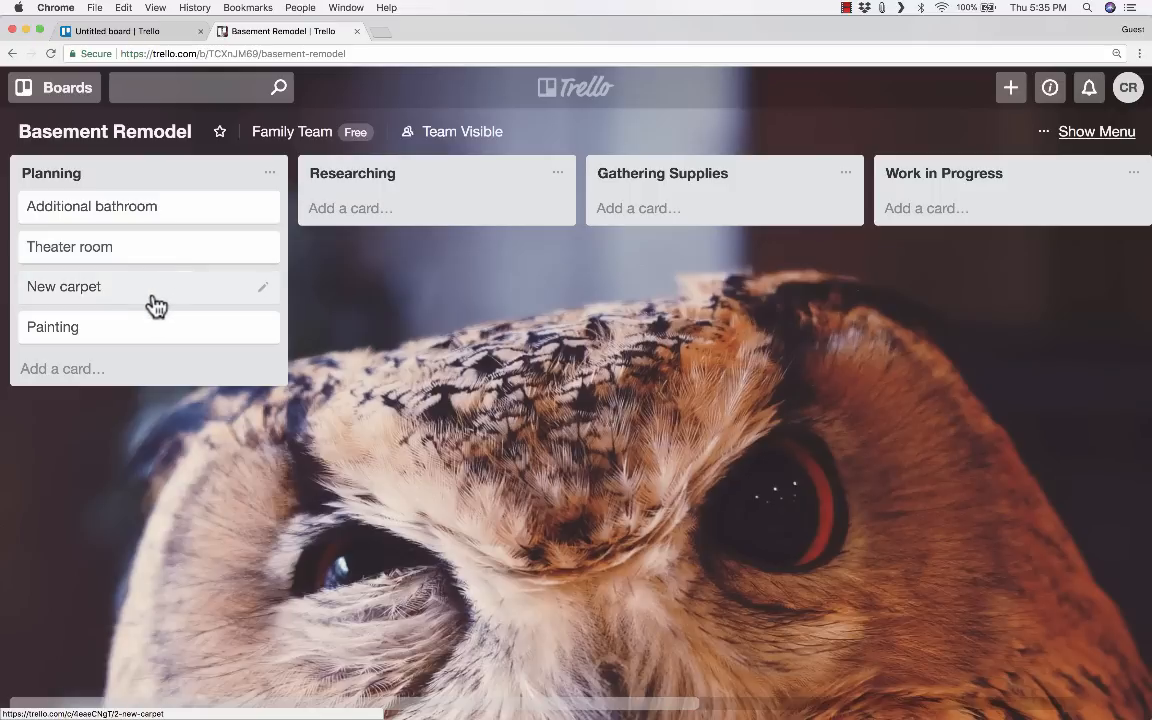
{"action": "mouse_move", "coordinate": [152, 326]}
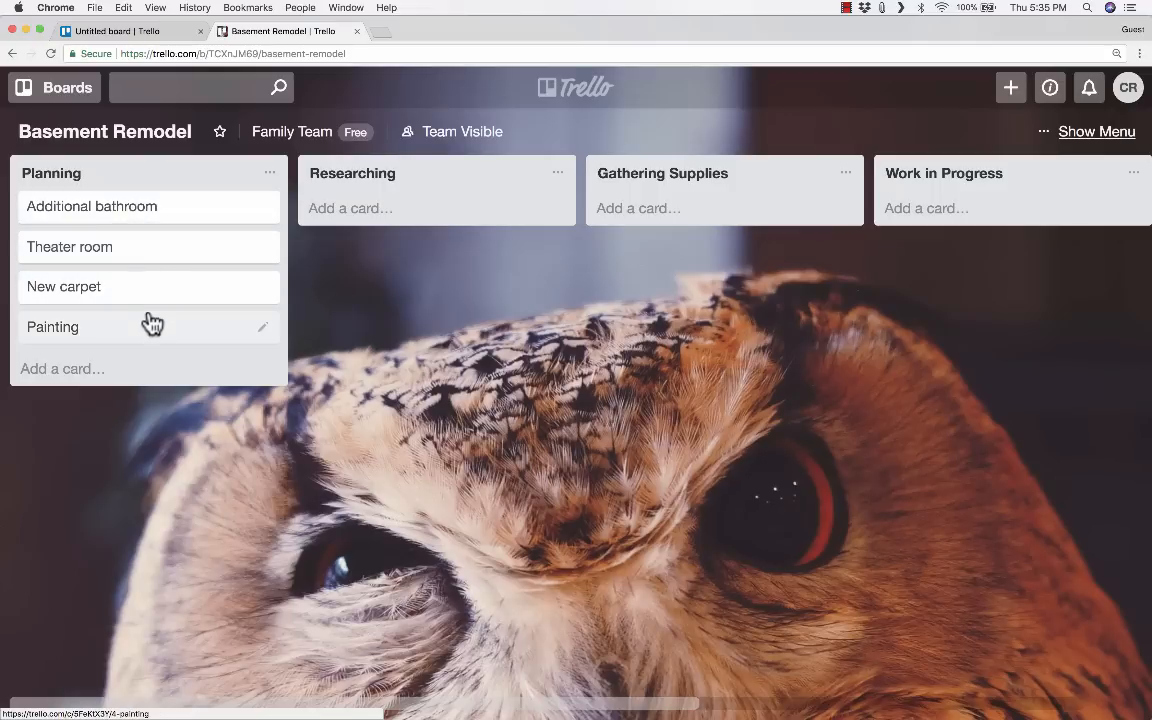
{"action": "mouse_move", "coordinate": [152, 344]}
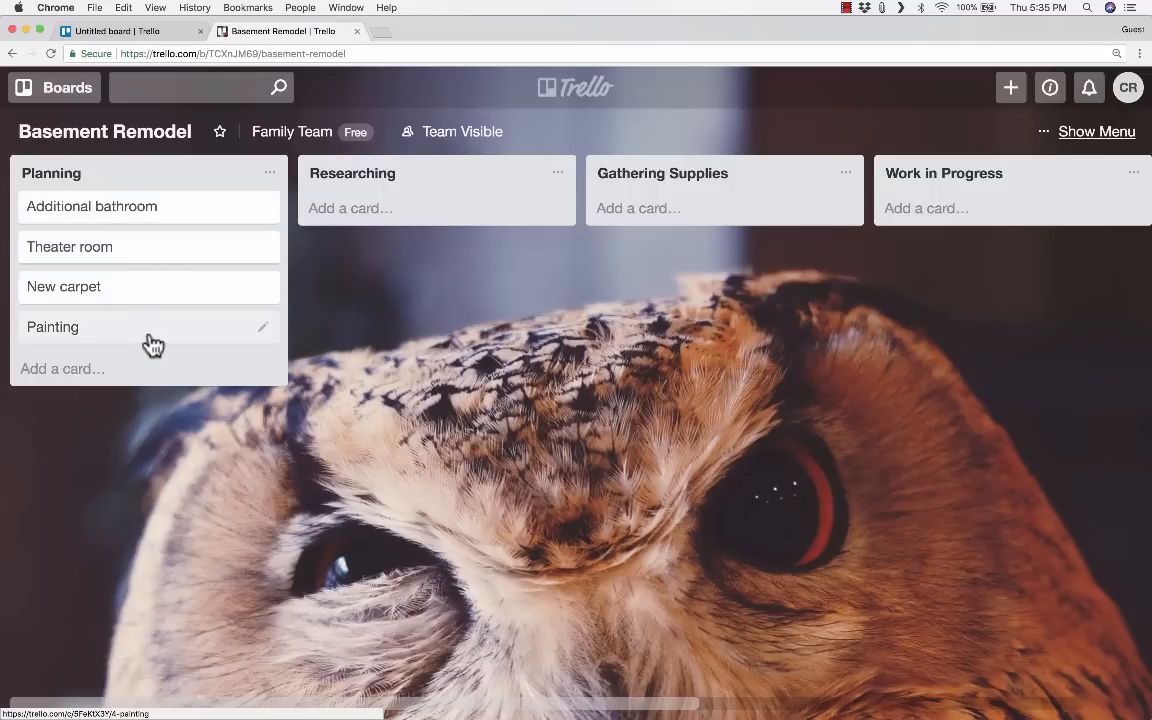
{"action": "left_click", "coordinate": [52, 328]}
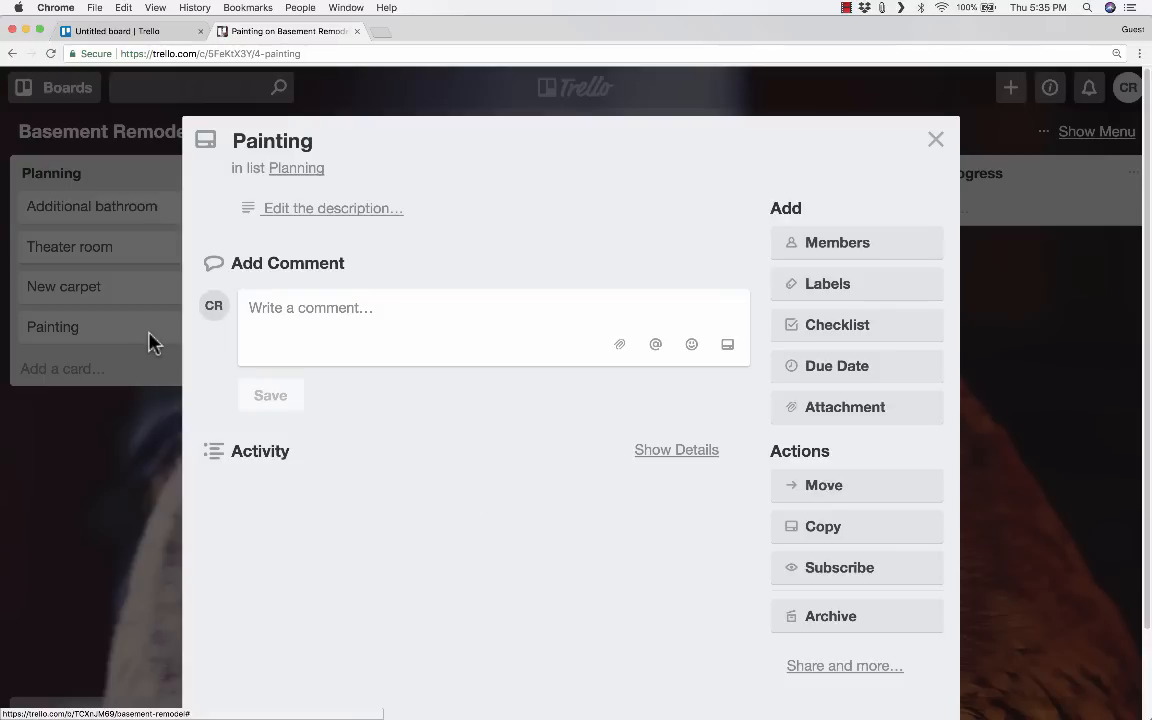
{"action": "mouse_move", "coordinate": [560, 304]}
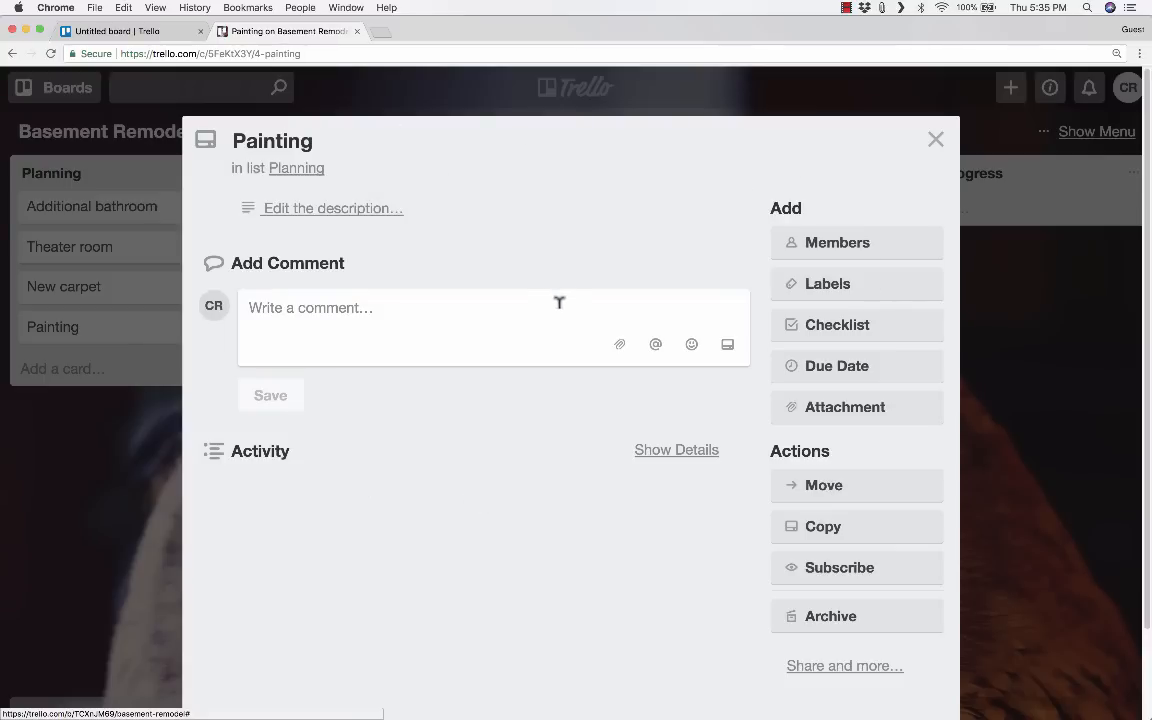
{"action": "mouse_move", "coordinate": [826, 248]}
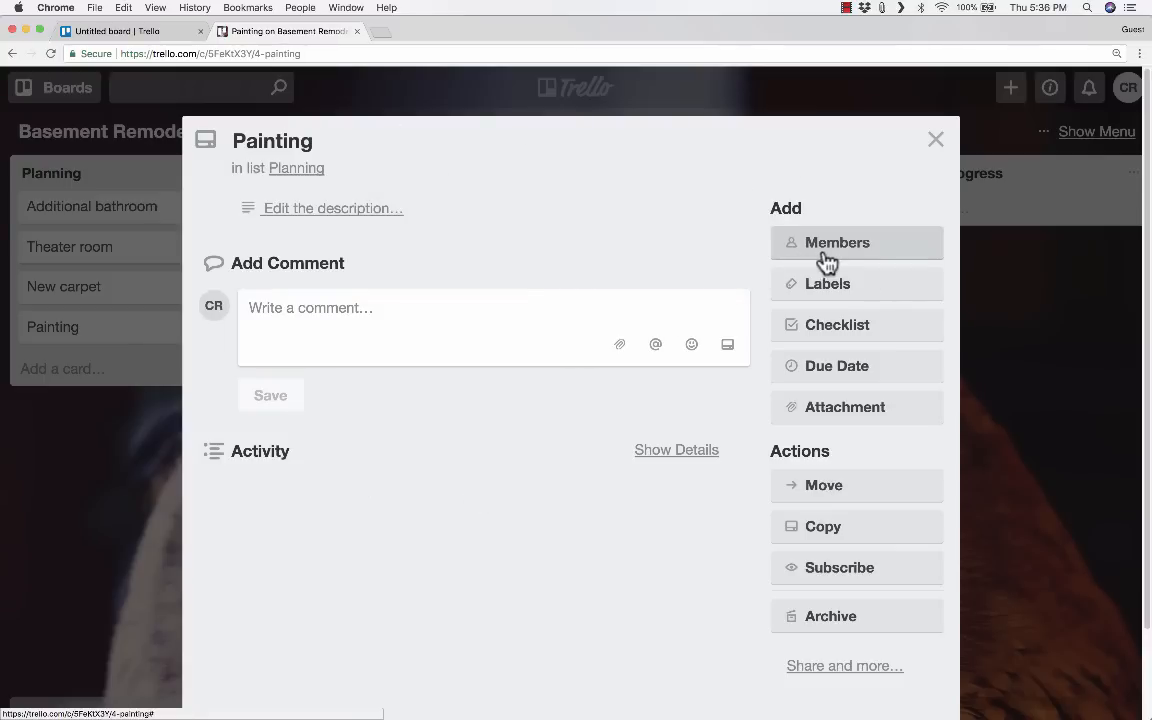
- Assign the board member to the Painting card, removing the second member added by mistake
{"action": "left_click", "coordinate": [836, 242]}
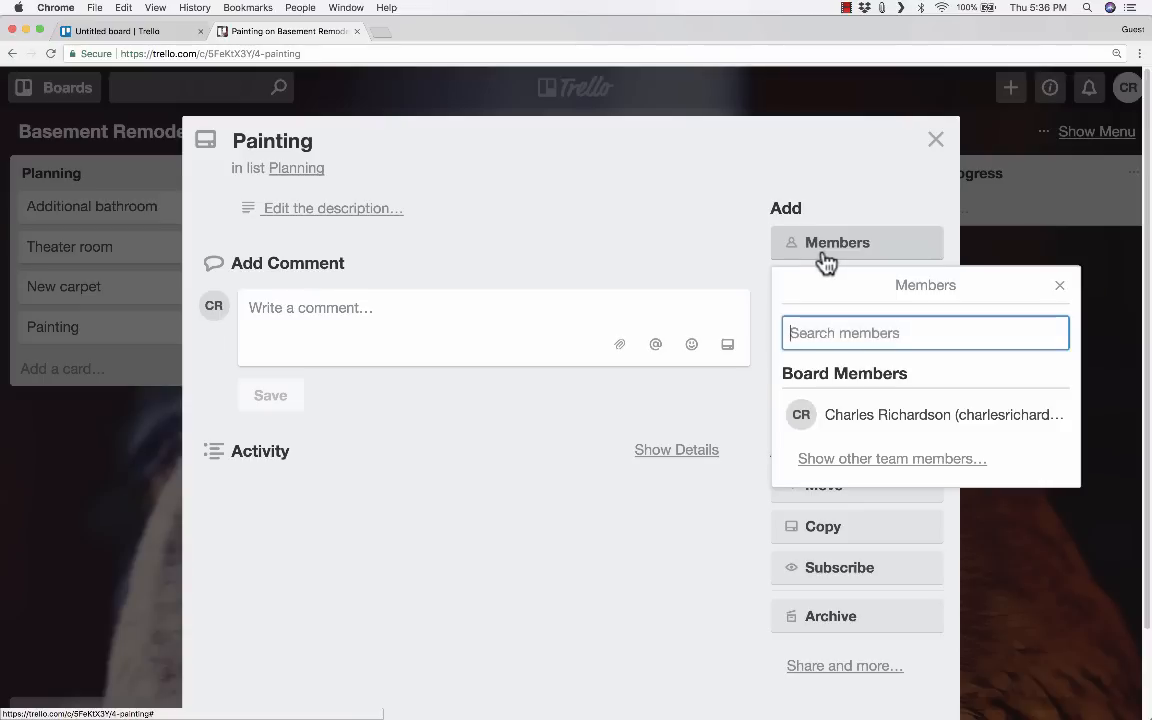
{"action": "left_click", "coordinate": [924, 414]}
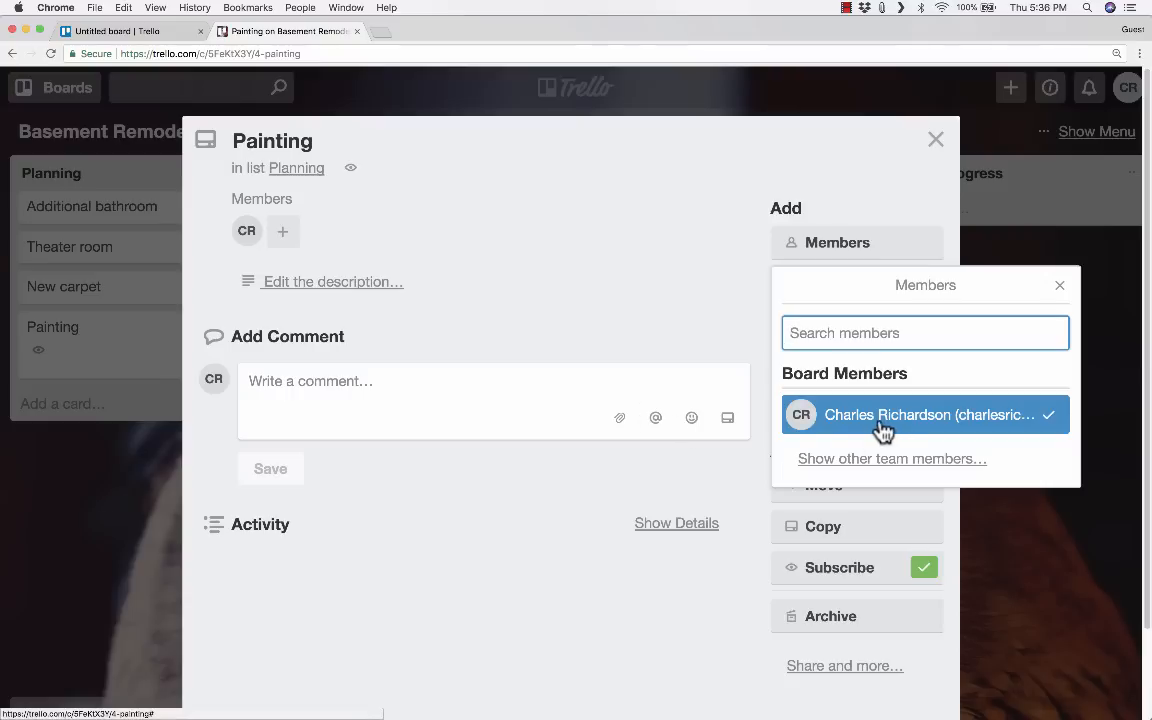
{"action": "left_click", "coordinate": [892, 458]}
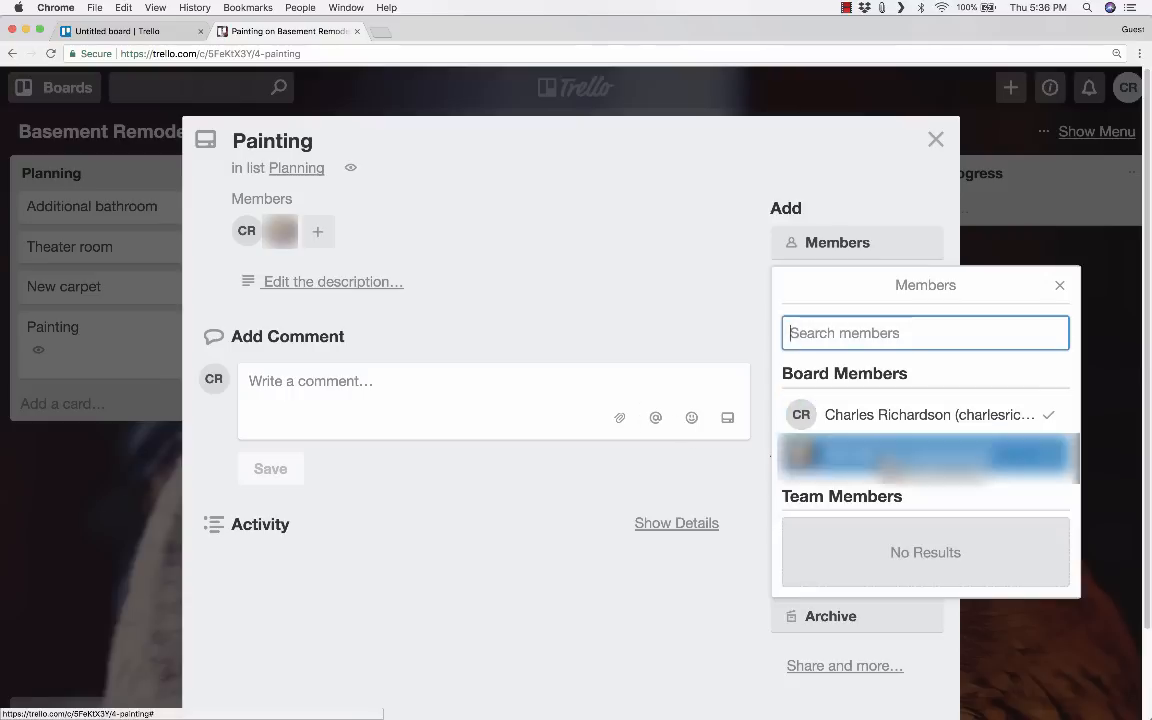
{"action": "left_click", "coordinate": [1060, 284]}
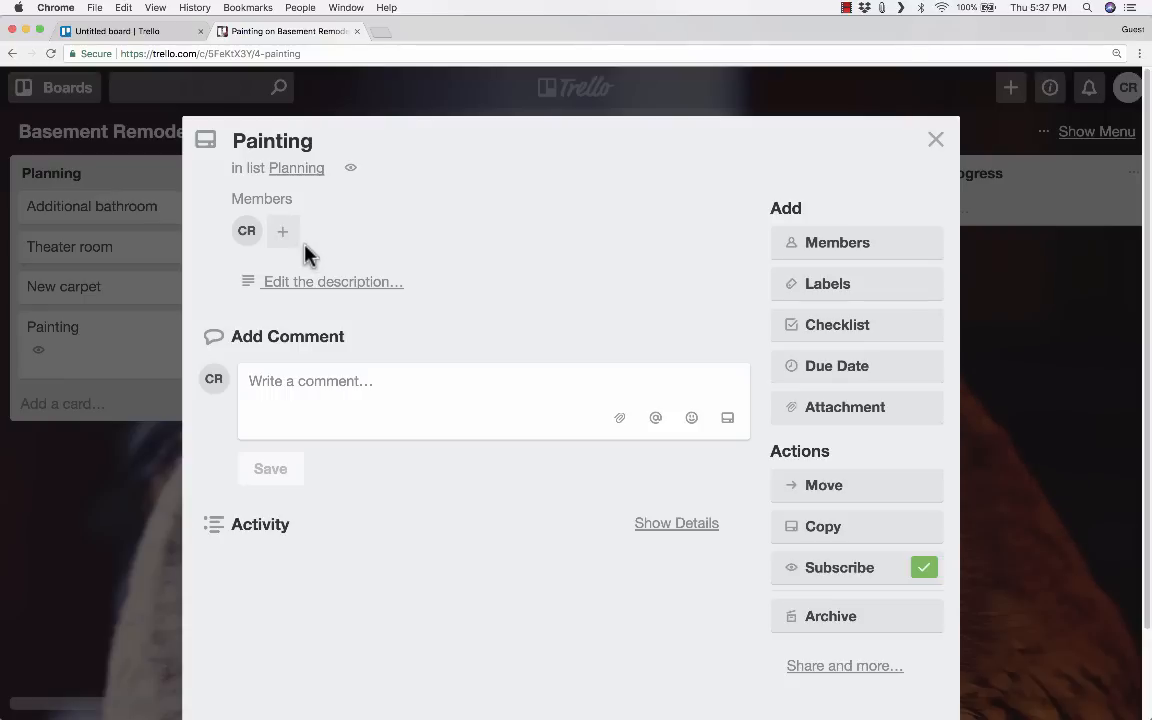
{"action": "mouse_move", "coordinate": [360, 232]}
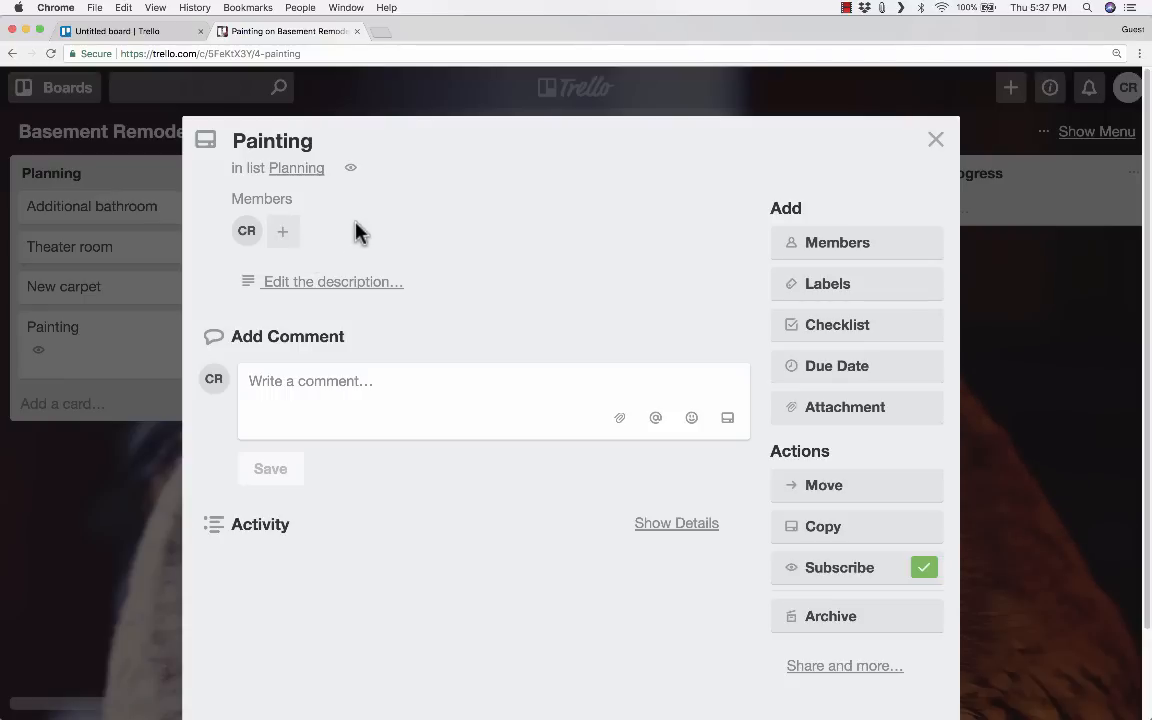
{"action": "mouse_move", "coordinate": [936, 140]}
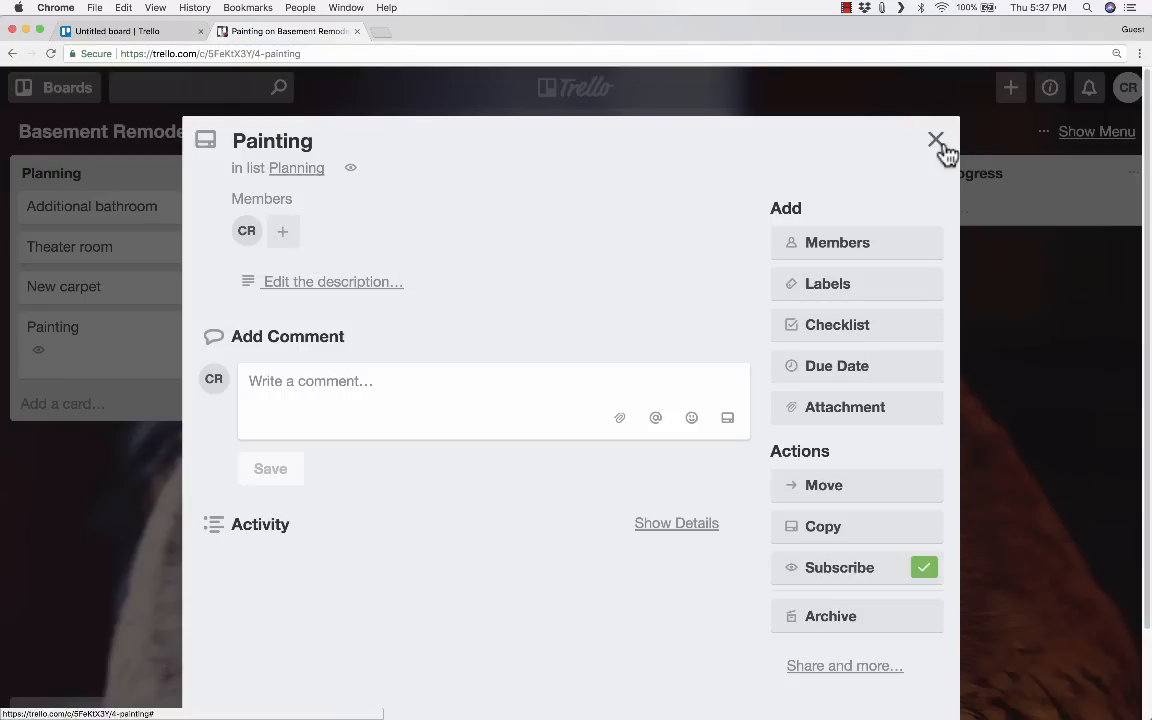
{"action": "left_click", "coordinate": [936, 140]}
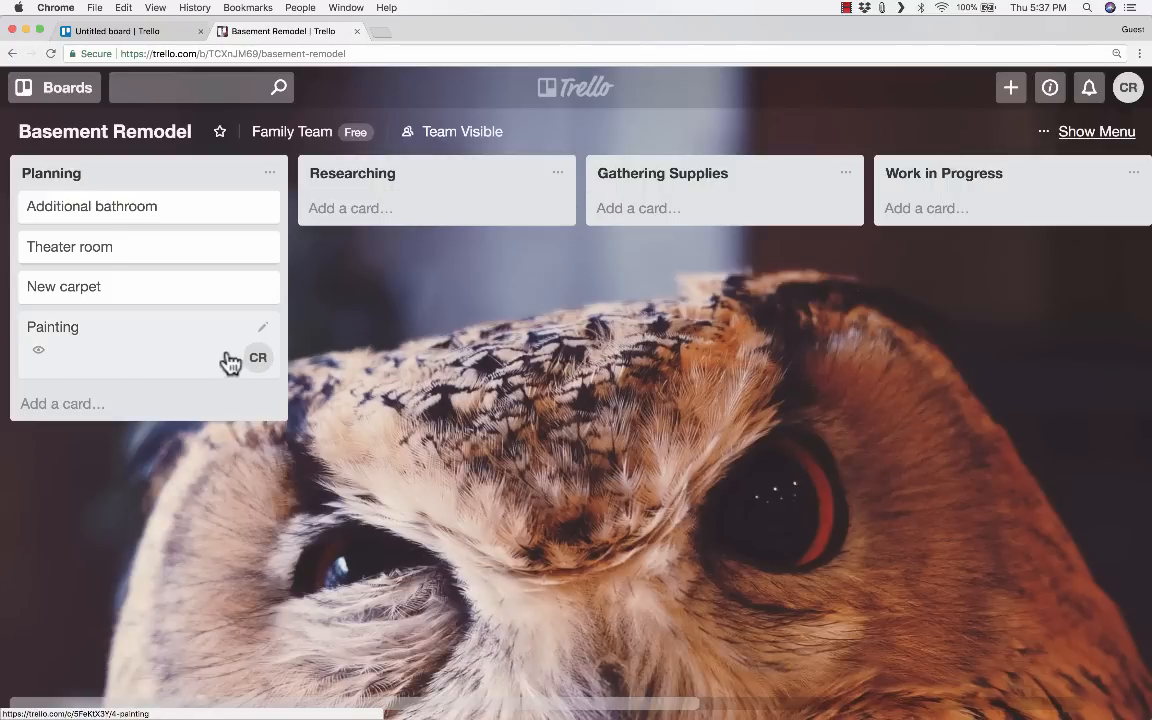
{"action": "mouse_move", "coordinate": [258, 358]}
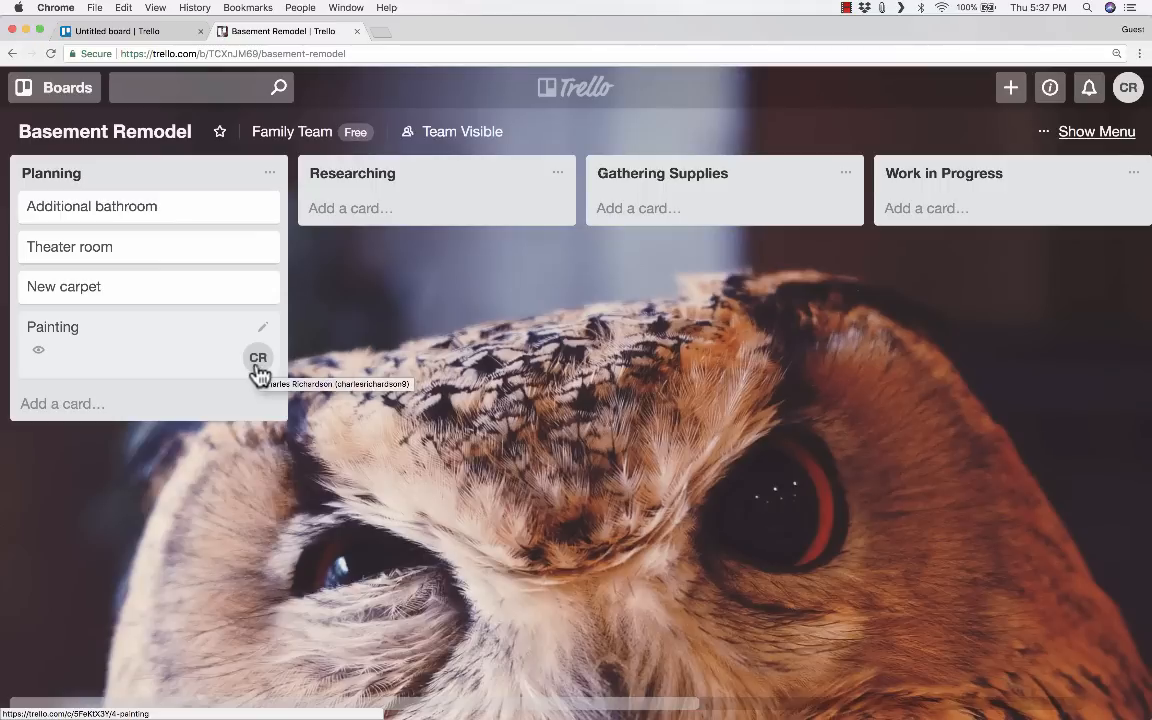
{"action": "mouse_move", "coordinate": [80, 344]}
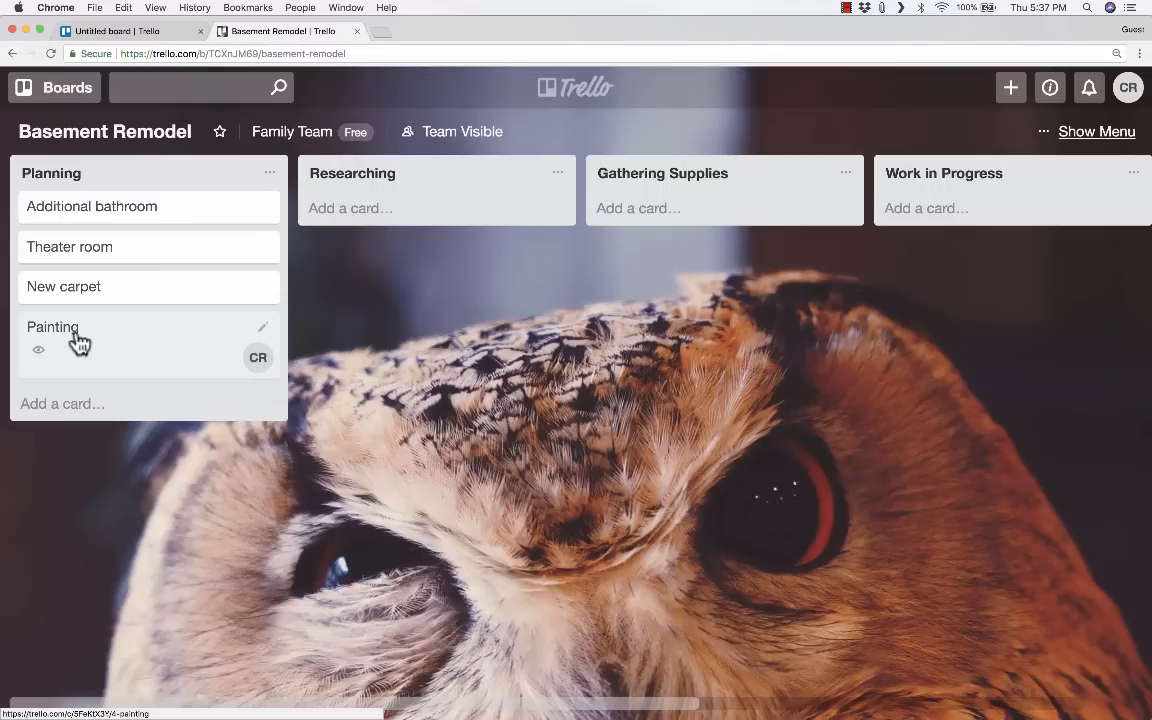
{"action": "mouse_move", "coordinate": [100, 348]}
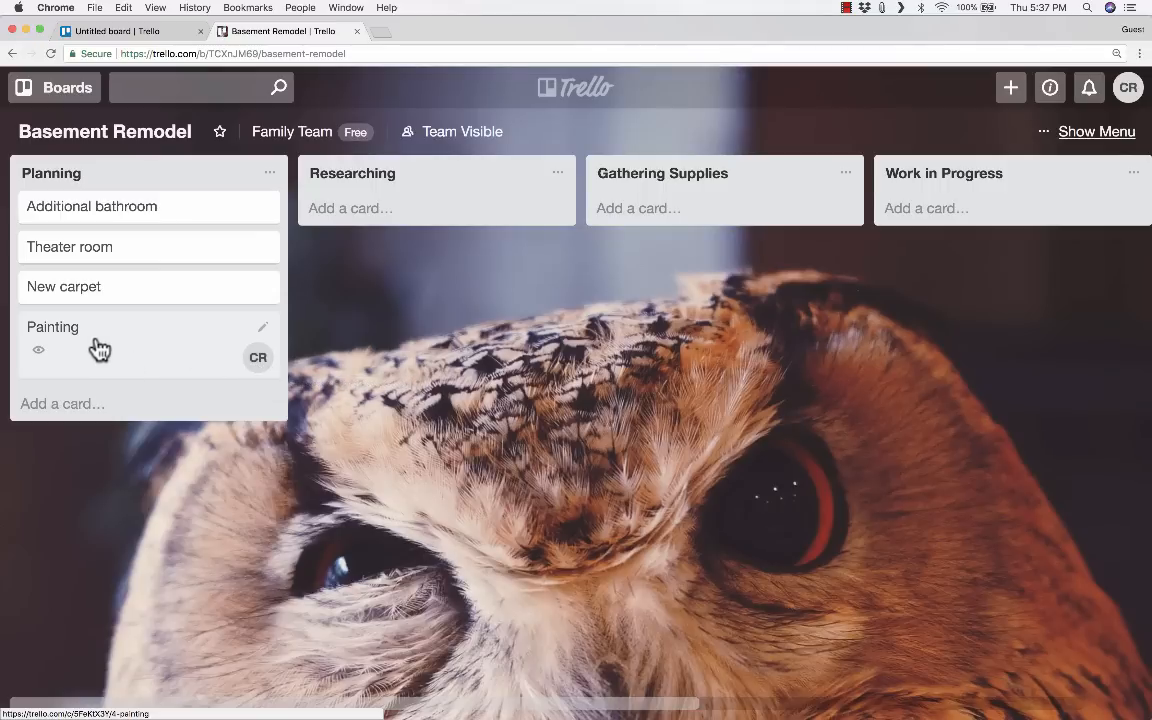
{"action": "mouse_move", "coordinate": [236, 372]}
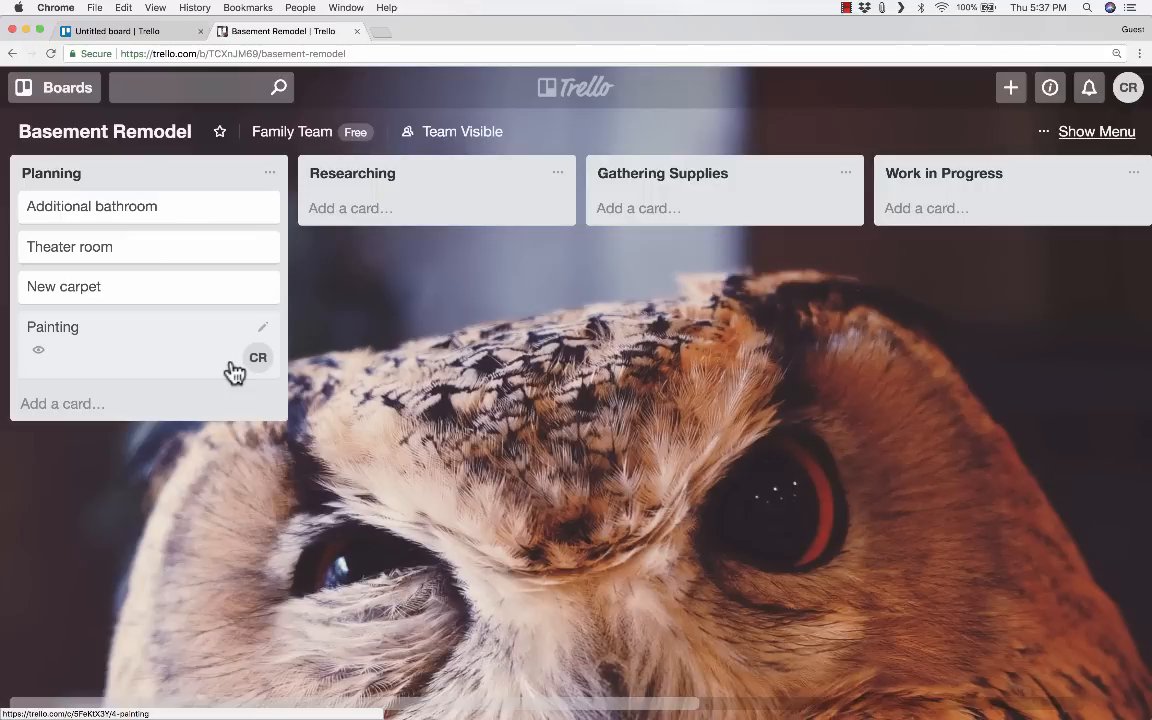
- Save a placeholder description ('lkasj dlfkj aslkdfj...') on the Painting card
{"action": "left_click", "coordinate": [52, 328]}
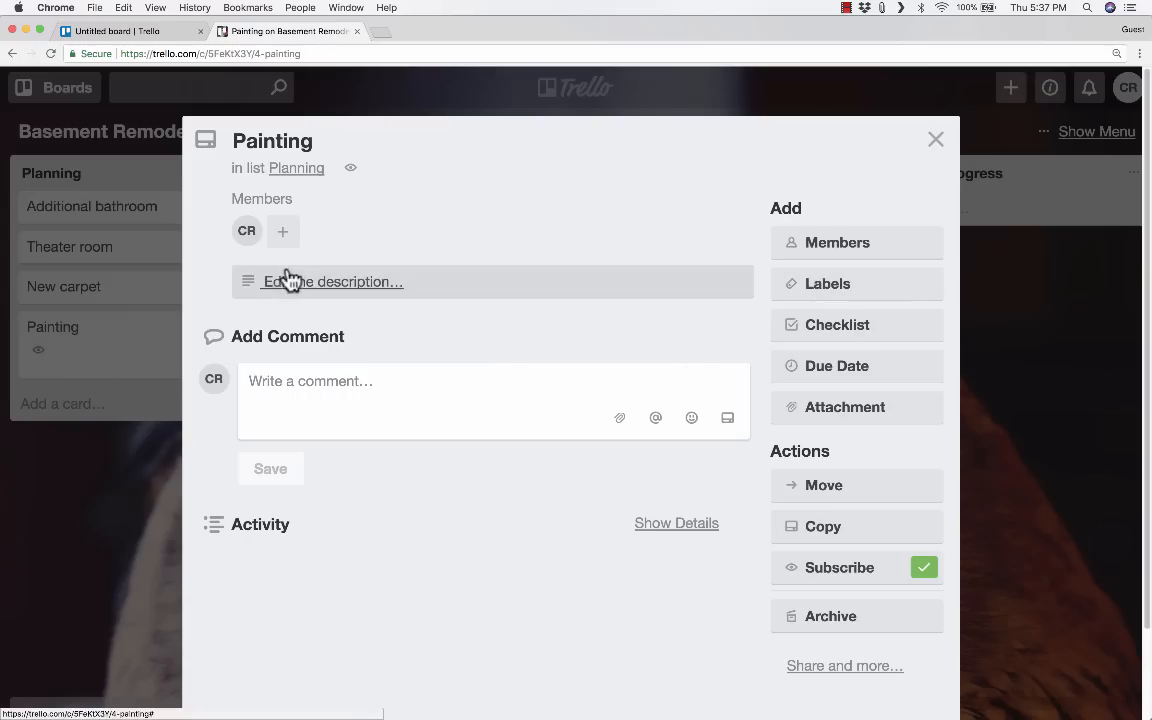
{"action": "left_click", "coordinate": [332, 280]}
{"action": "type", "text": "lsajdfljaslidfjlasjdlfjlasdjf as kldfjlk asdjfkl jaks ldfjkl ss flaksjd flkajslkdfj lkasdfasl;dj kfllakslkdfj alskdjf"}
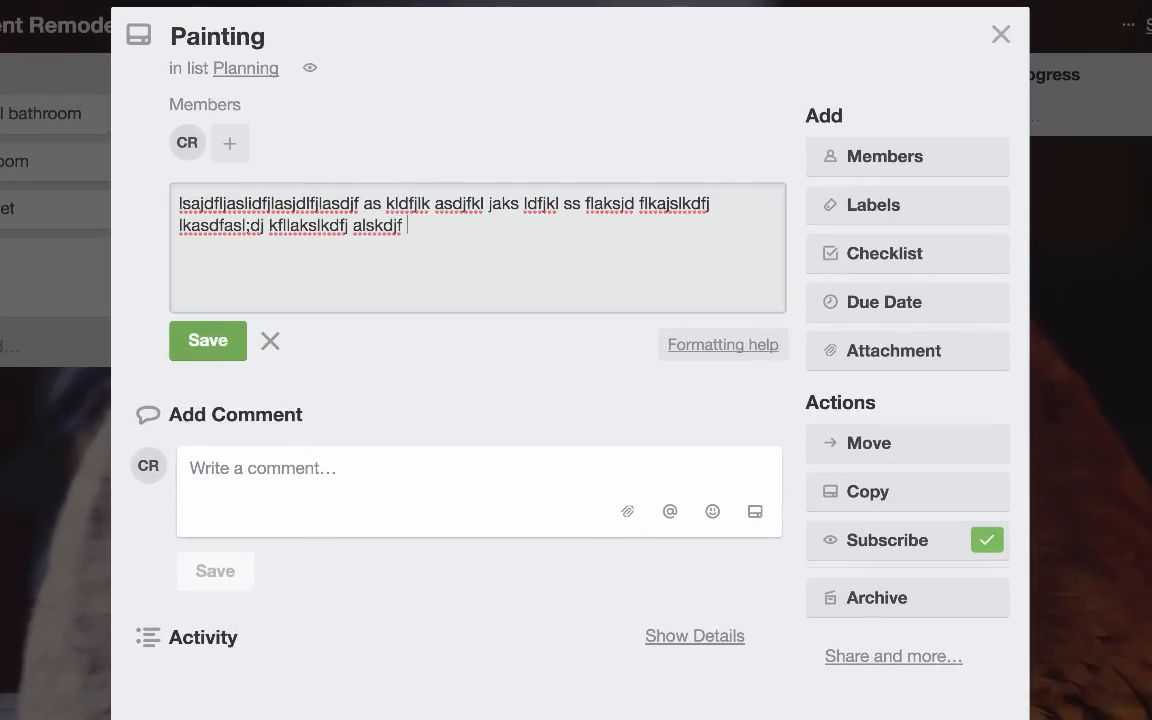
{"action": "type", "text": "lkasj dlfkj aslkdfj aslkdfj lksadj fkalskd fk"}
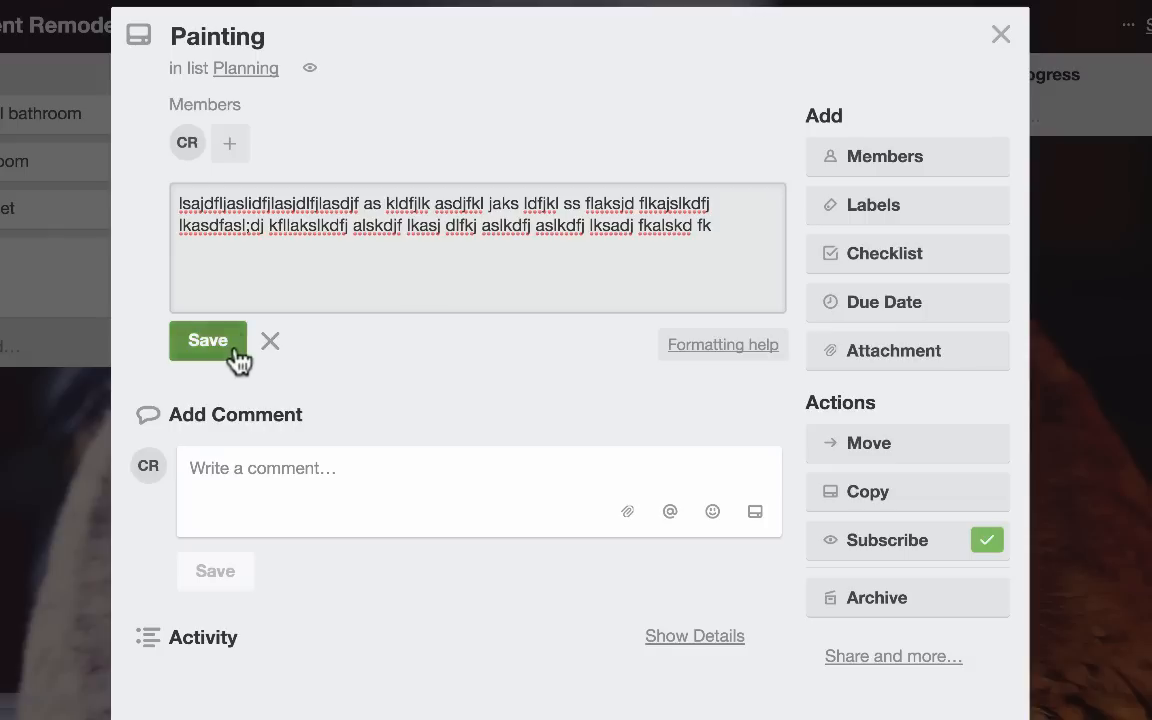
{"action": "left_click", "coordinate": [208, 340]}
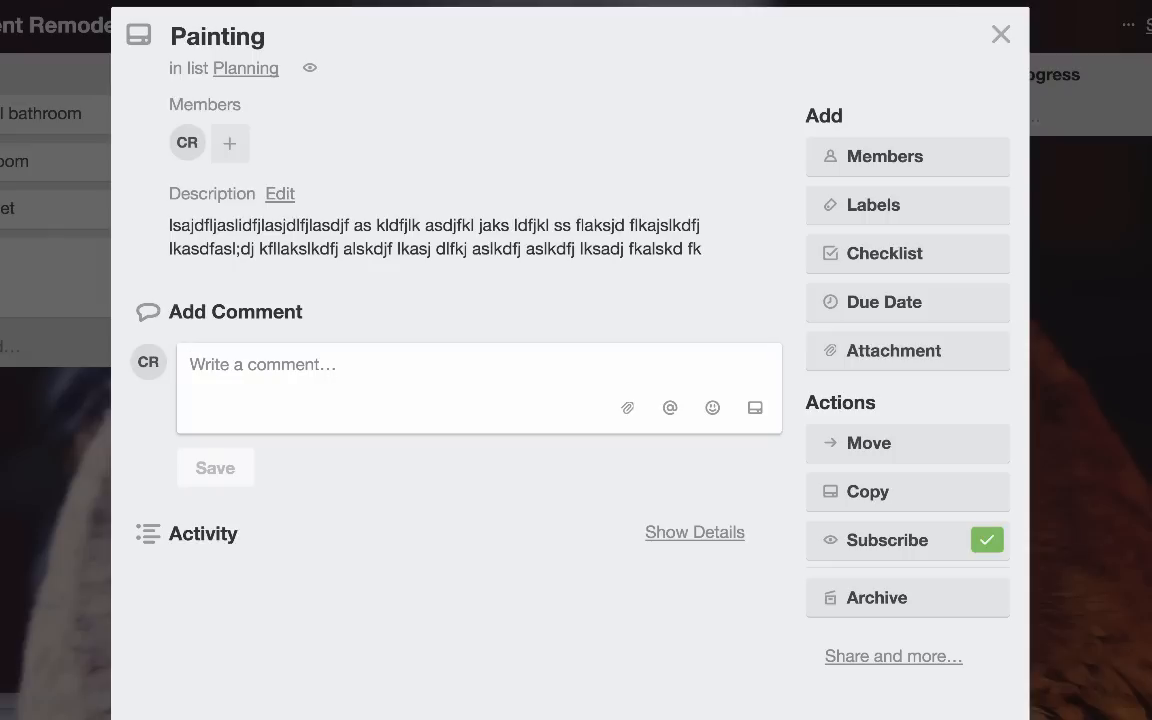
- Draft the comment 'Paint will cost $10 a bucket.' and bring up the attachment sources
{"action": "type", "text": "Paint will cost $10"}
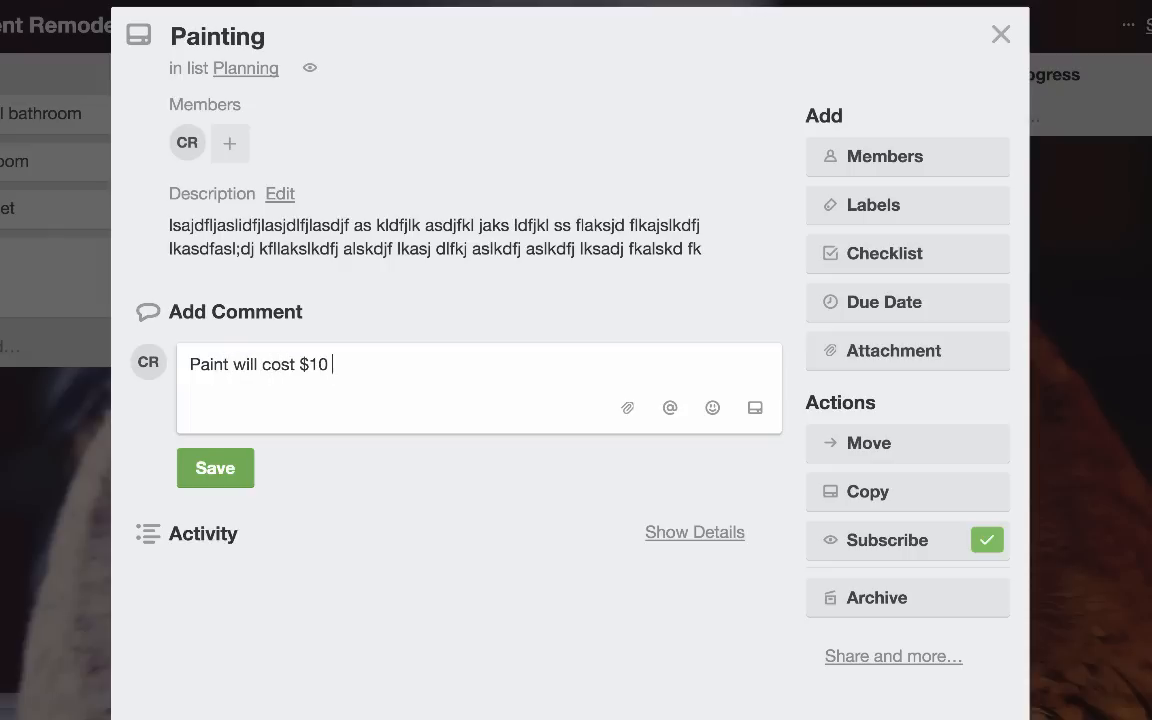
{"action": "type", "text": "a bucket."}
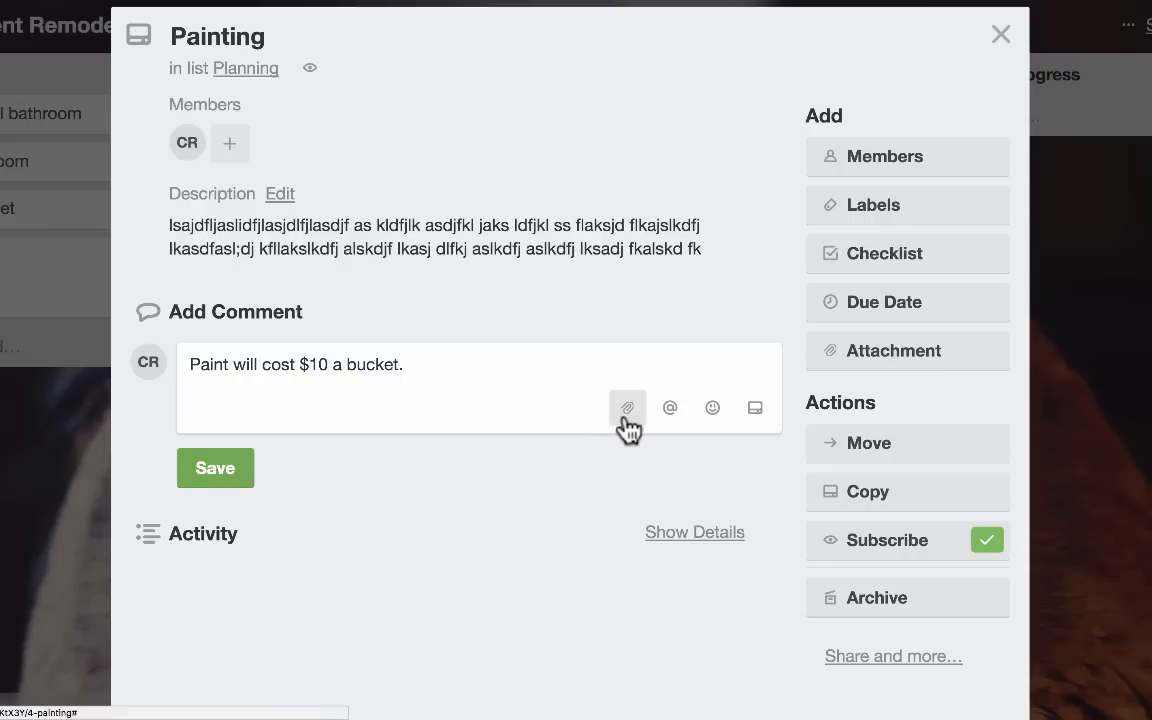
{"action": "left_click", "coordinate": [628, 408]}
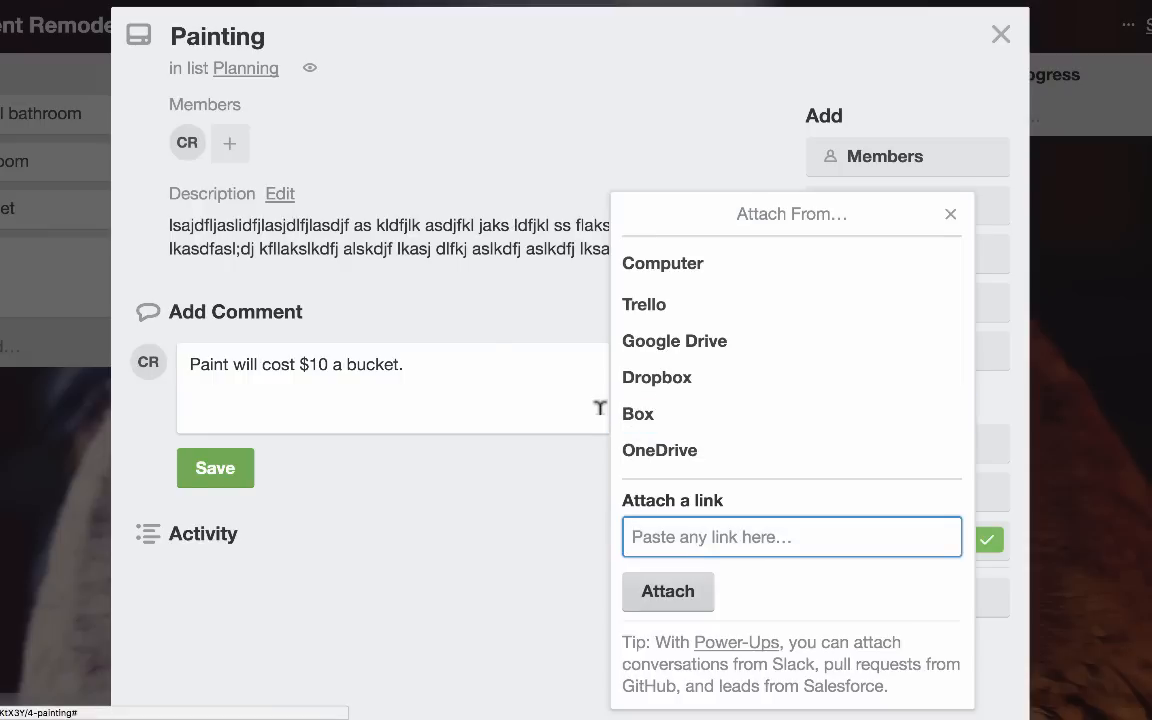
{"action": "mouse_move", "coordinate": [978, 120]}
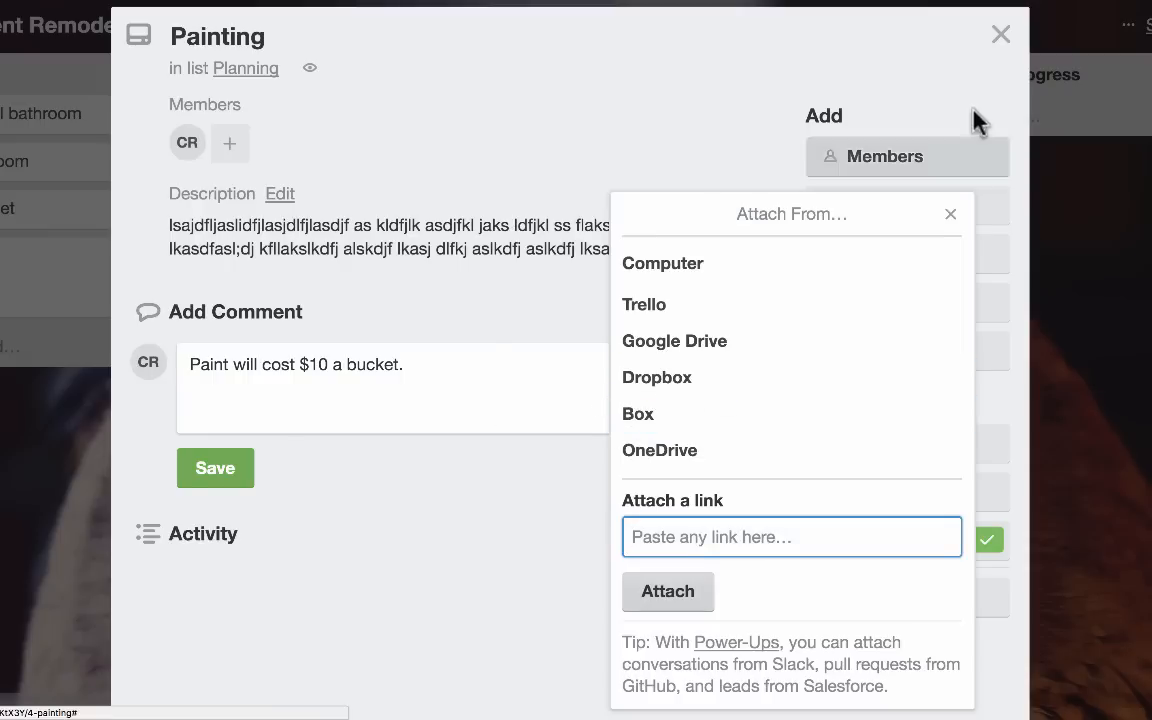
{"action": "mouse_move", "coordinate": [644, 304]}
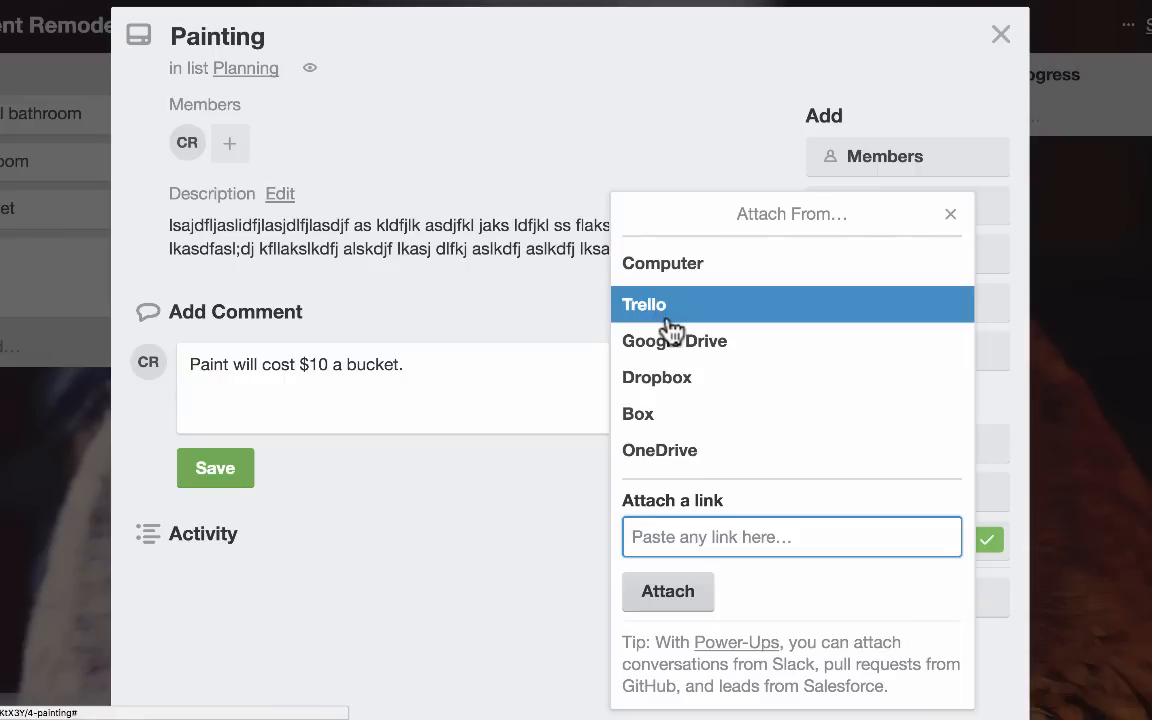
{"action": "mouse_move", "coordinate": [680, 450]}
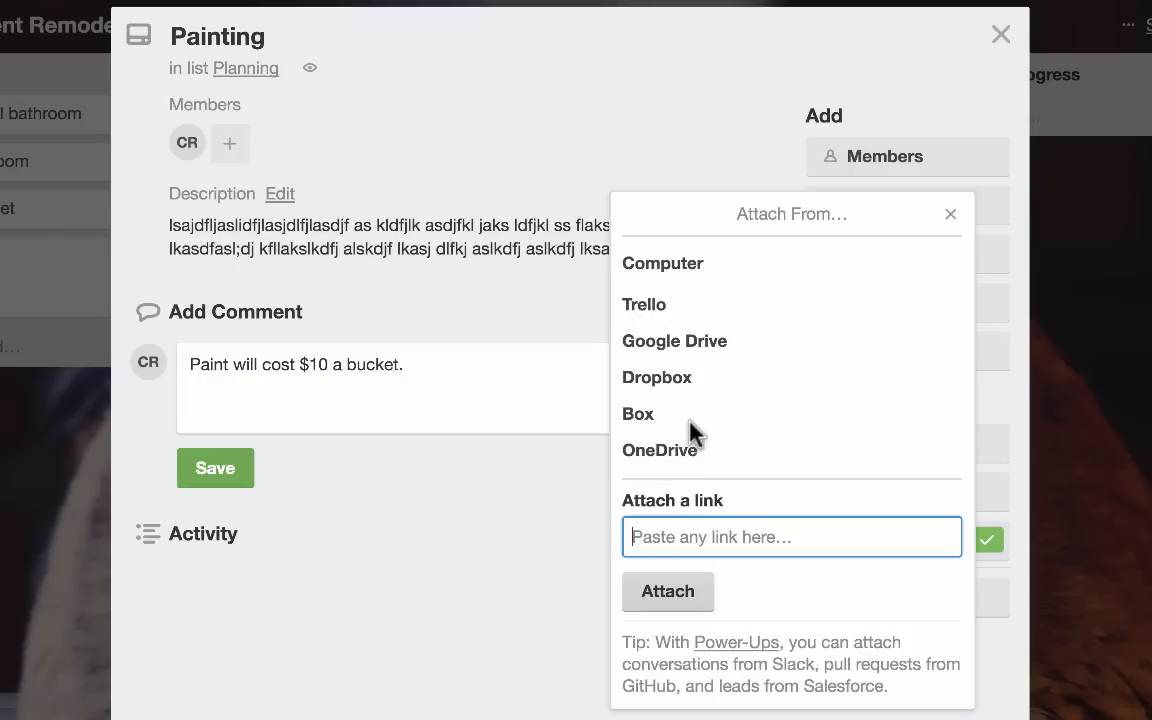
{"action": "mouse_move", "coordinate": [804, 512]}
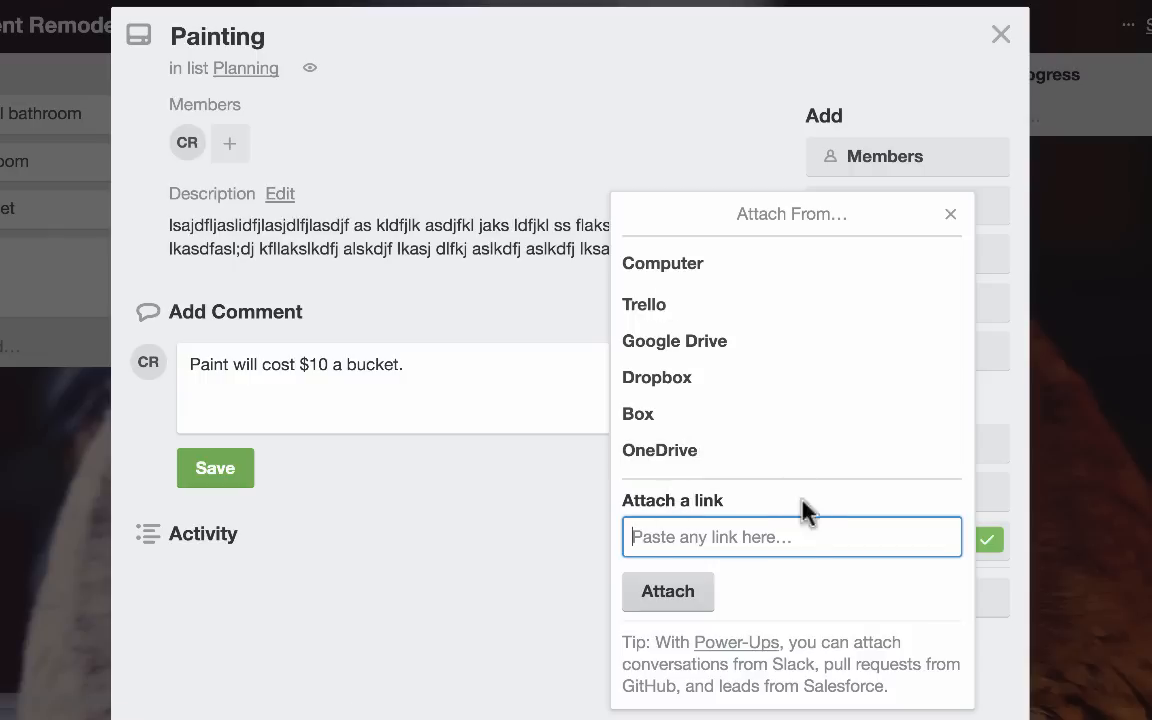
{"action": "mouse_move", "coordinate": [750, 660]}
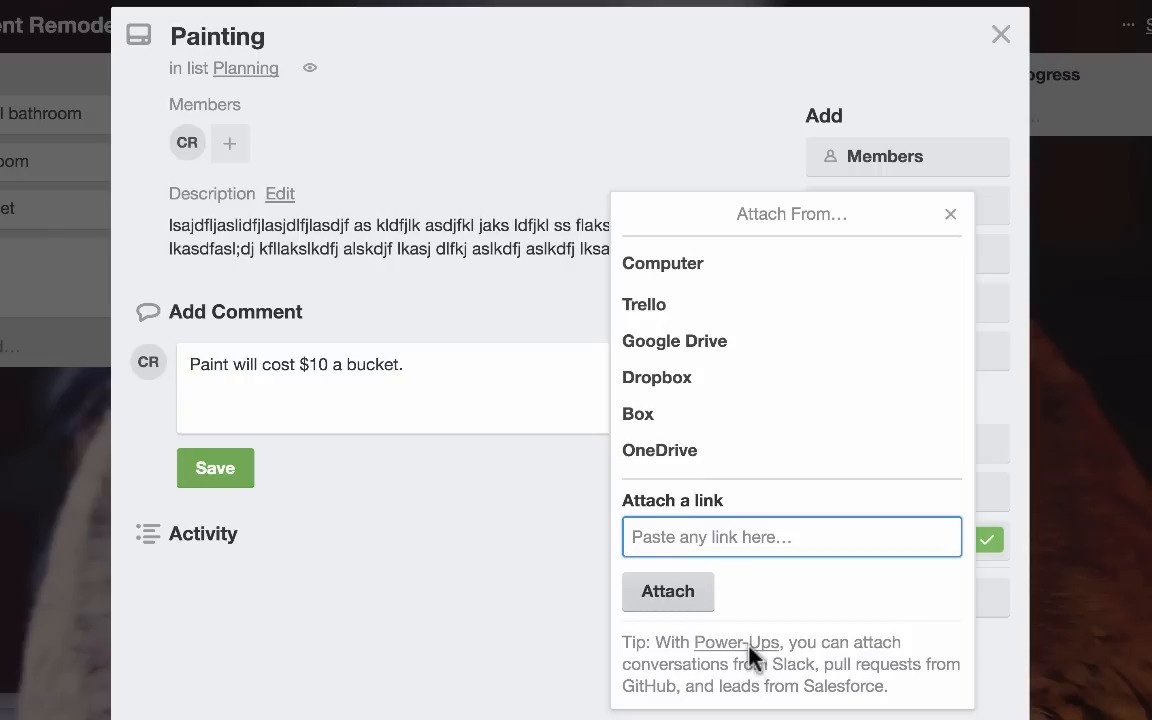
{"action": "mouse_move", "coordinate": [736, 580]}
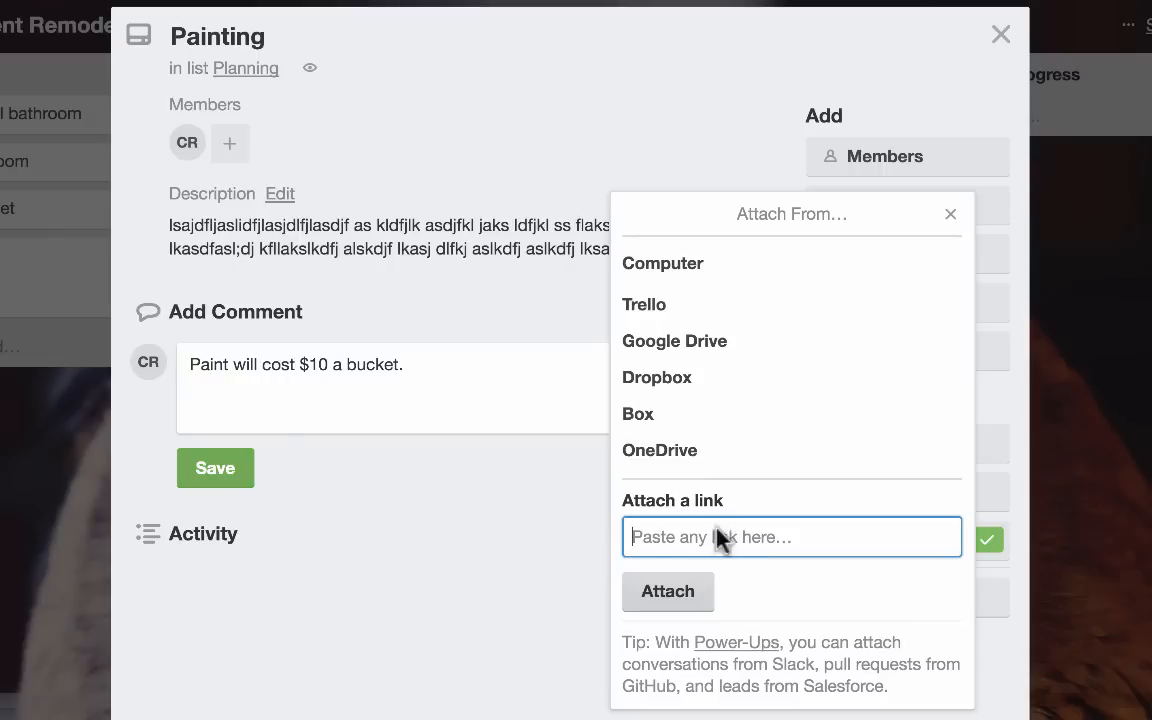
- Post the comment that paint will cost $10 a bucket on the Painting card
{"action": "left_click", "coordinate": [950, 214]}
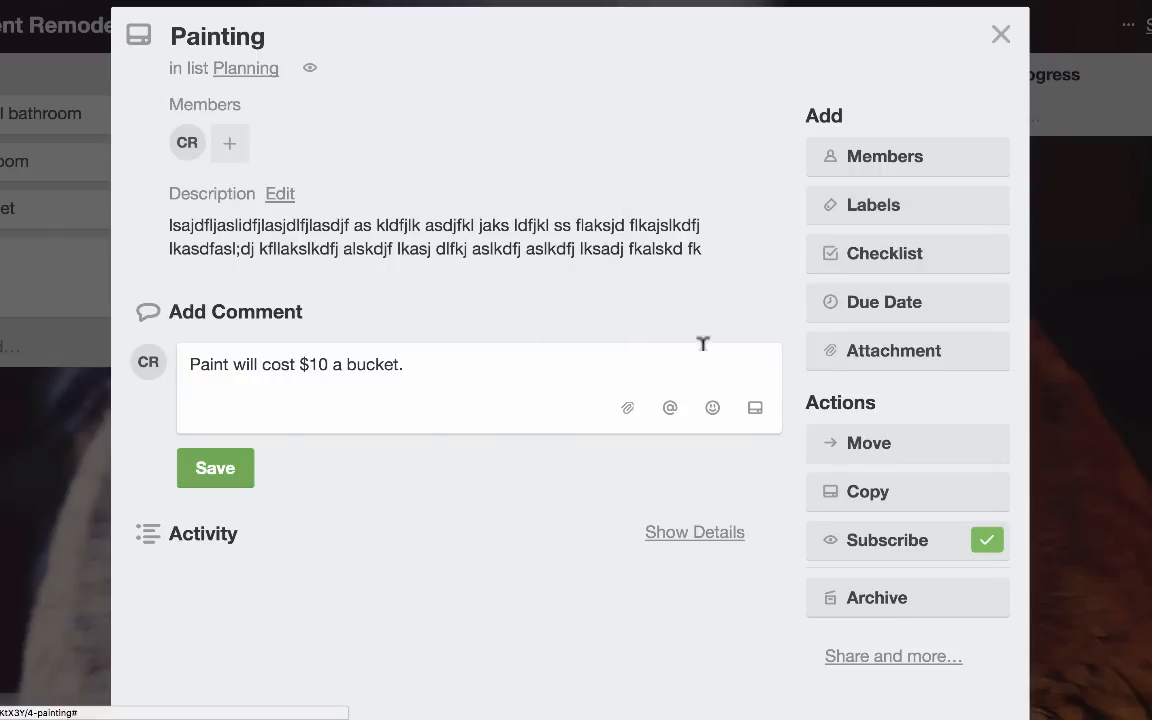
{"action": "mouse_move", "coordinate": [670, 408]}
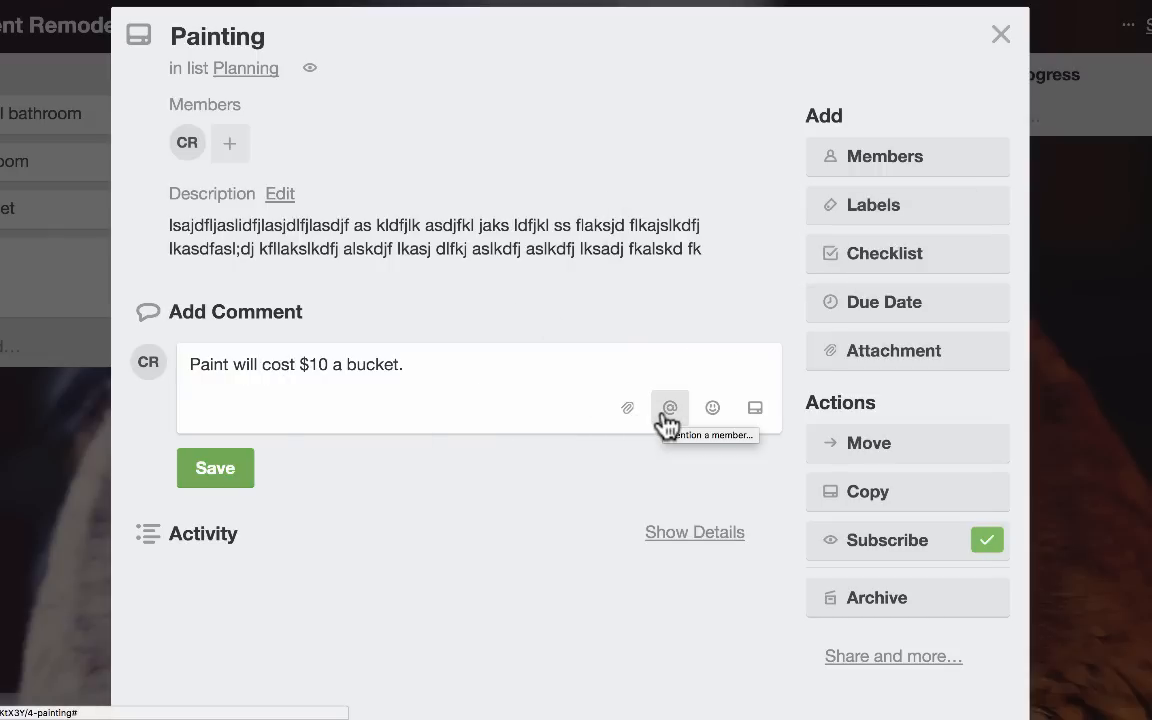
{"action": "mouse_move", "coordinate": [720, 356]}
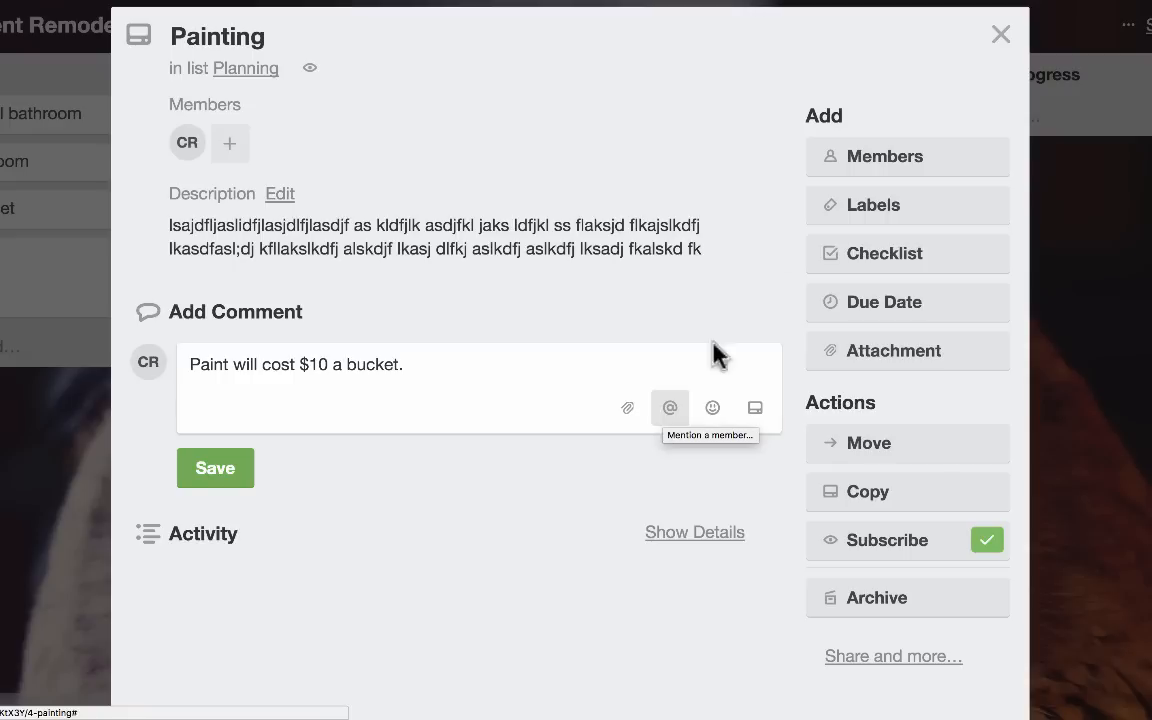
{"action": "mouse_move", "coordinate": [712, 408]}
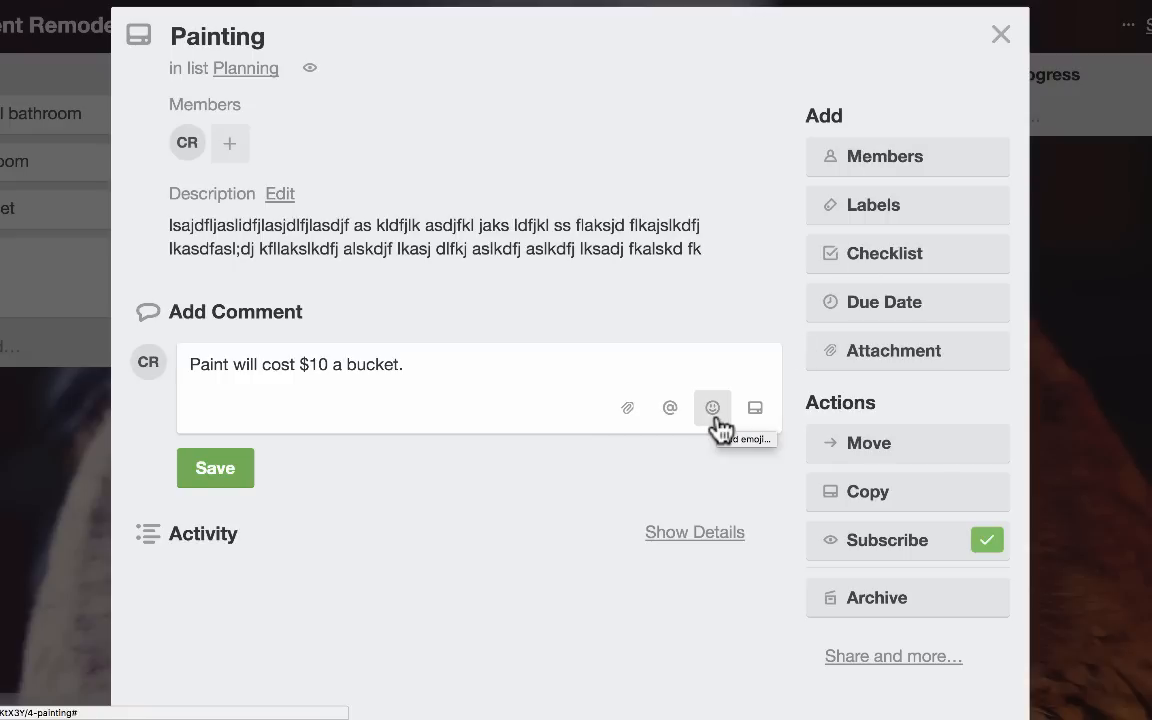
{"action": "mouse_move", "coordinate": [756, 408]}
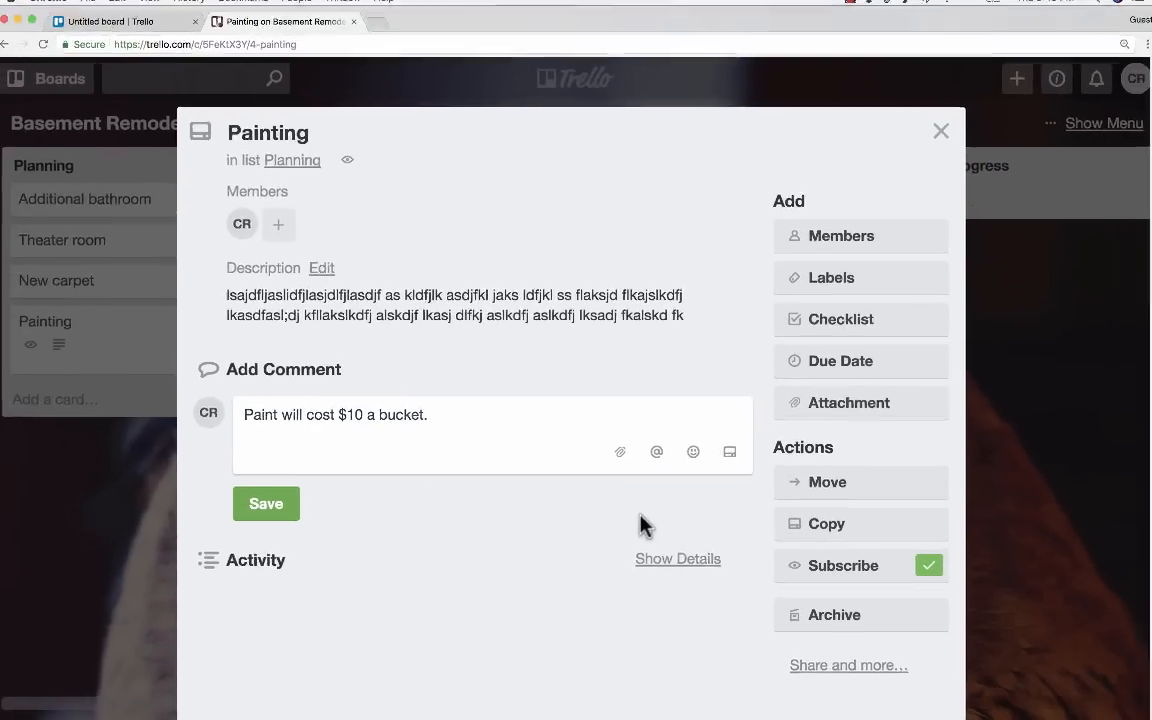
{"action": "left_click", "coordinate": [266, 504]}
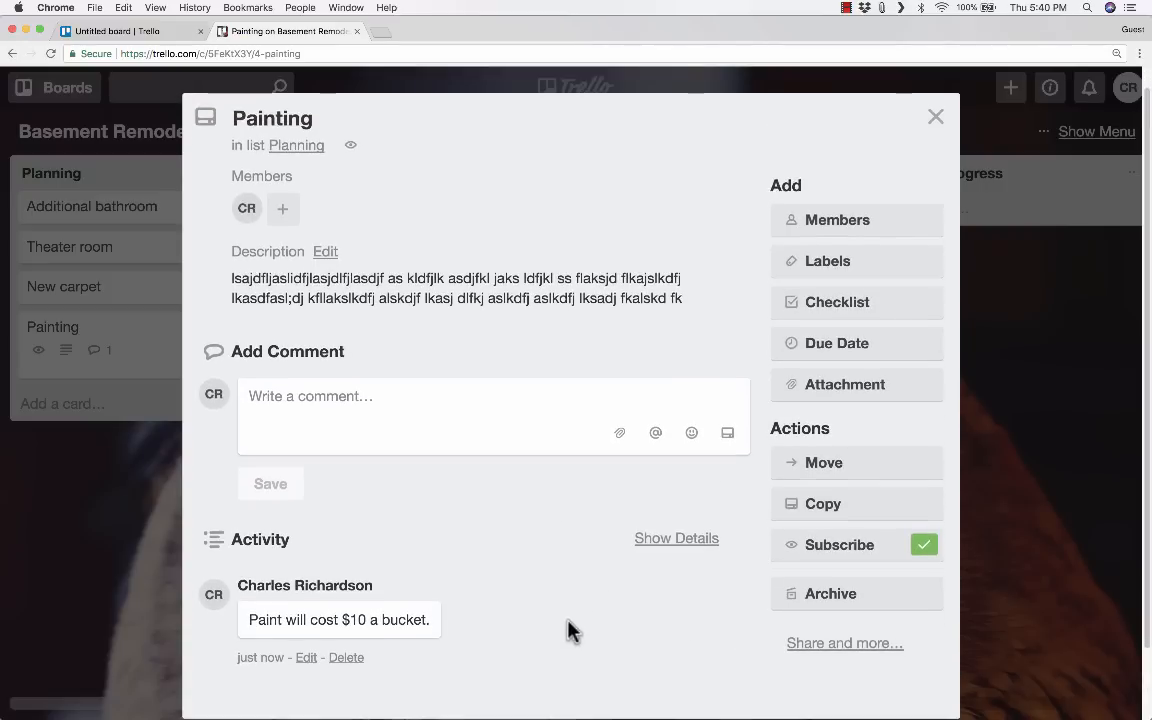
{"action": "scroll", "scroll_direction": "down", "scroll_amount": 3}
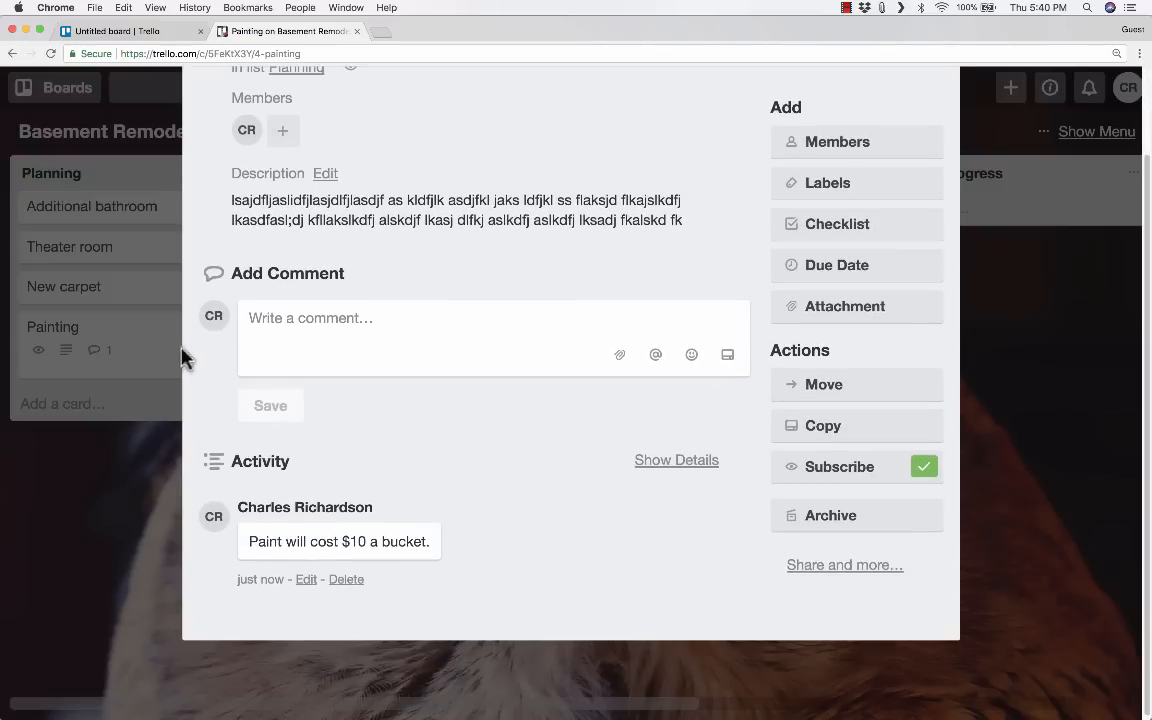
{"action": "mouse_move", "coordinate": [600, 478]}
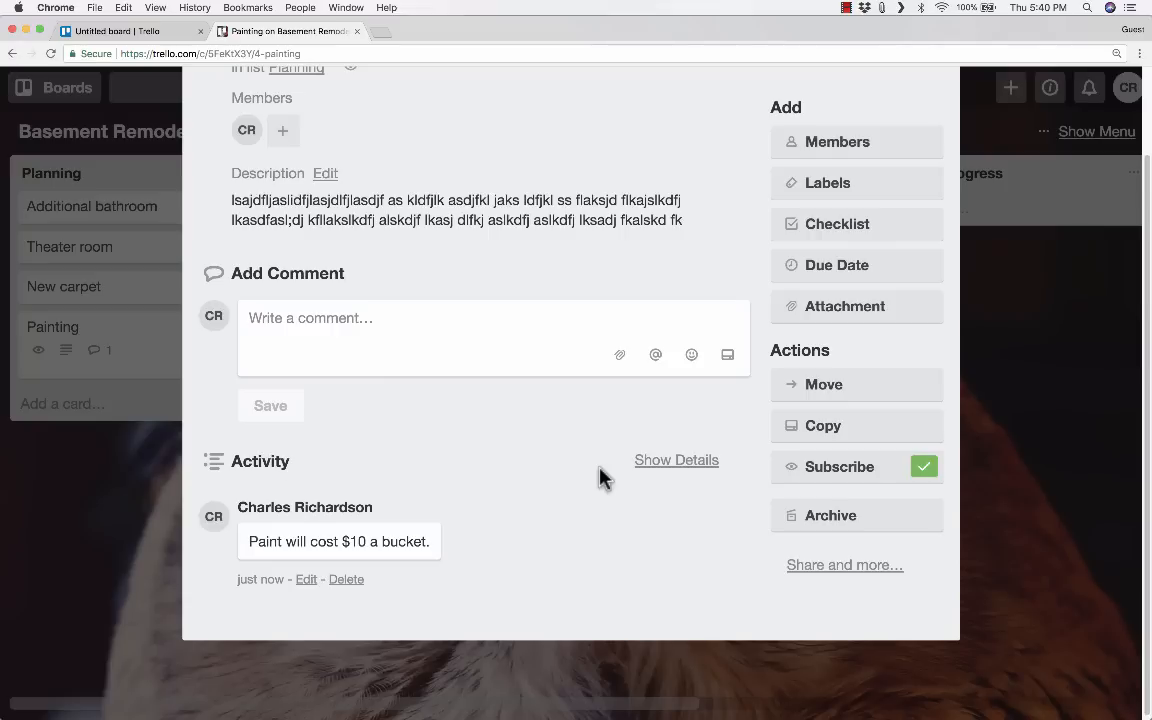
{"action": "mouse_move", "coordinate": [856, 140]}
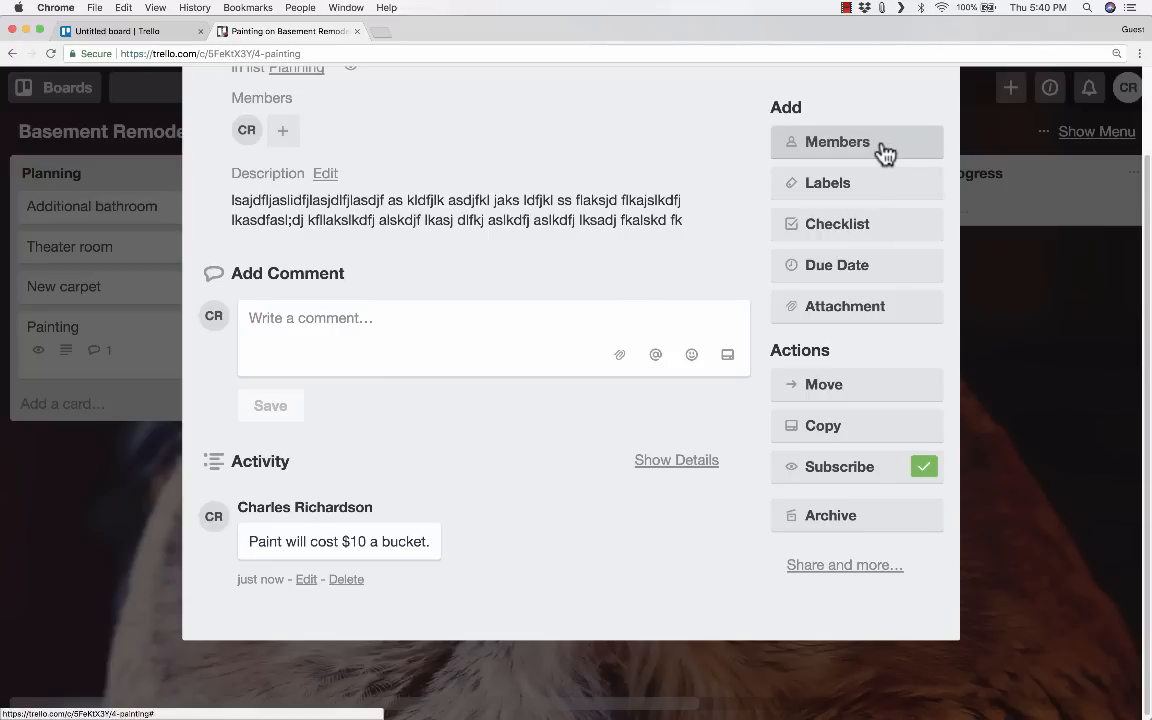
- Add a first colour label to the Painting card from its label choices
{"action": "left_click", "coordinate": [828, 182]}
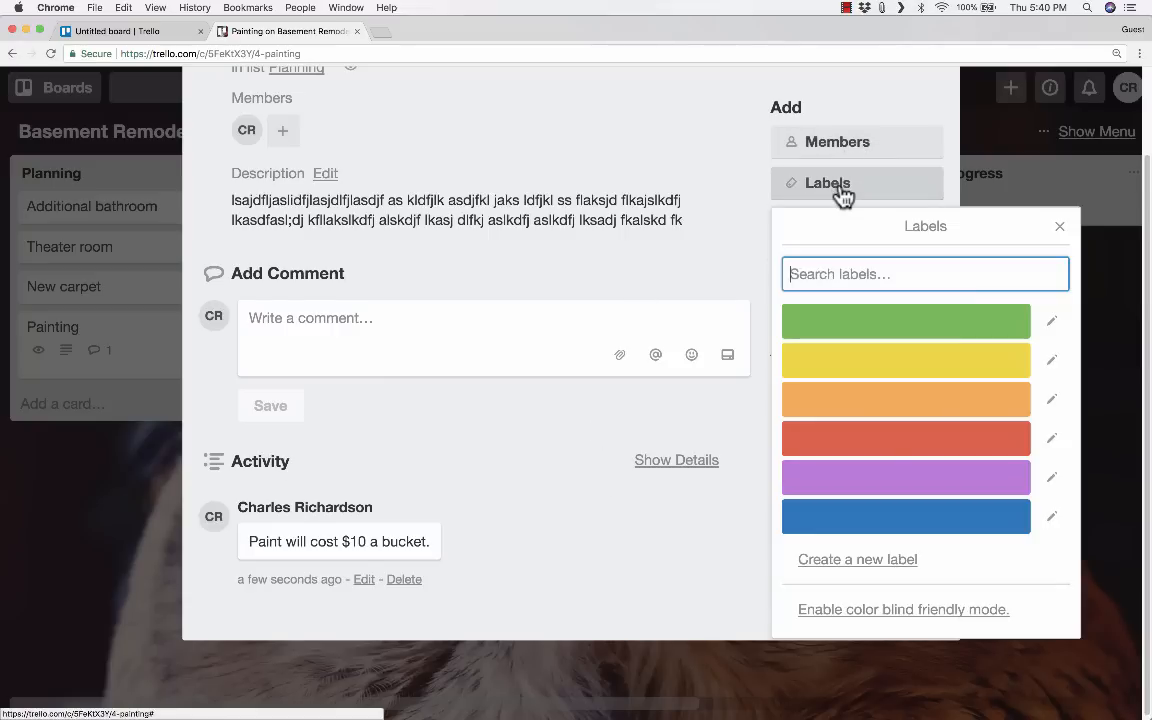
{"action": "left_click", "coordinate": [904, 360]}
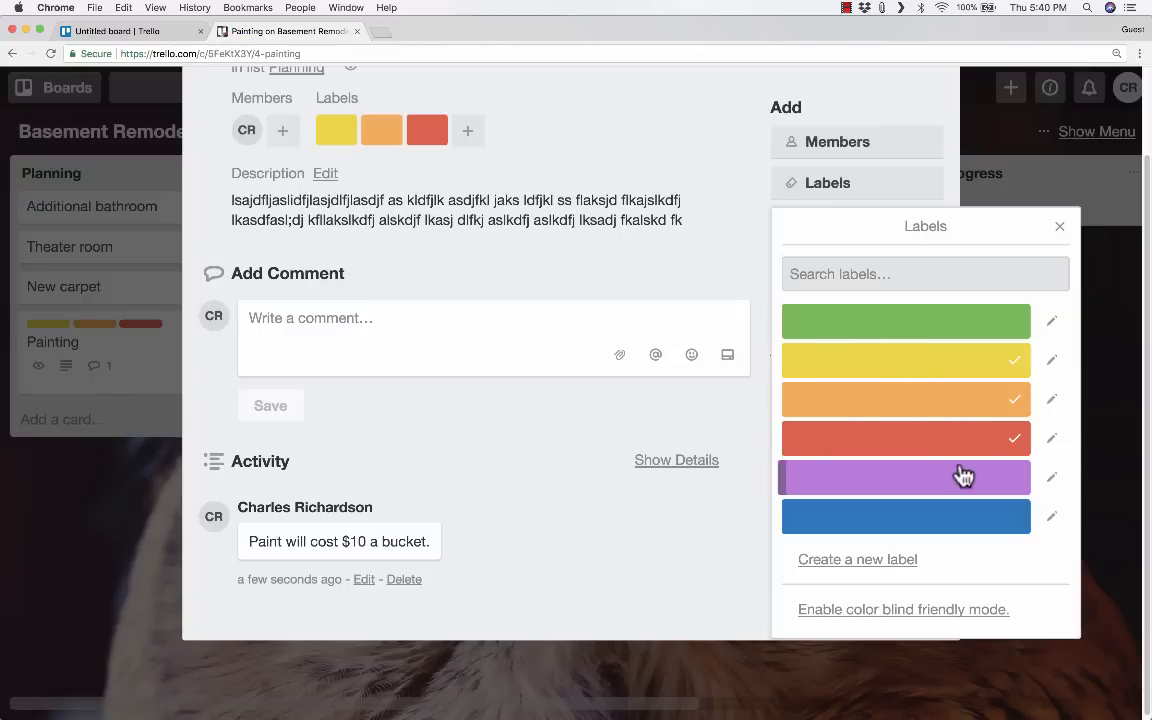
- Dismiss the checklist form and set the card's due date to Feb 28 at 12:00 PM
{"action": "left_click", "coordinate": [836, 324]}
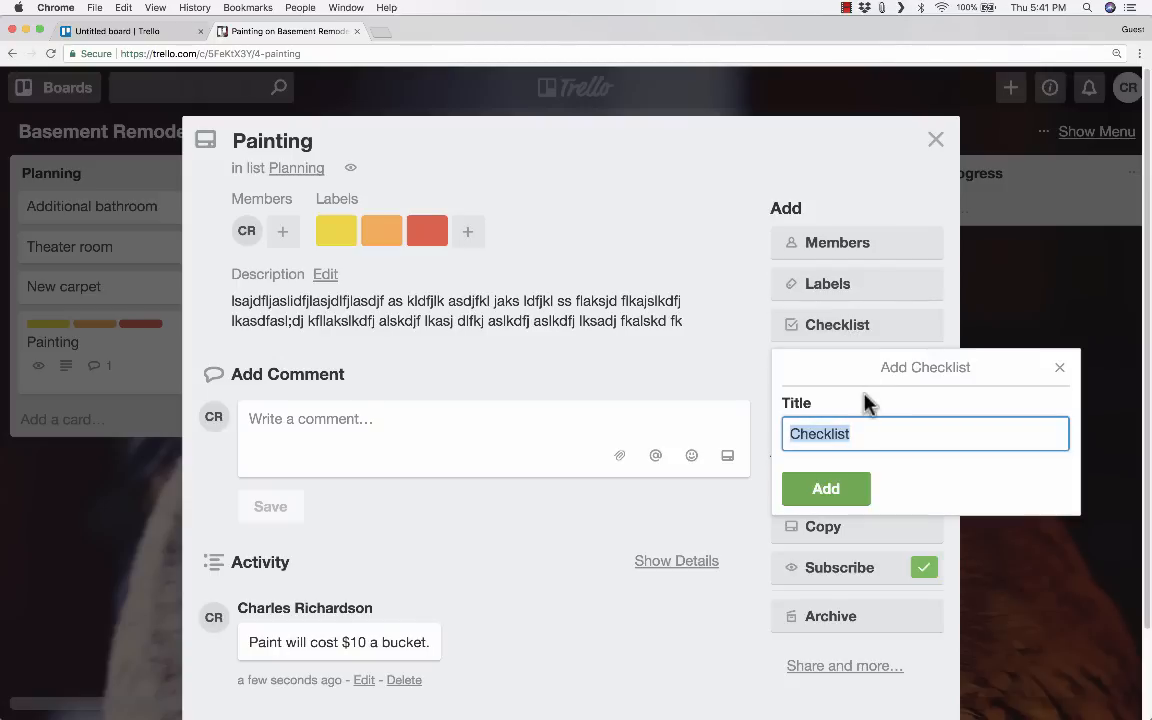
{"action": "mouse_move", "coordinate": [344, 296]}
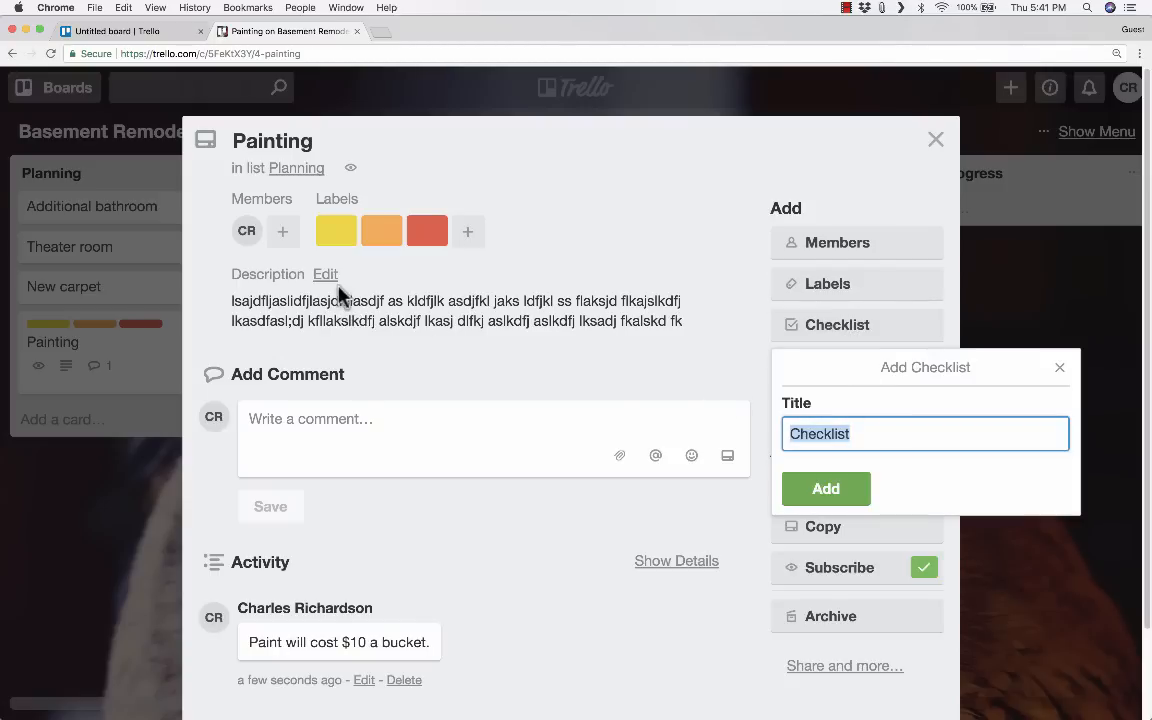
{"action": "left_click", "coordinate": [1060, 368]}
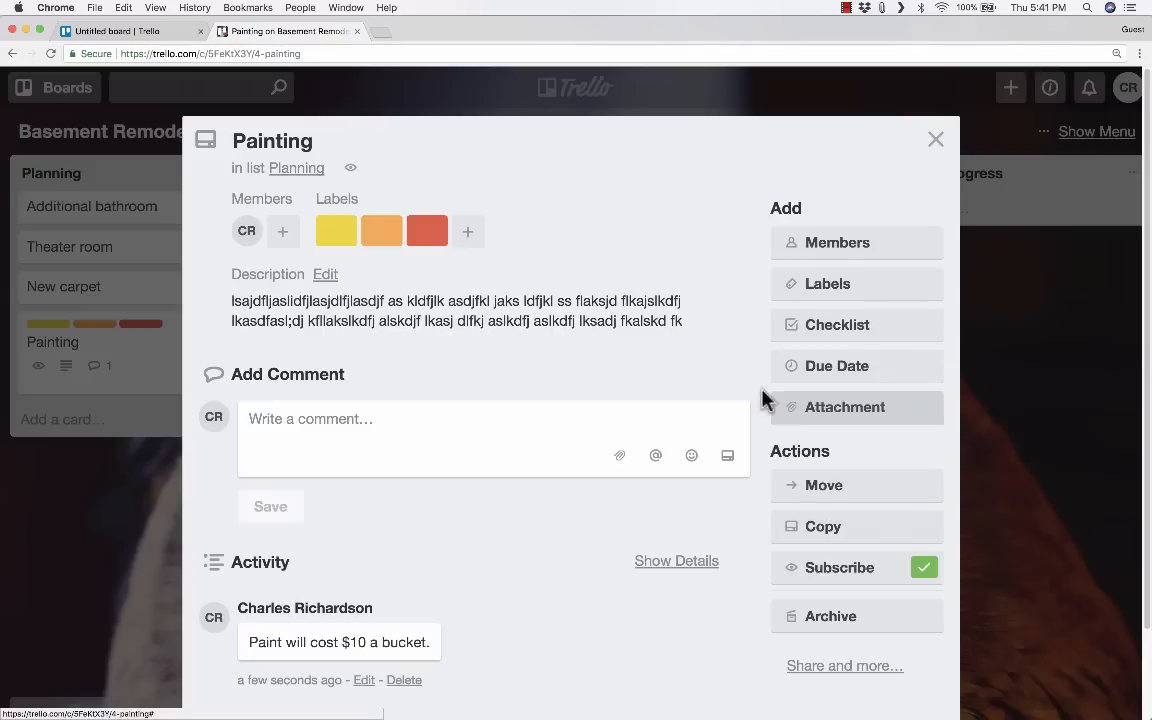
{"action": "mouse_move", "coordinate": [870, 412]}
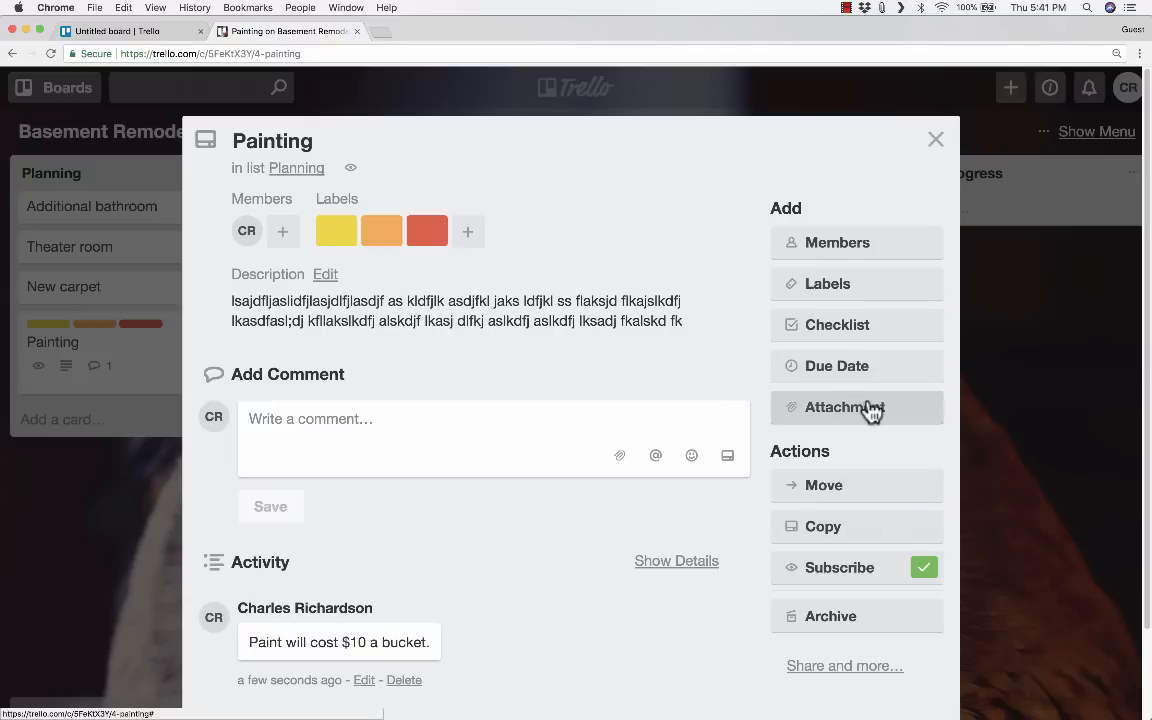
{"action": "left_click", "coordinate": [836, 364]}
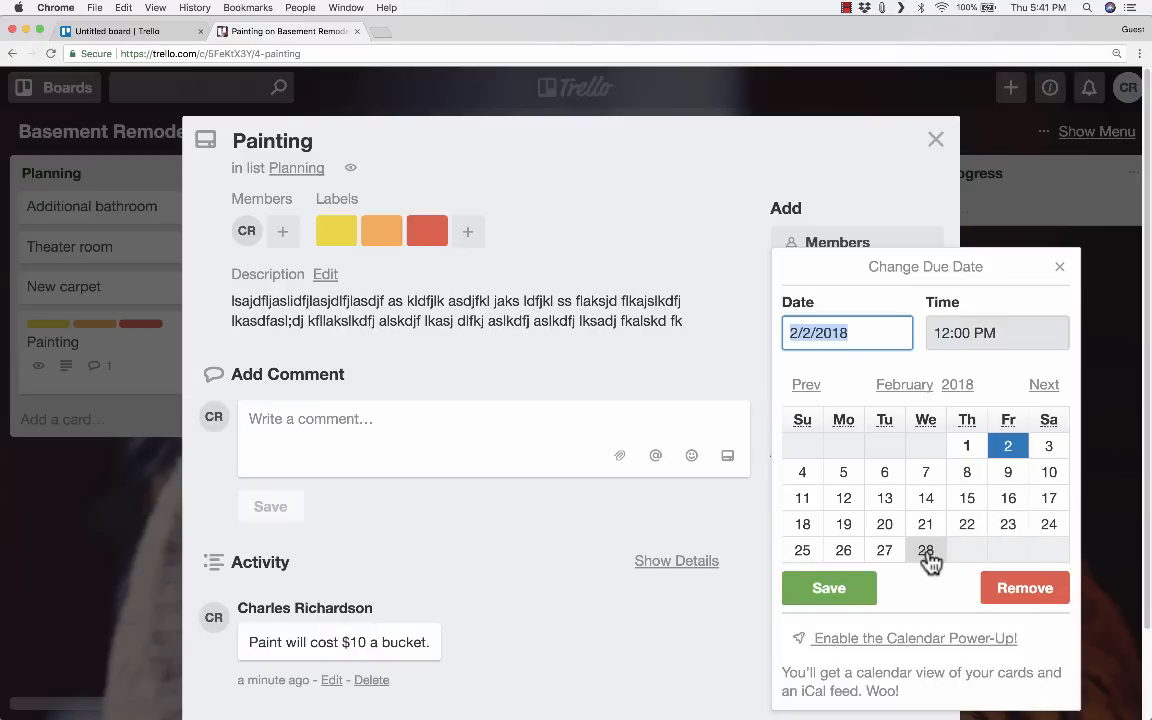
{"action": "left_click", "coordinate": [828, 588]}
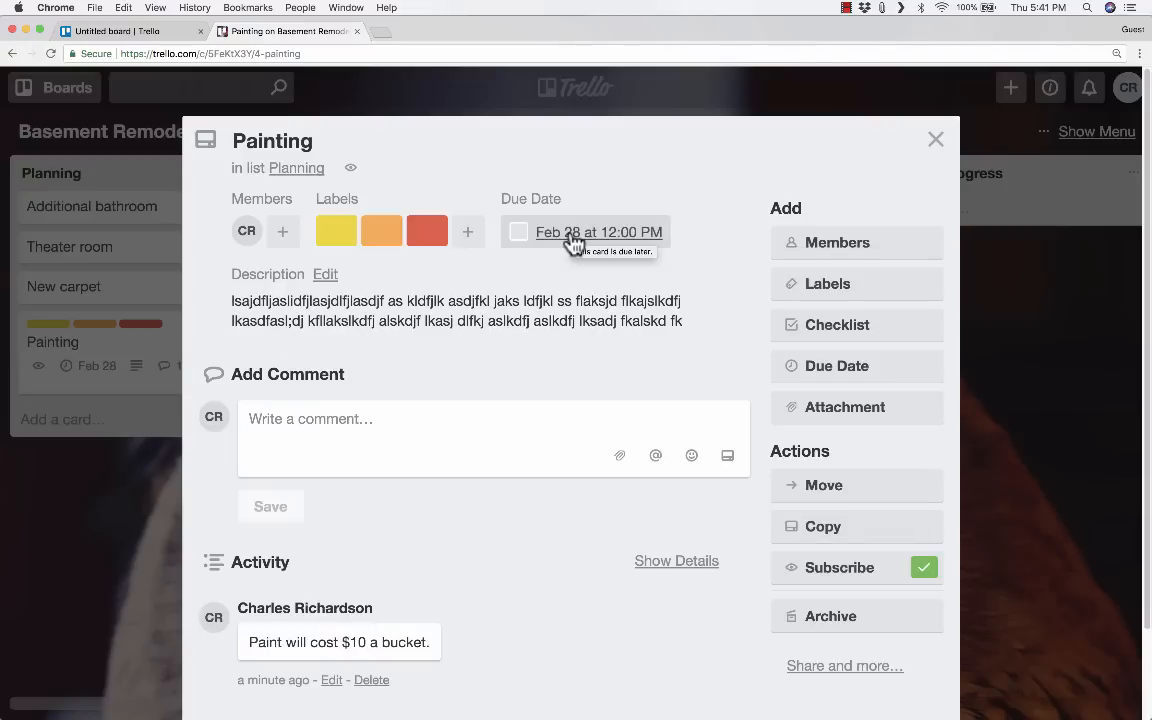
{"action": "mouse_move", "coordinate": [876, 430]}
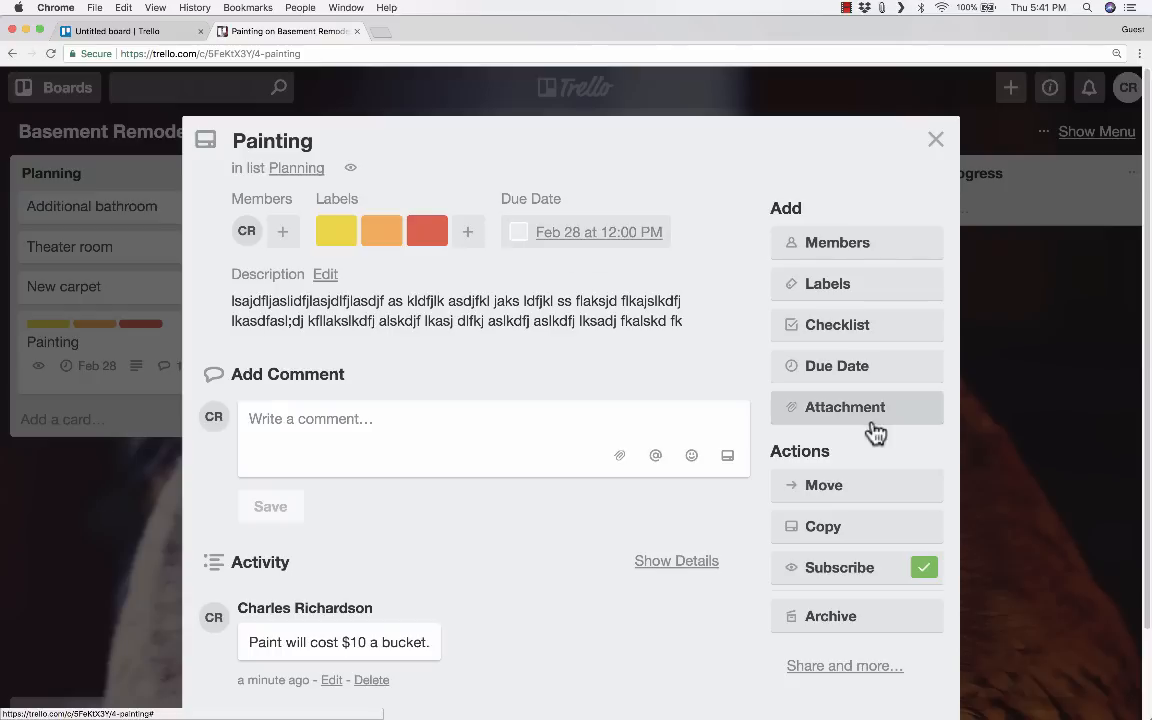
{"action": "mouse_move", "coordinate": [858, 414]}
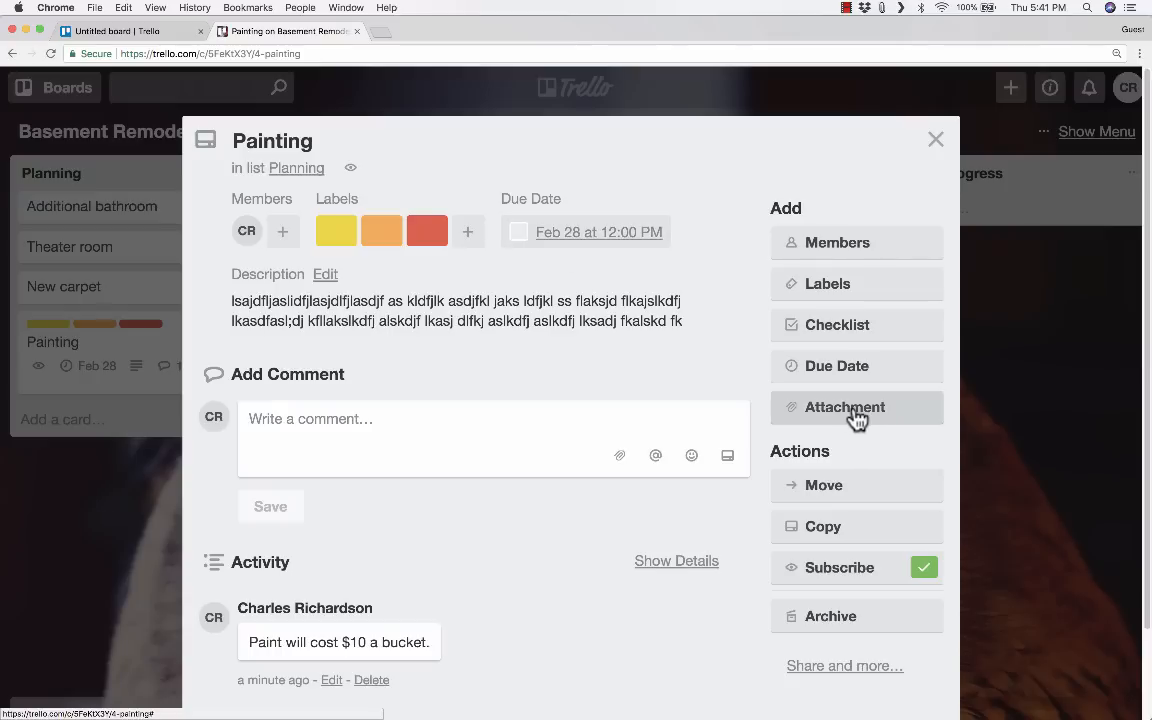
{"action": "mouse_move", "coordinate": [172, 400]}
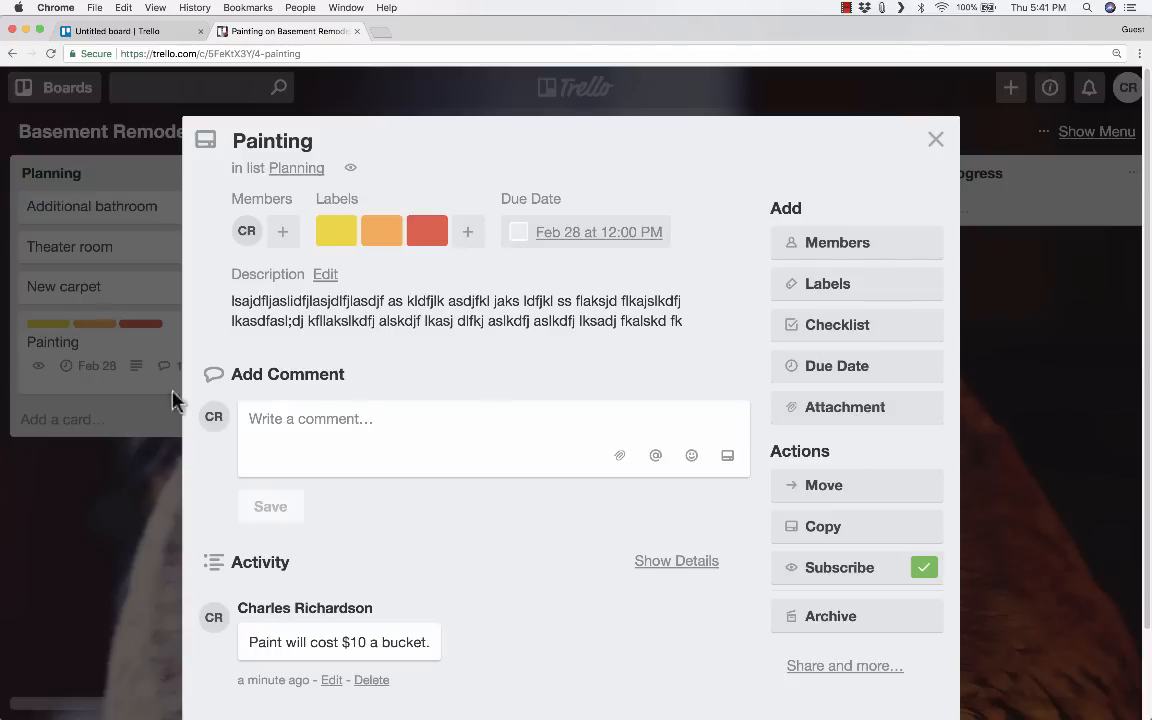
- Review the attachment source list and close it without attaching anything
{"action": "left_click", "coordinate": [844, 408]}
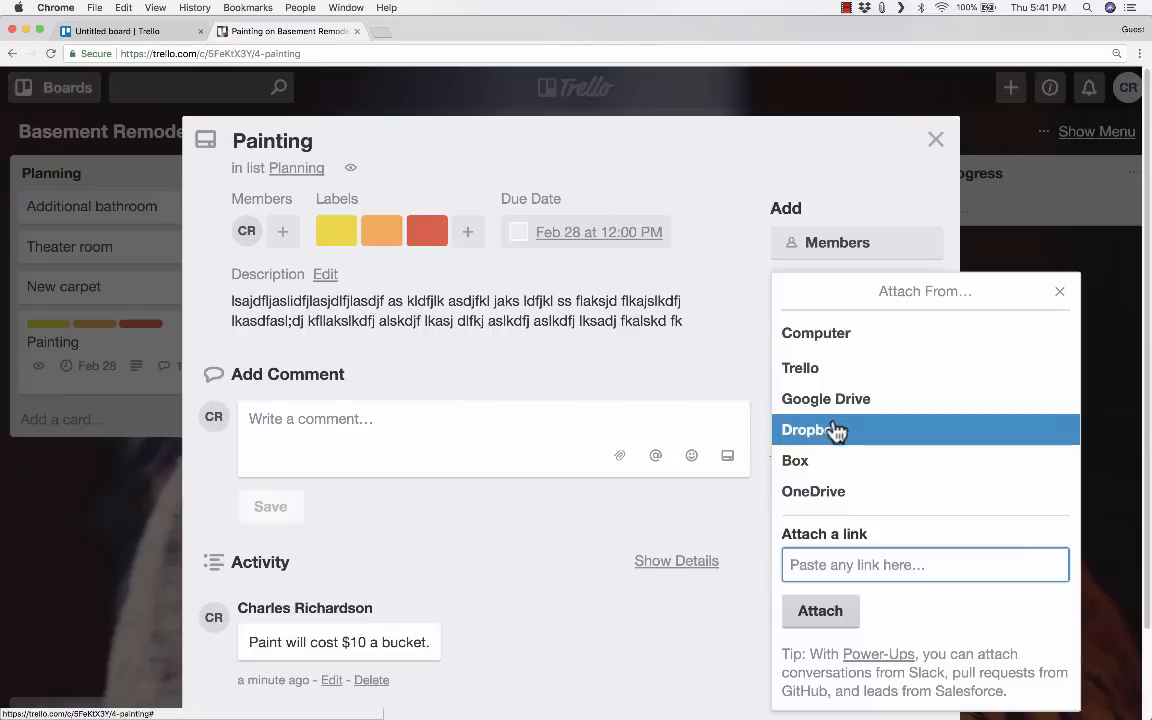
{"action": "left_click", "coordinate": [1060, 292]}
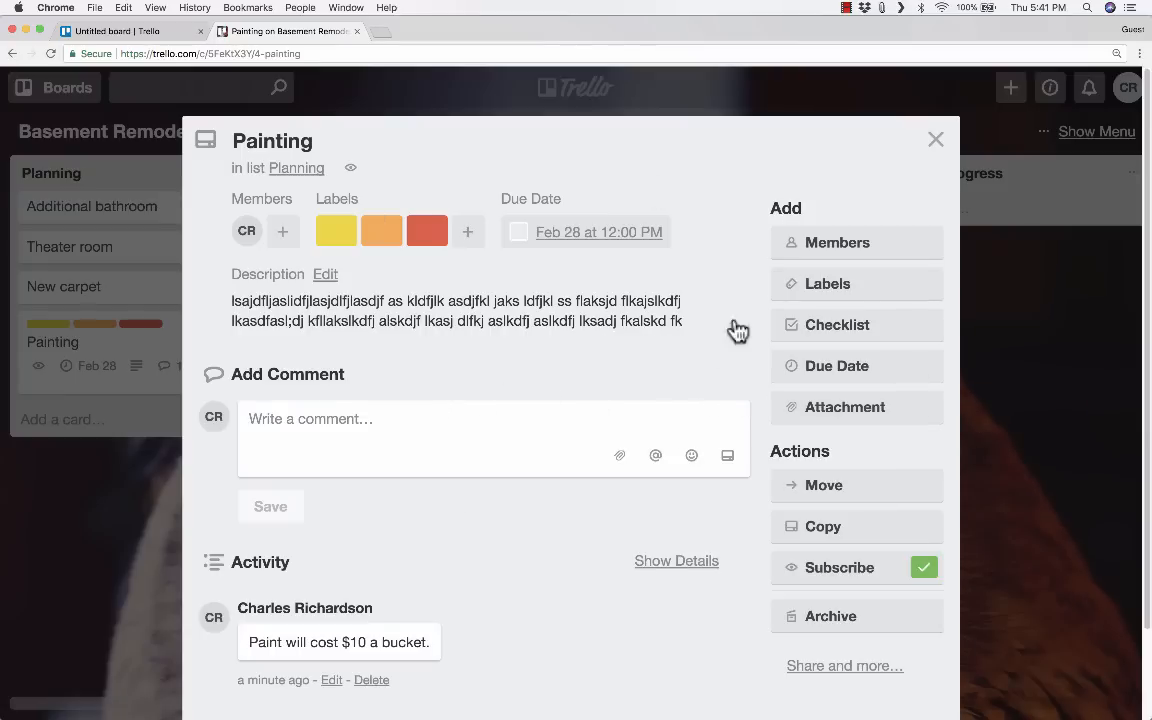
- Review the card's shareable link, embed code and email options, then return to the board
{"action": "left_click", "coordinate": [824, 486]}
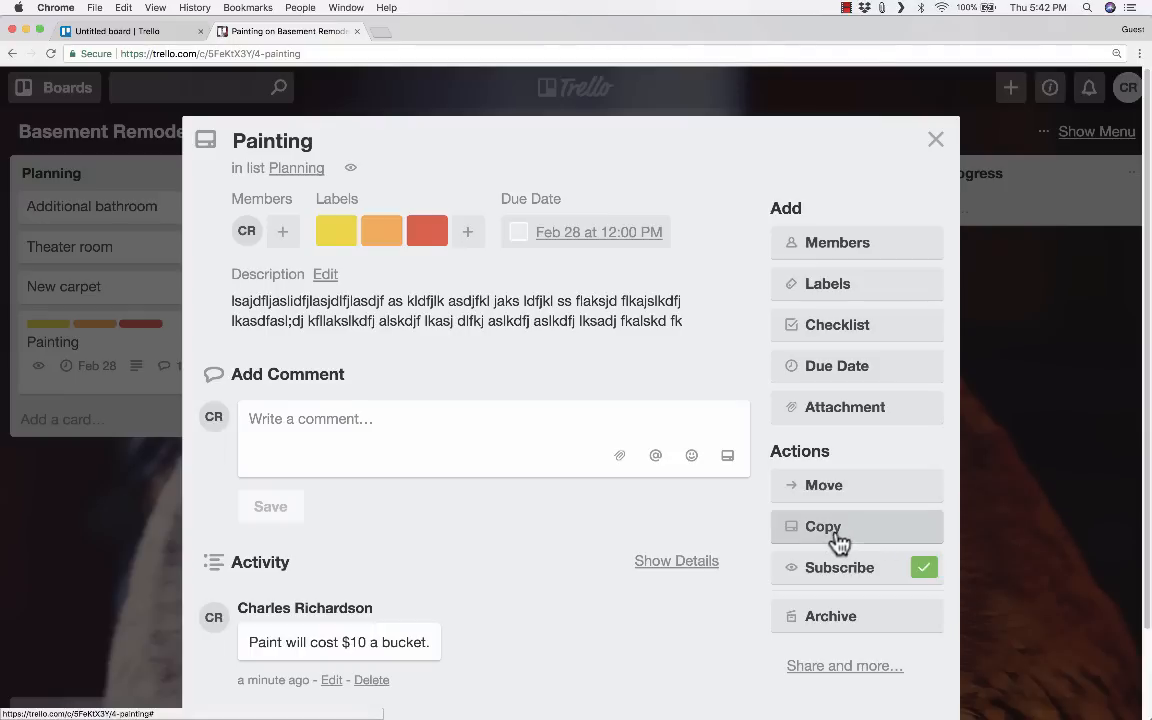
{"action": "mouse_move", "coordinate": [878, 624]}
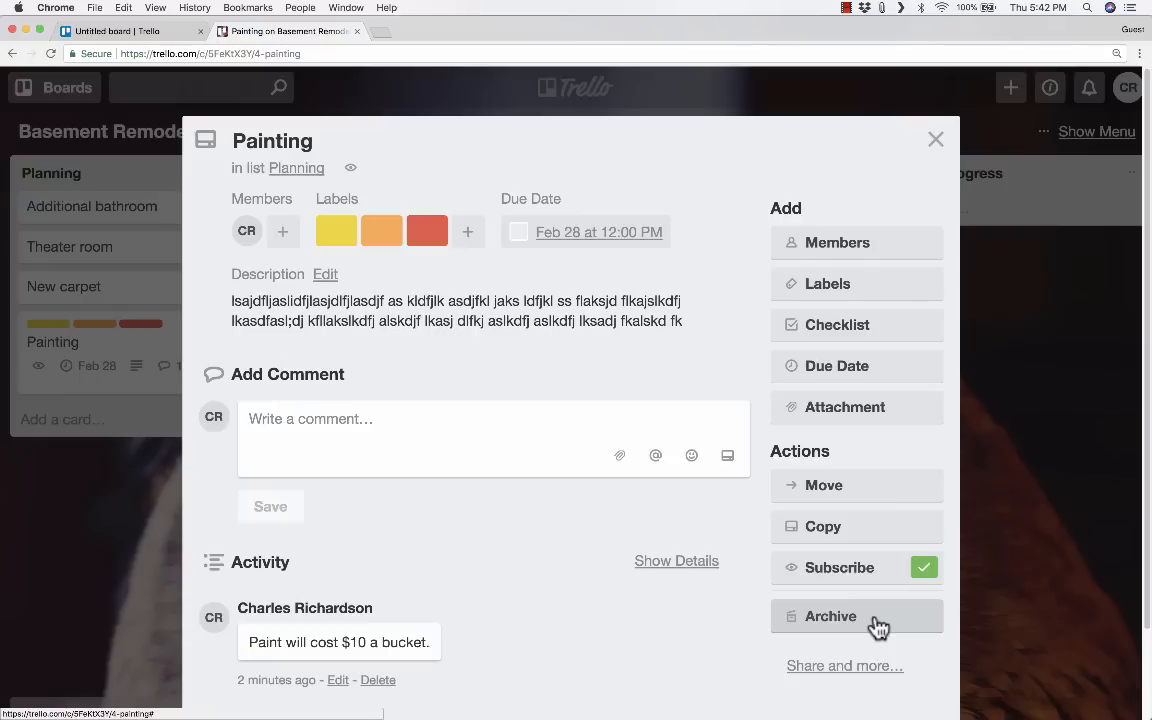
{"action": "mouse_move", "coordinate": [676, 560]}
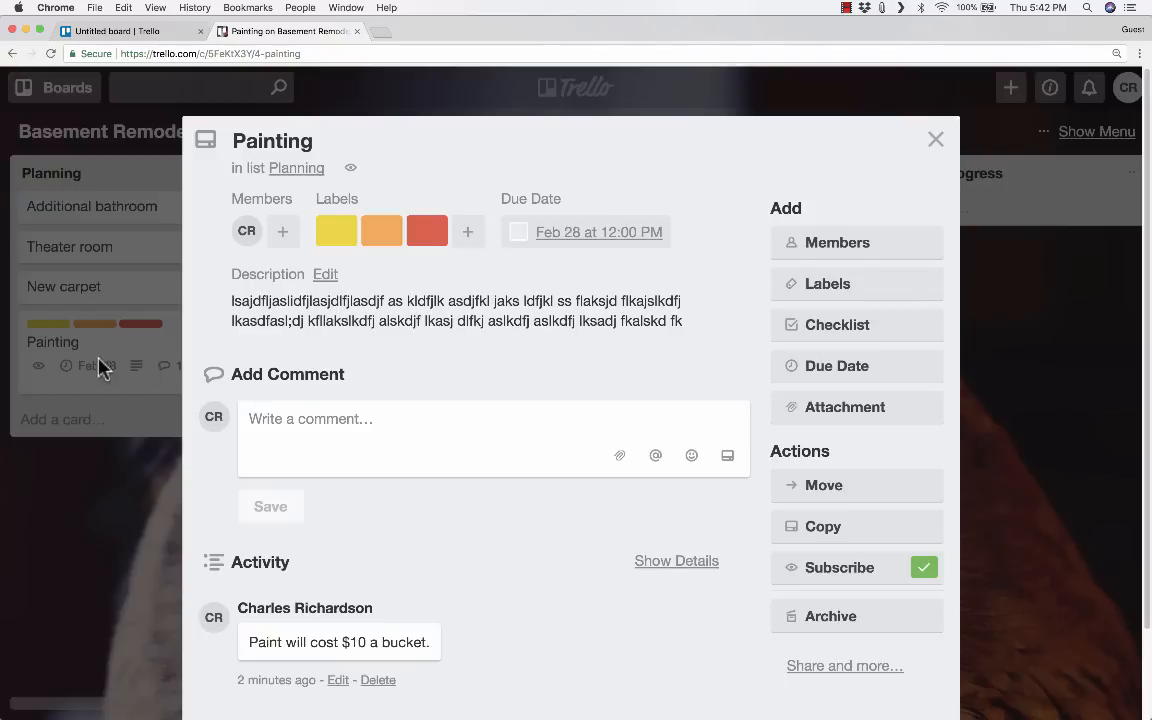
{"action": "mouse_move", "coordinate": [44, 380]}
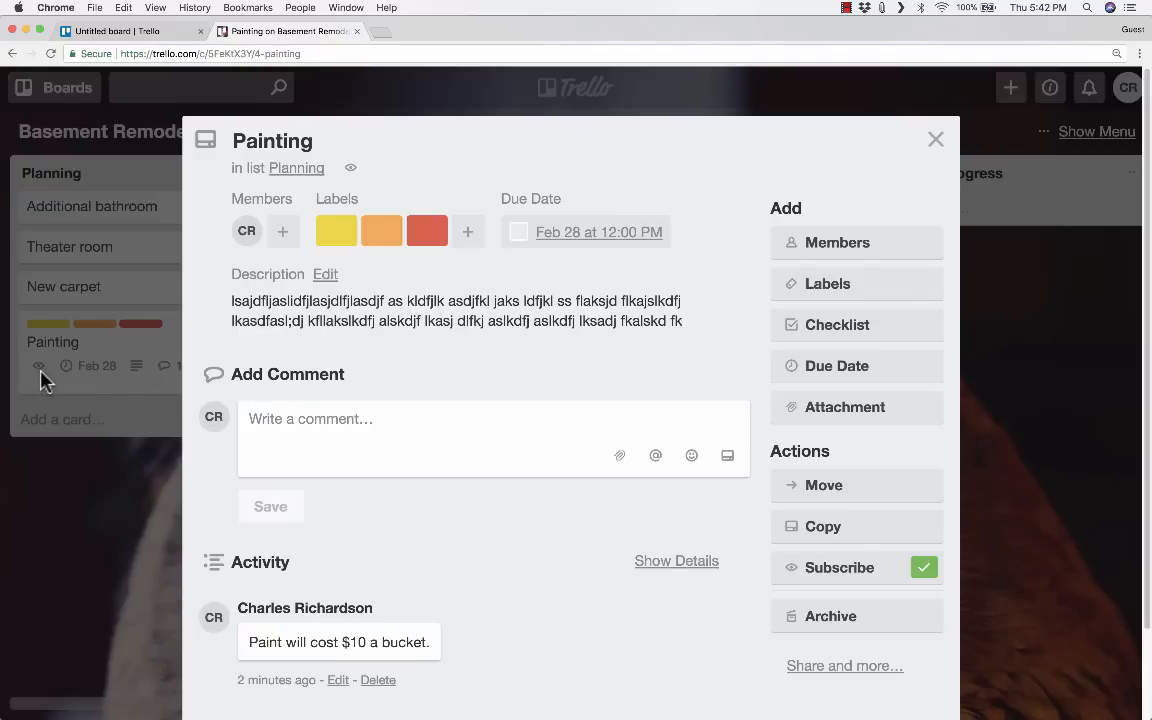
{"action": "mouse_move", "coordinate": [68, 376]}
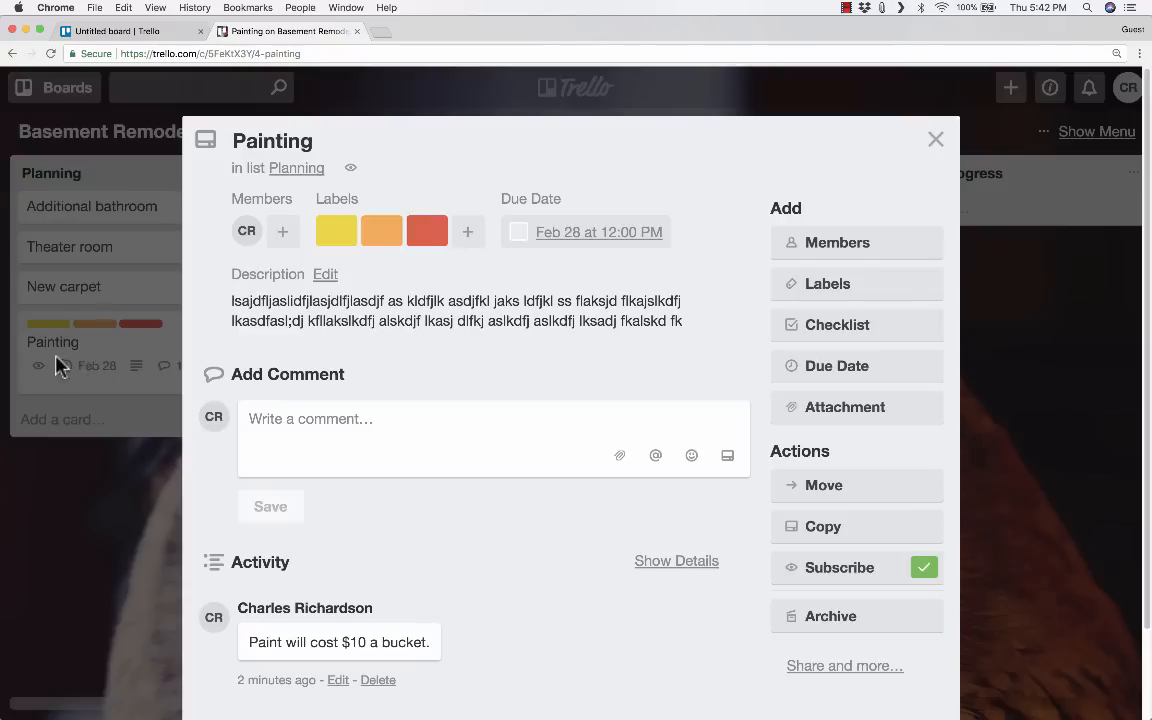
{"action": "mouse_move", "coordinate": [876, 624]}
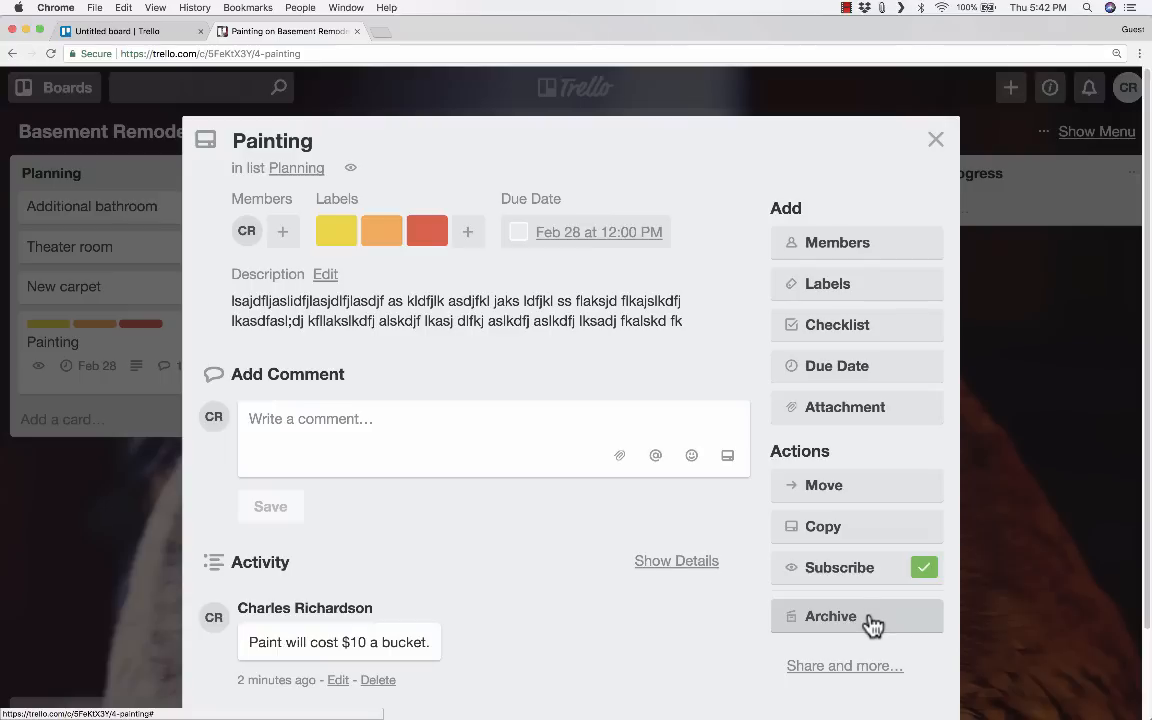
{"action": "mouse_move", "coordinate": [880, 676]}
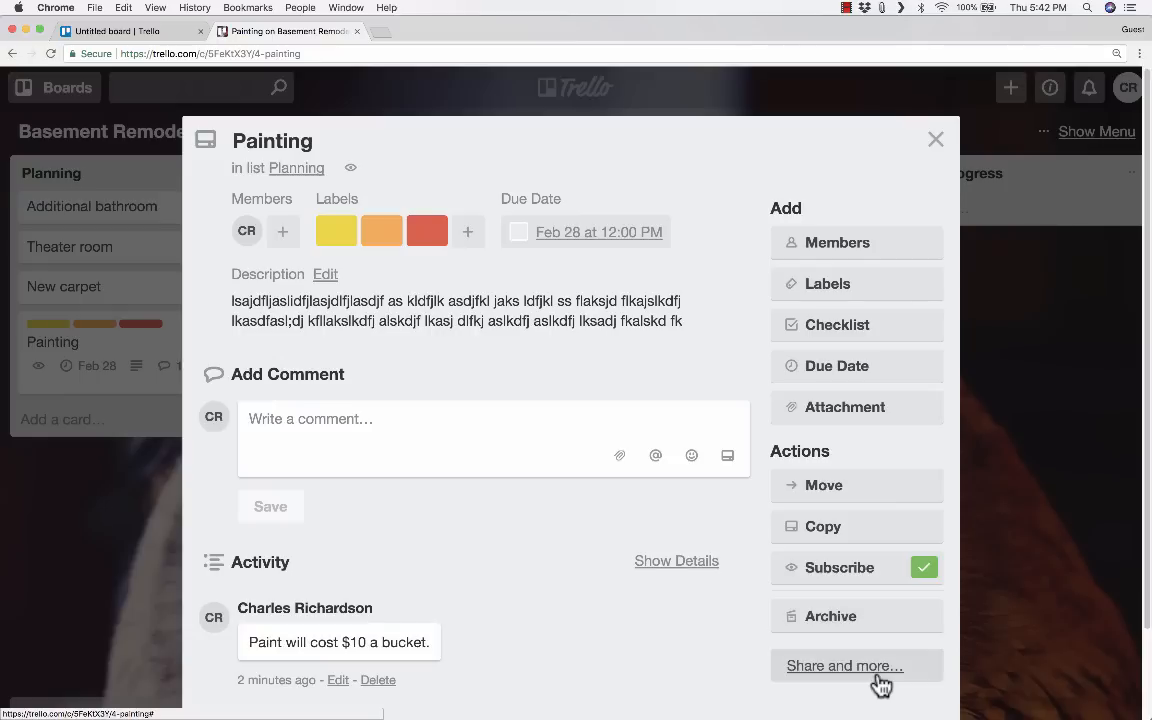
{"action": "left_click", "coordinate": [844, 664]}
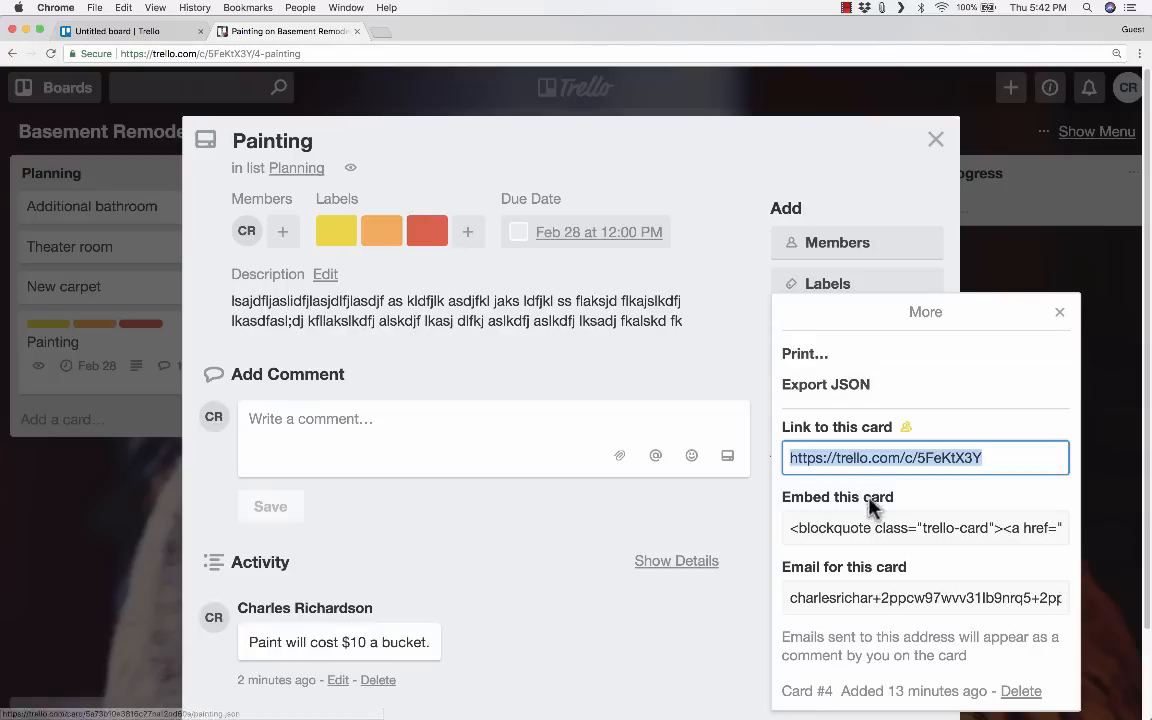
{"action": "mouse_move", "coordinate": [1040, 628]}
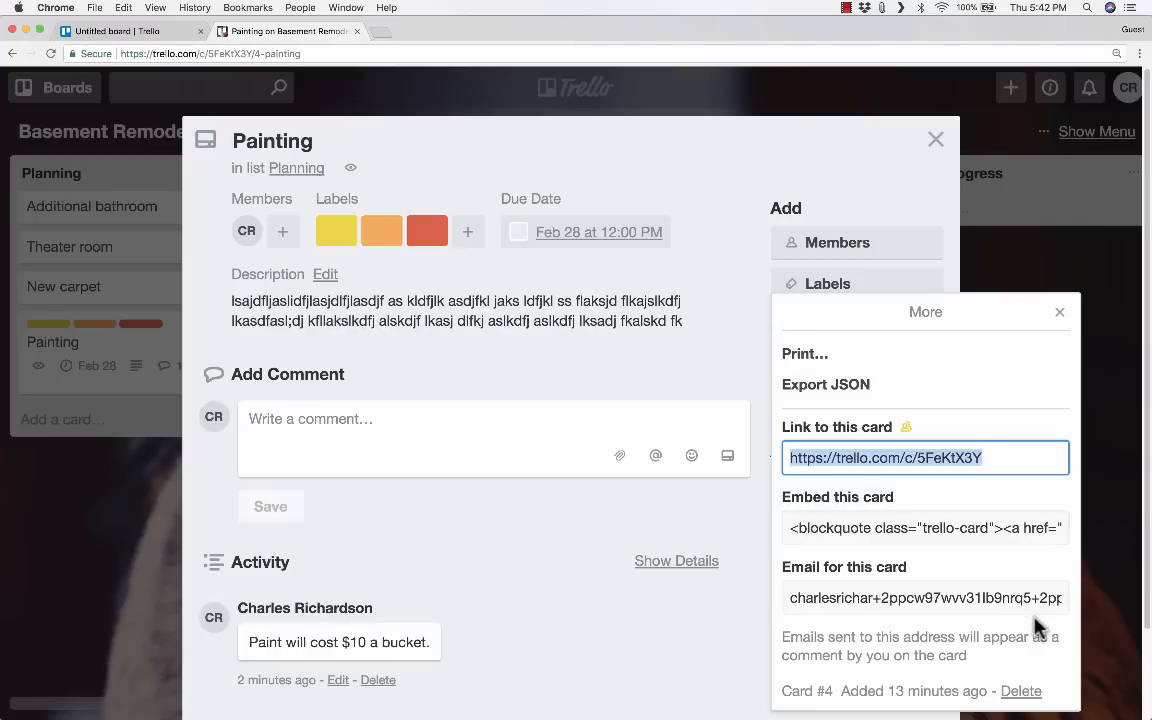
{"action": "left_click", "coordinate": [936, 138]}
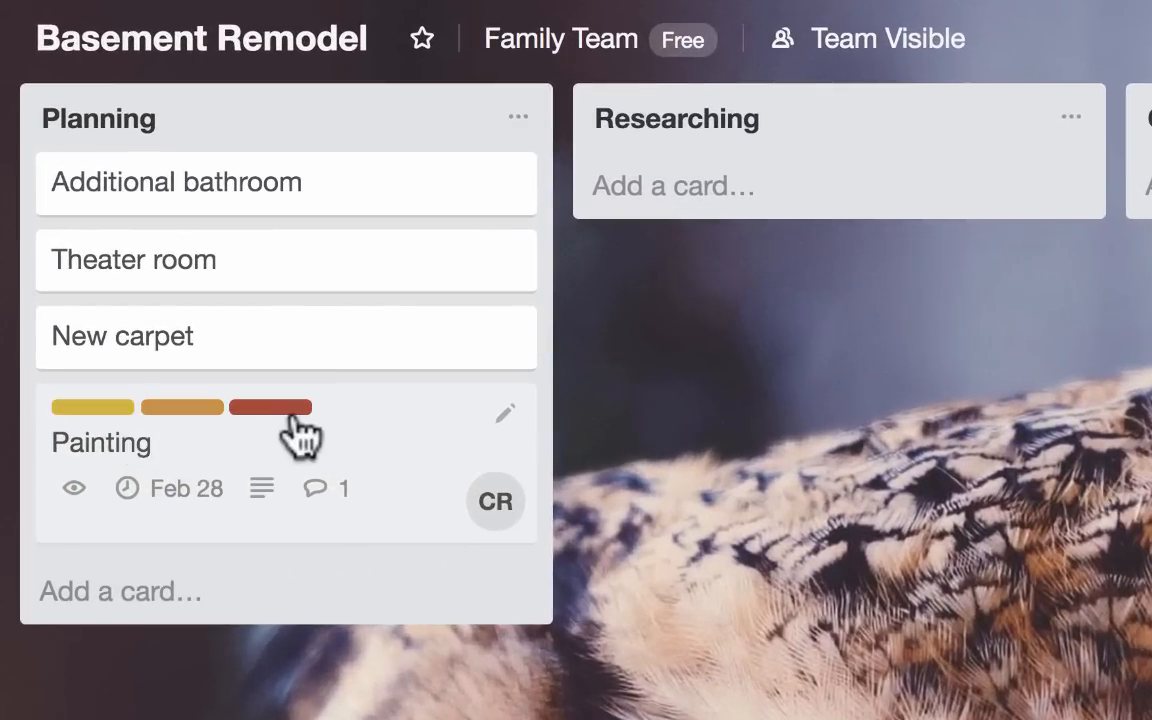
{"action": "mouse_move", "coordinate": [484, 564]}
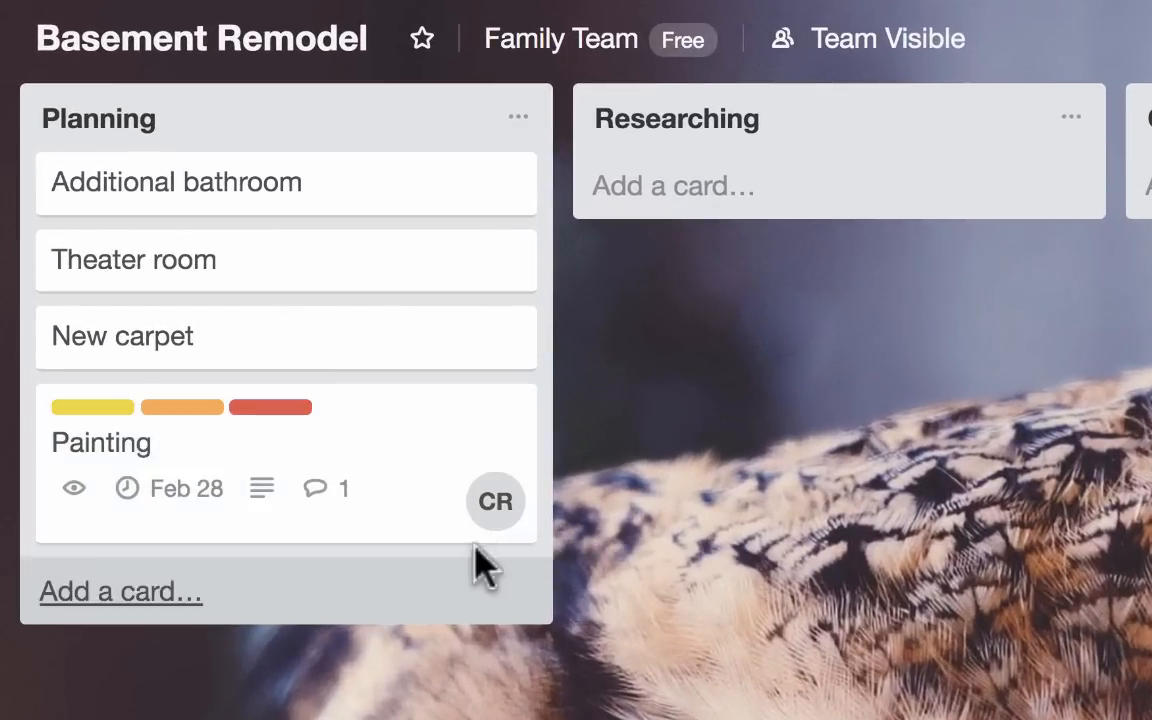
{"action": "mouse_move", "coordinate": [496, 516]}
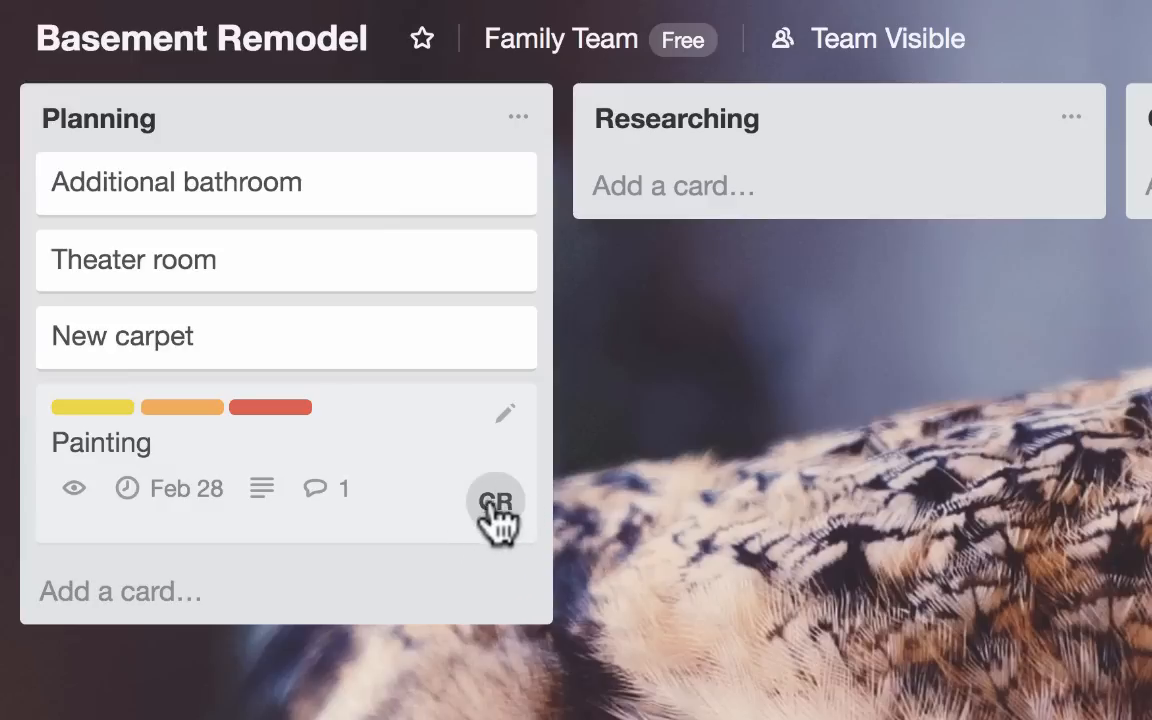
{"action": "mouse_move", "coordinate": [352, 520]}
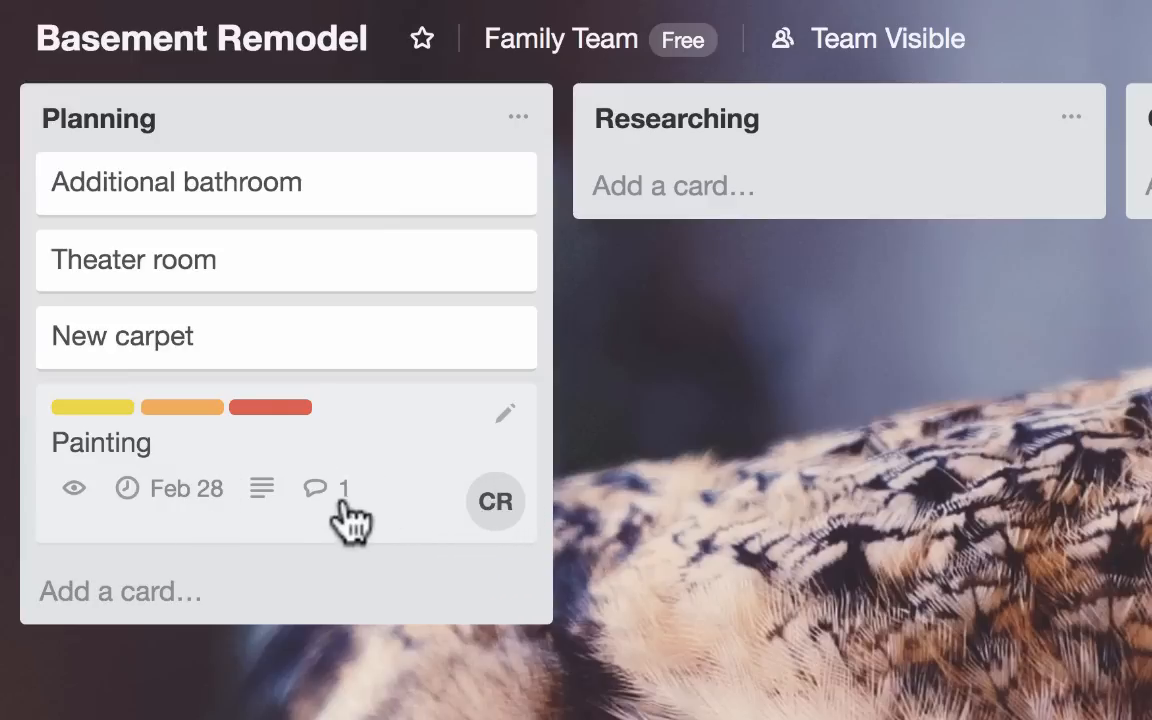
{"action": "mouse_move", "coordinate": [324, 464]}
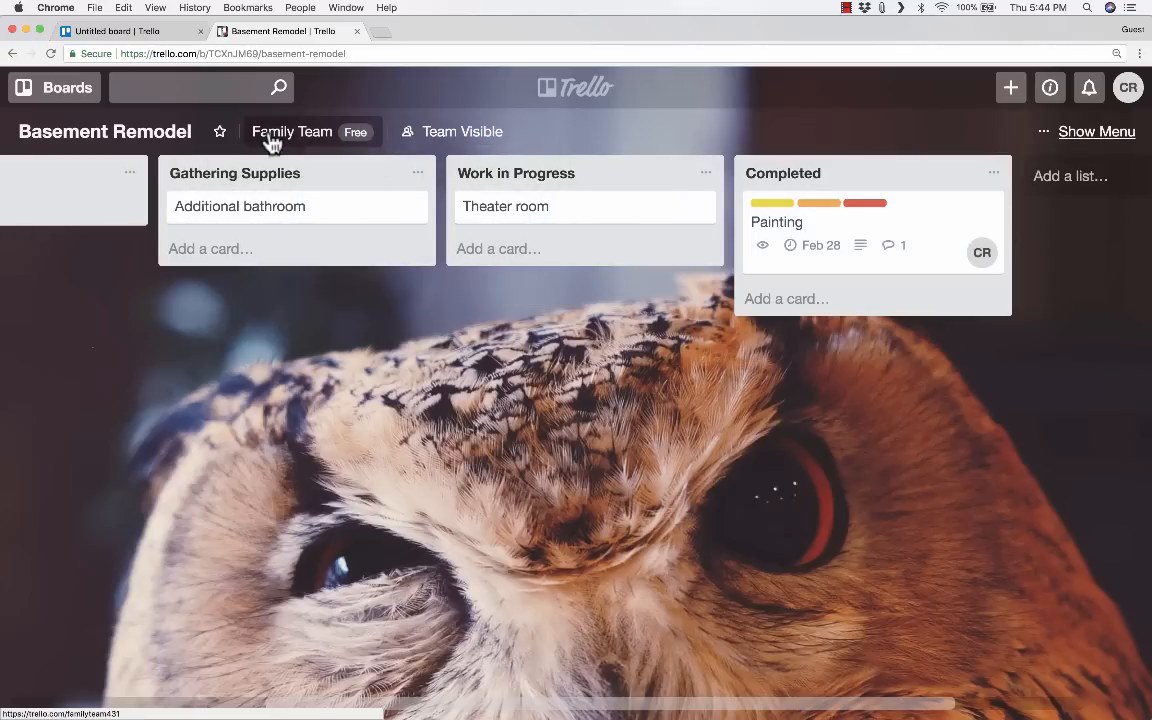
- Go to the Family Team page and start creating a new board
{"action": "left_click", "coordinate": [292, 132]}
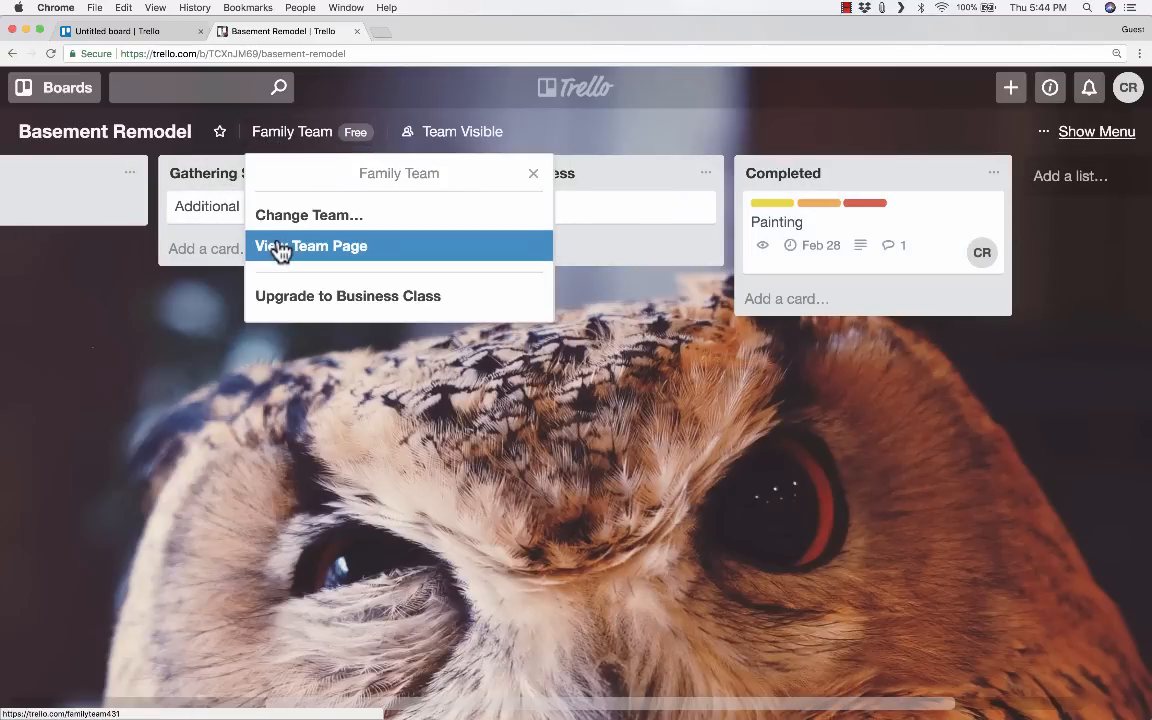
{"action": "left_click", "coordinate": [312, 244]}
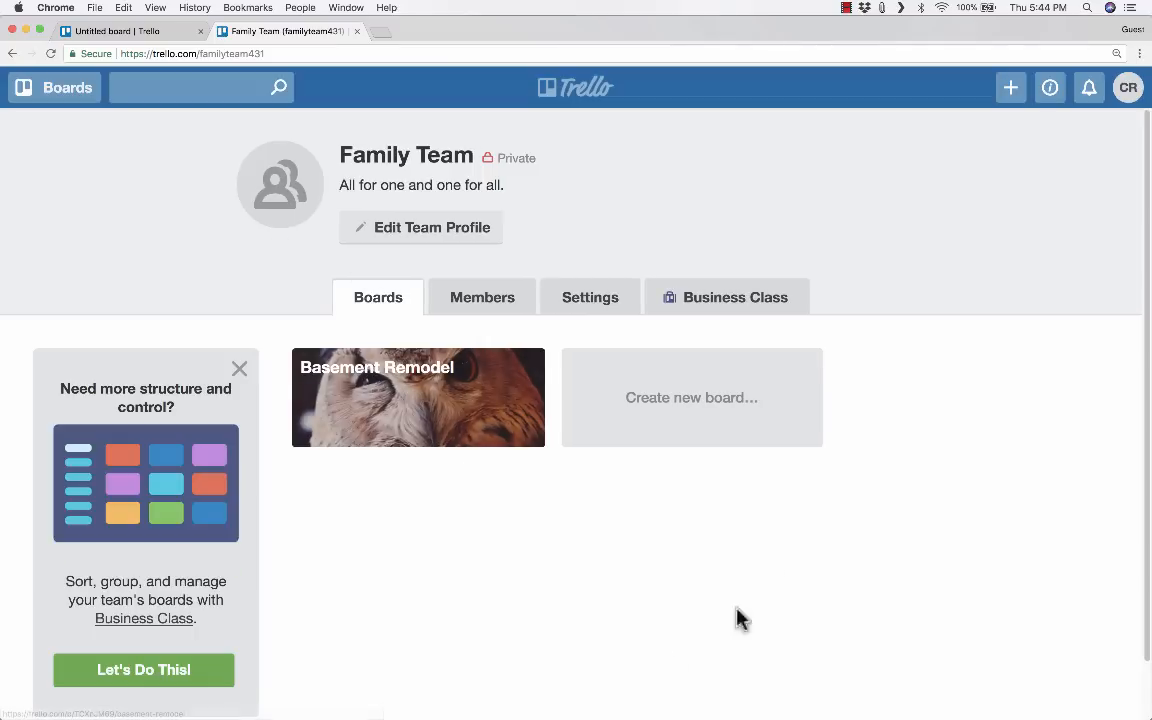
{"action": "left_click", "coordinate": [1010, 88]}
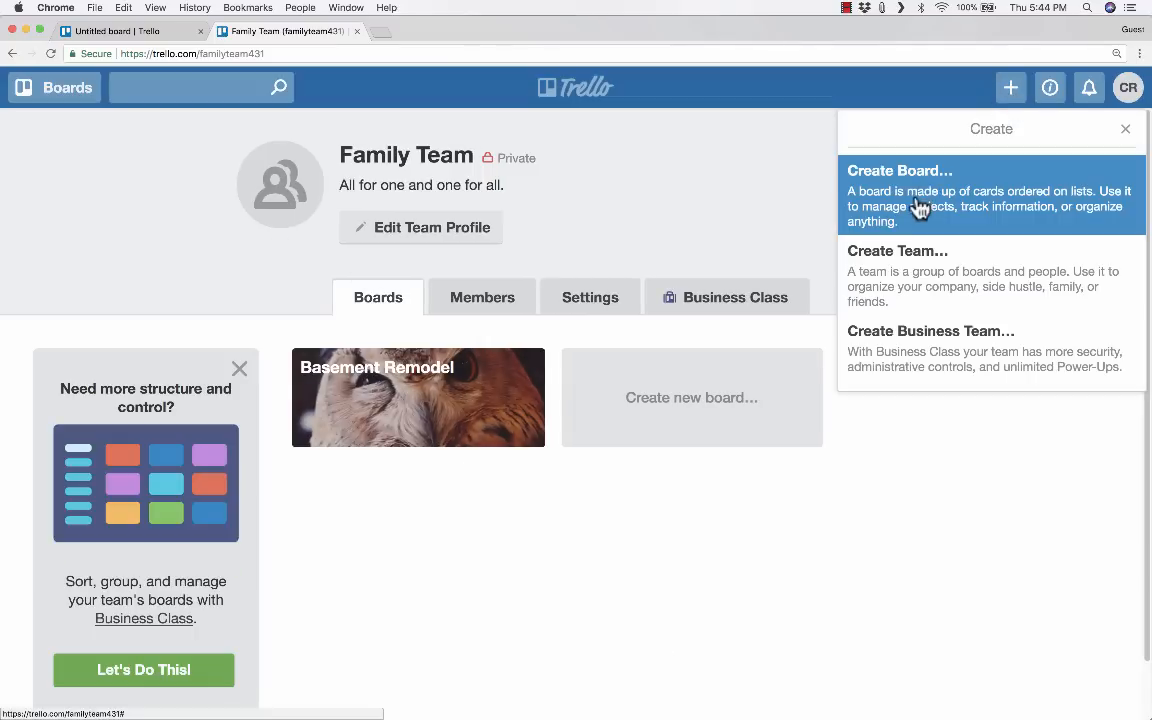
{"action": "left_click", "coordinate": [898, 170]}
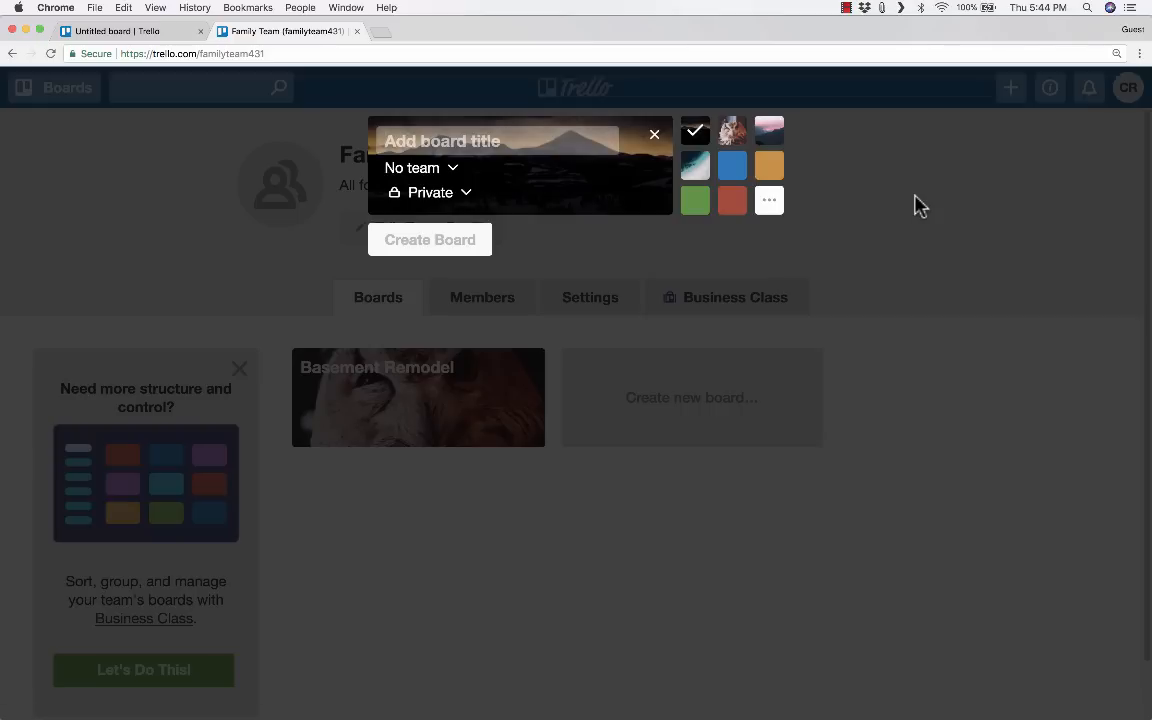
- Create the 'Fix the Lawn' board under Family Team and return to the team page
{"action": "left_click", "coordinate": [420, 168]}
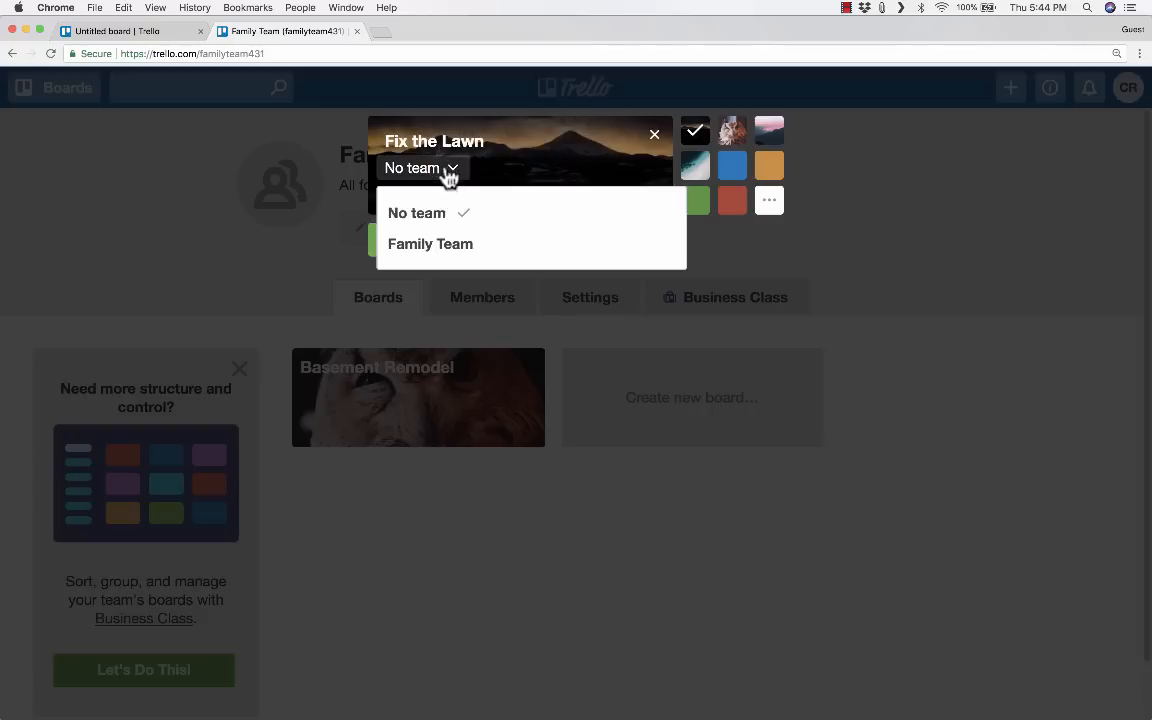
{"action": "left_click", "coordinate": [430, 244]}
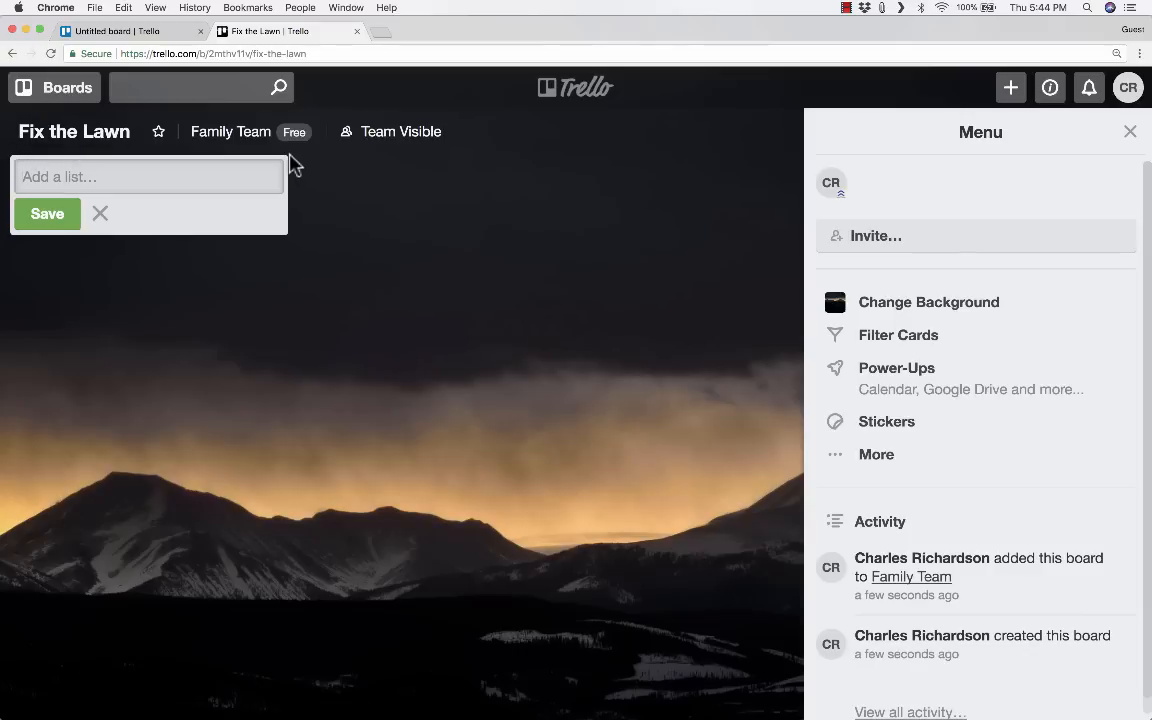
{"action": "mouse_move", "coordinate": [256, 156]}
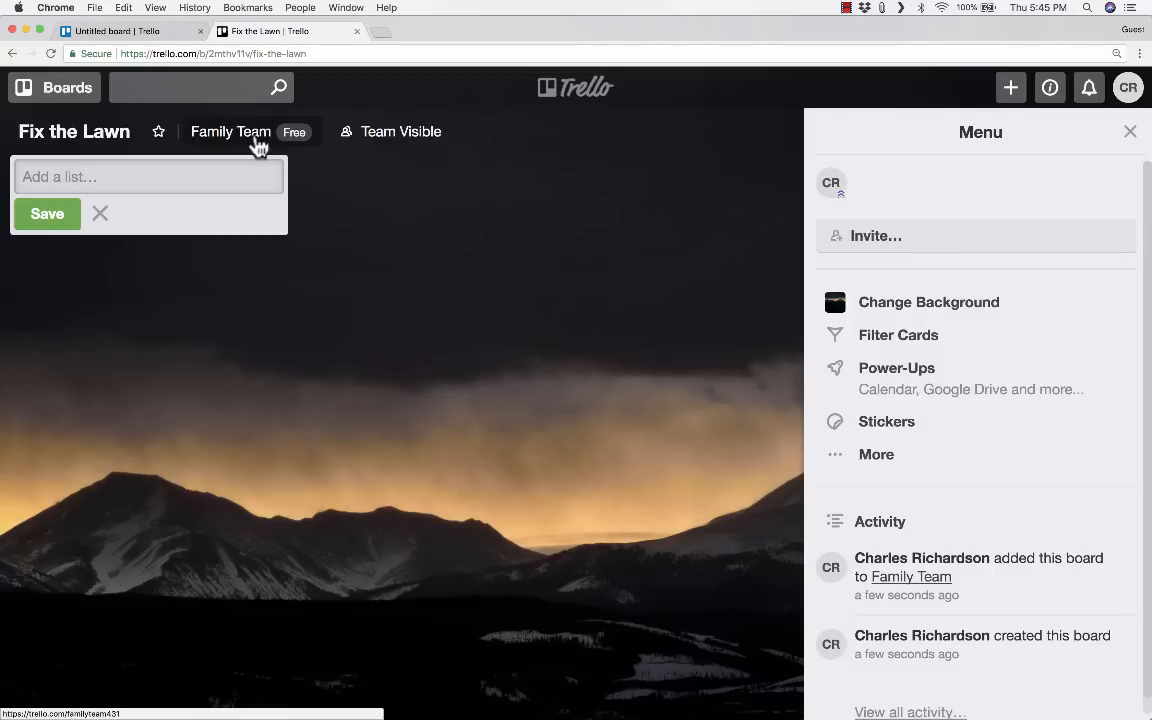
{"action": "left_click", "coordinate": [232, 132]}
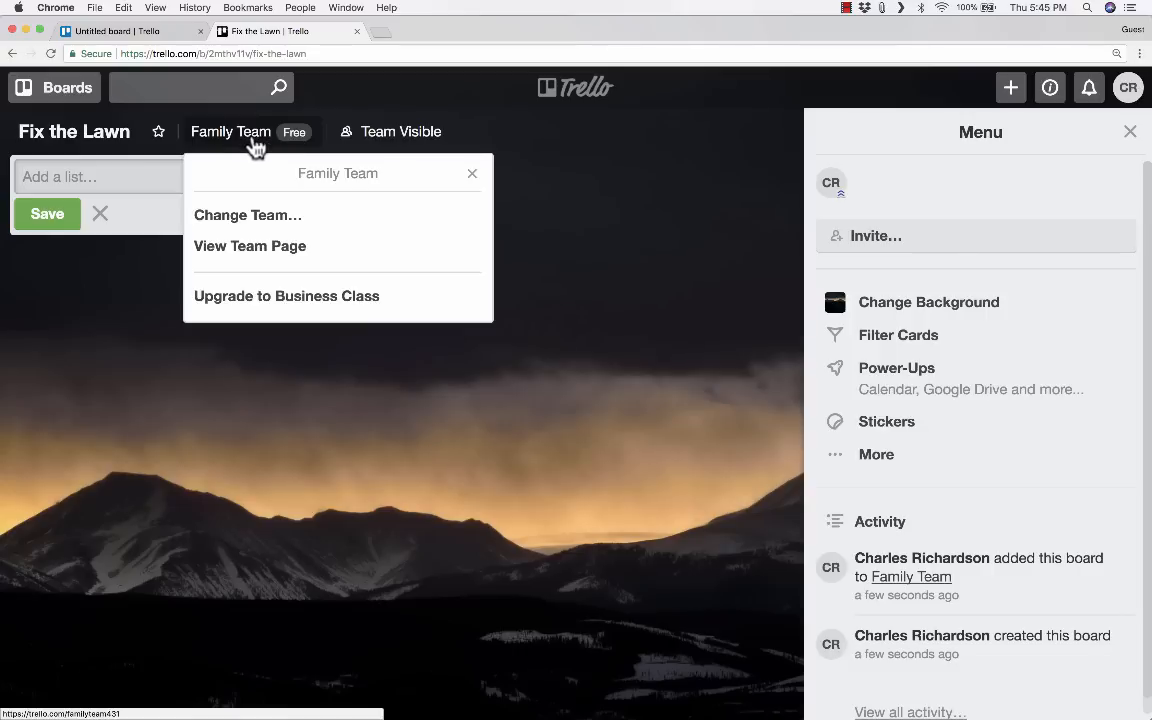
{"action": "left_click", "coordinate": [250, 246]}
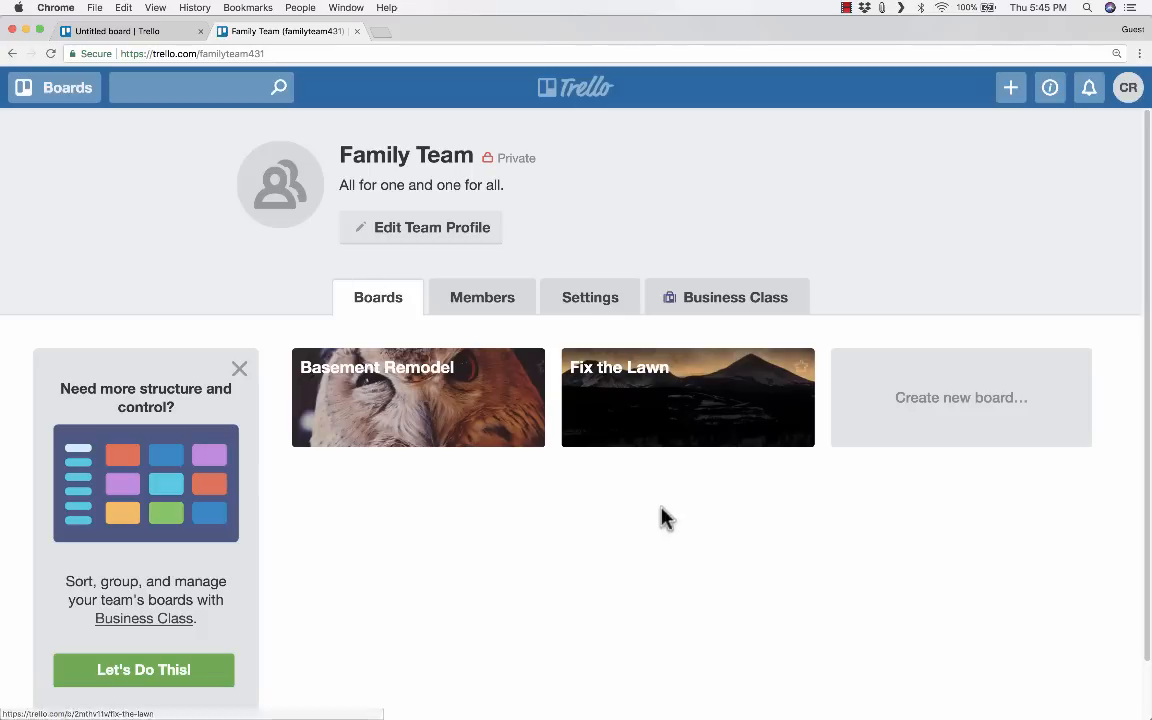
{"action": "mouse_move", "coordinate": [580, 392]}
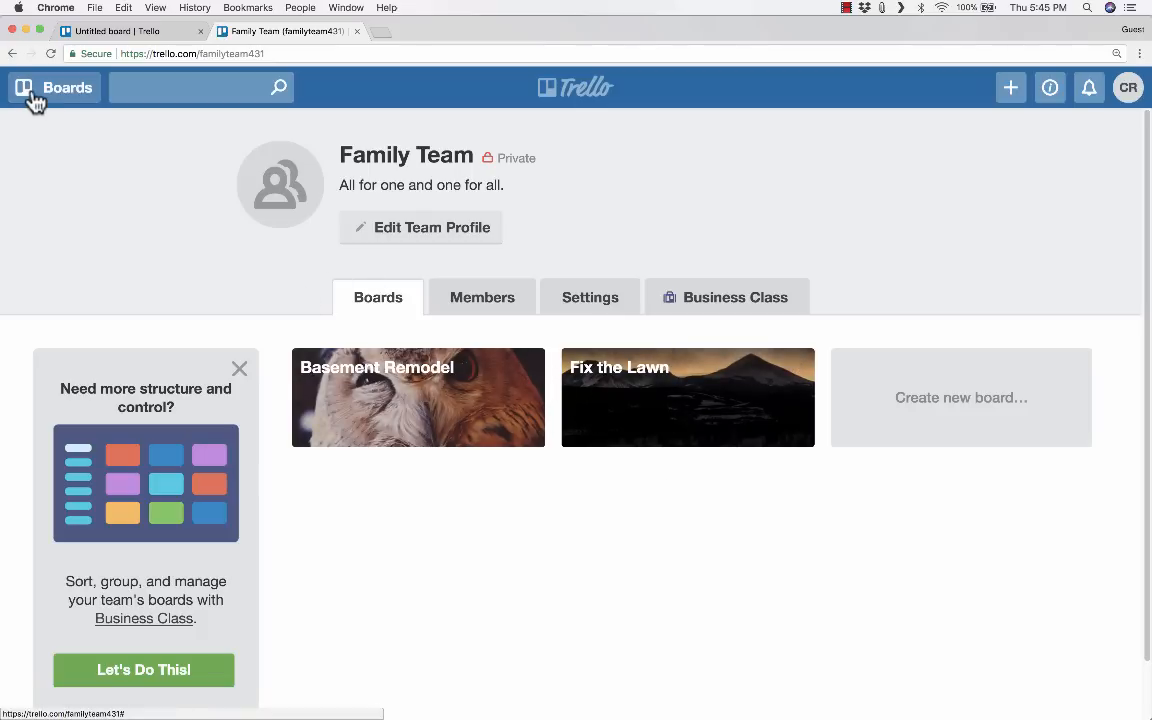
- Switch back to the Basement Remodel board from the Boards list under Family Team
{"action": "left_click", "coordinate": [54, 88]}
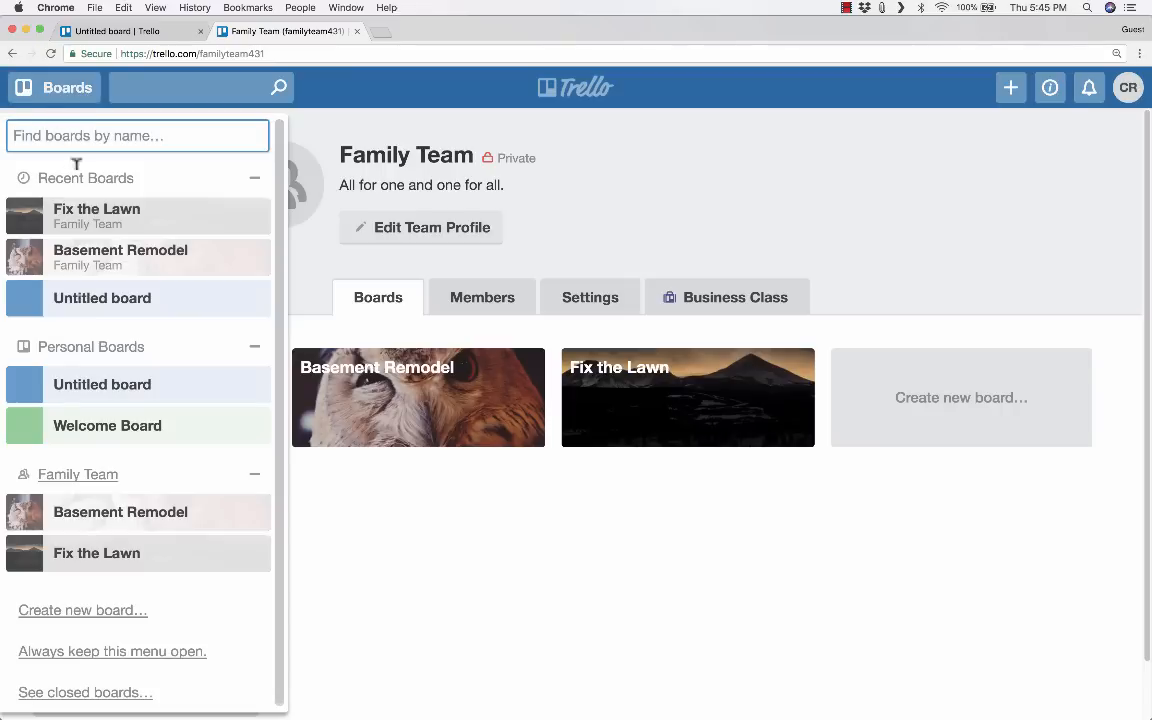
{"action": "mouse_move", "coordinate": [102, 384]}
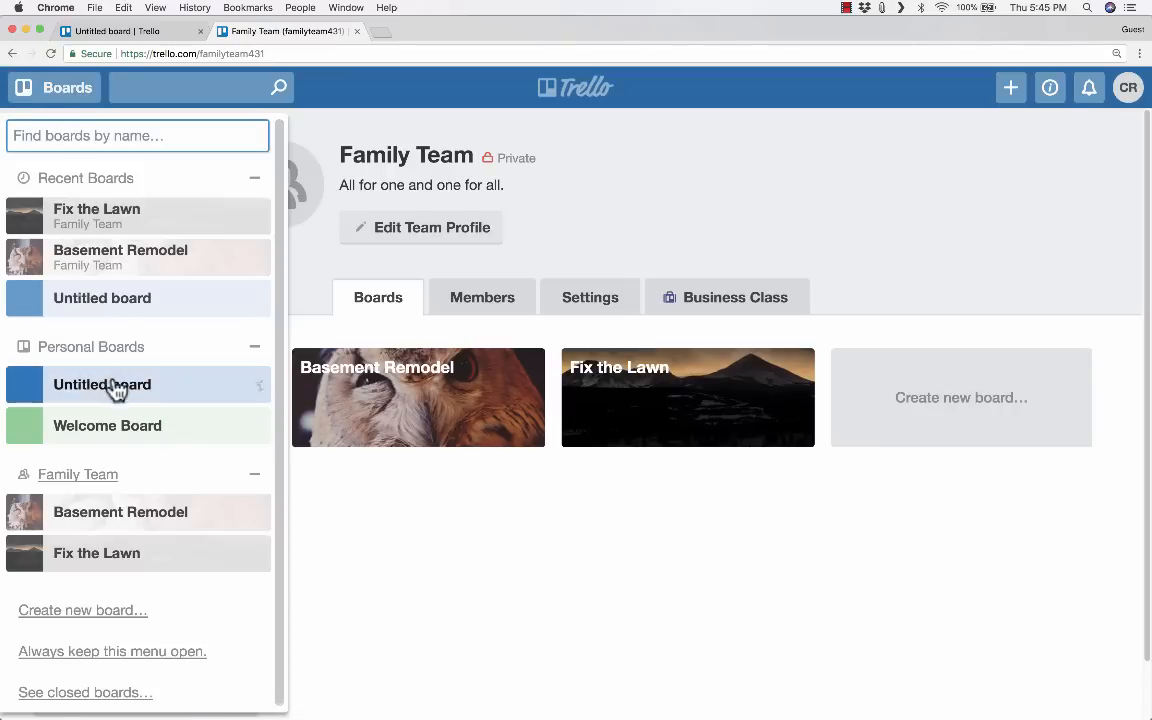
{"action": "mouse_move", "coordinate": [136, 530]}
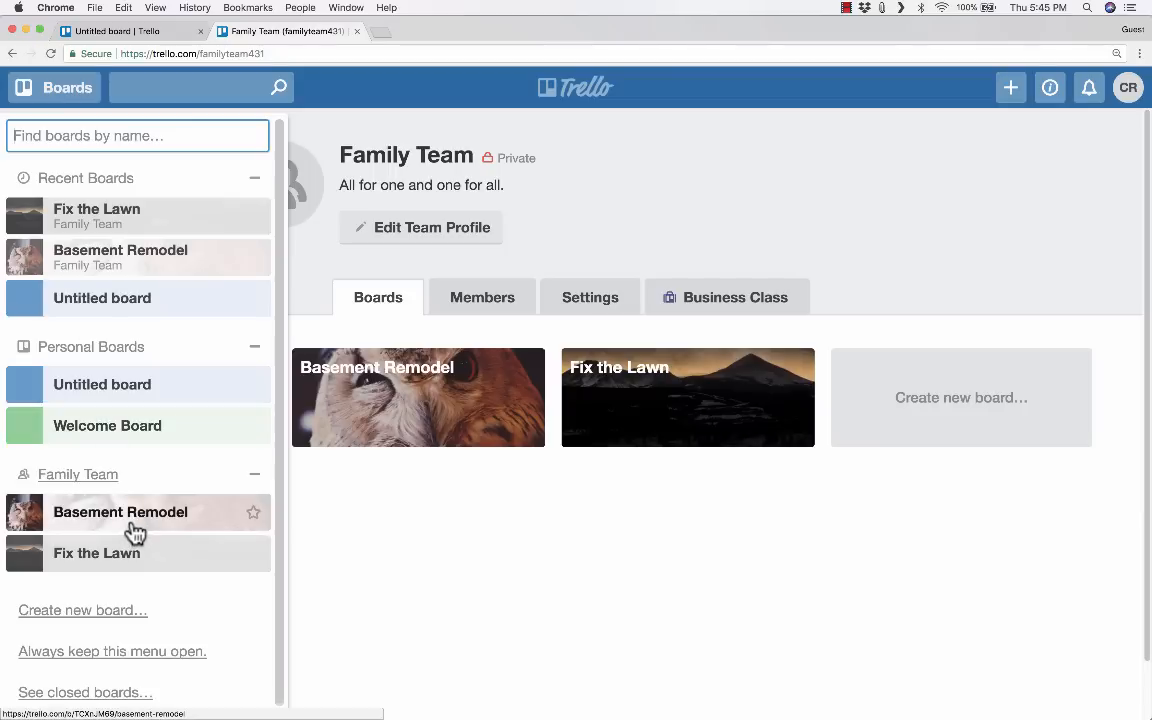
{"action": "mouse_move", "coordinate": [104, 510]}
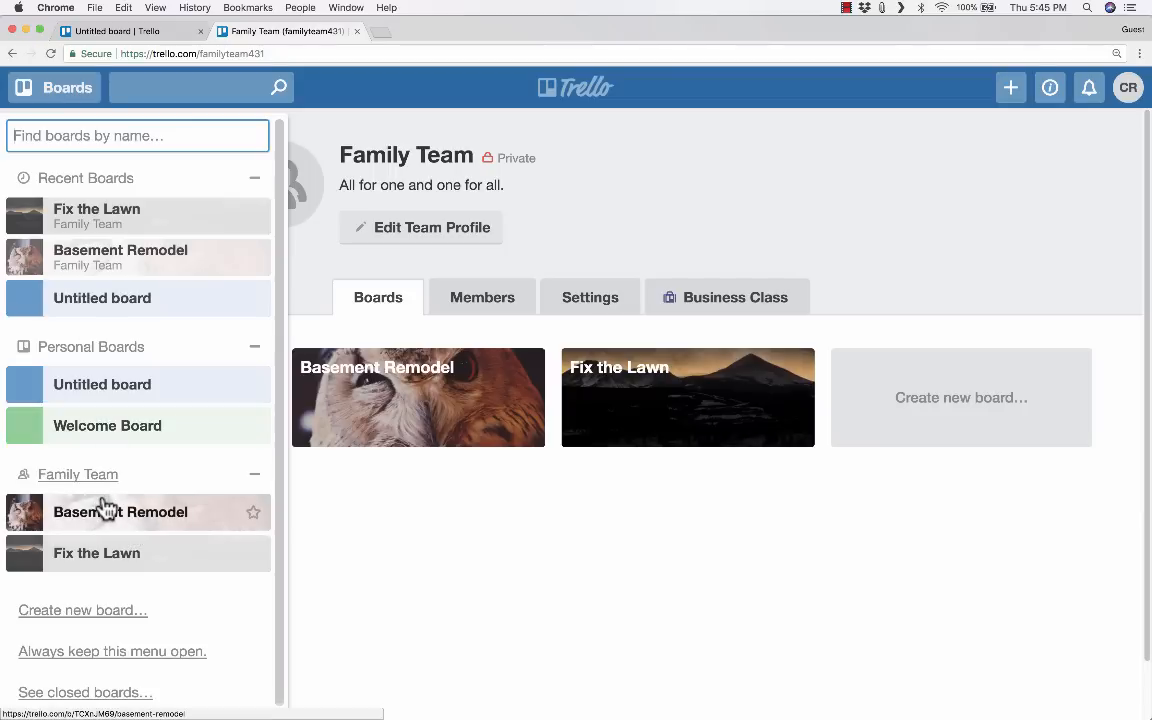
{"action": "left_click", "coordinate": [96, 552]}
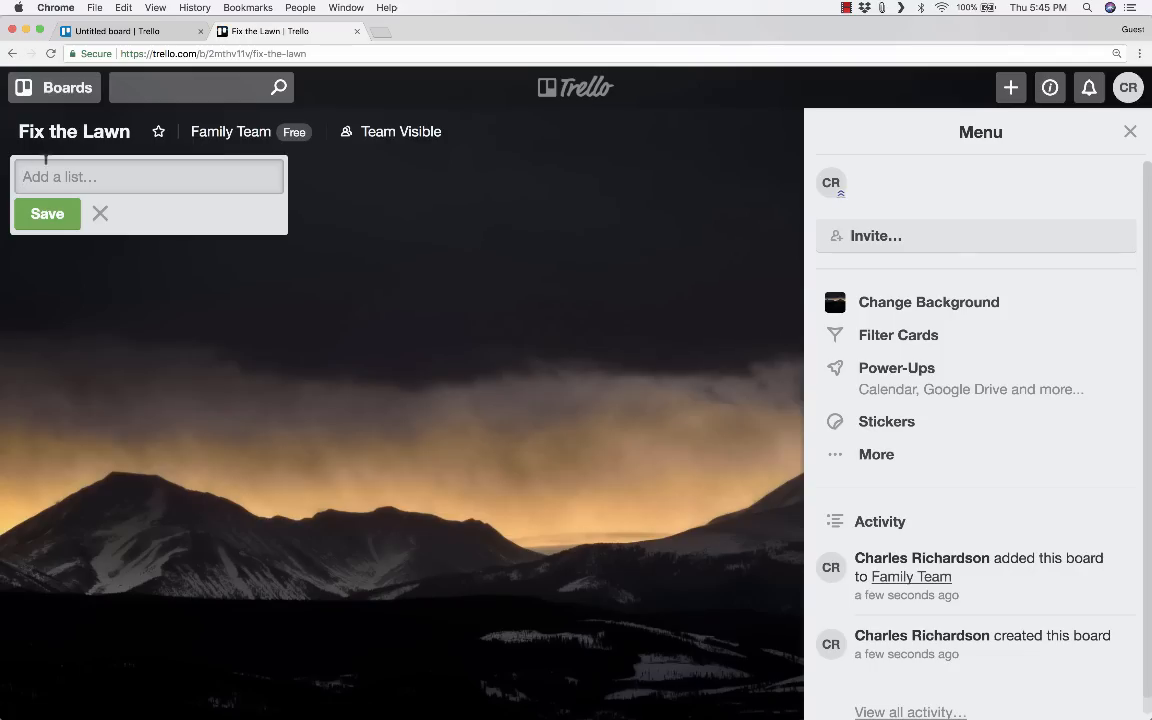
{"action": "left_click", "coordinate": [54, 88]}
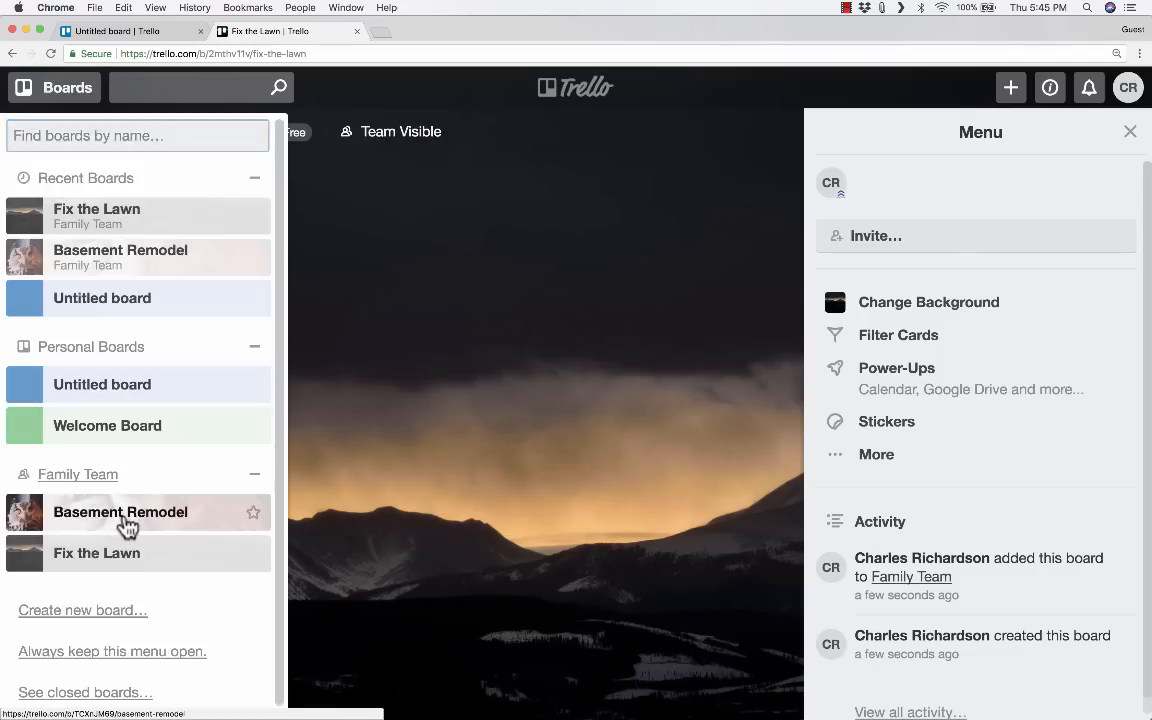
{"action": "left_click", "coordinate": [120, 512]}
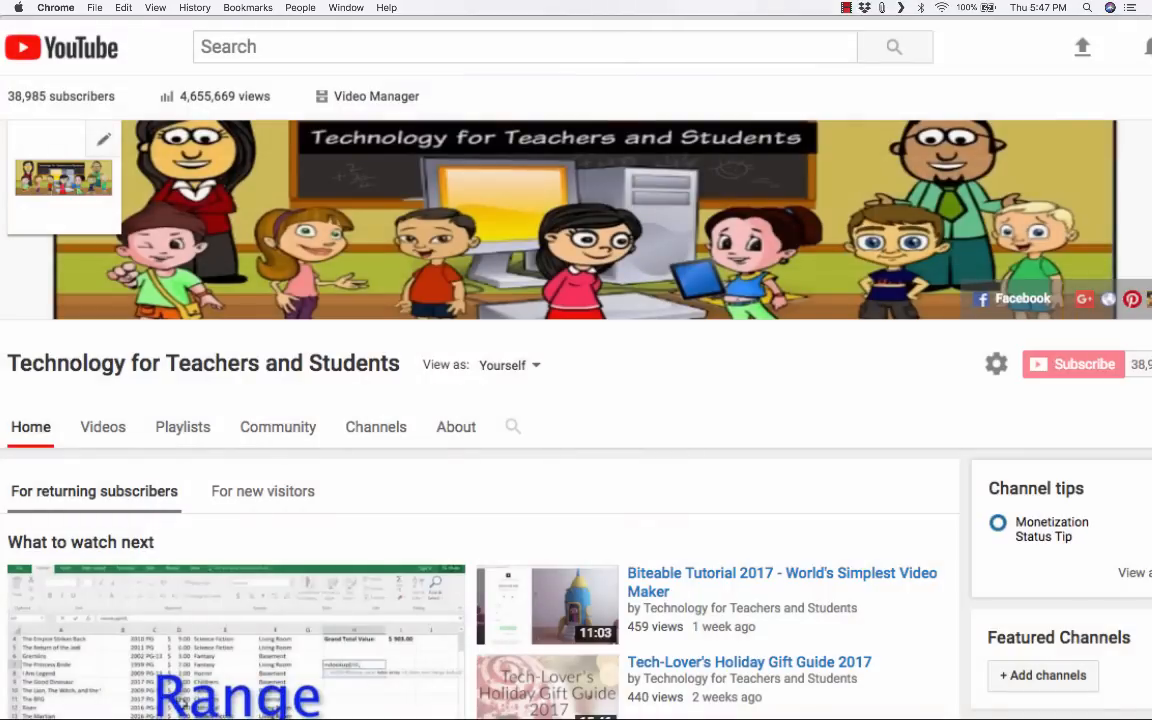
{"action": "left_click", "coordinate": [280, 32]}
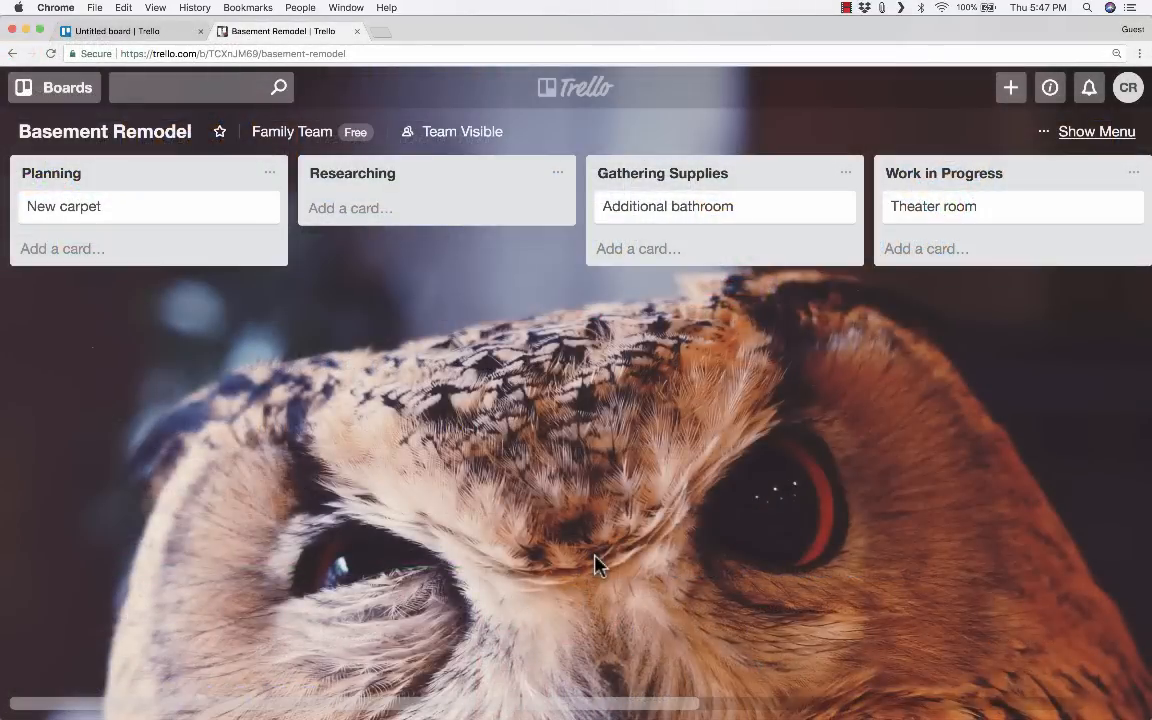